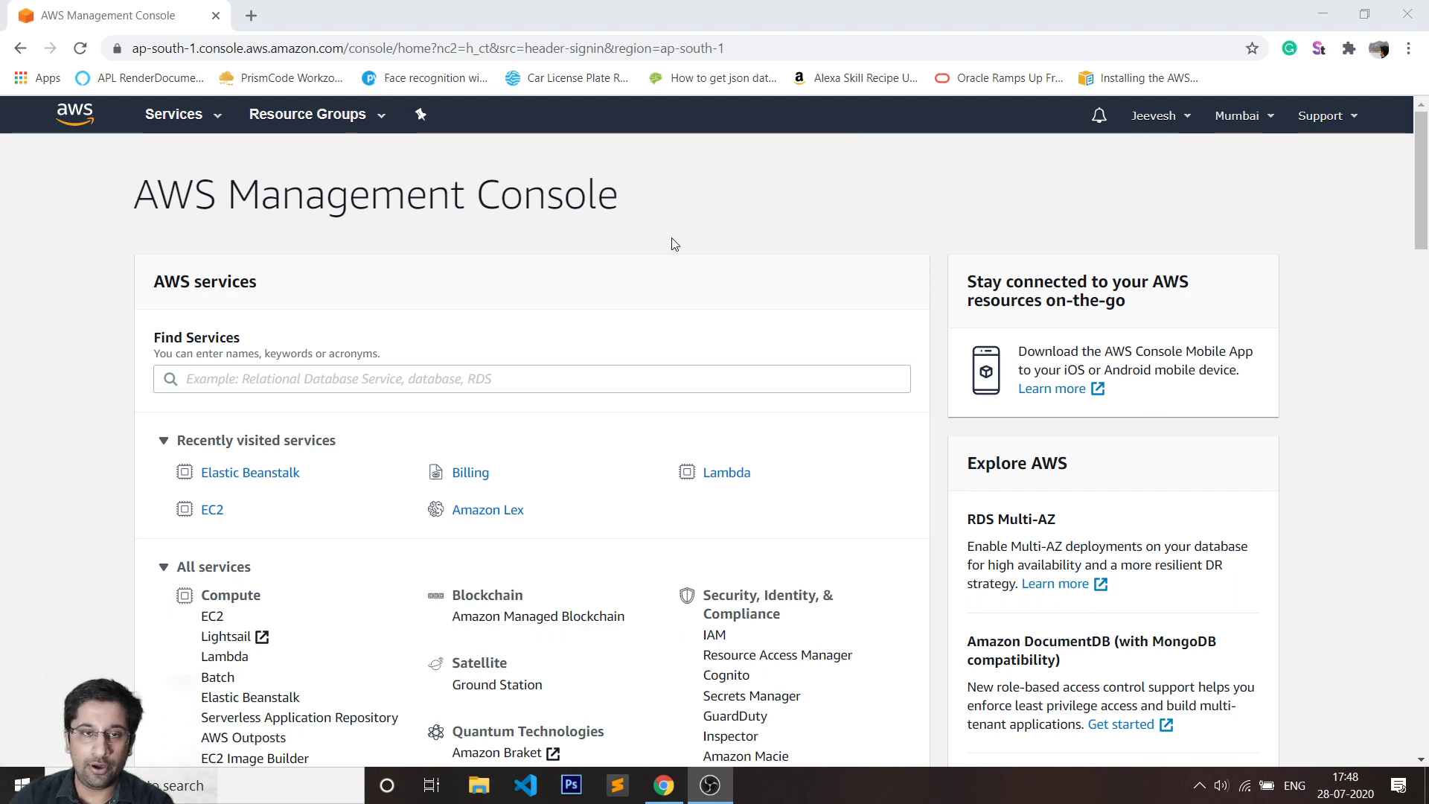
mouse_move(604, 240)
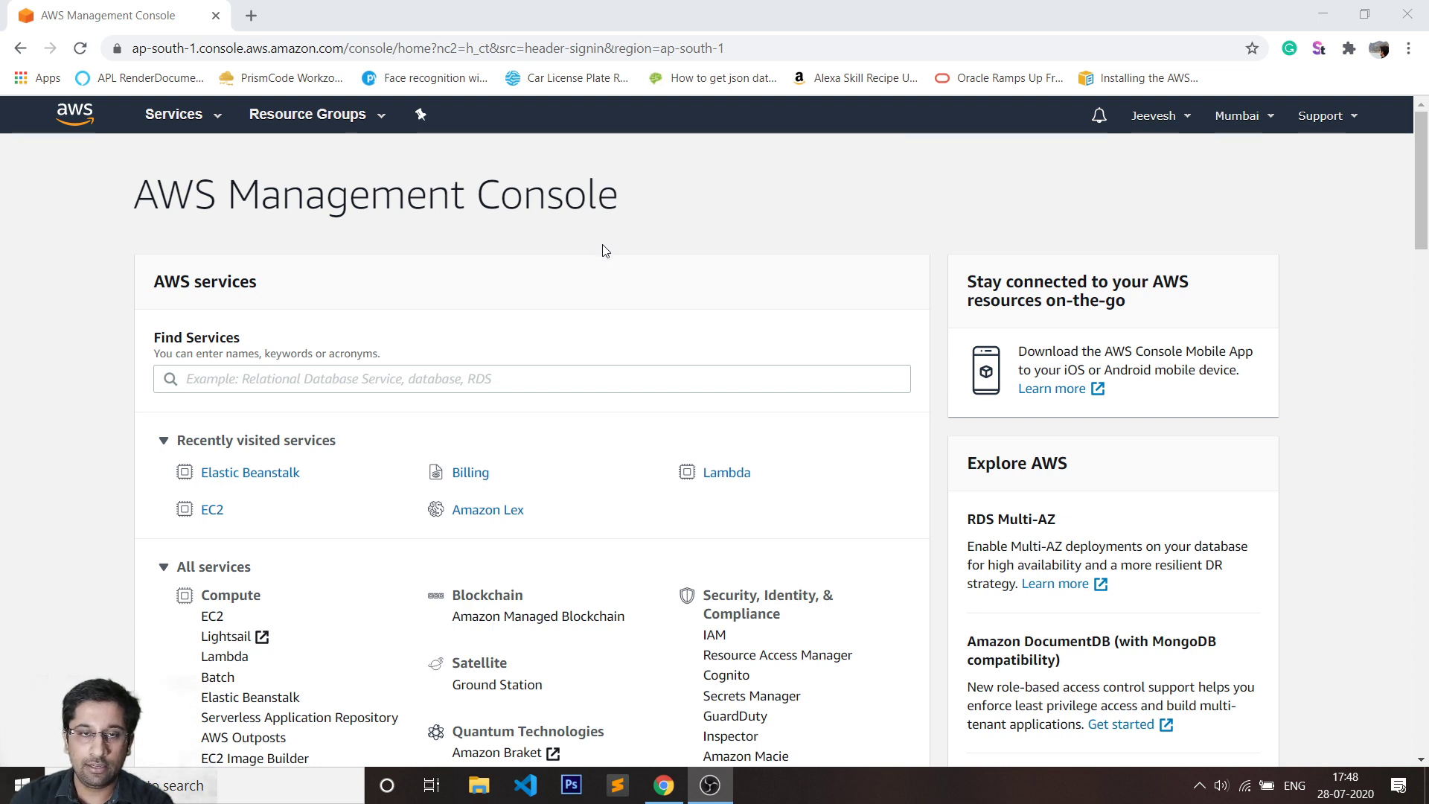
mouse_move(574, 246)
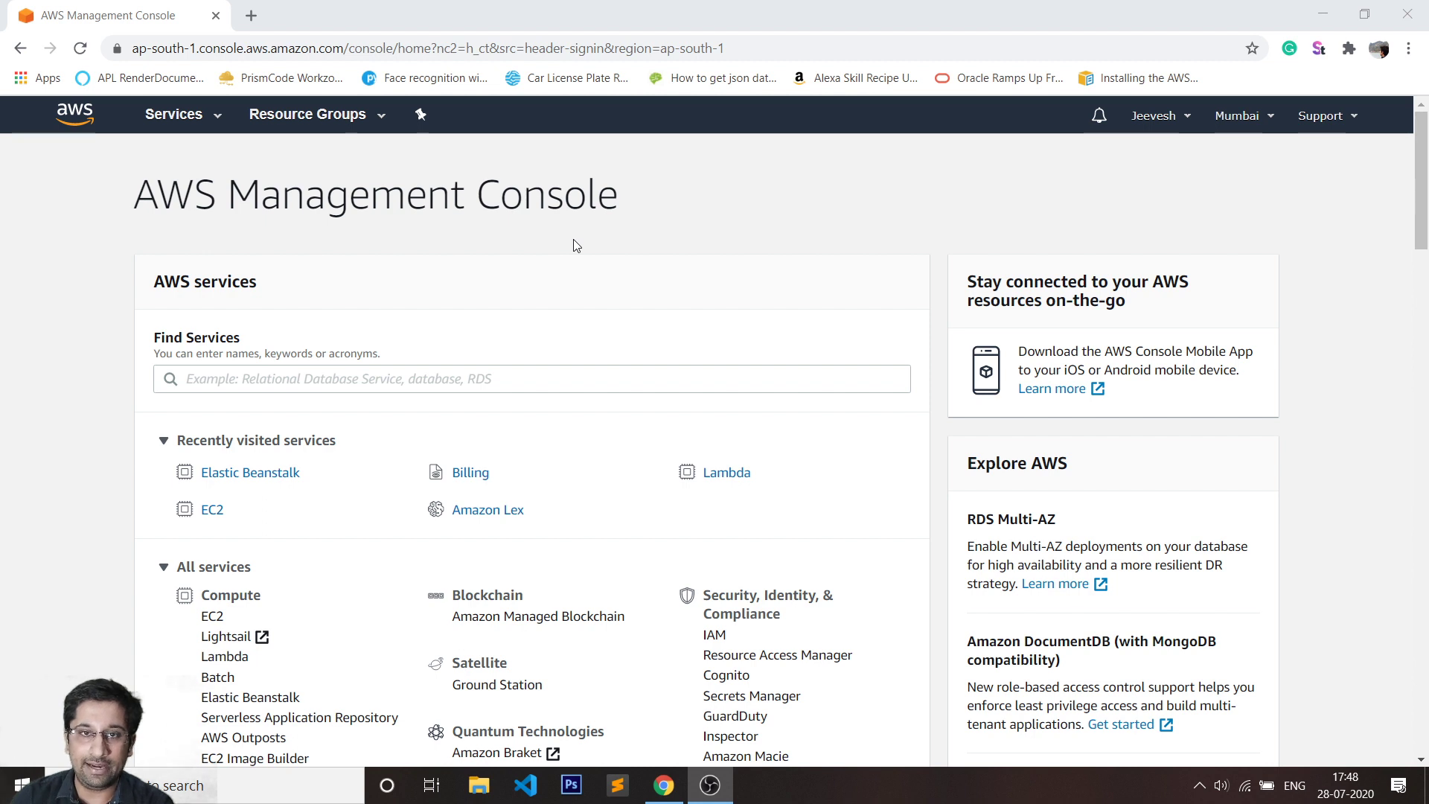
mouse_move(580, 239)
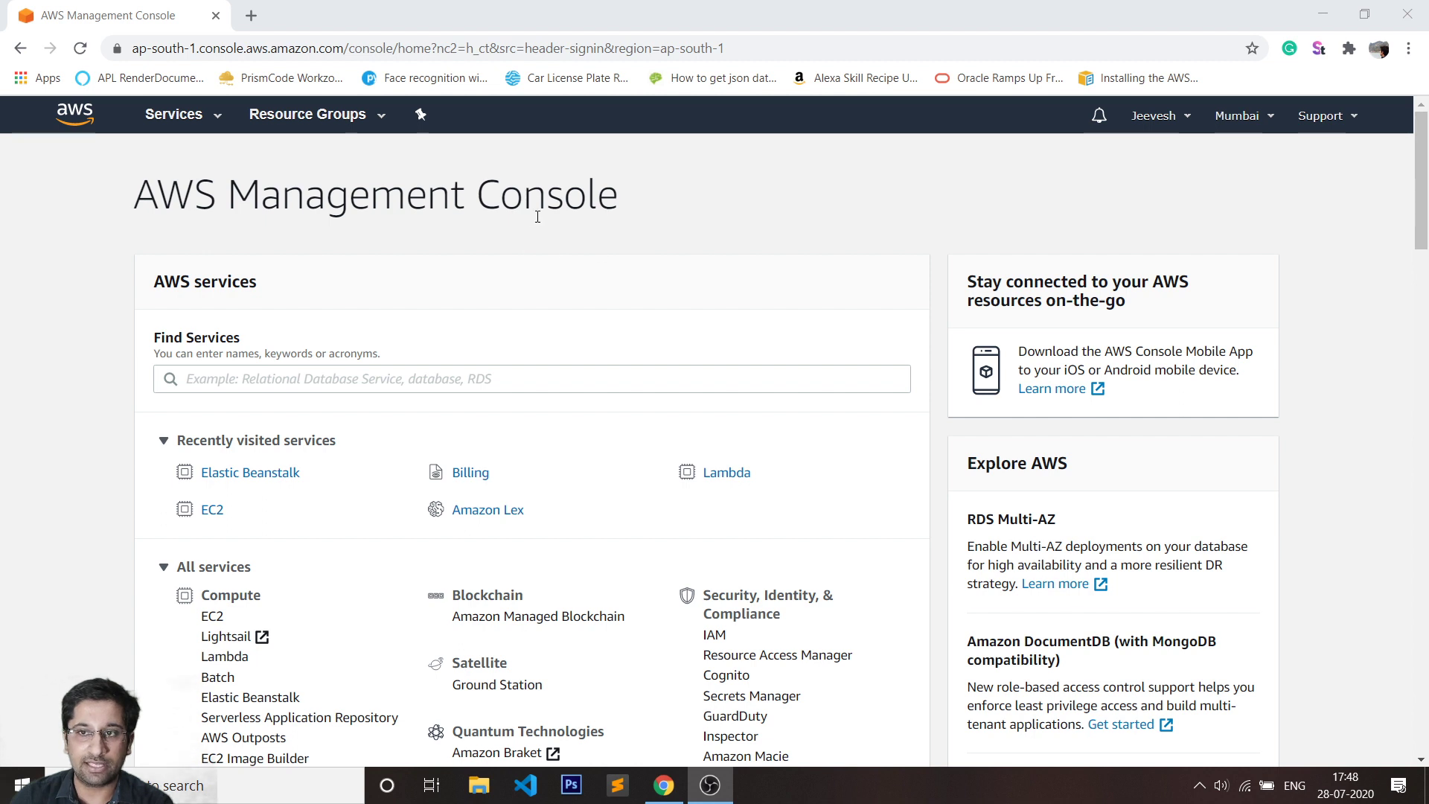
mouse_move(724, 219)
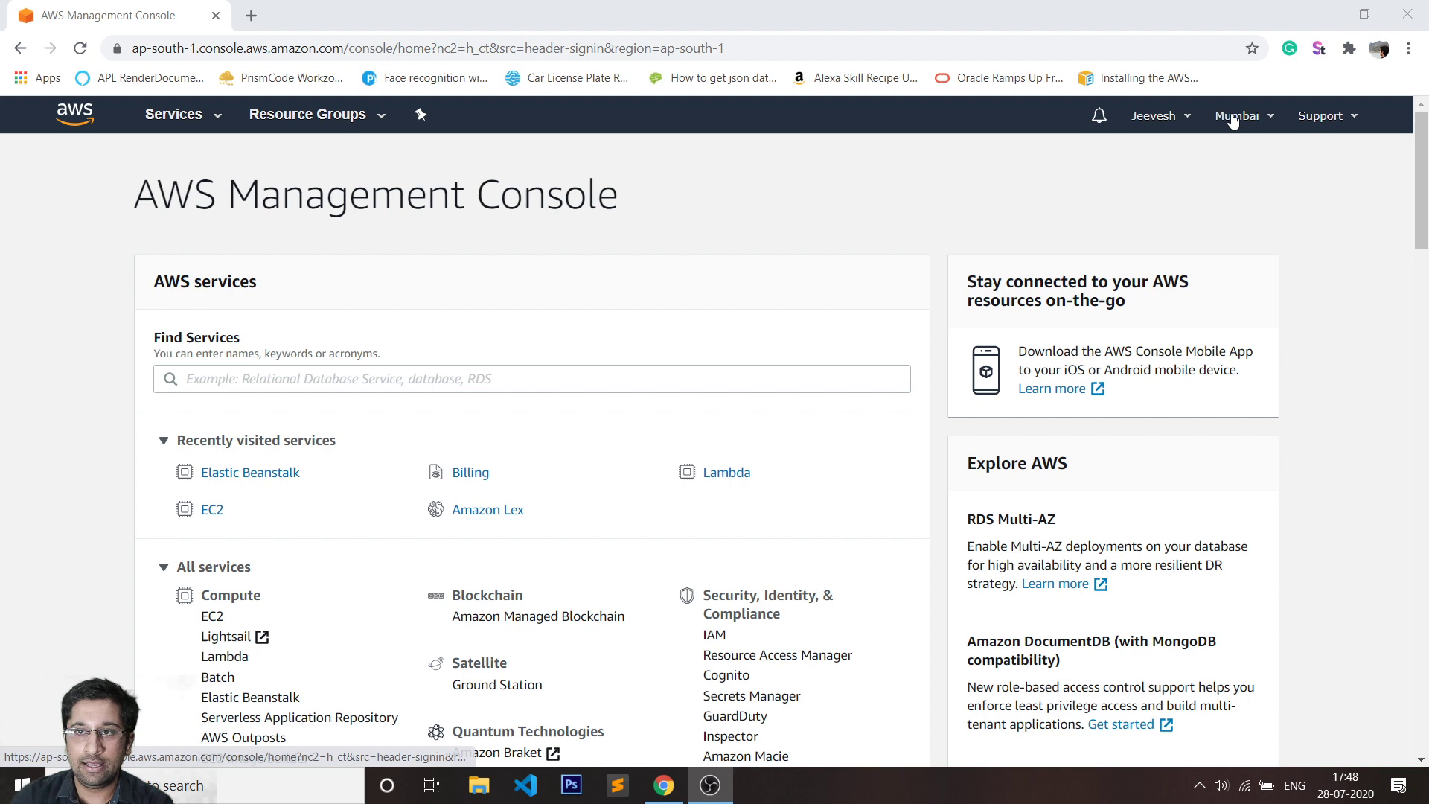
Switch to US East (N. Virginia) and open the YouTubeLiveCalc bot in Amazon Lex
click(1237, 116)
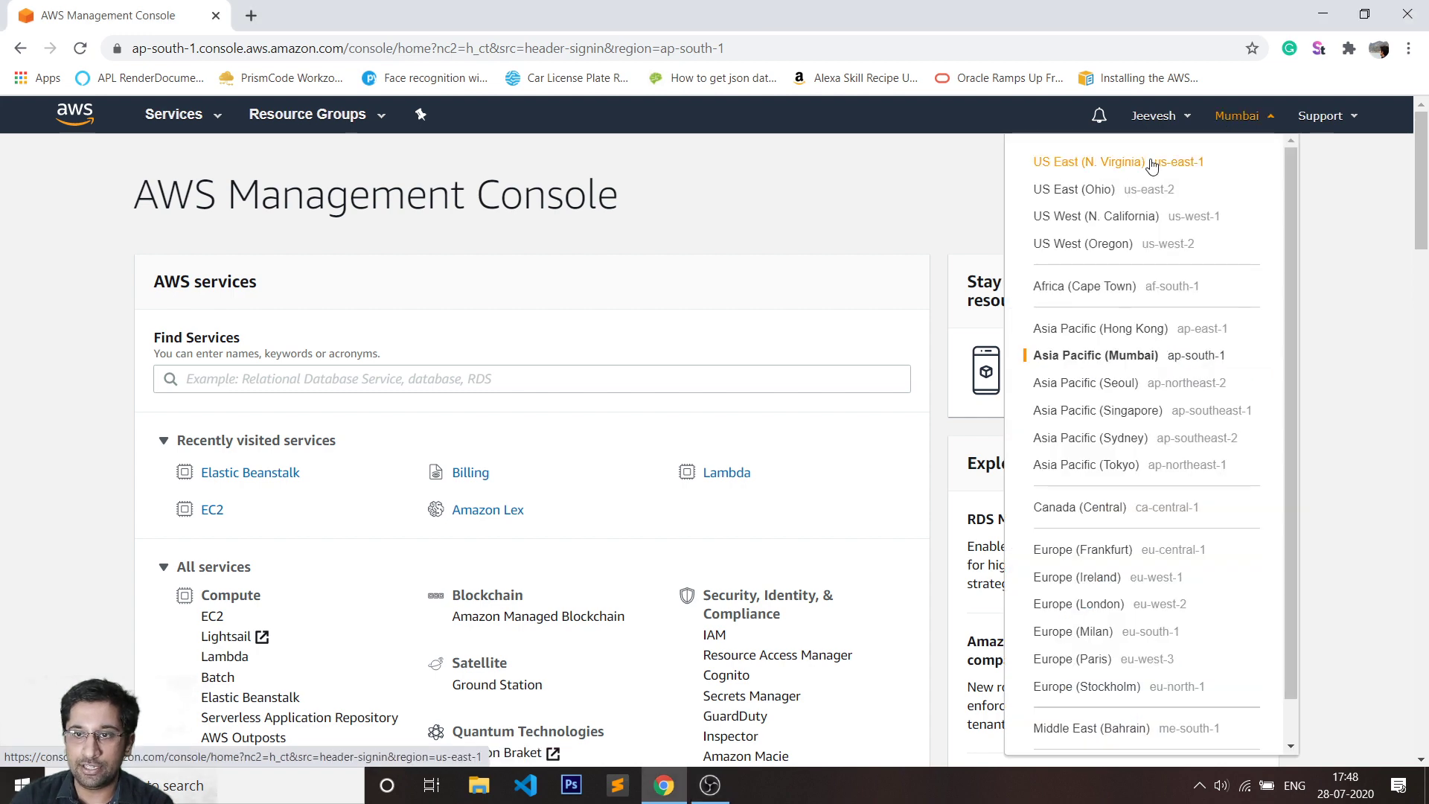
click(1118, 162)
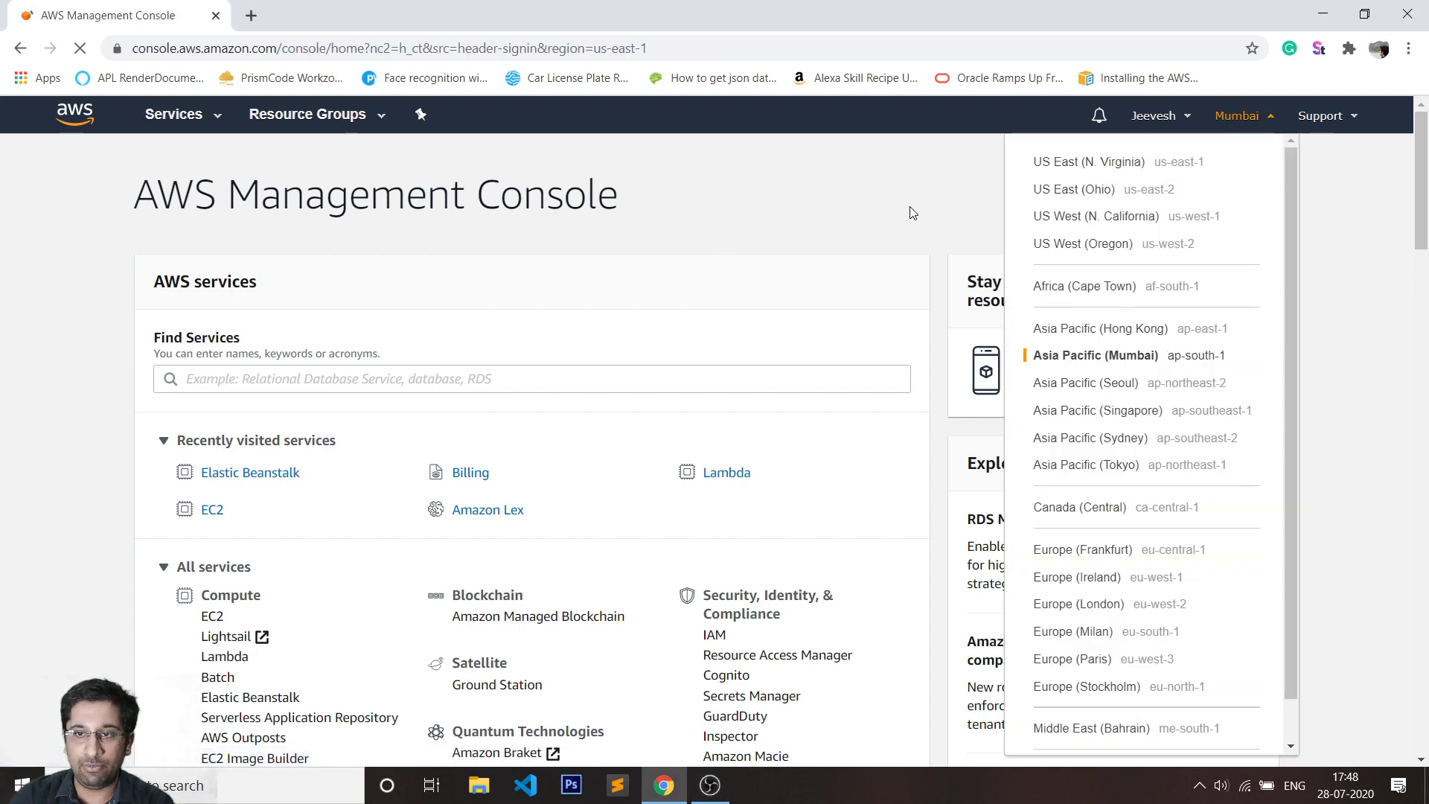
click(1088, 162)
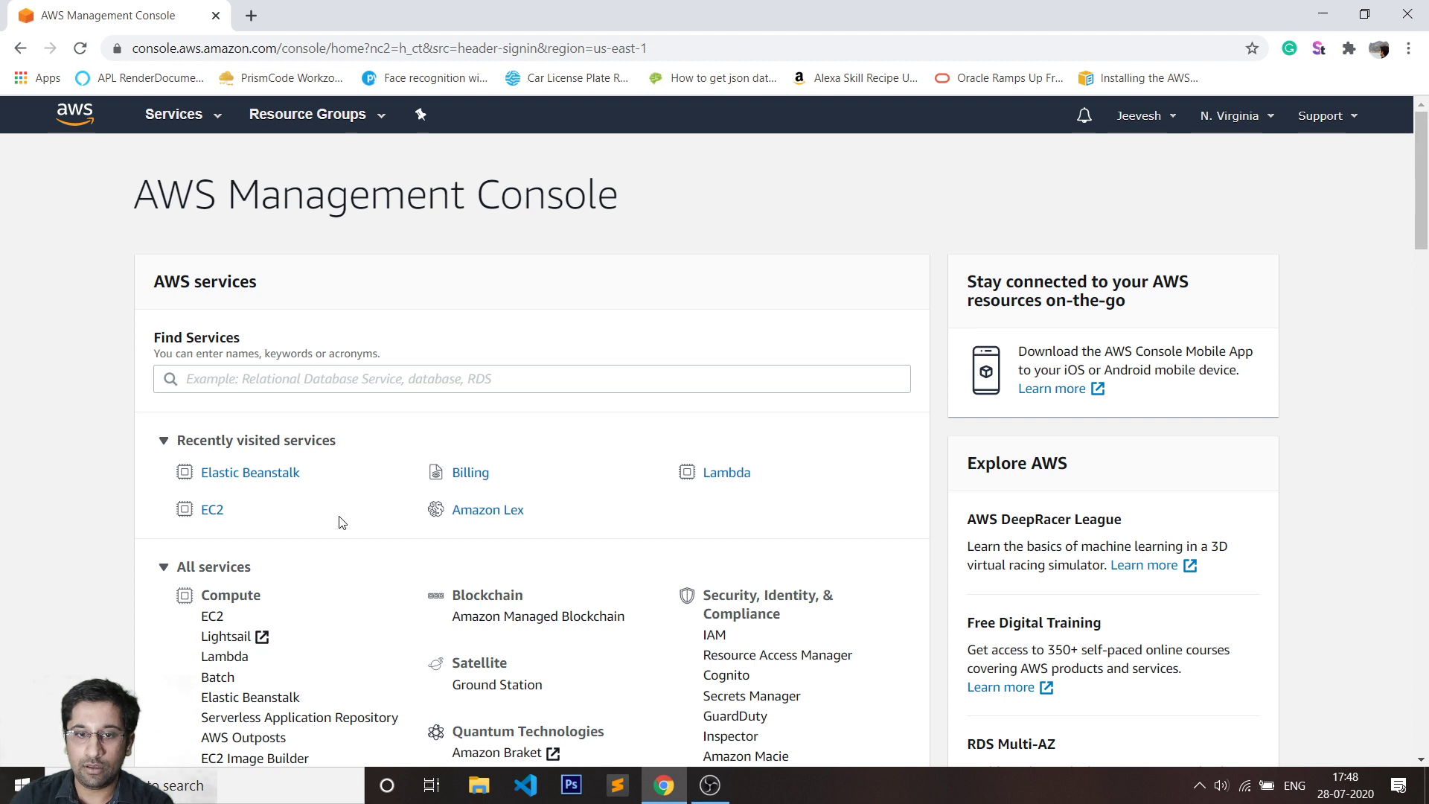
click(488, 509)
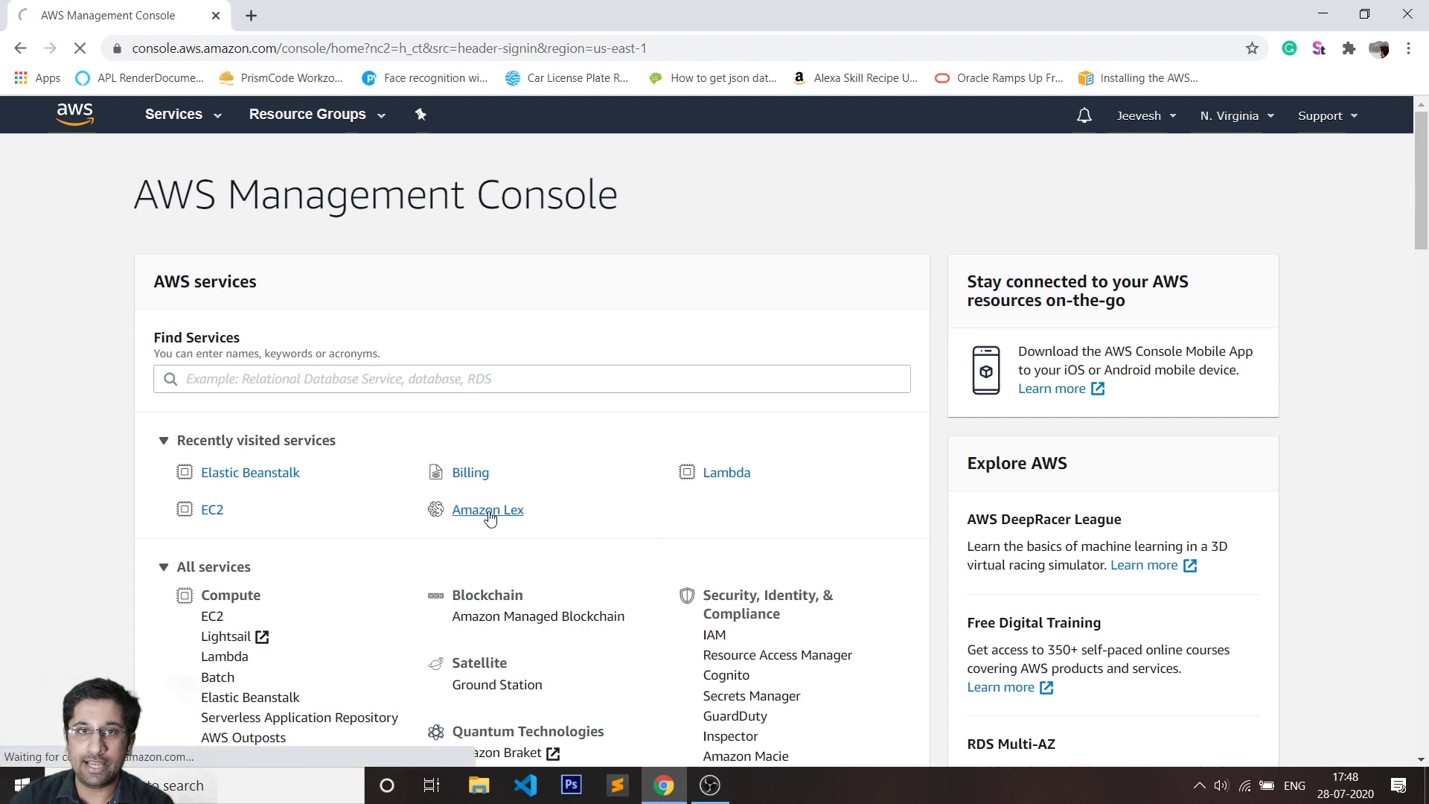
click(488, 510)
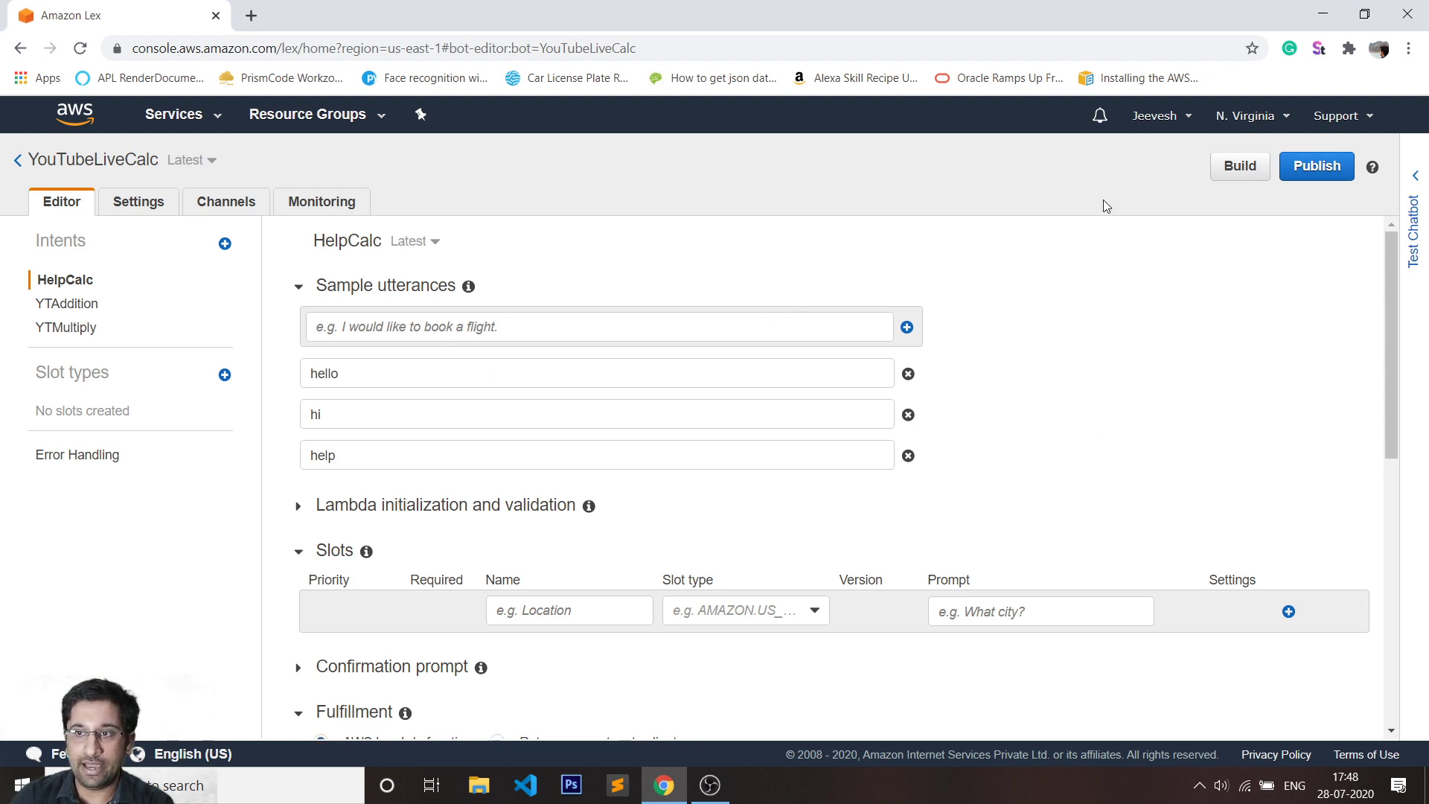
Publish YouTubeLiveCalc as version 1 under a new 'prod' alias and reach its channel settings
click(1316, 166)
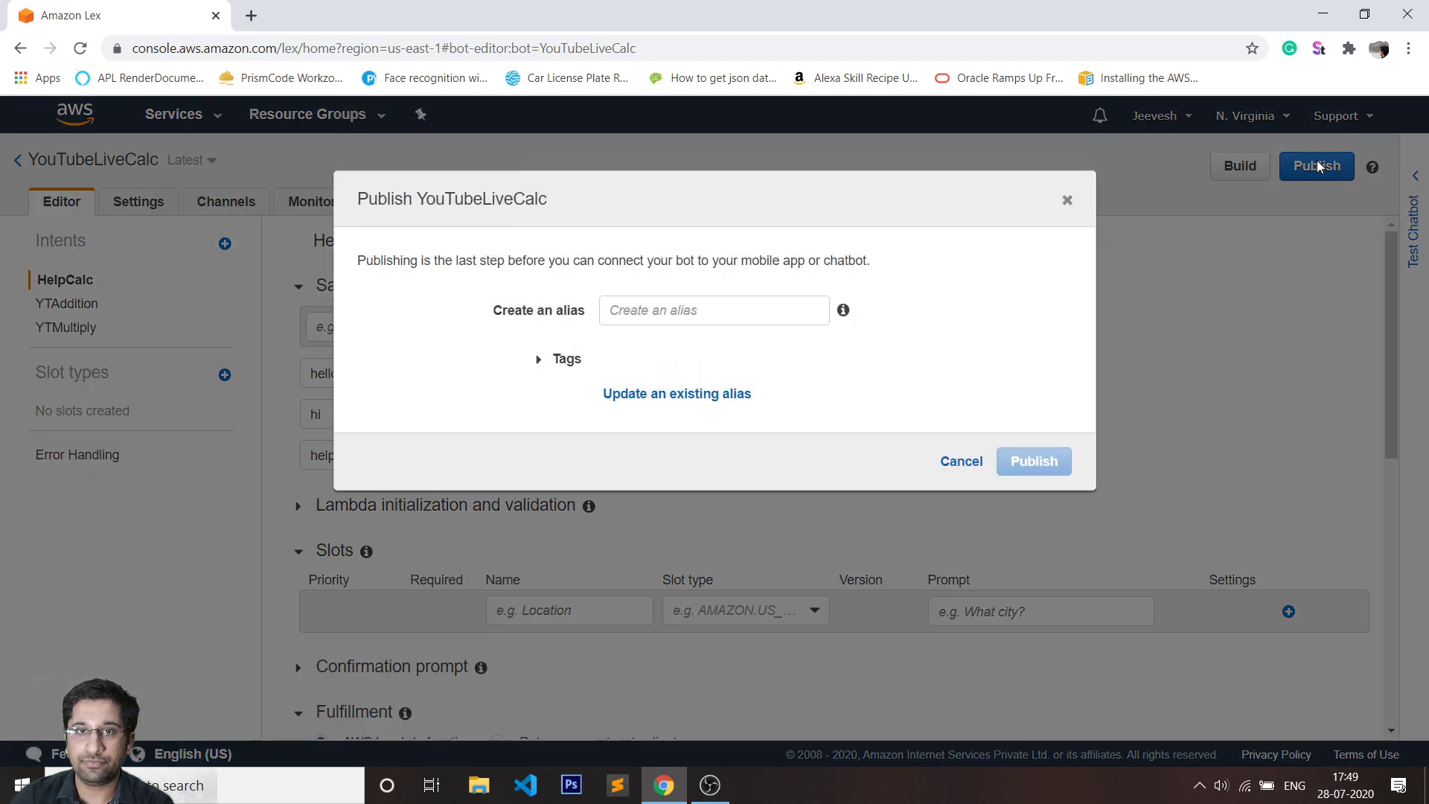
click(714, 309)
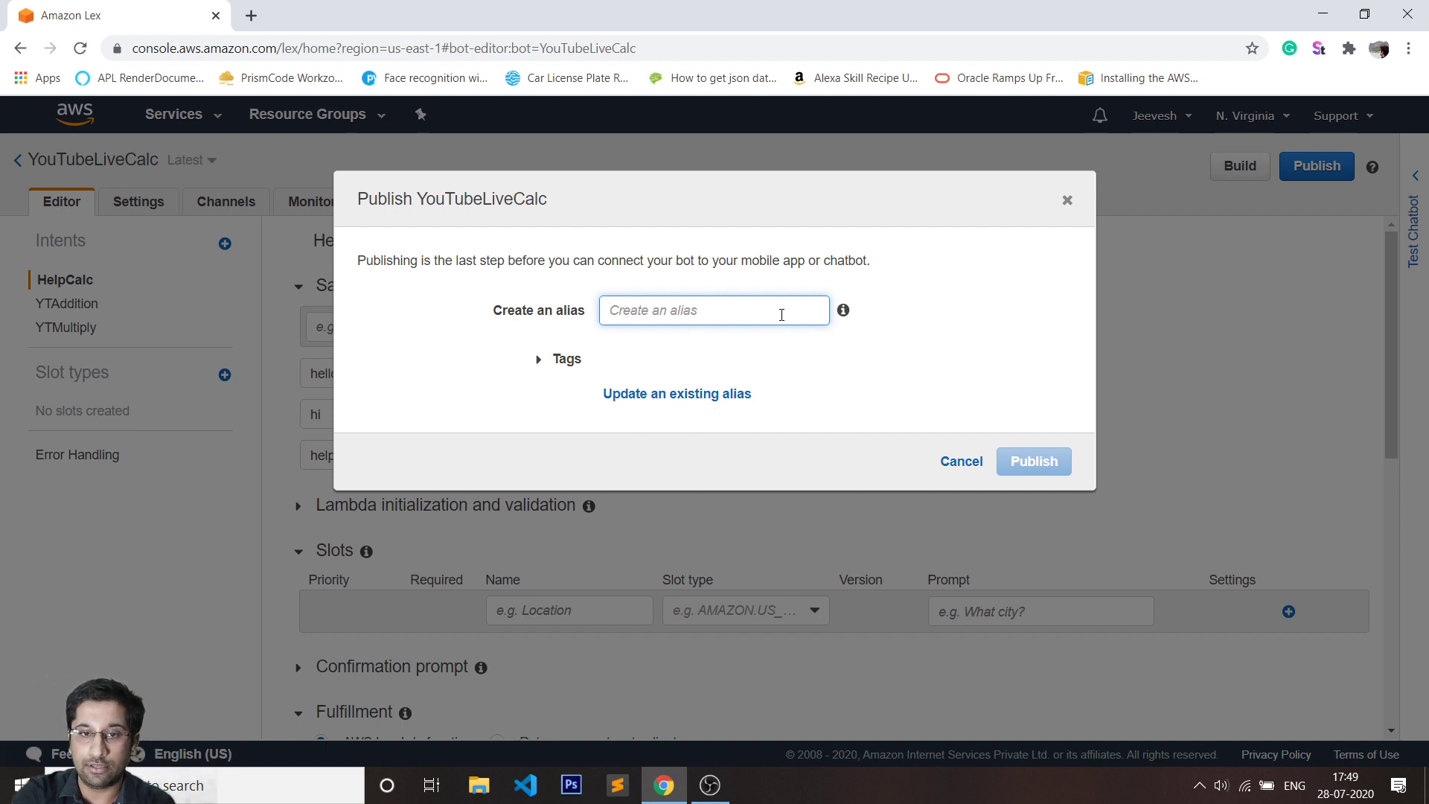
text(prod)
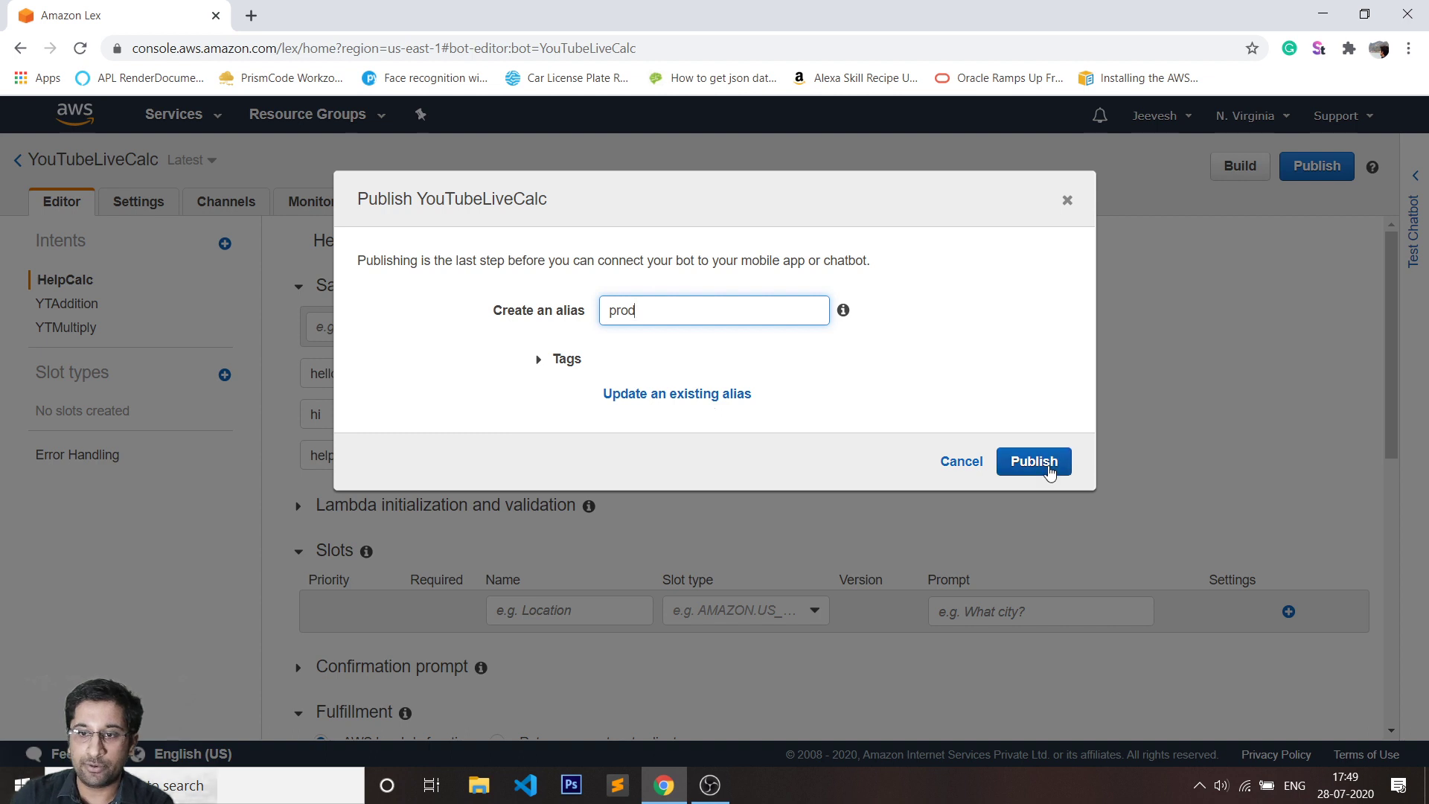
click(1032, 461)
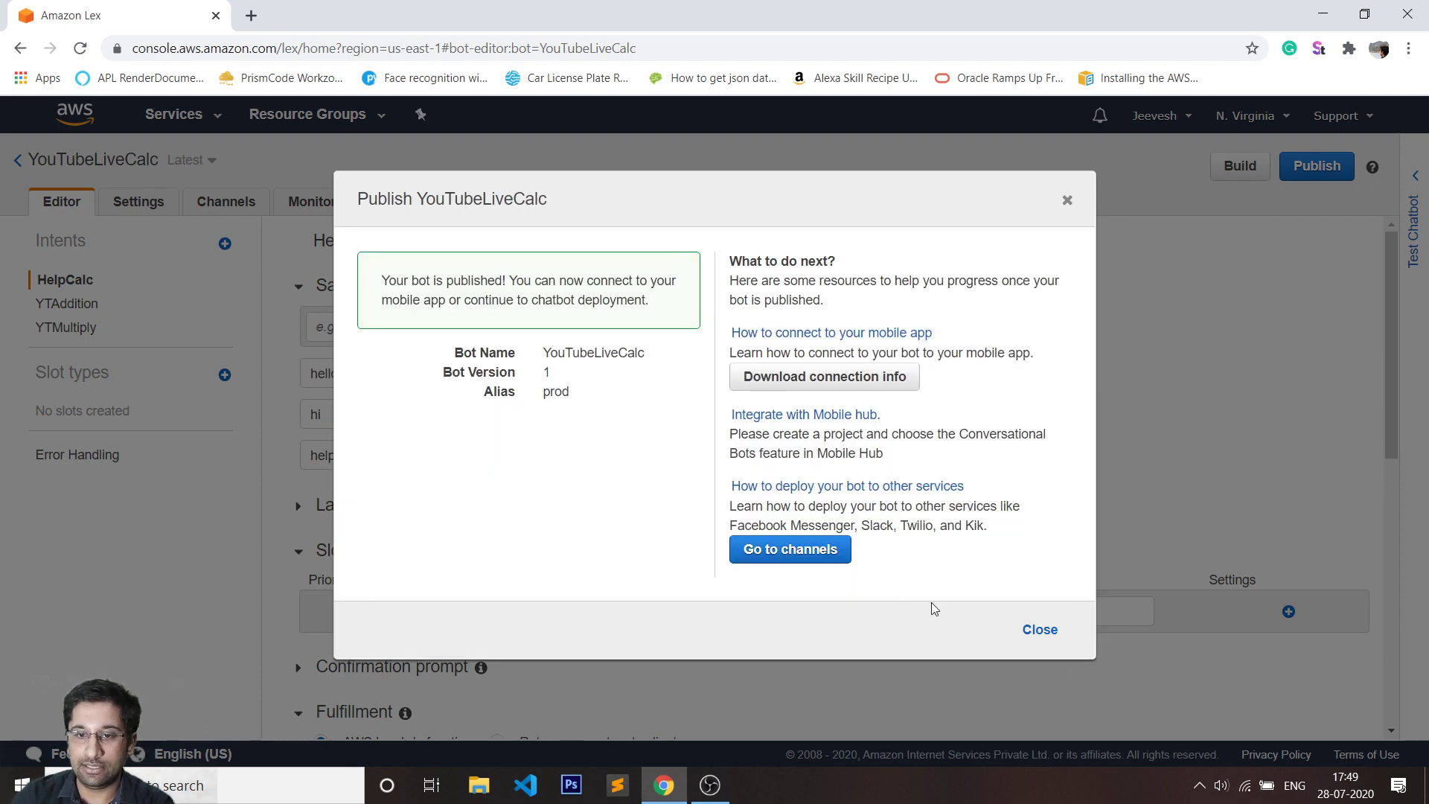
click(789, 548)
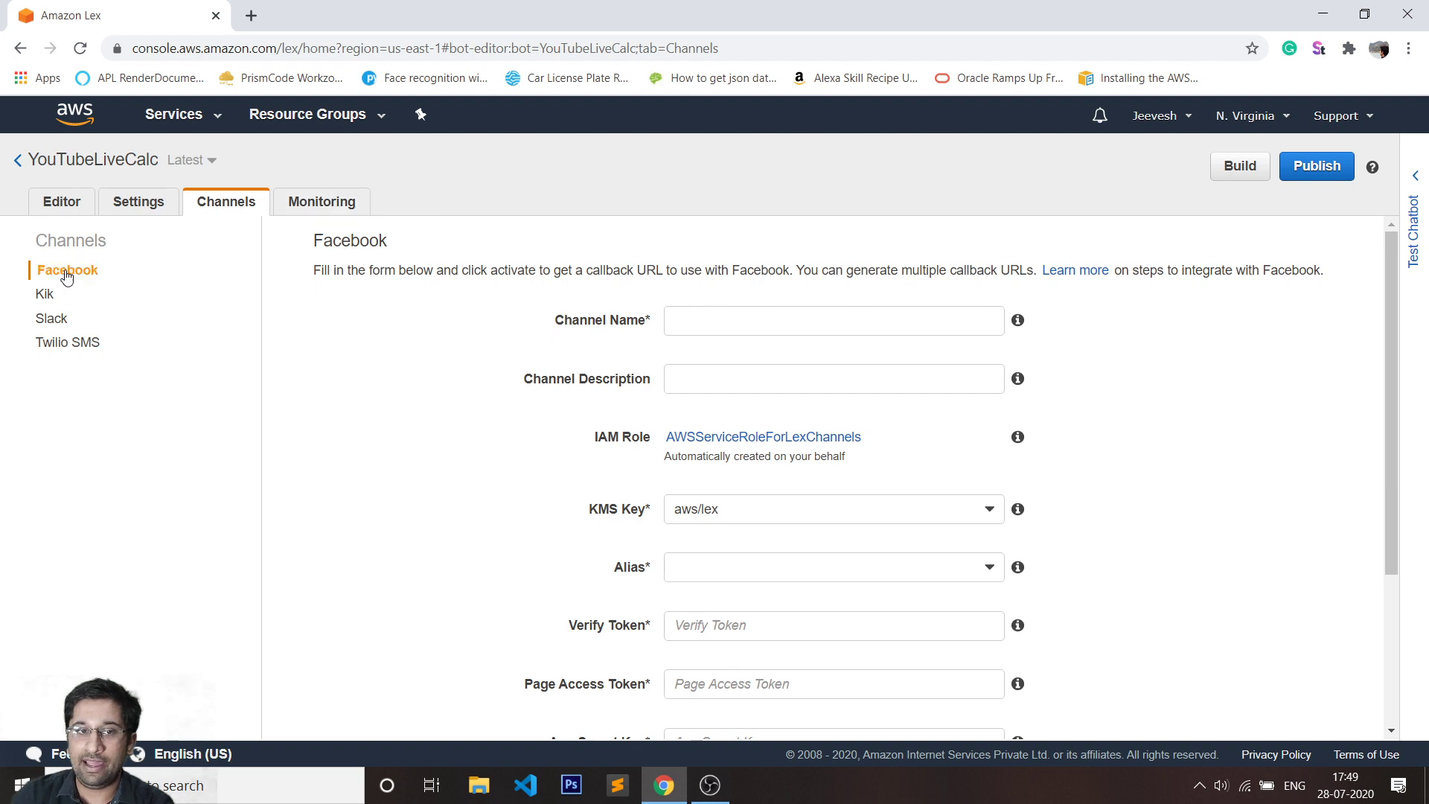
mouse_move(677, 237)
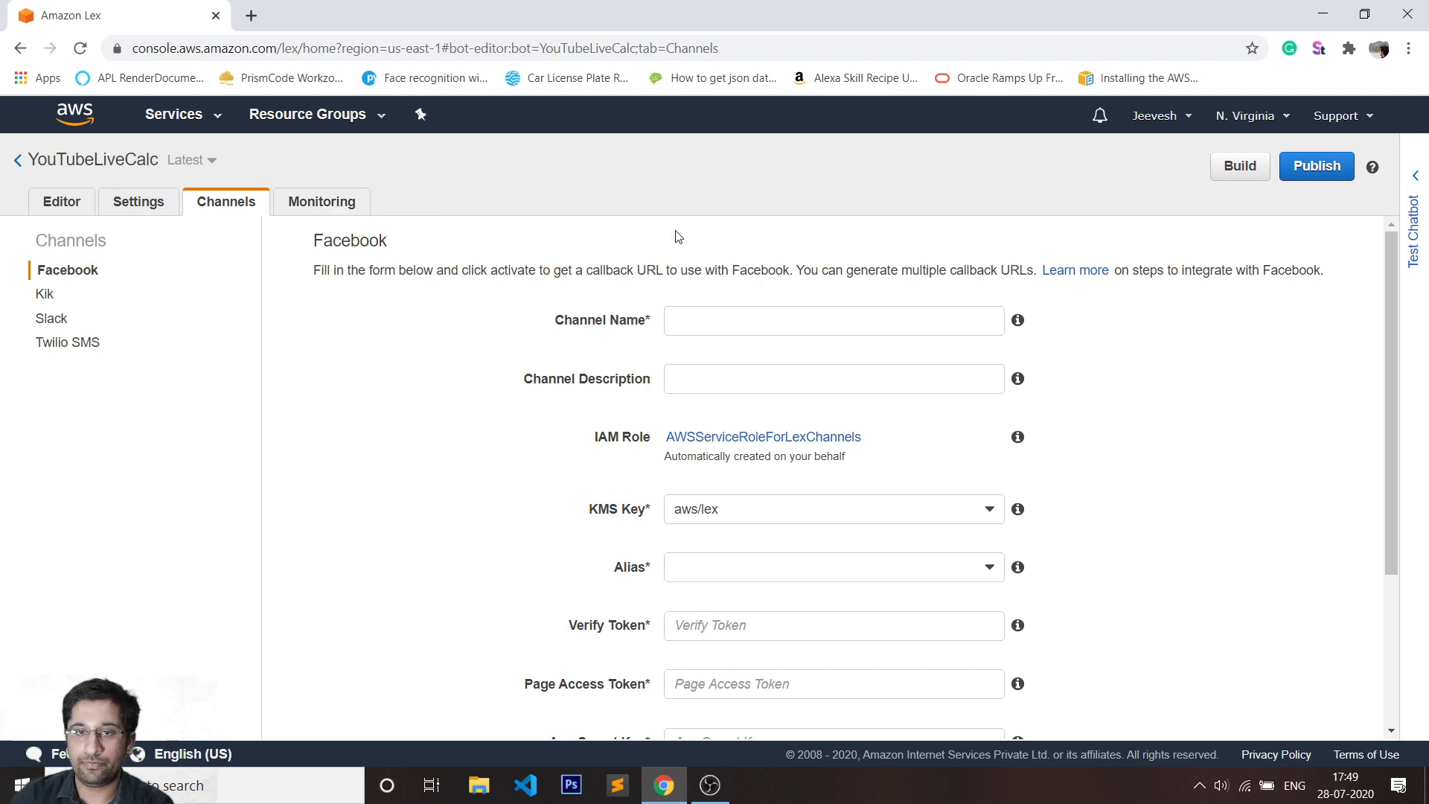
Name the Facebook channel 'CalcForFB' and enter 'CalcForFB' as its description
click(832, 320)
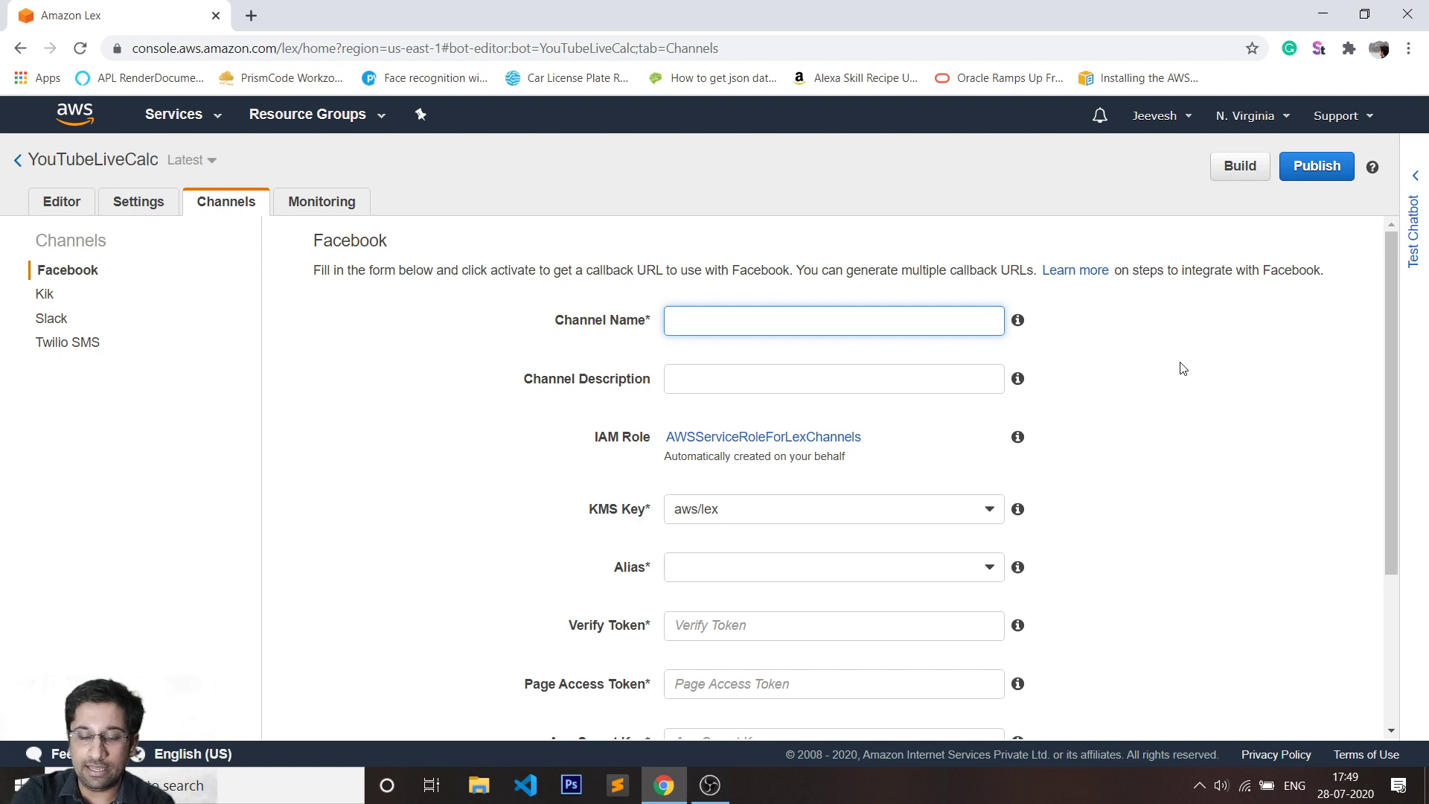
text(CalcBot)
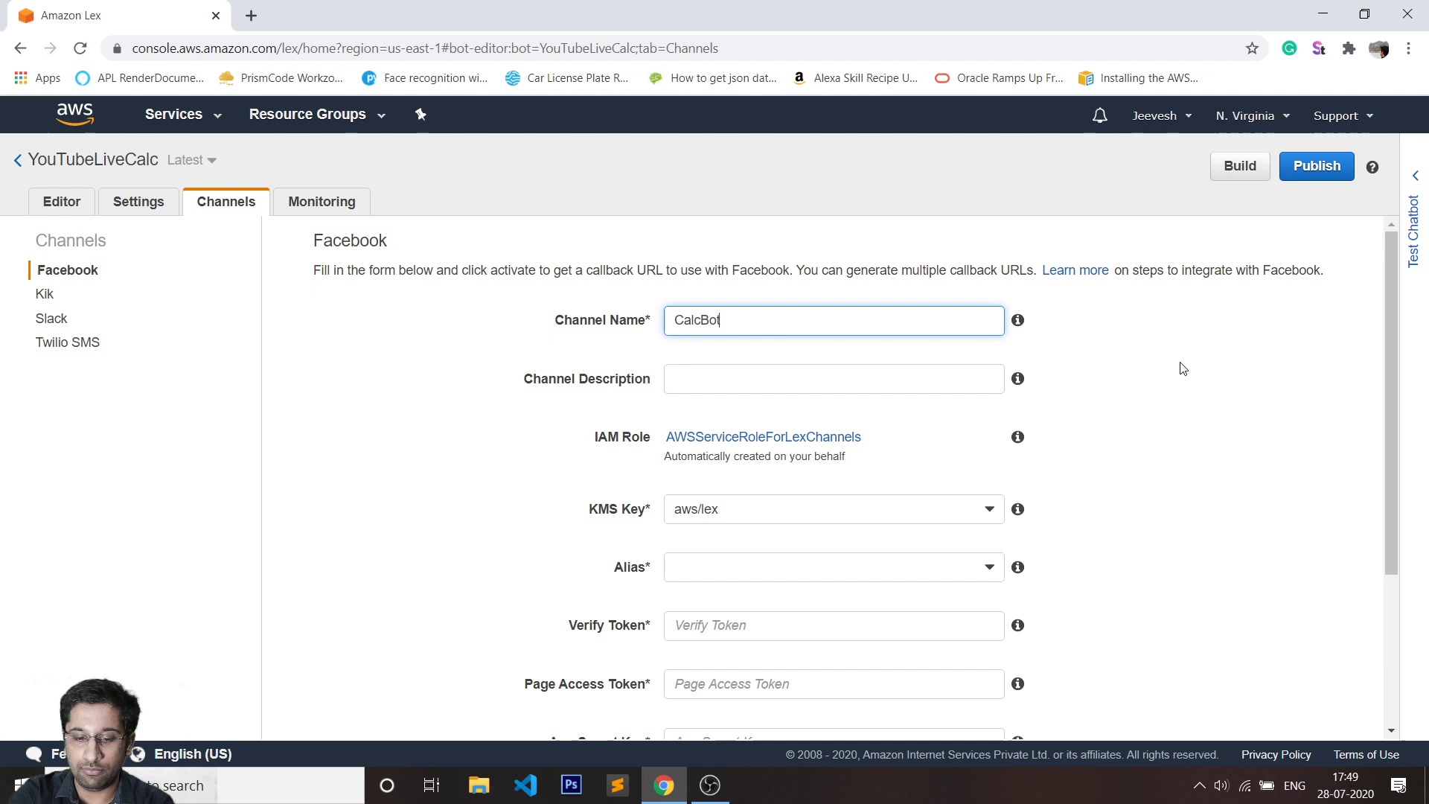
text(For)
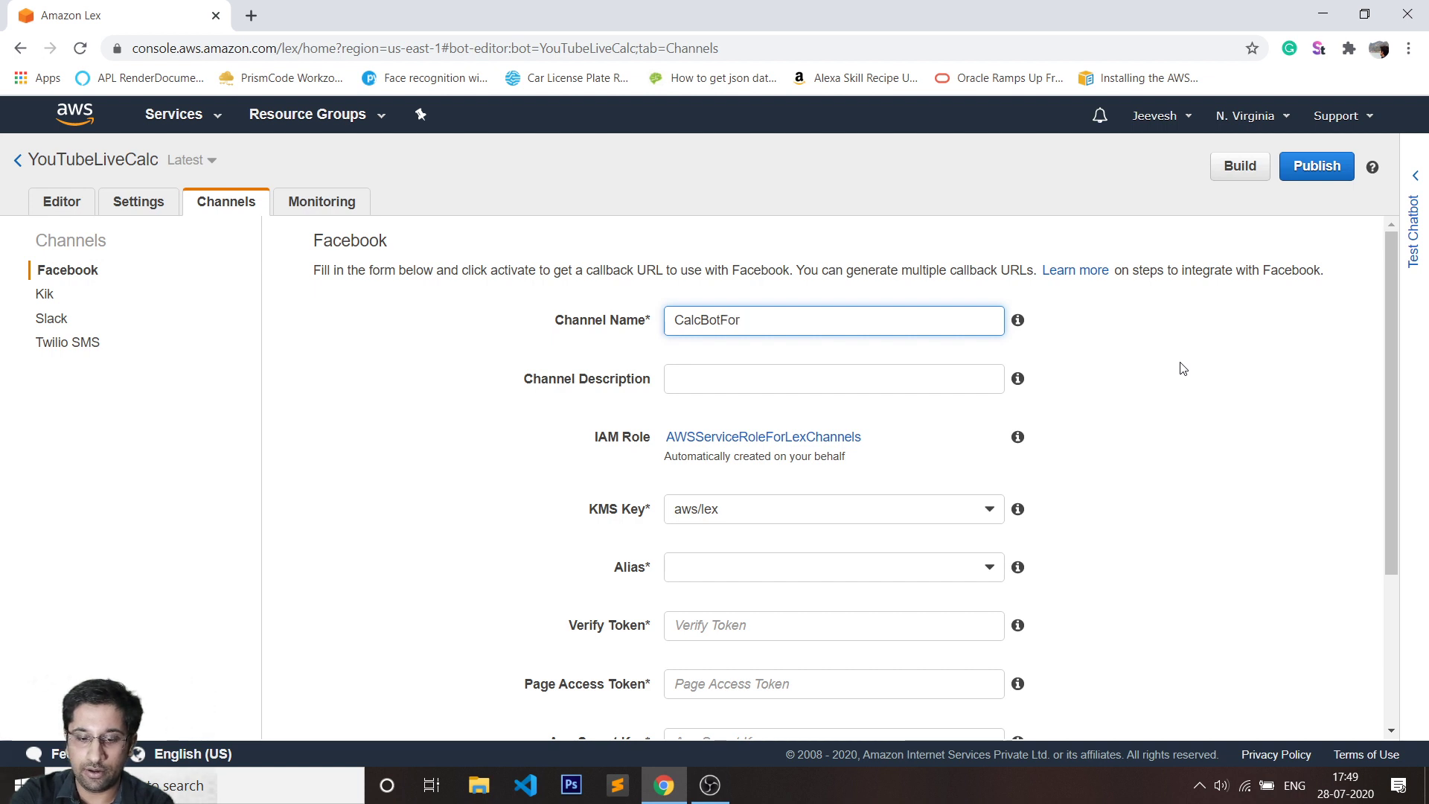
text(FB)
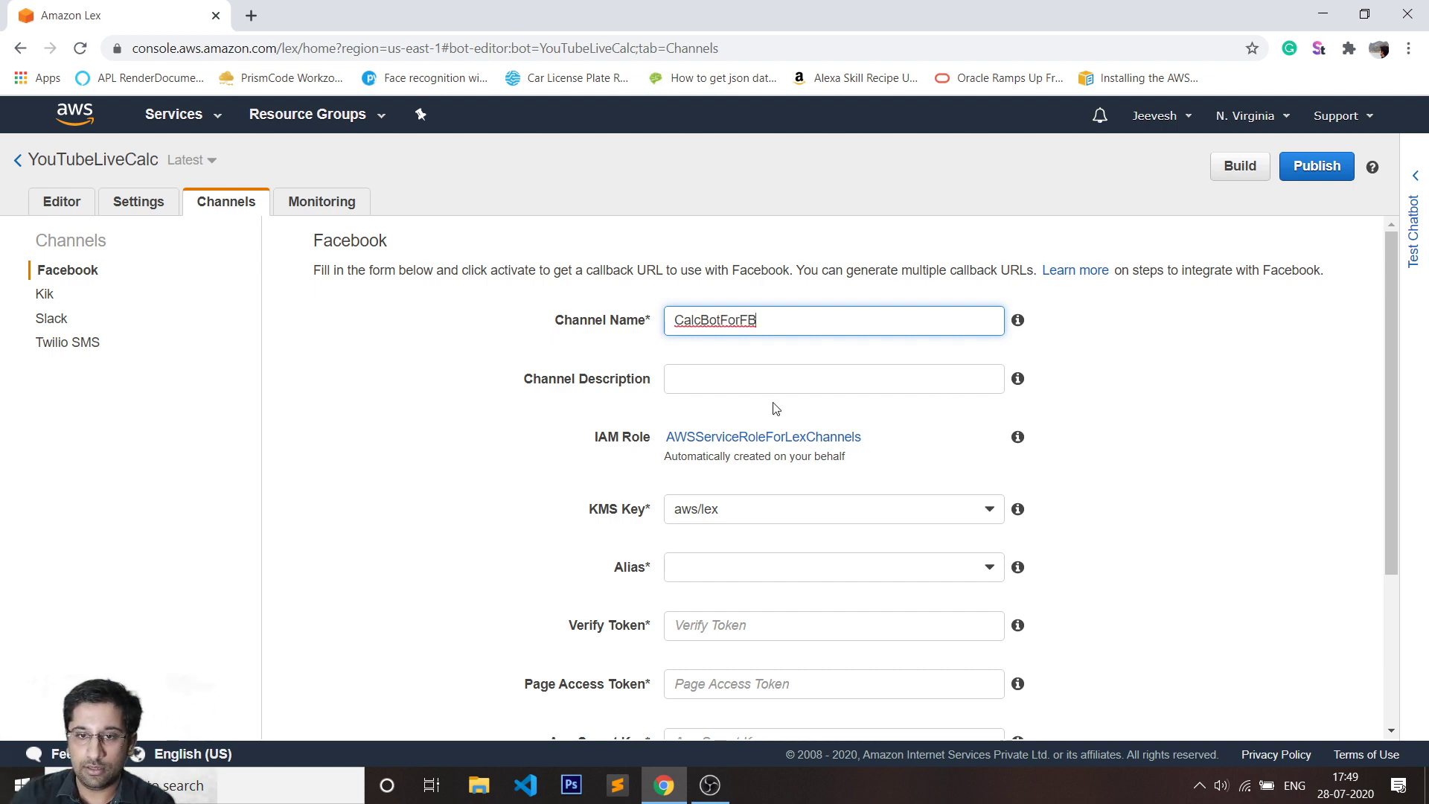
click(832, 378)
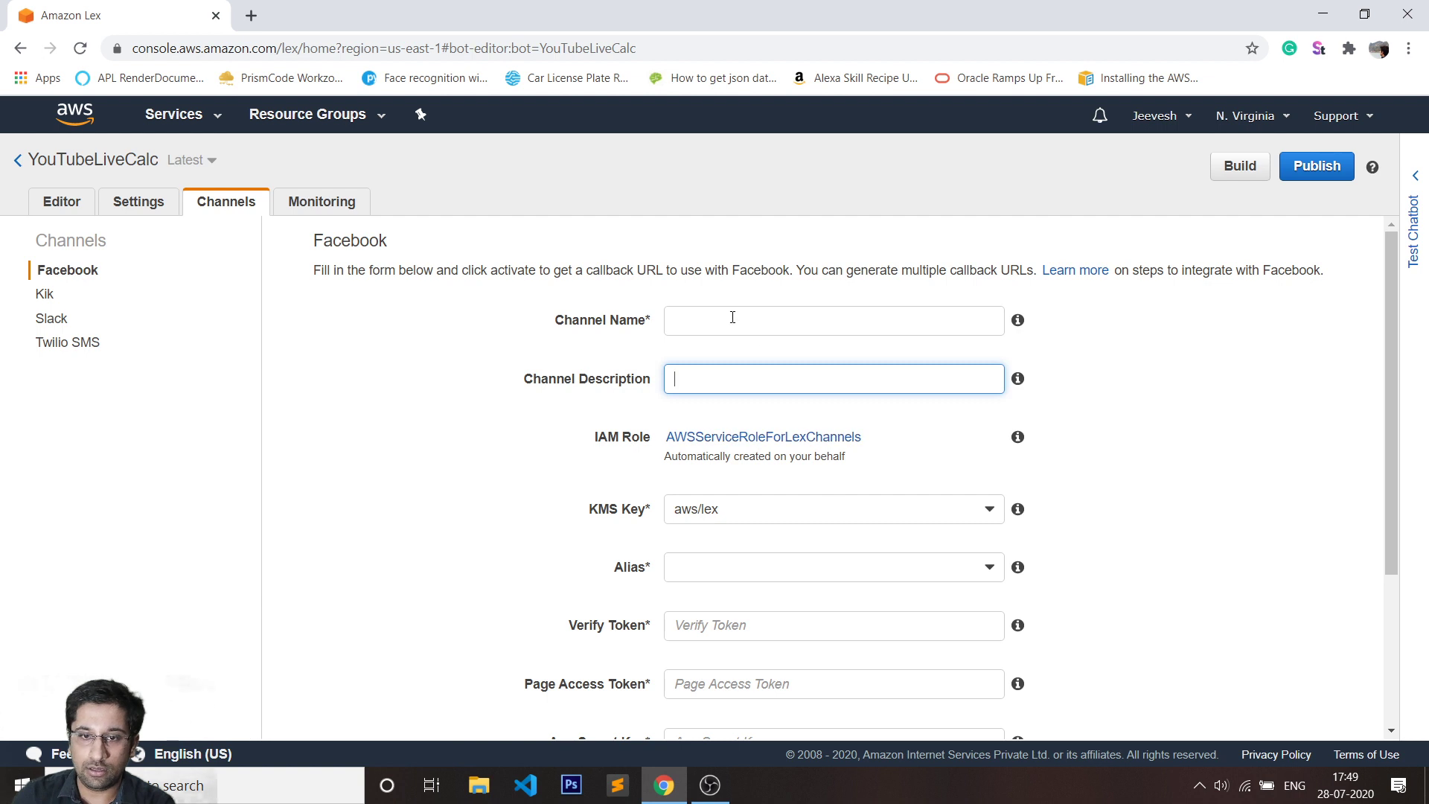
text(C)
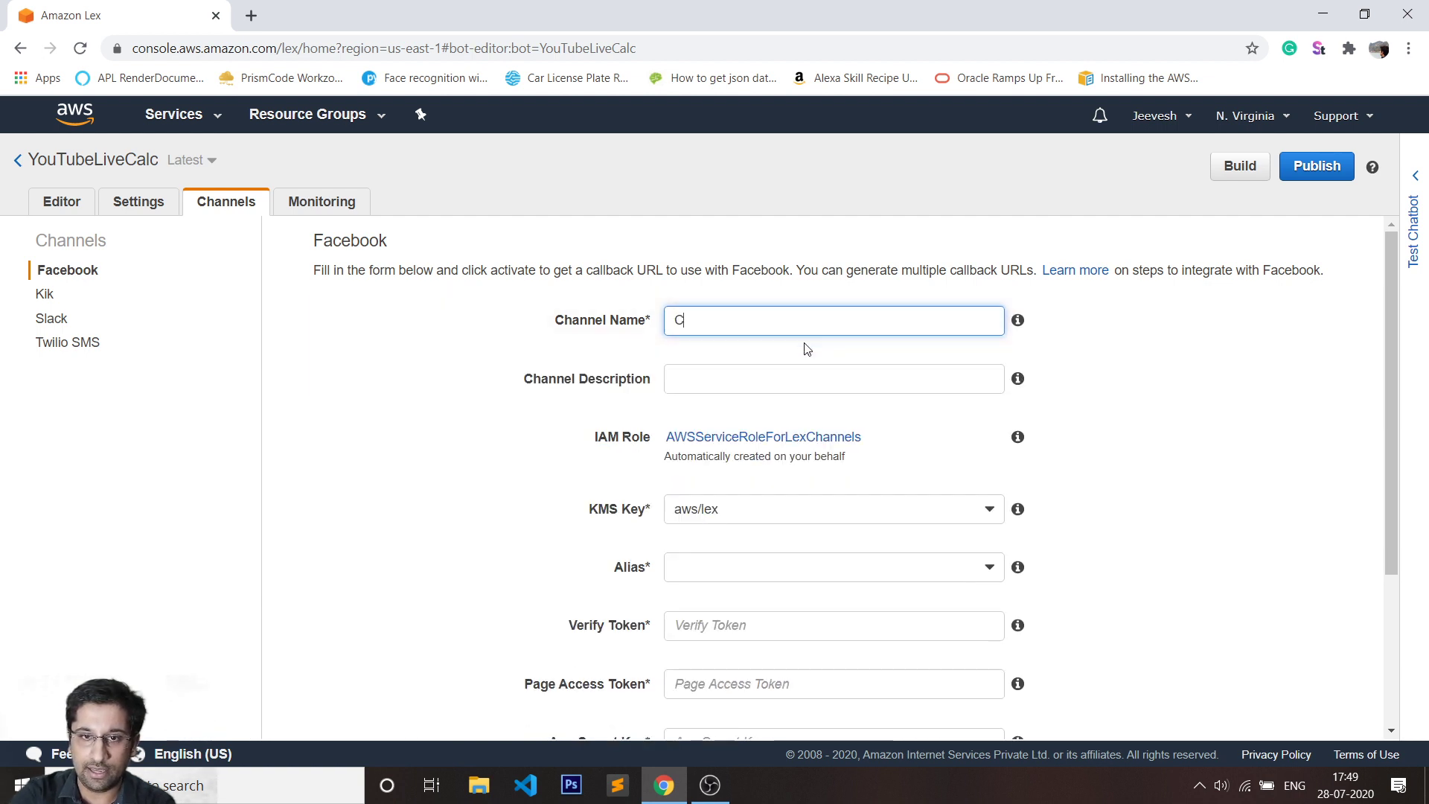
text(alcF)
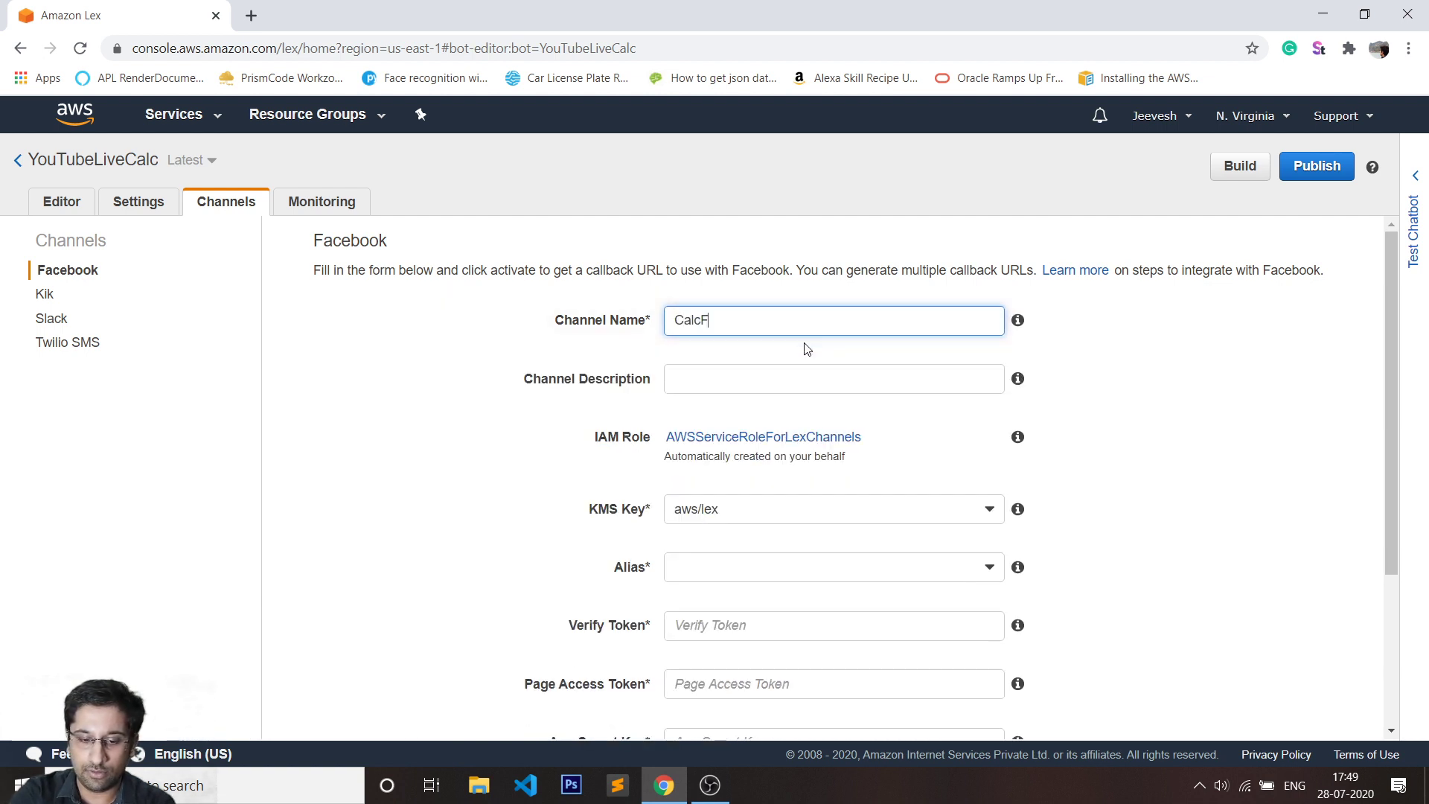
text(orFB)
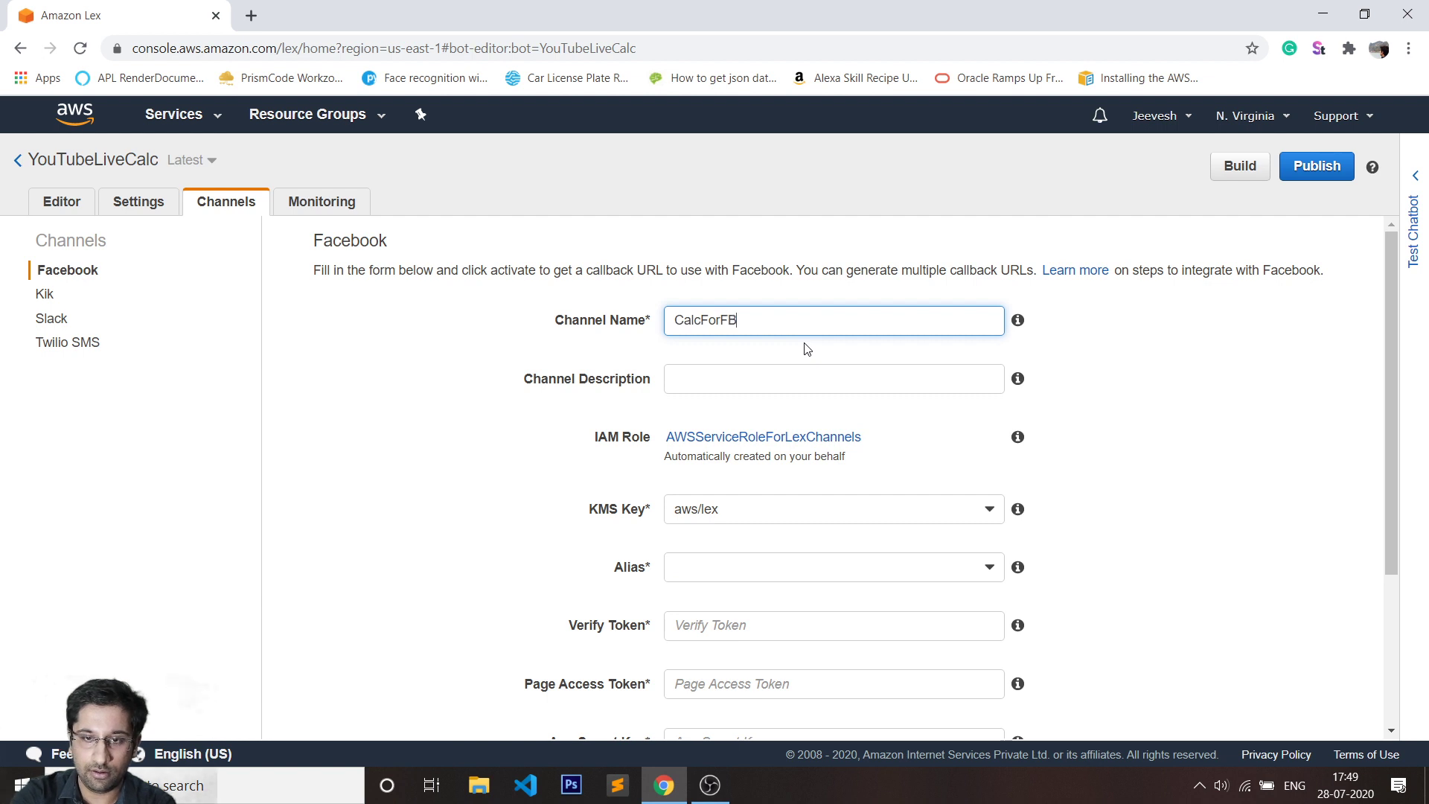
click(832, 378)
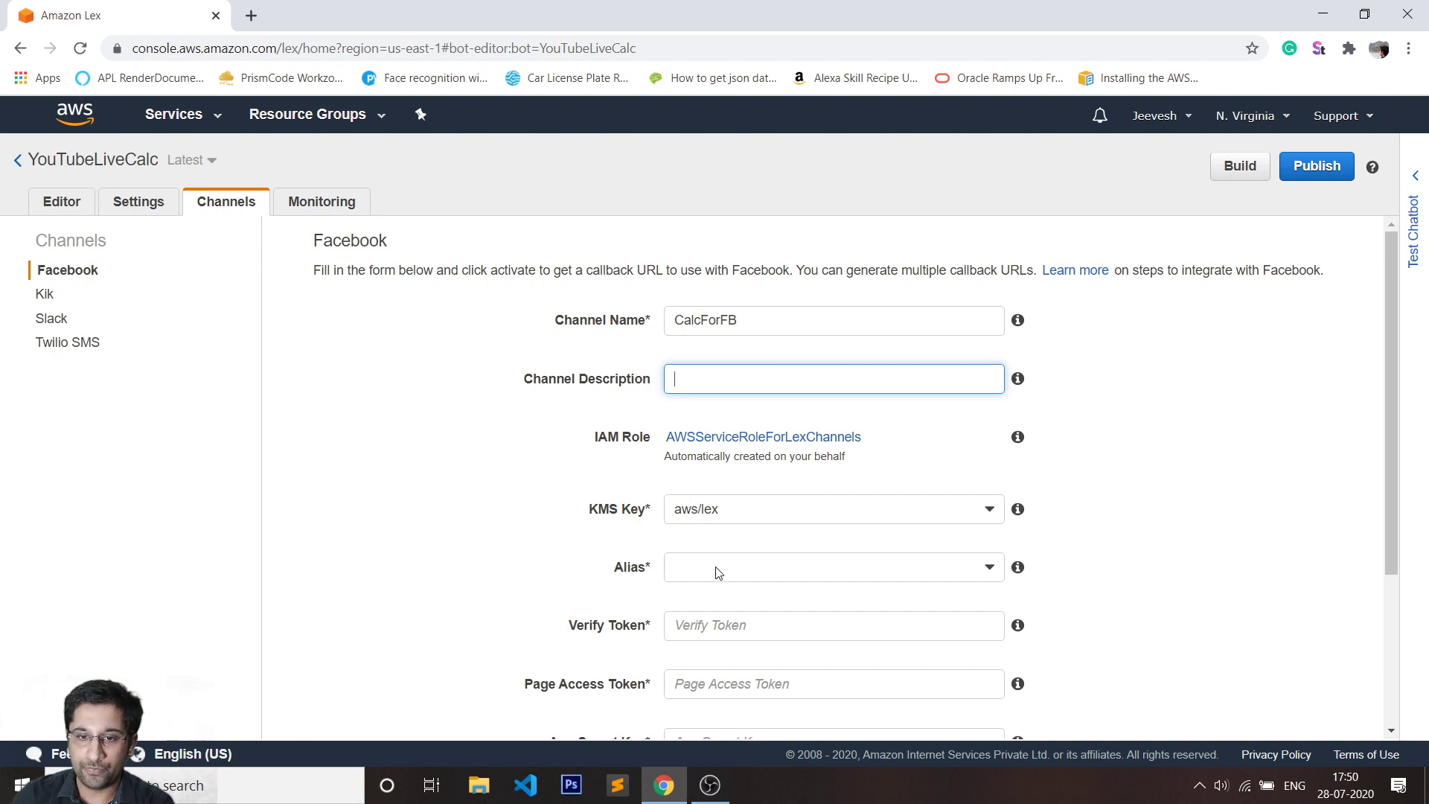
click(832, 565)
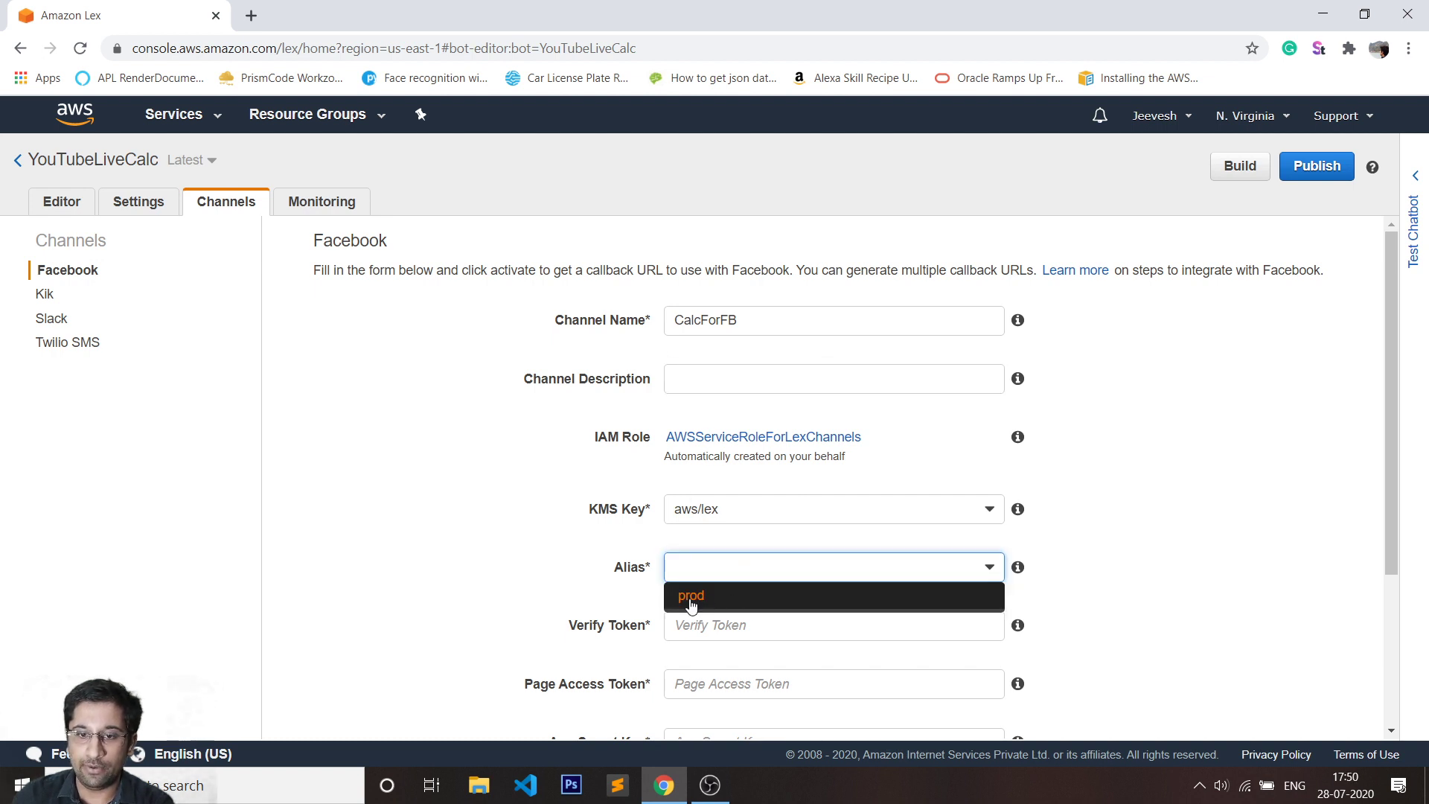
click(691, 595)
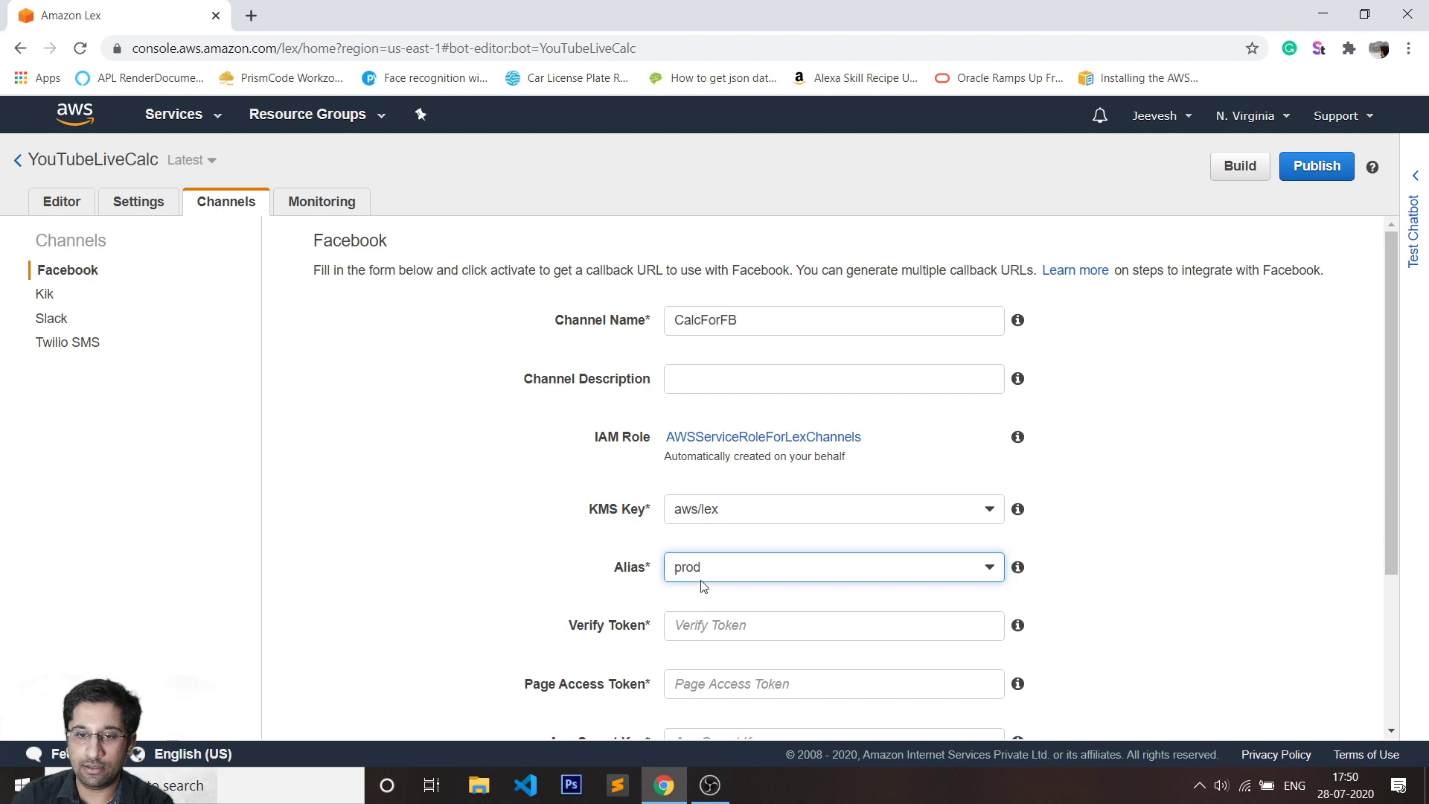
scroll(down, 3)
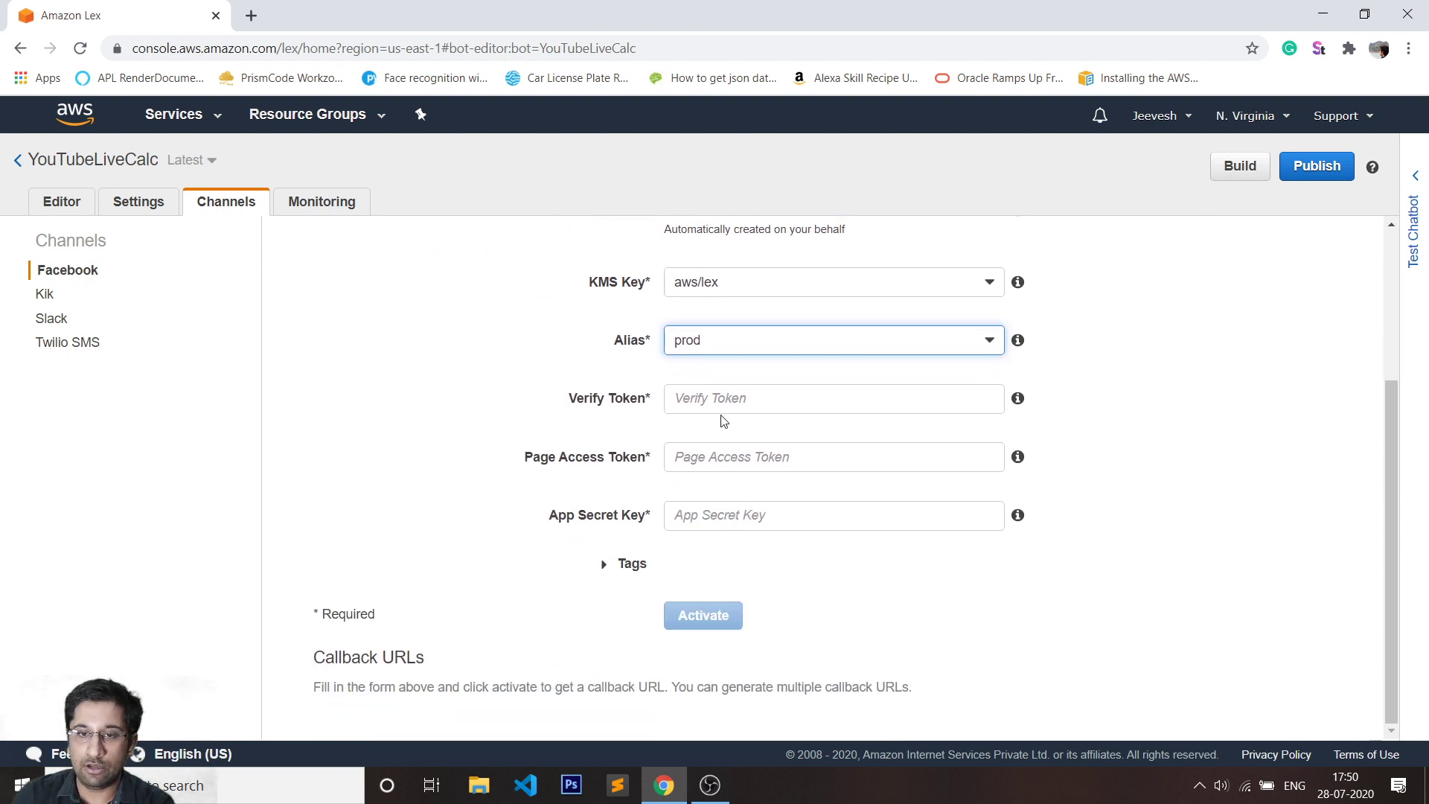
click(831, 399)
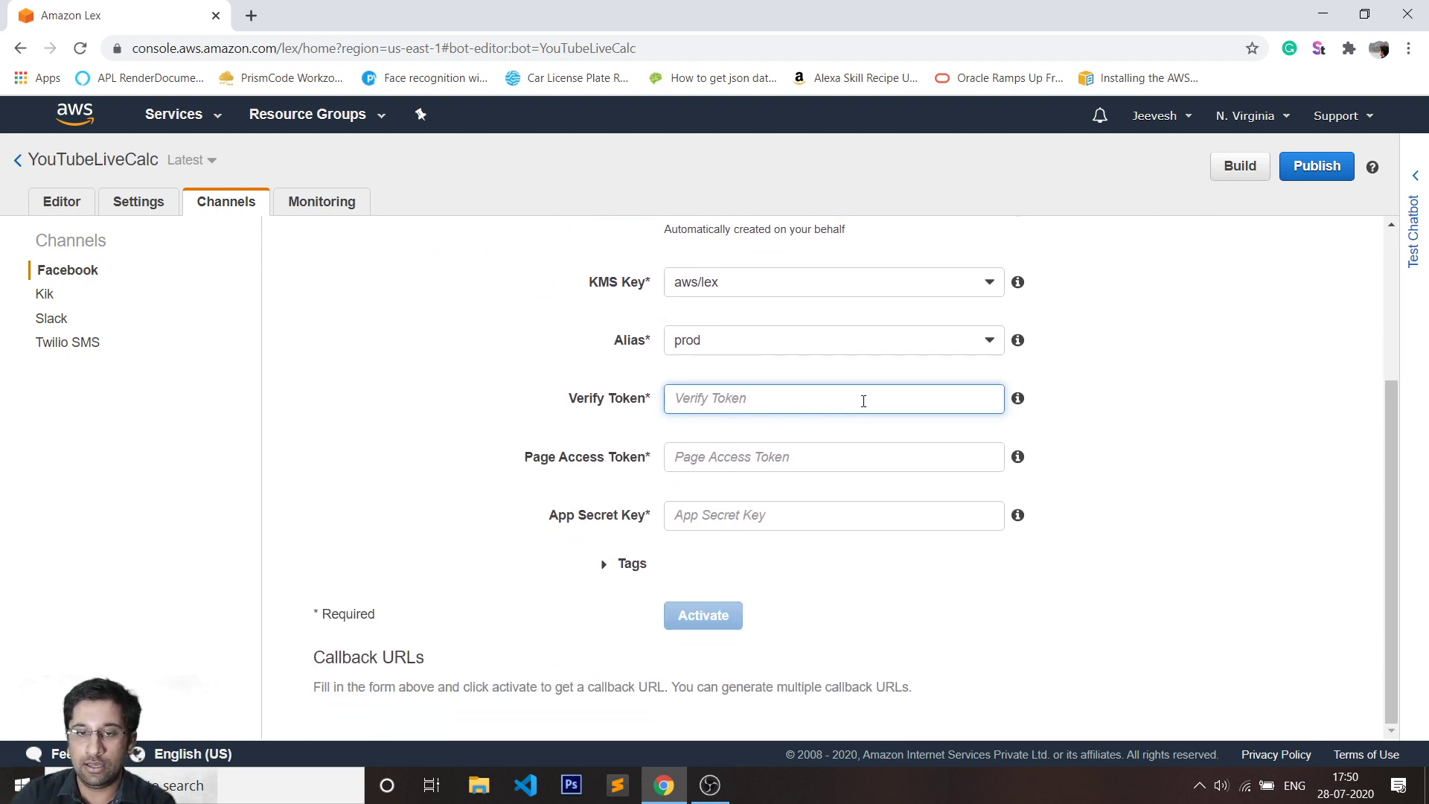
click(833, 398)
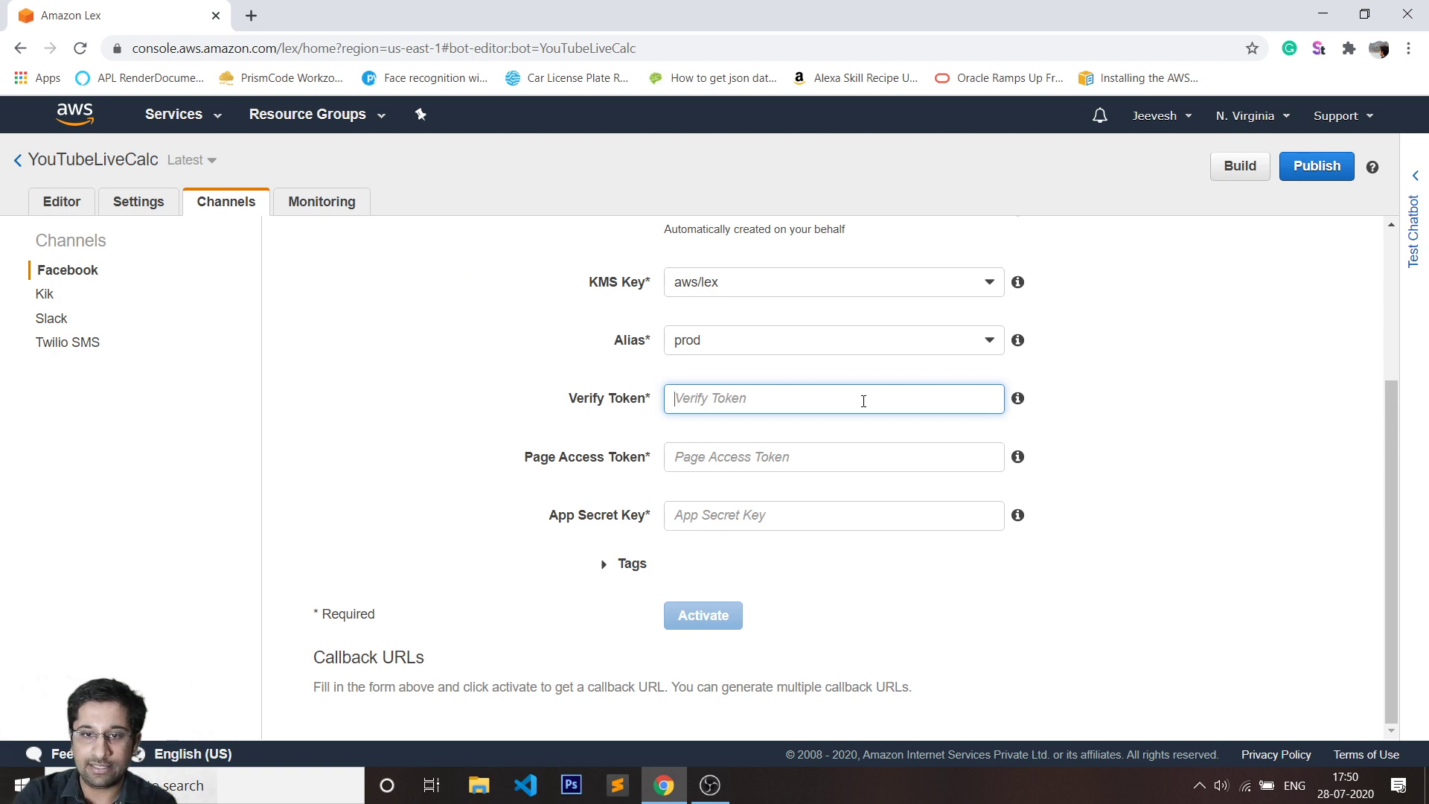
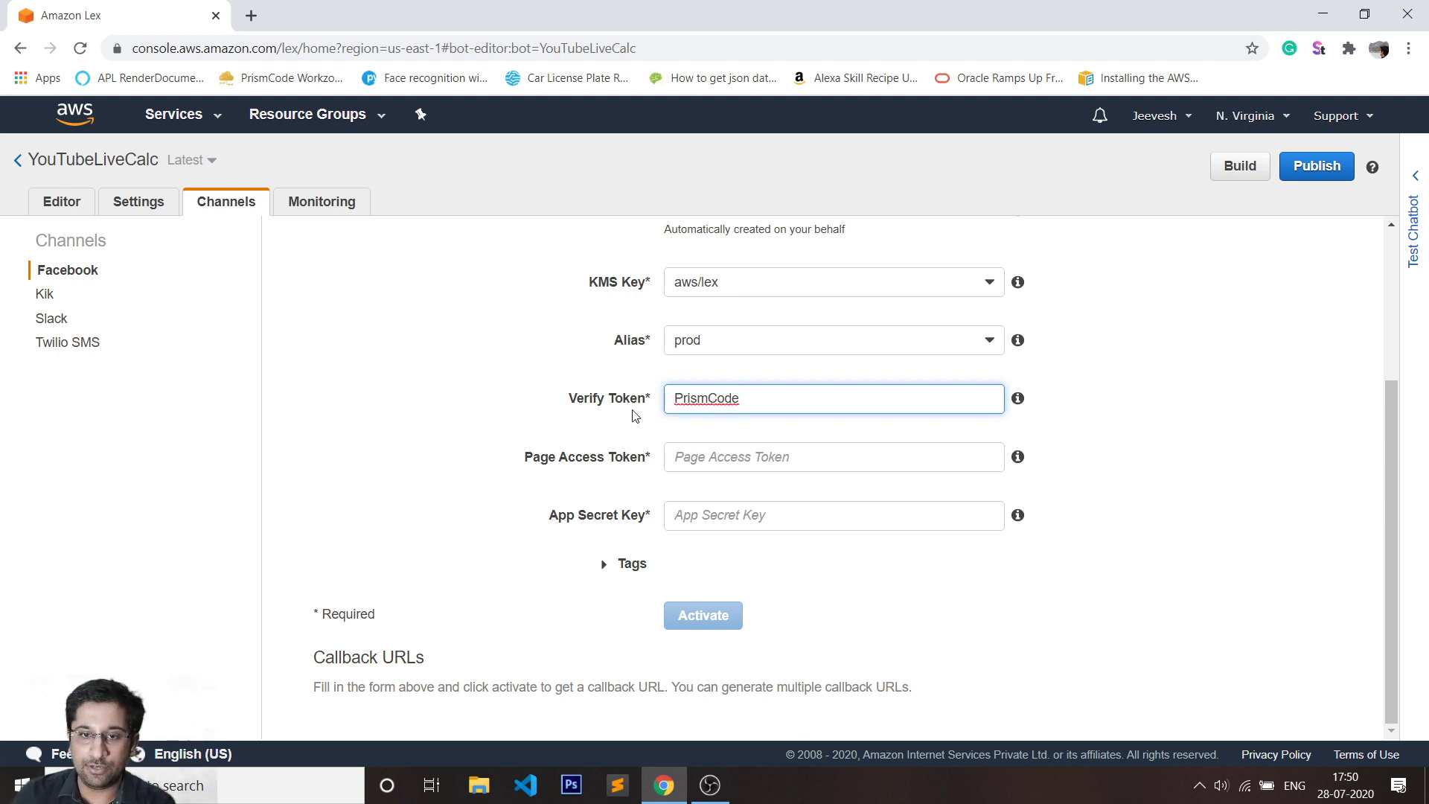
mouse_move(884, 346)
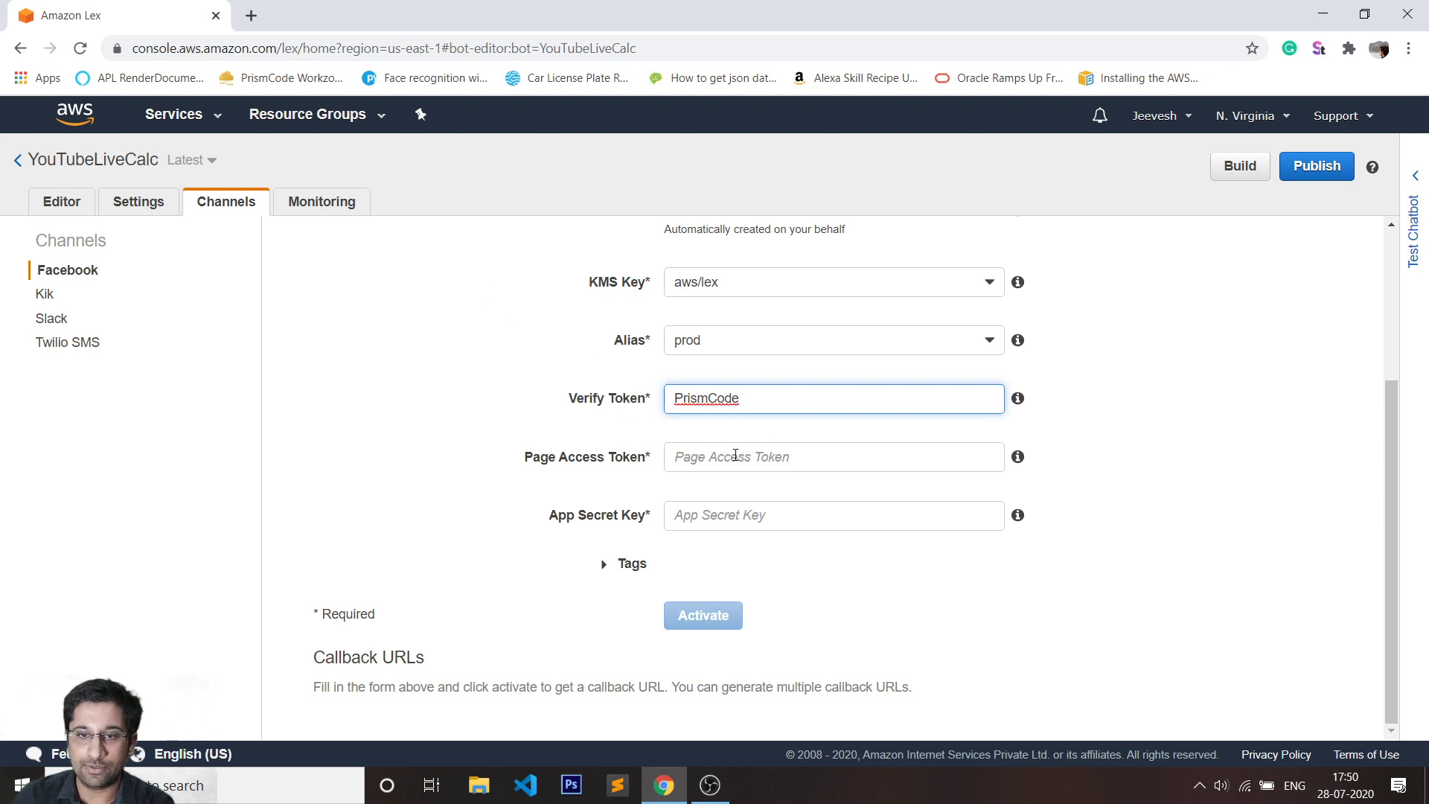
click(832, 456)
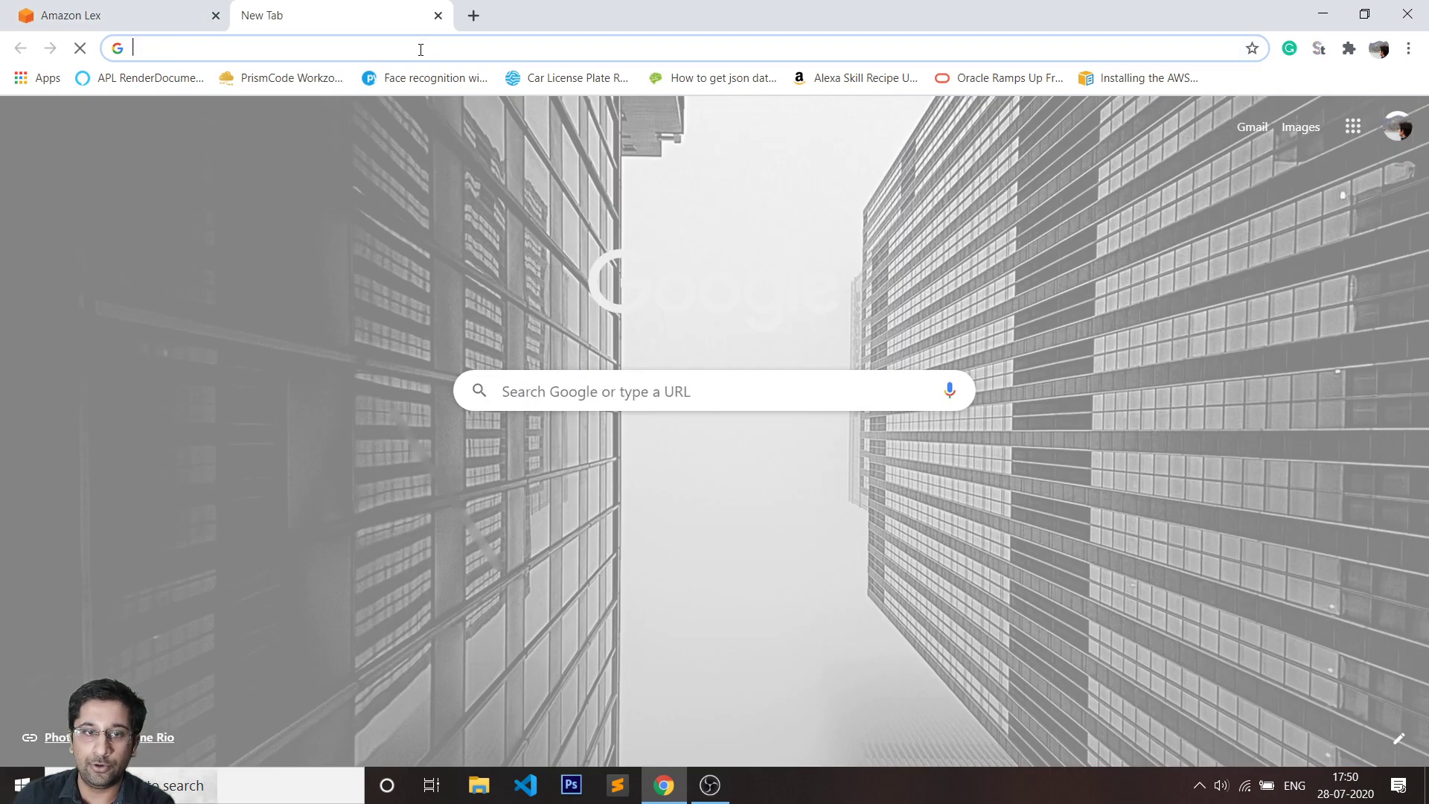
Go to developers.facebook.com and start creating a new app ID from My Apps
text(developers.facebook.com)
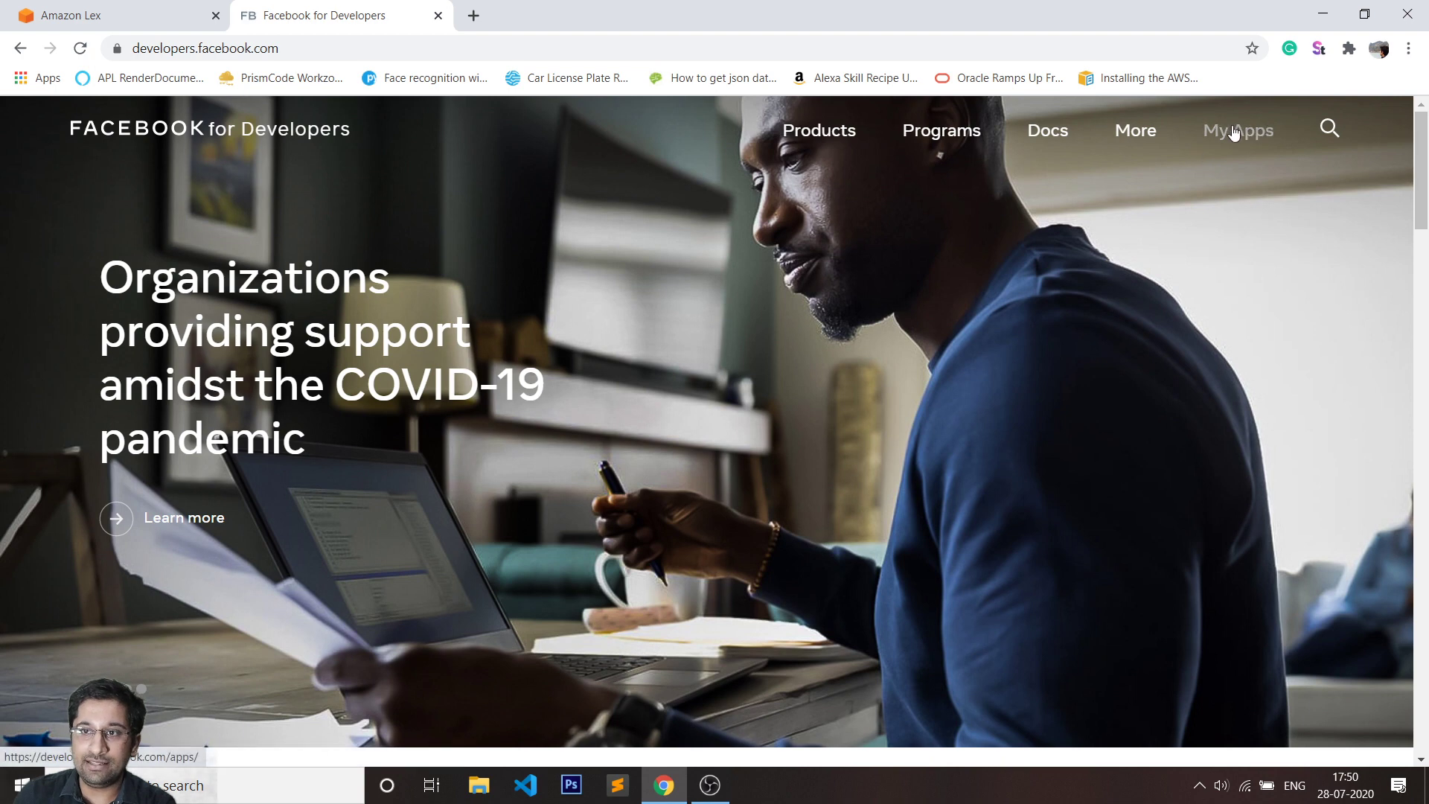
click(1237, 131)
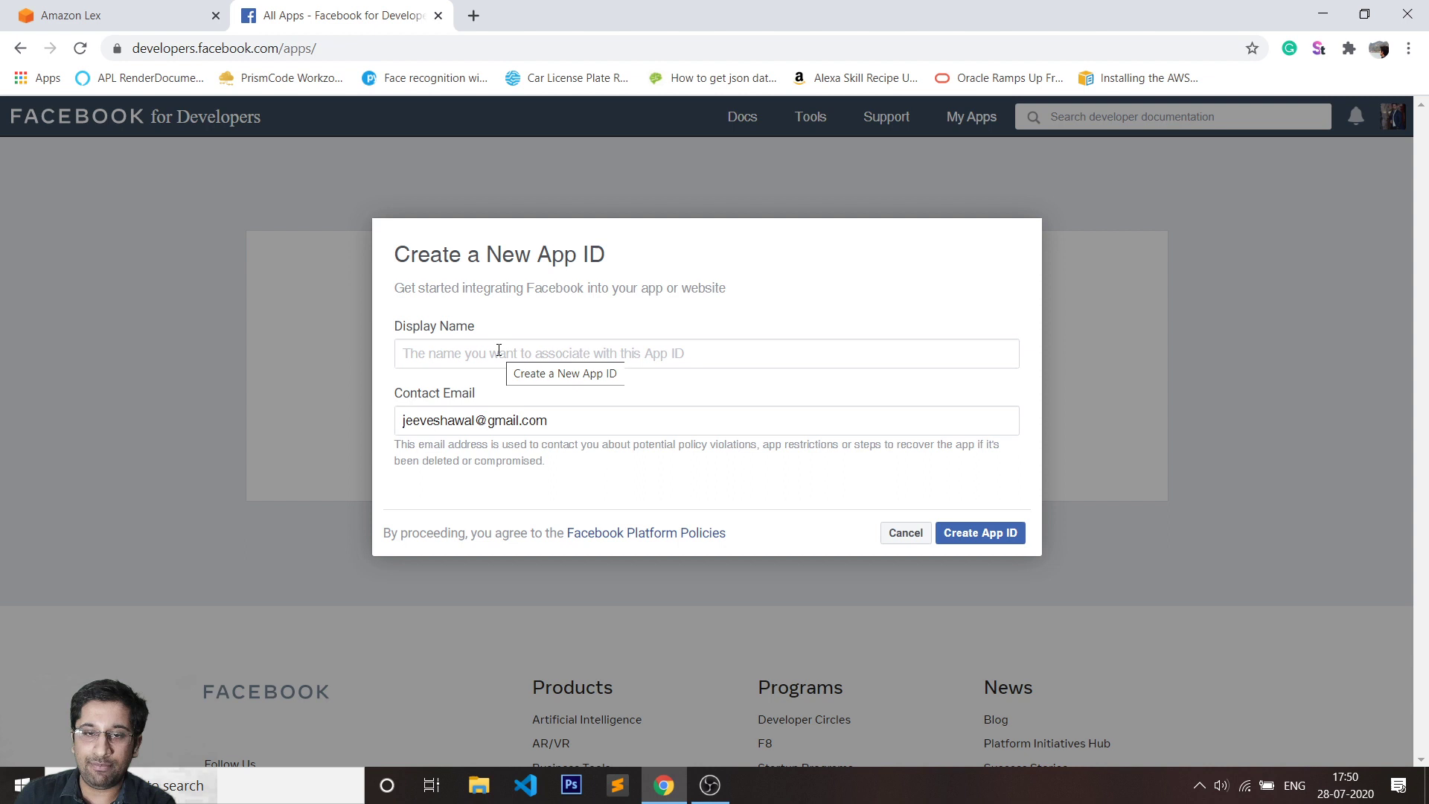
Create an app ID with display name 'LexBot' and pass the I'm-not-a-robot check
text(LexBot)
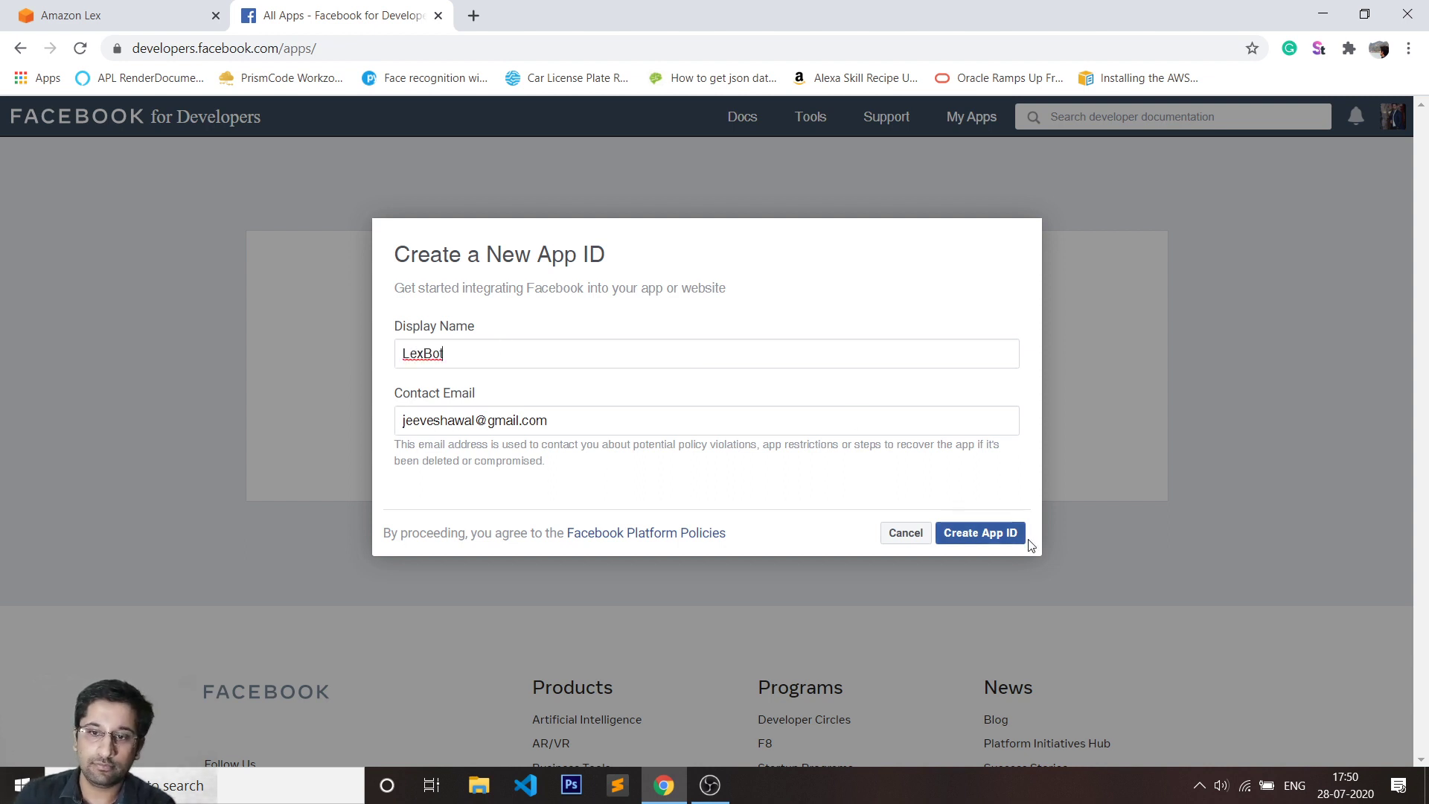
click(980, 532)
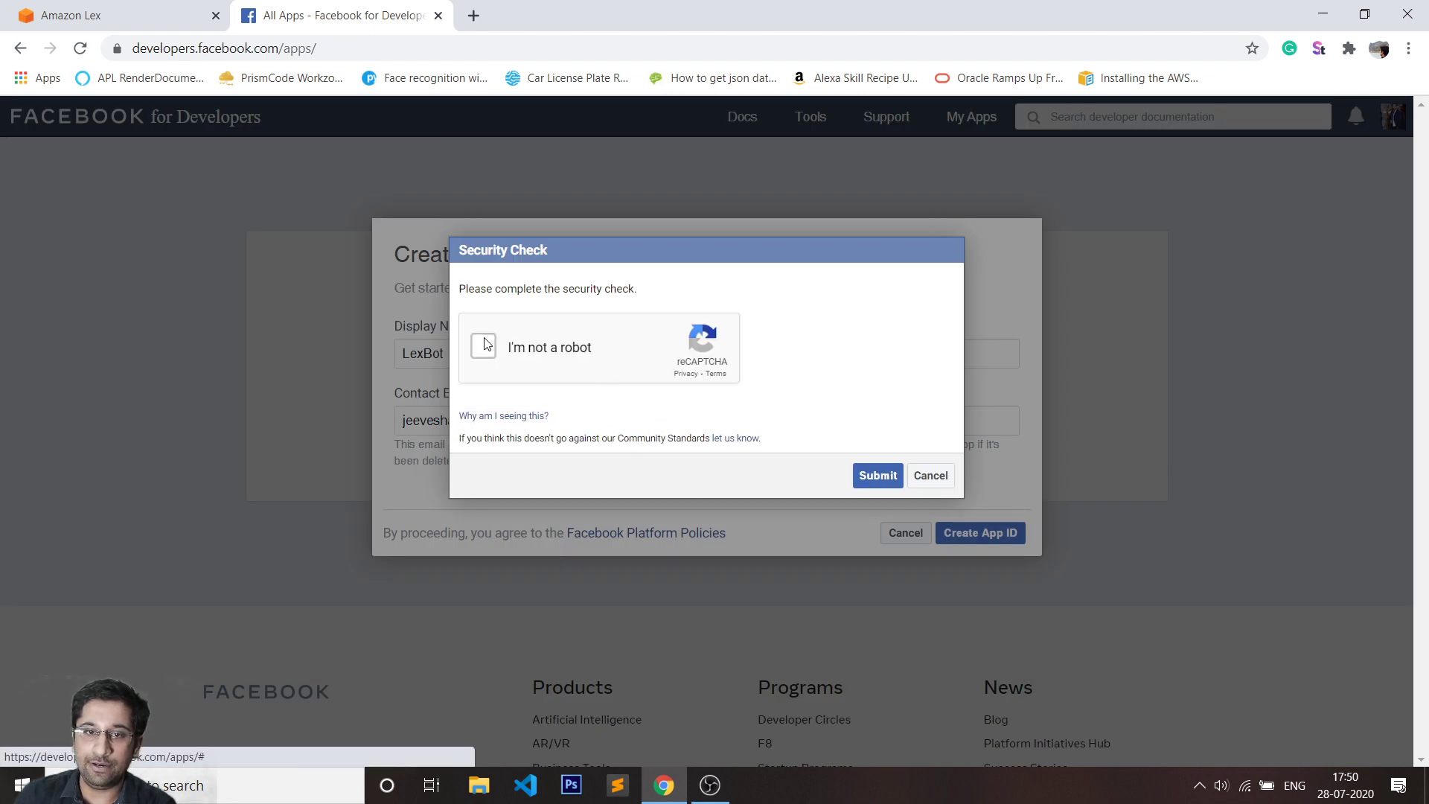
click(484, 345)
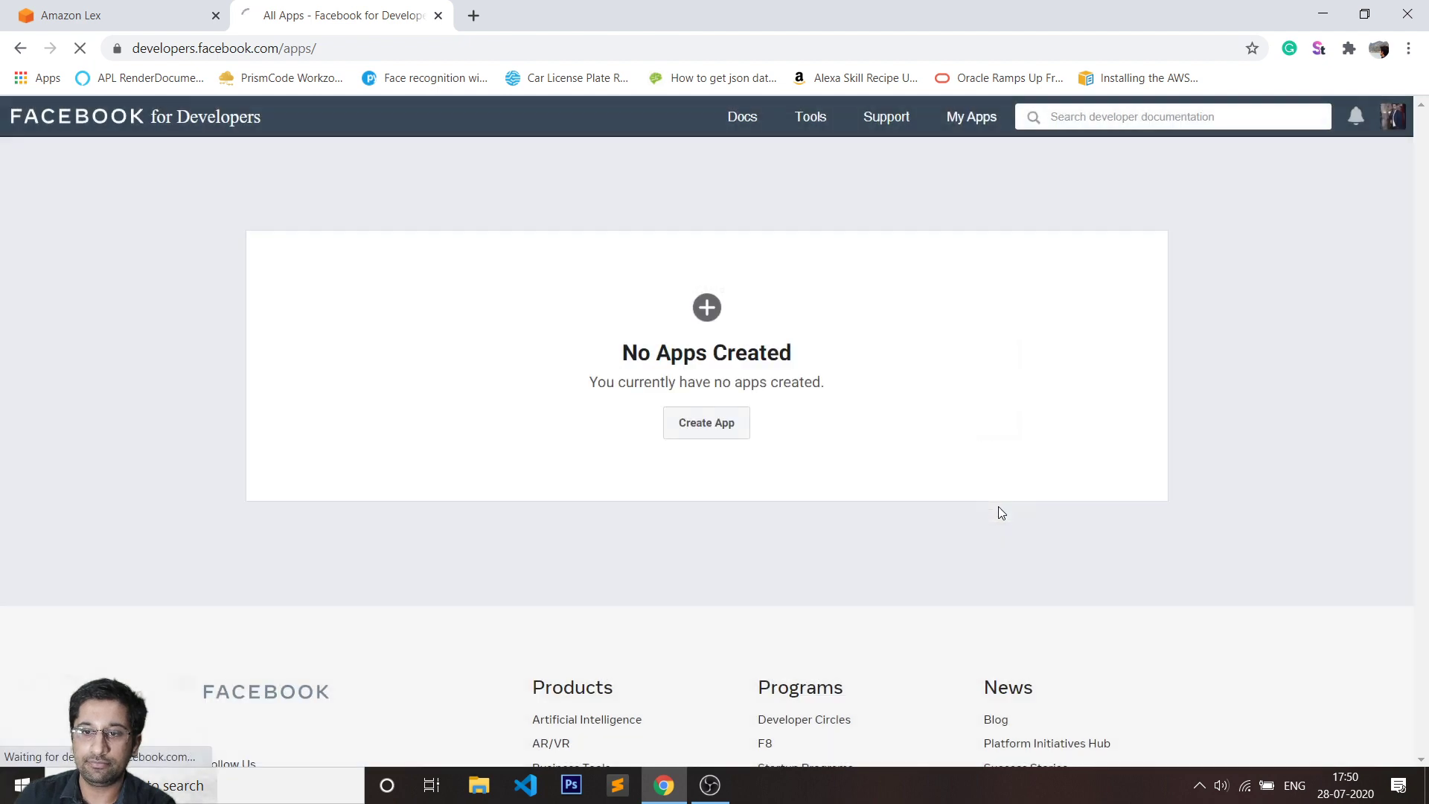
Set up Messenger from the LexBot app's Add a Product list
click(706, 422)
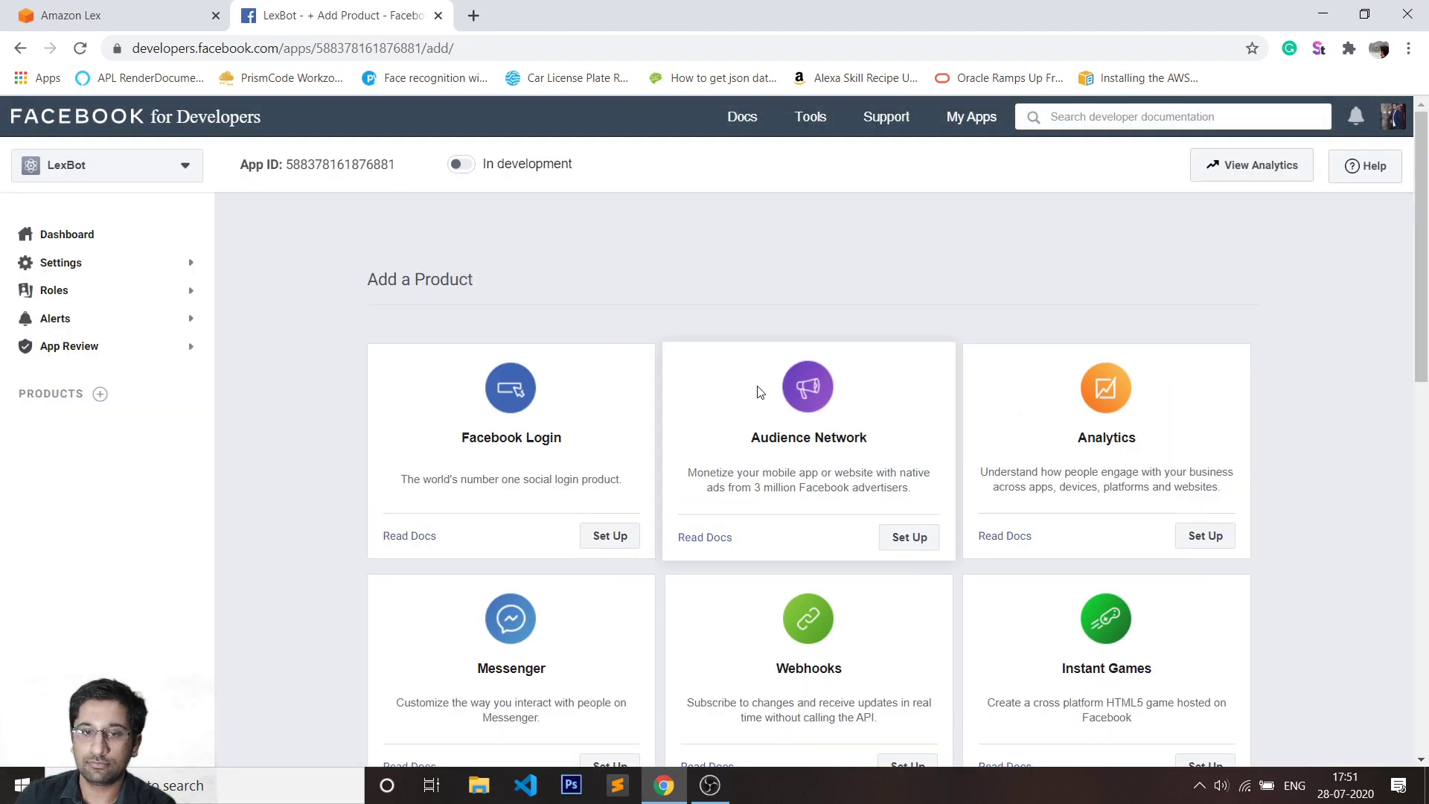
scroll(down, 3)
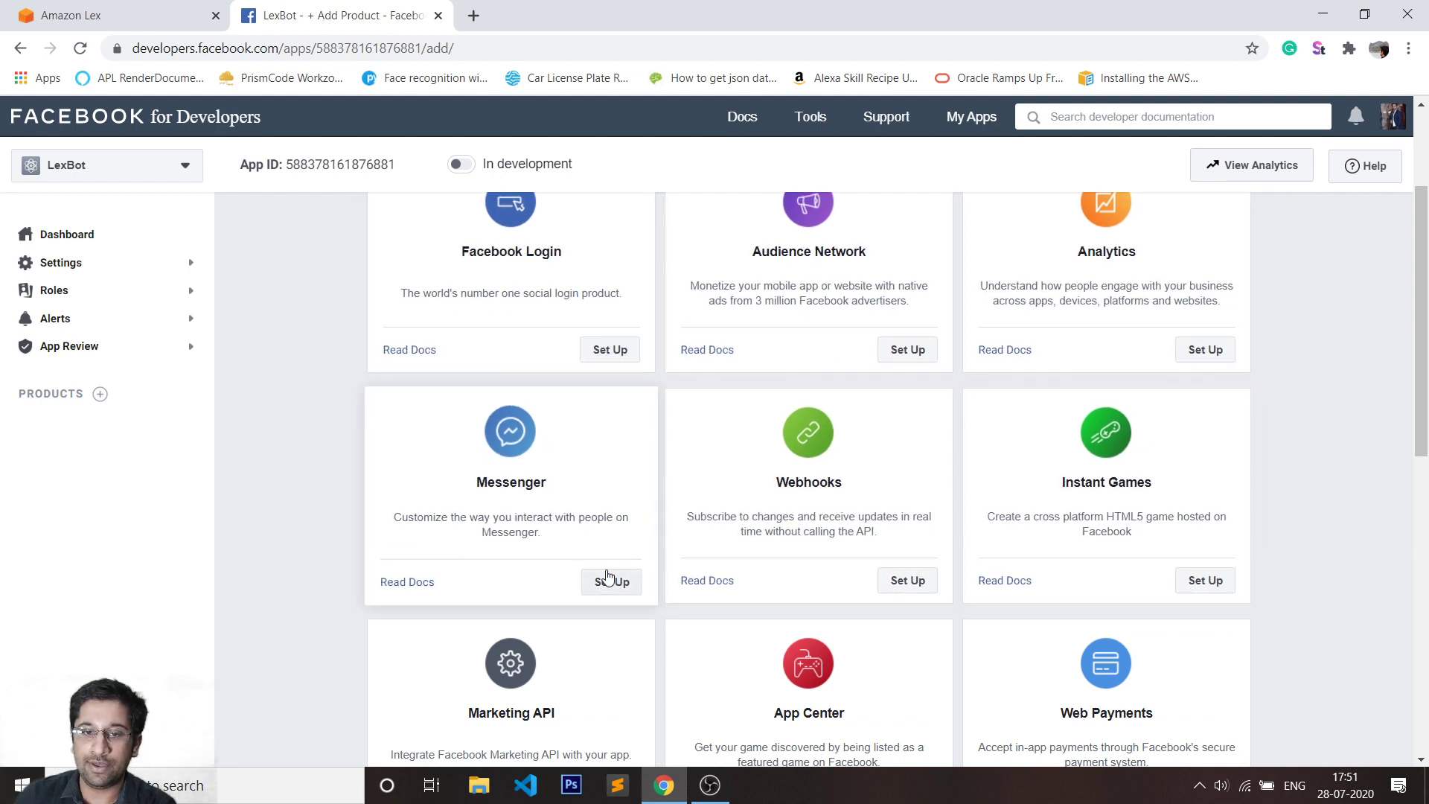
click(610, 581)
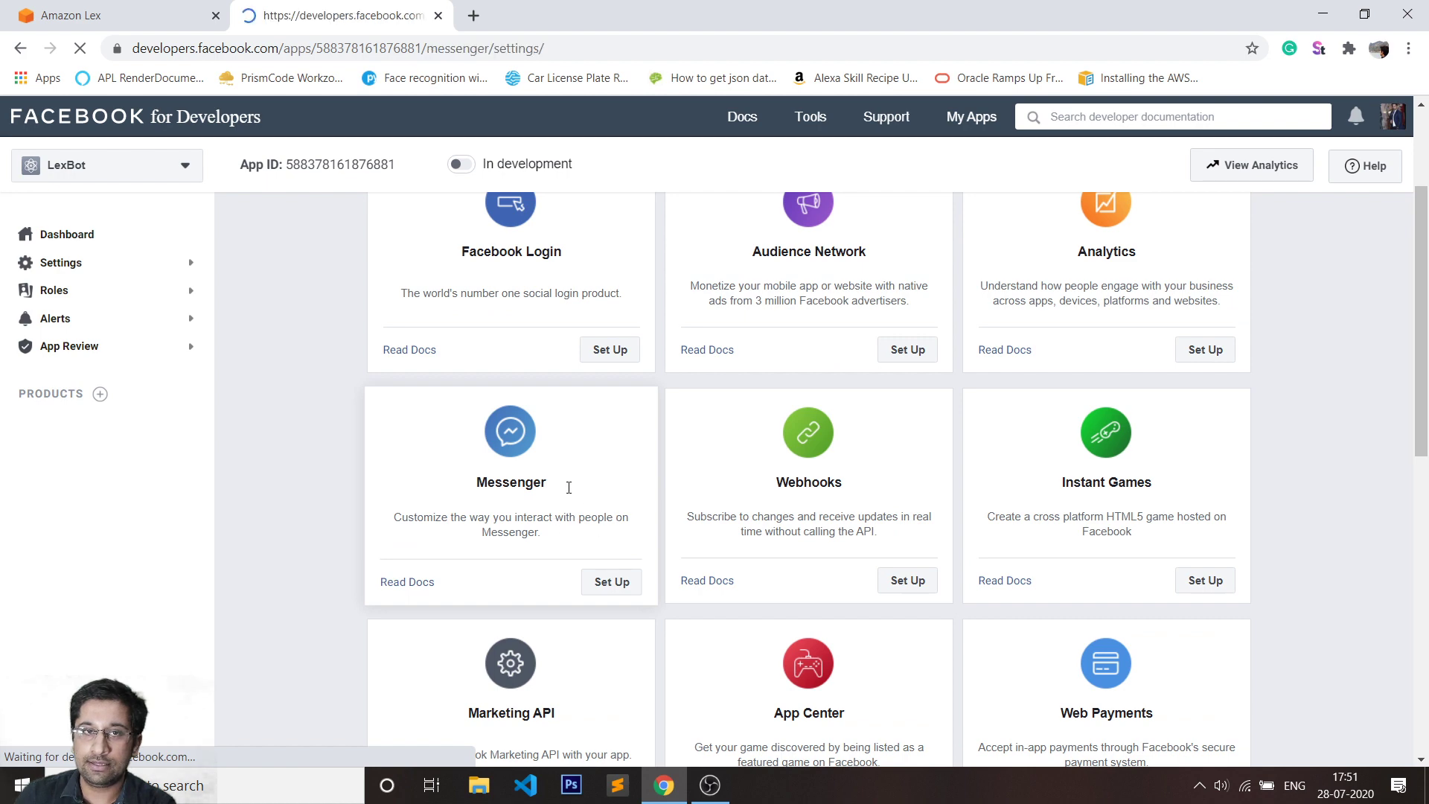
click(610, 582)
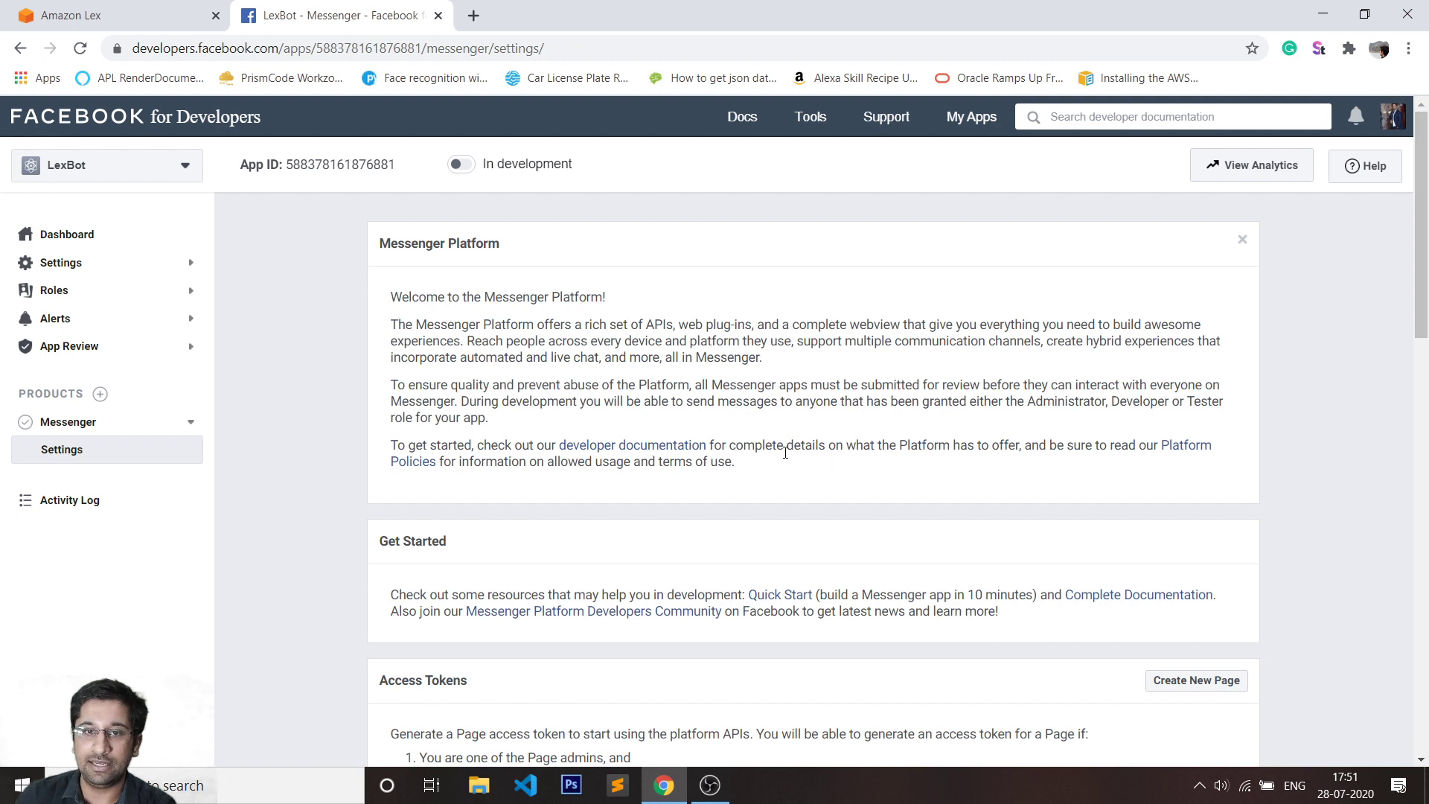
scroll(down, 3)
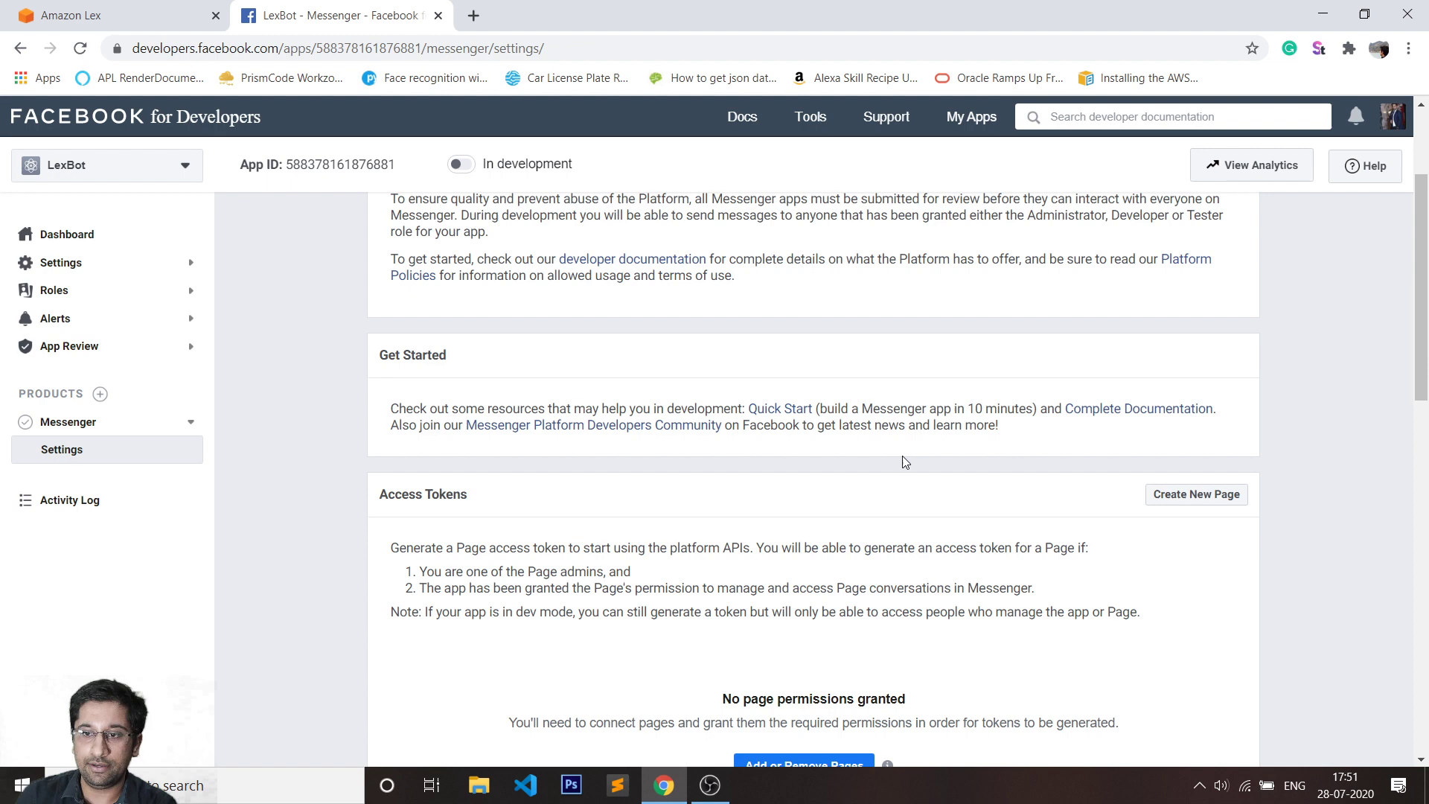
Grant LexBot access to the PrismCode Info Solutions Pvt Ltd page under Access Tokens
scroll(down, 3)
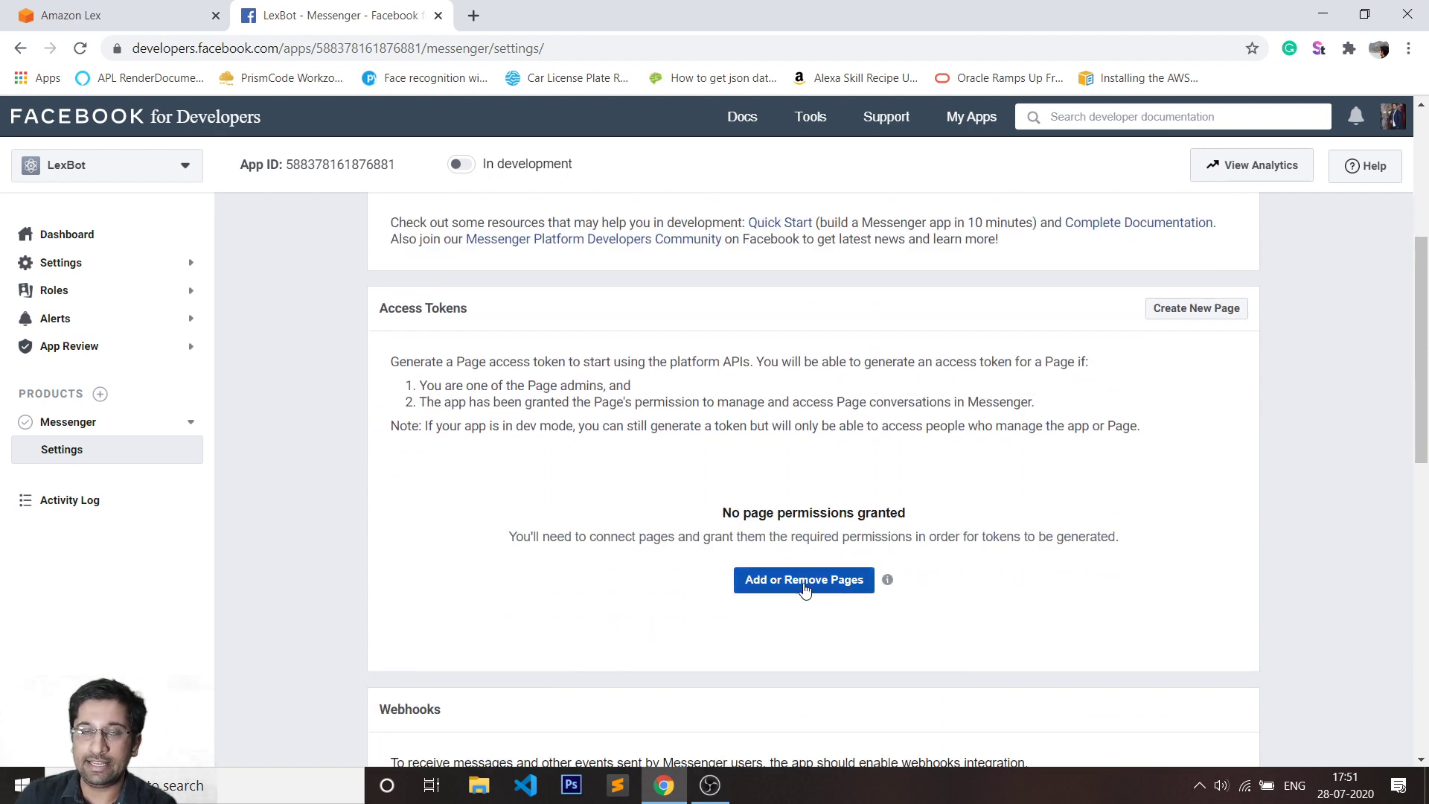
click(803, 580)
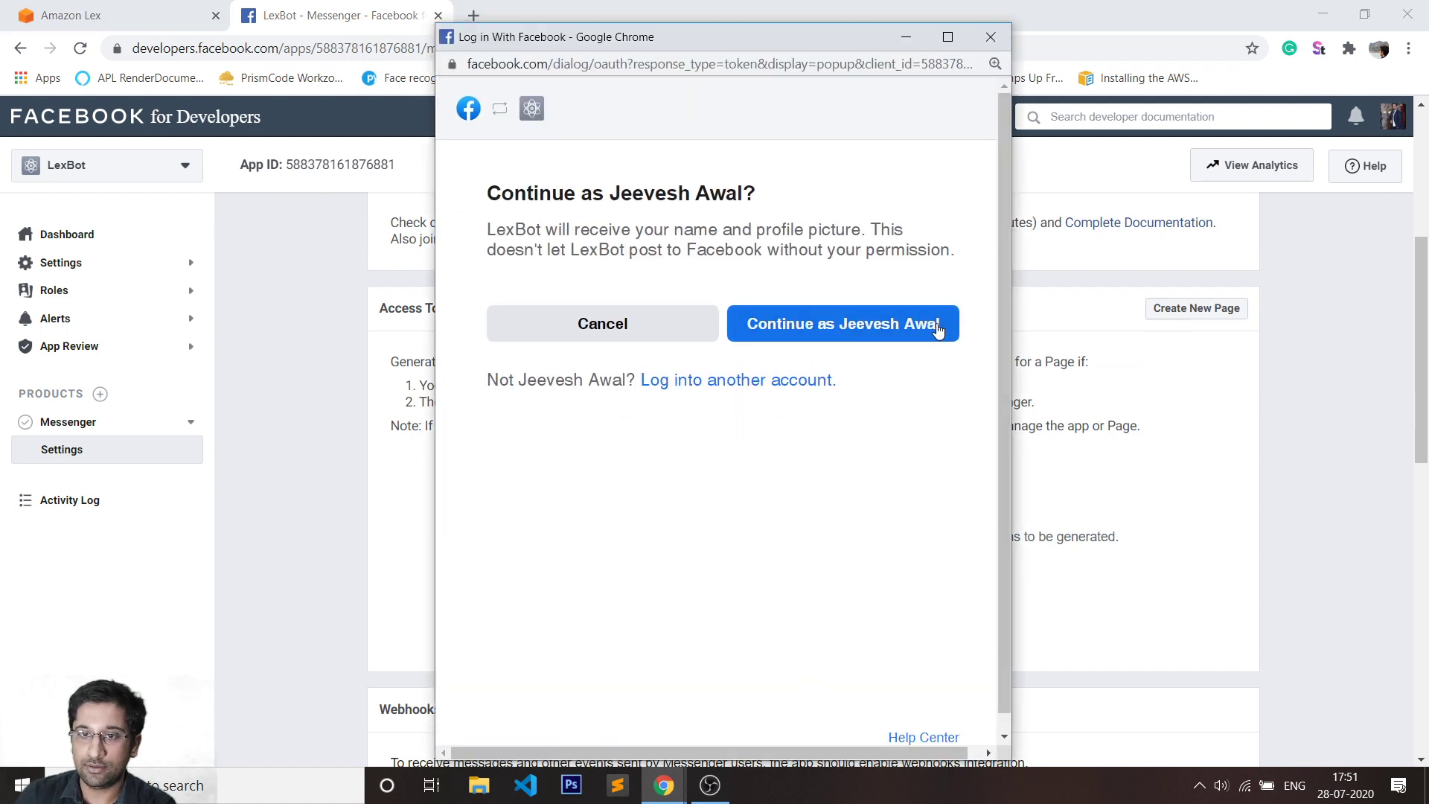
click(842, 322)
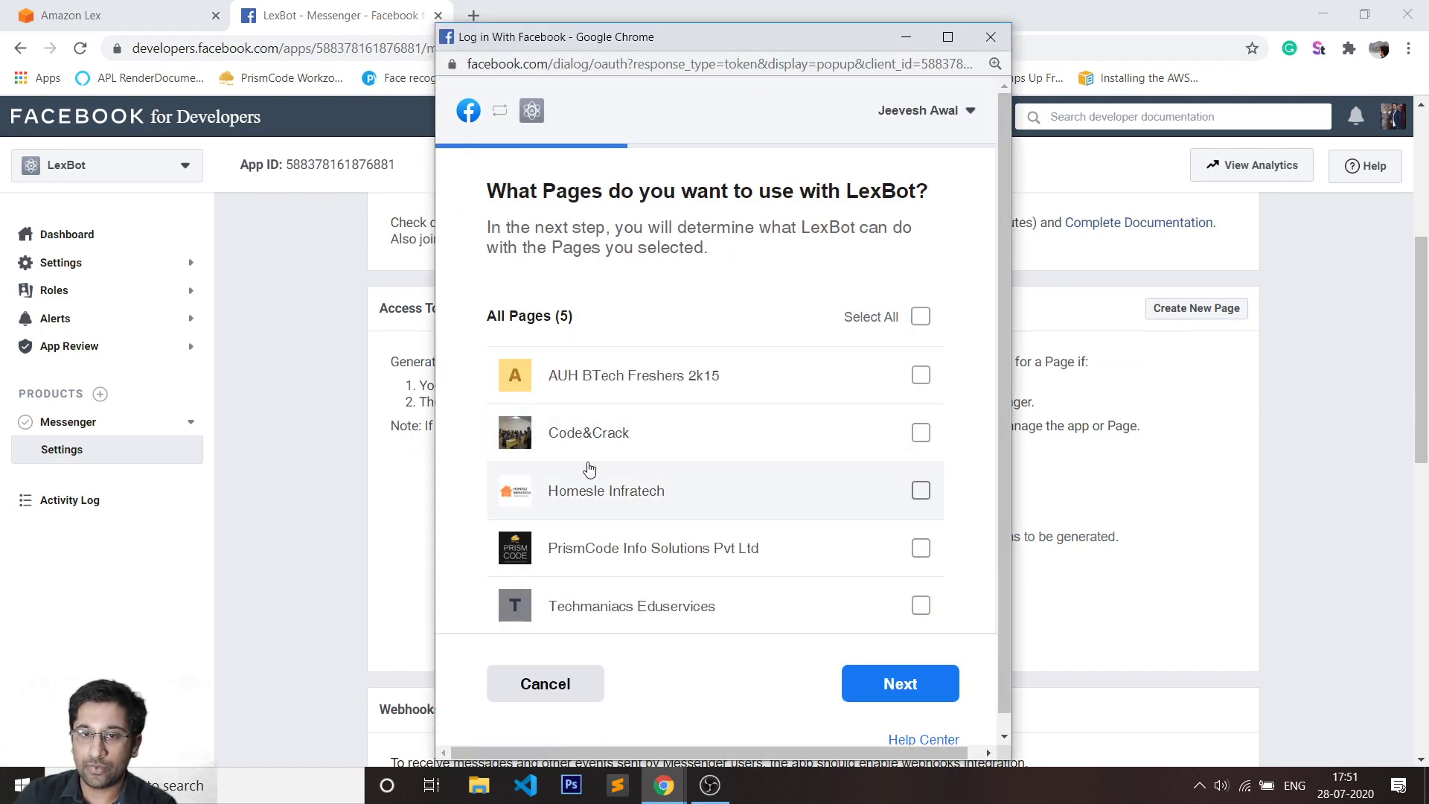
mouse_move(751, 539)
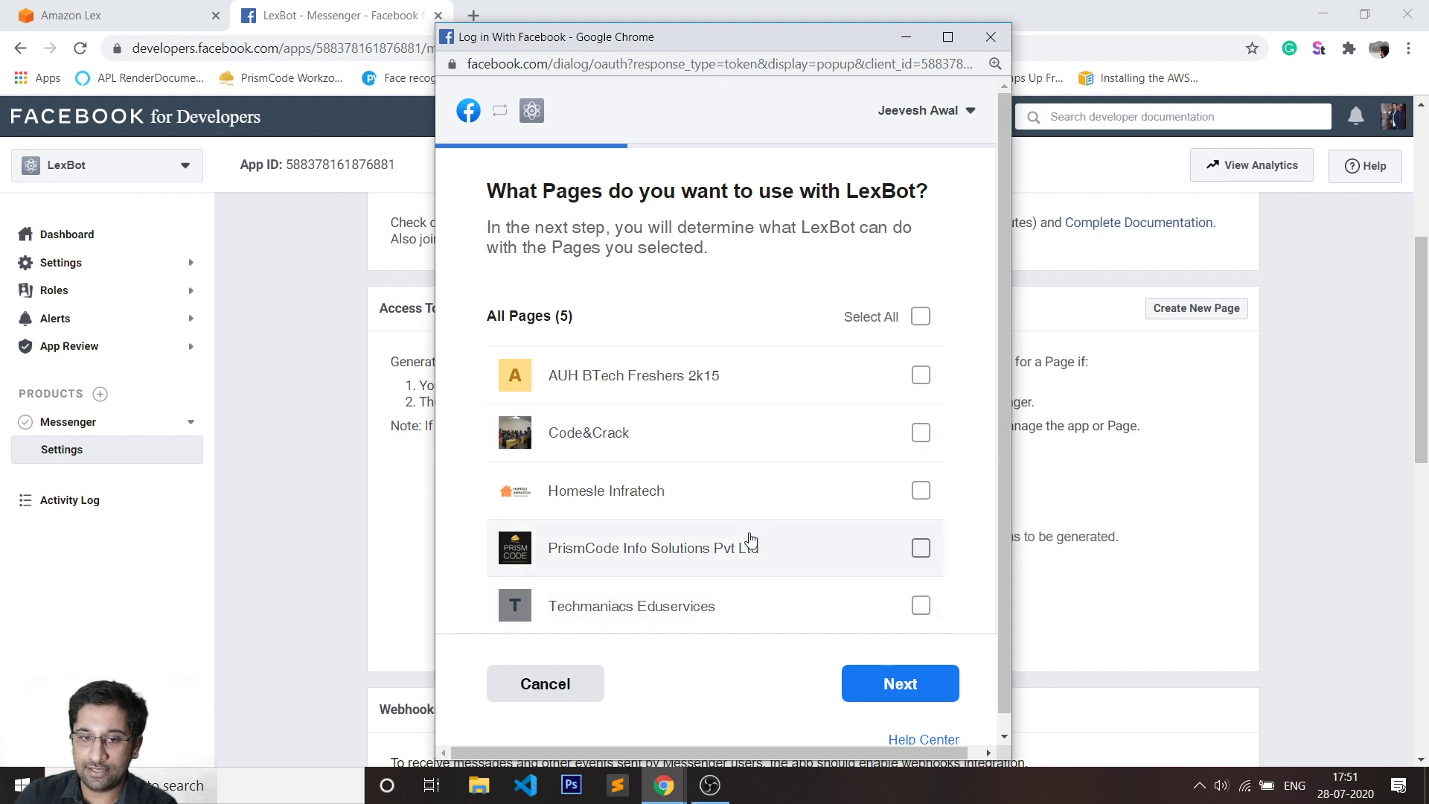
click(898, 683)
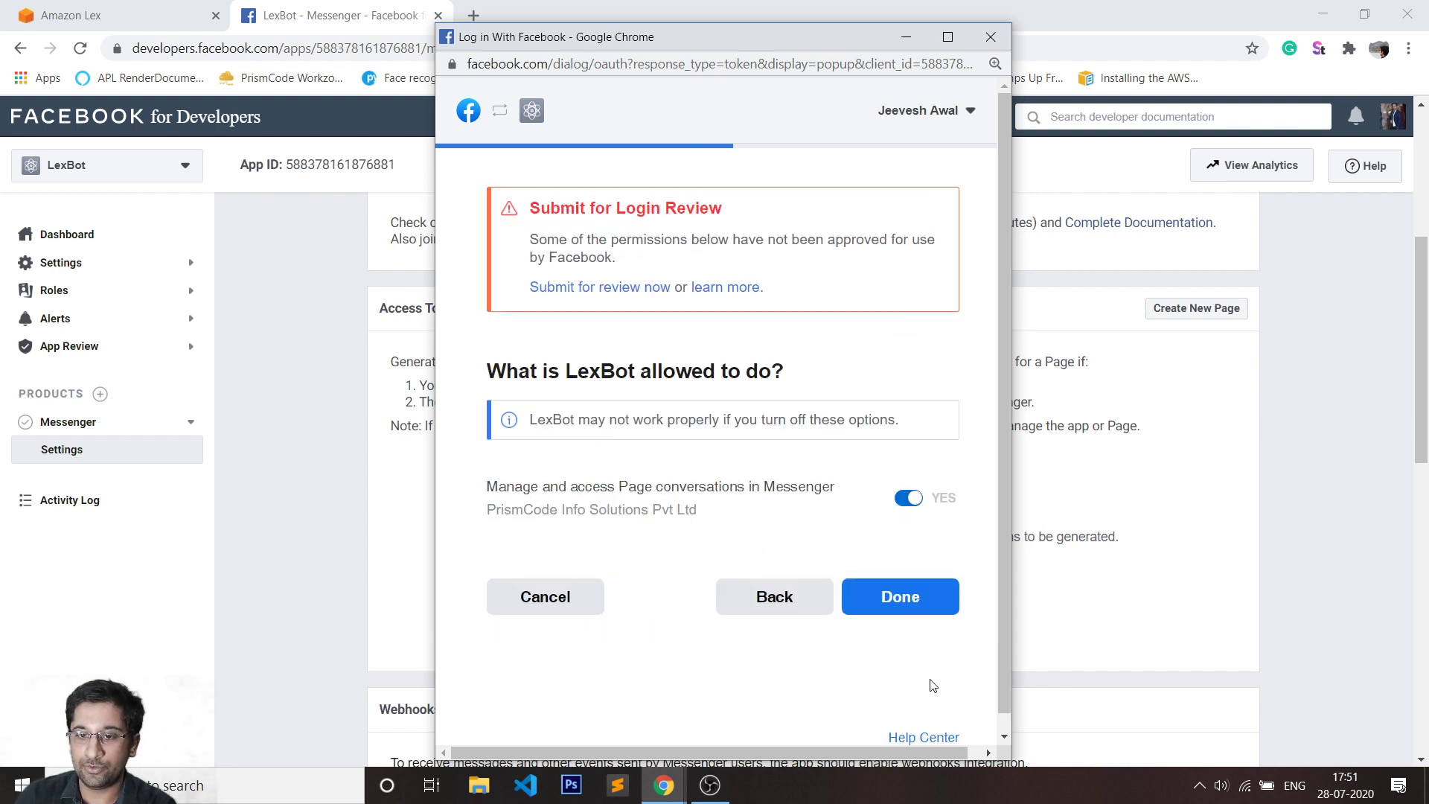
click(900, 596)
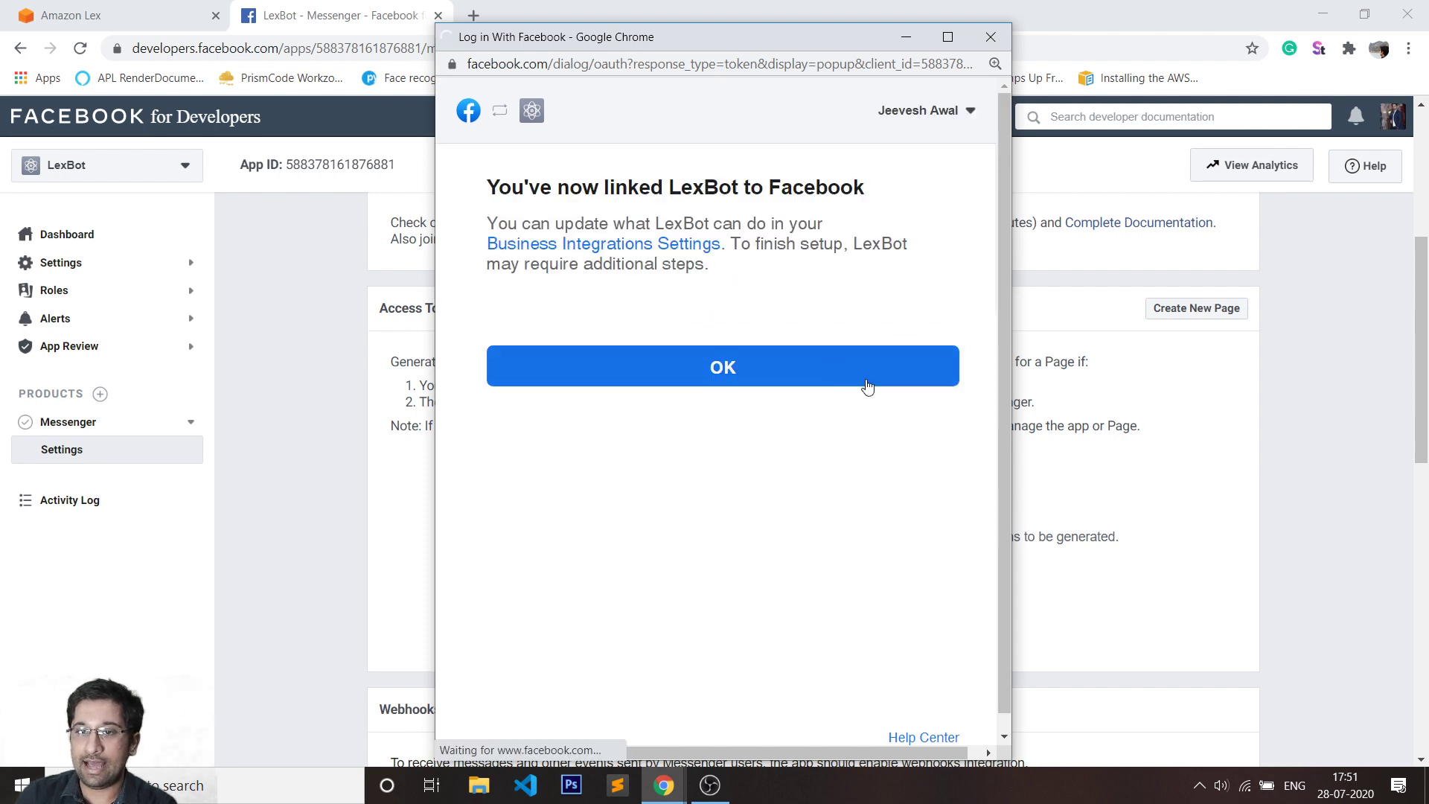
click(722, 366)
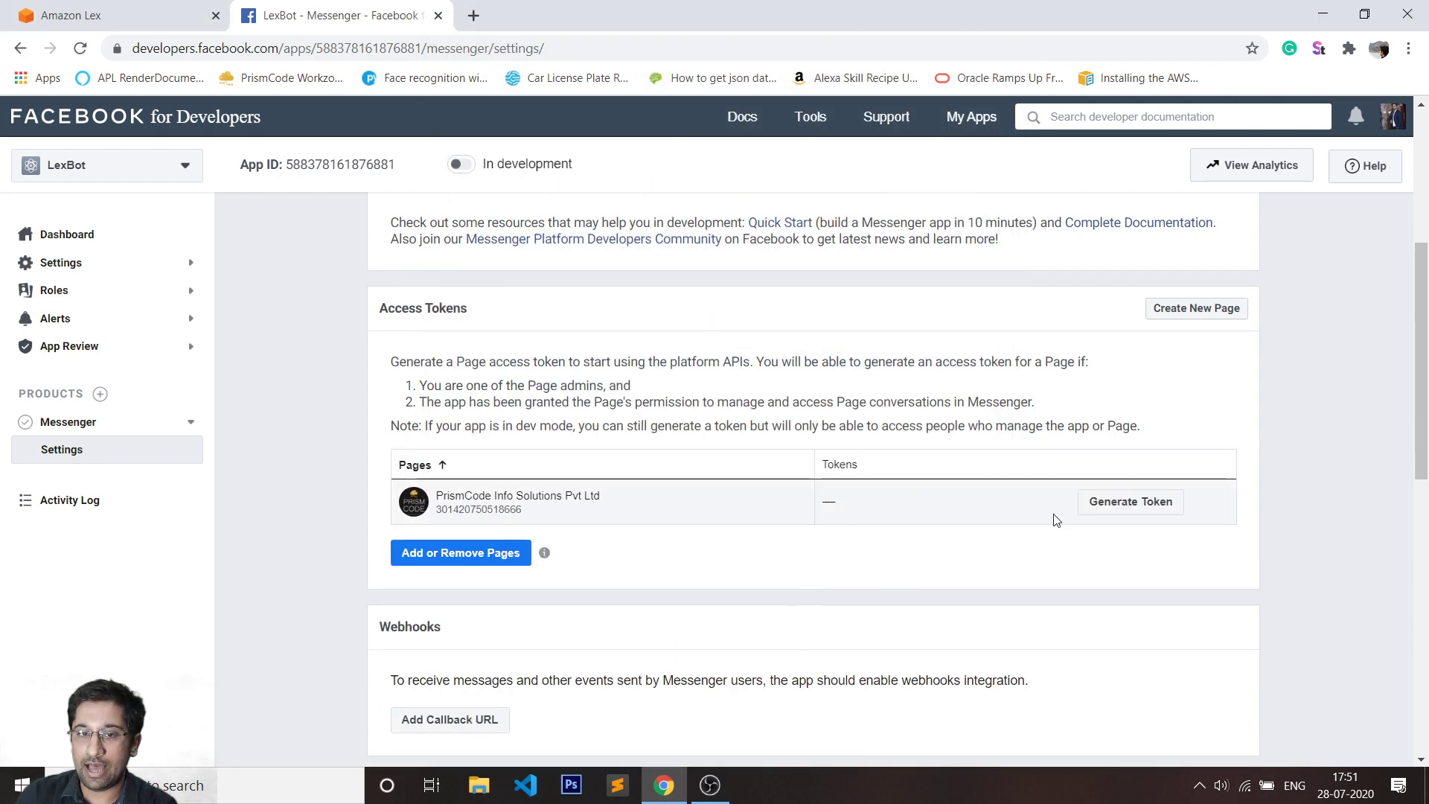
Generate and copy the PrismCode page access token into Lex's Page Access Token field
click(1129, 500)
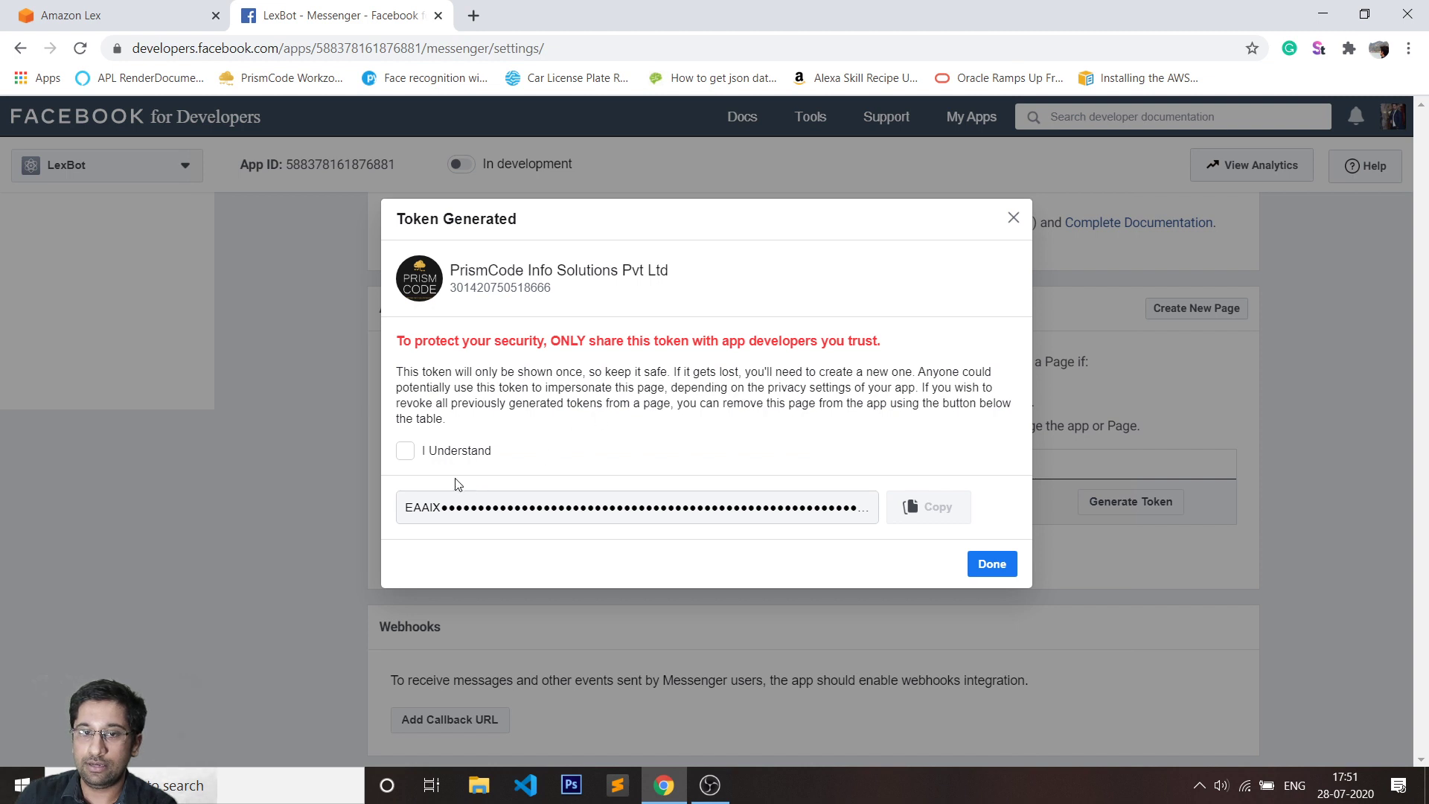
click(404, 450)
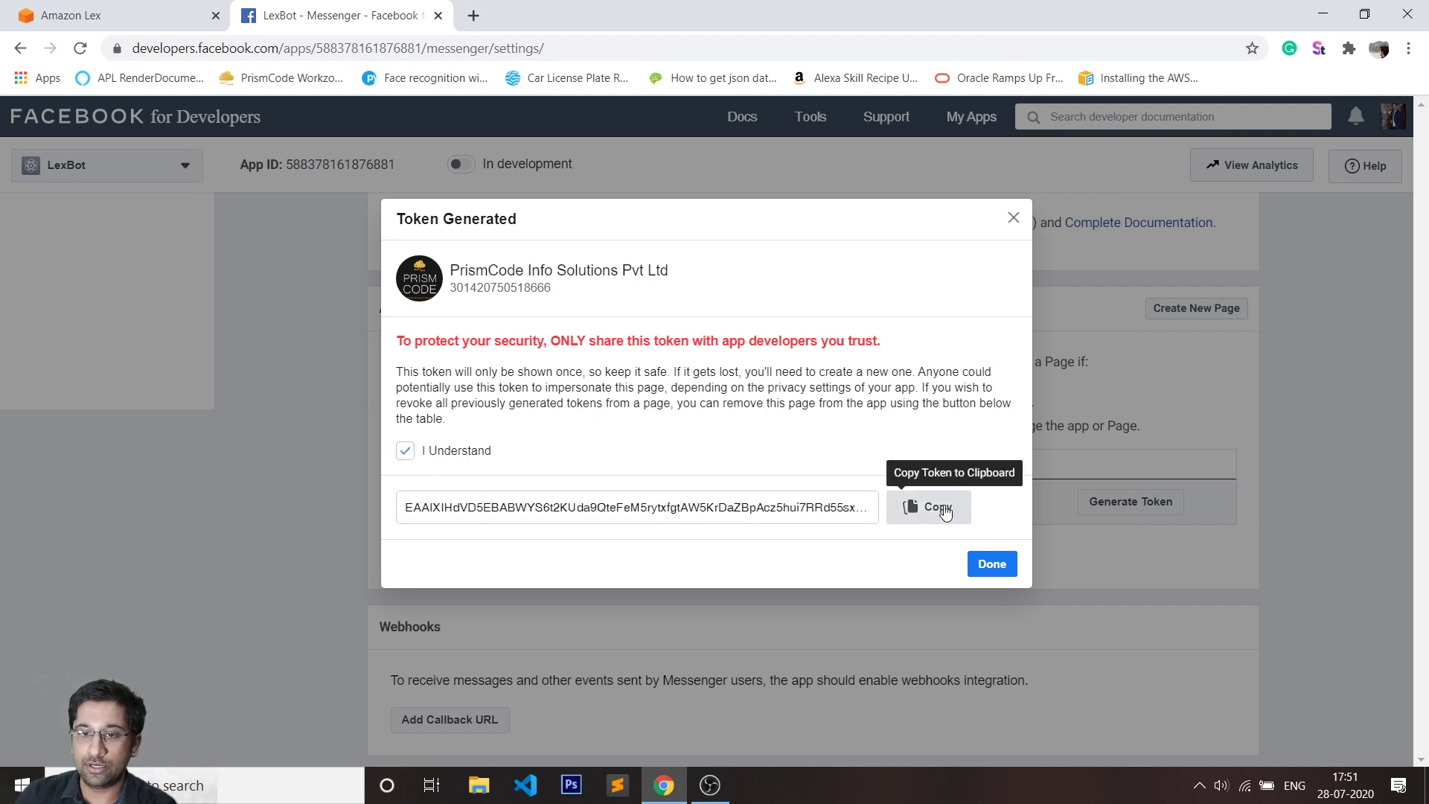
click(991, 563)
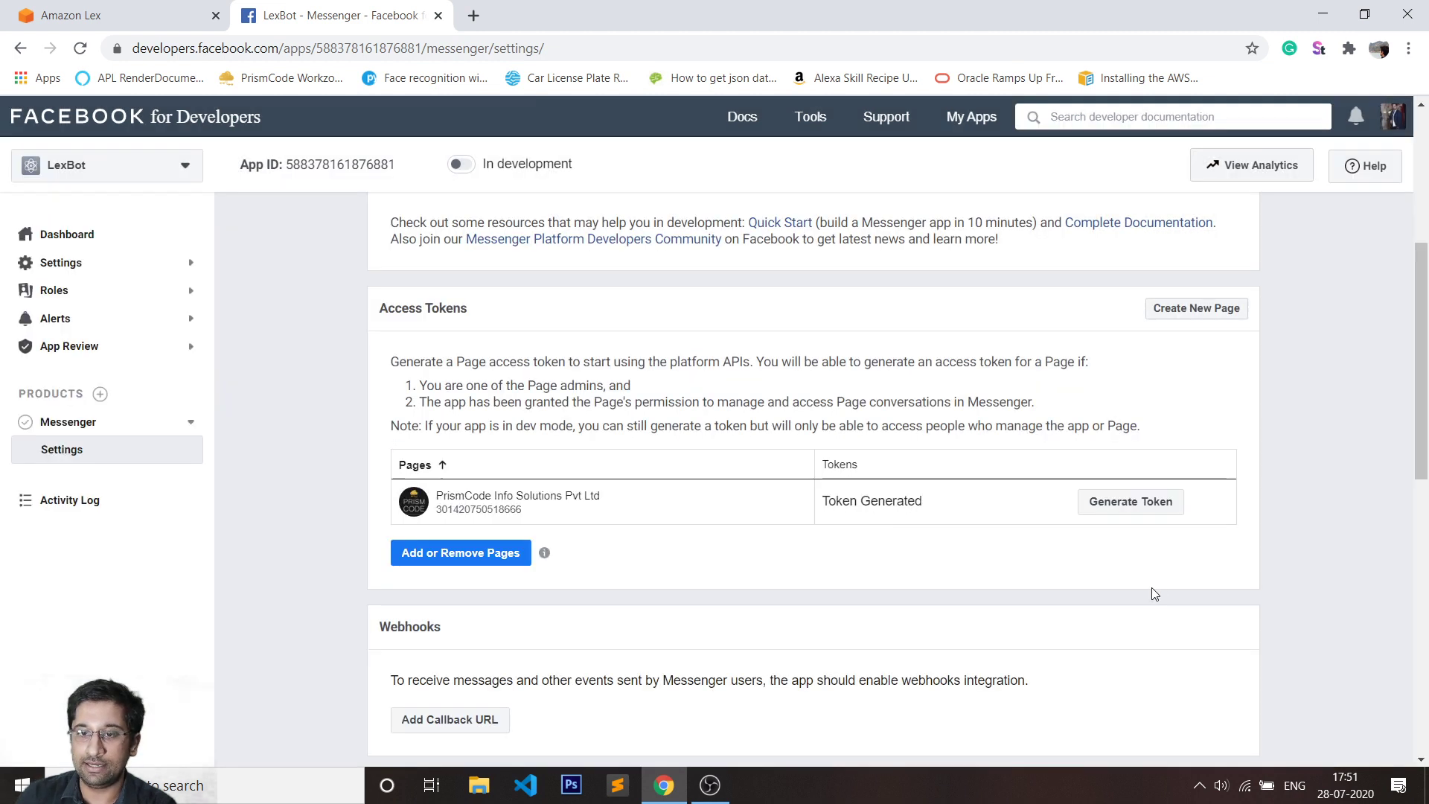
click(114, 15)
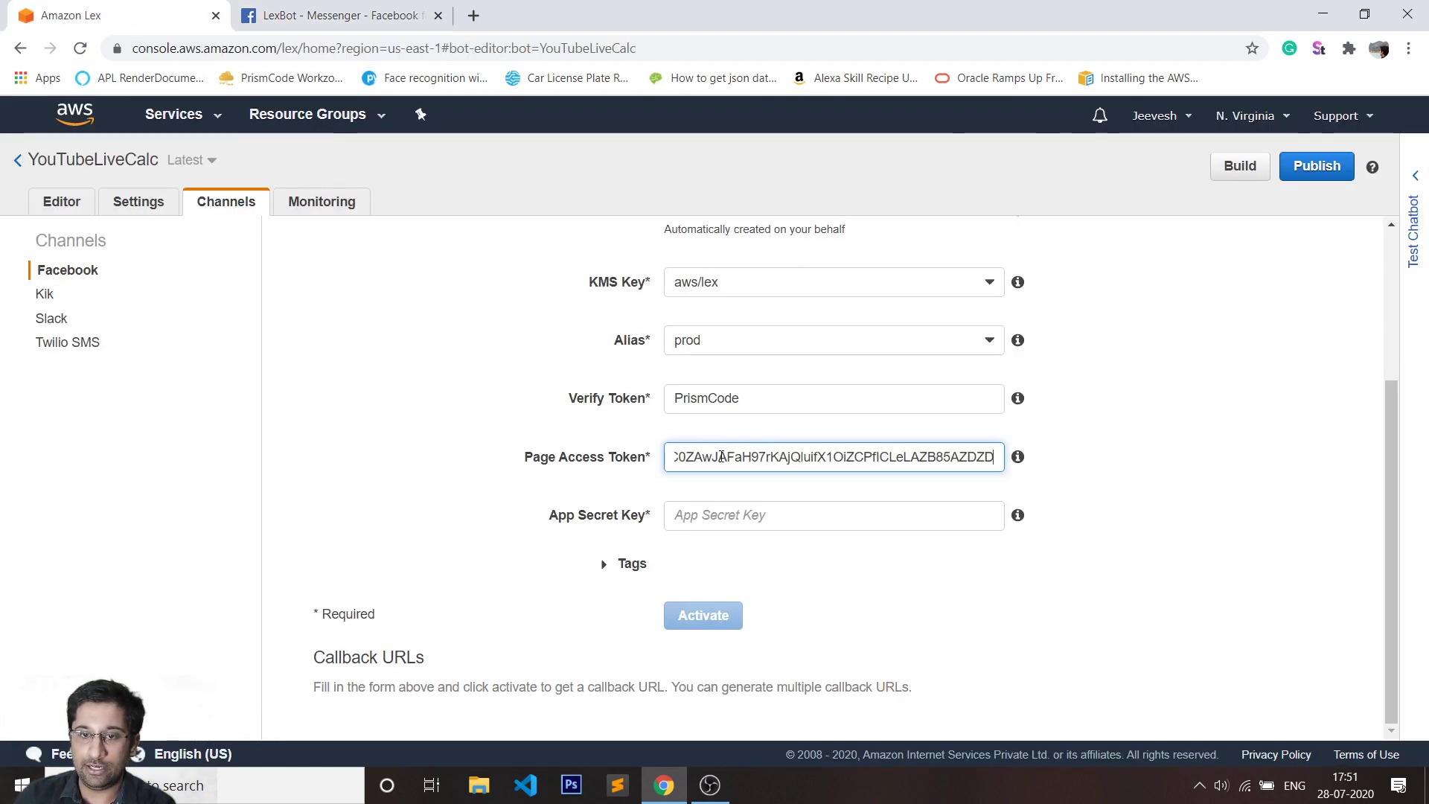
click(337, 16)
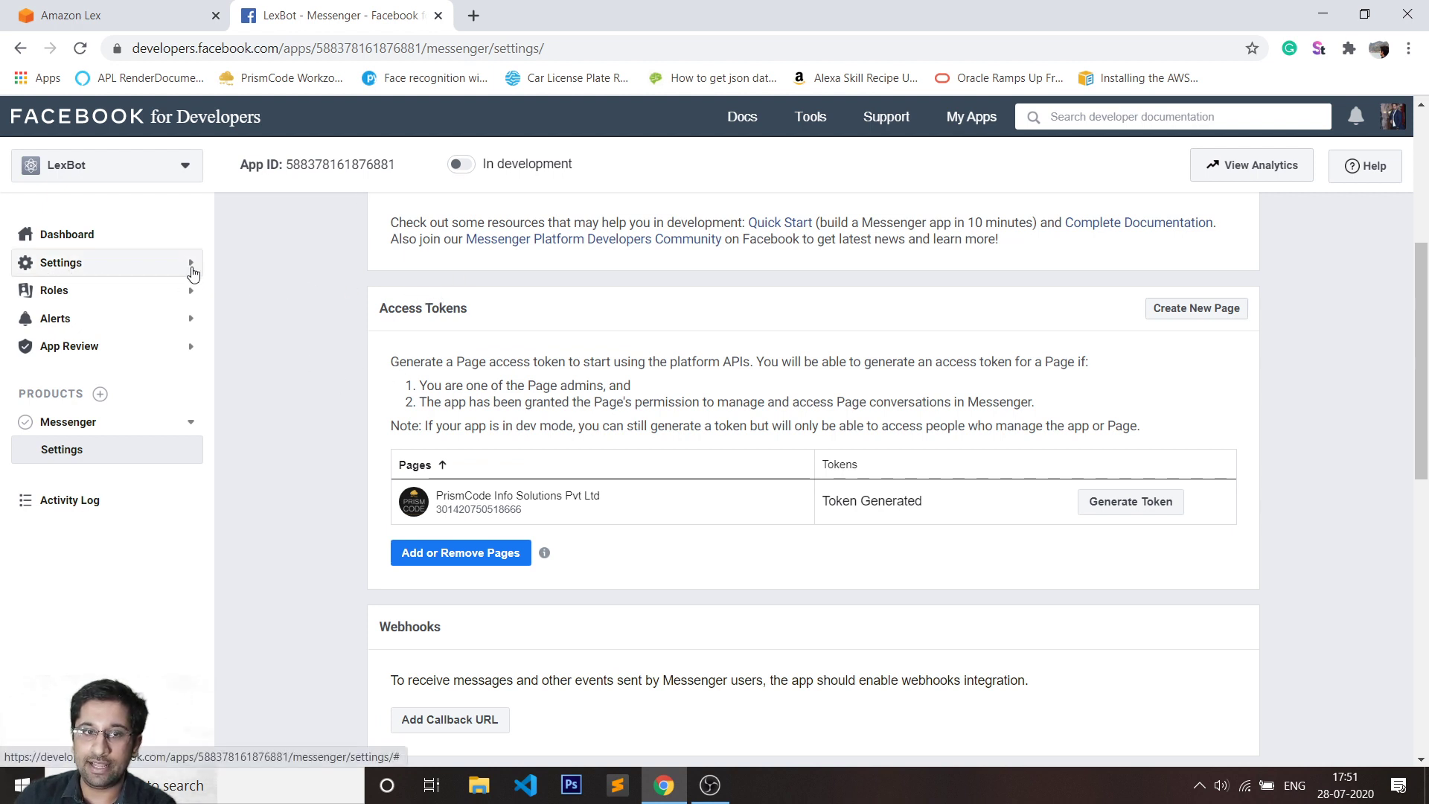
Reveal LexBot's App Secret in Settings > Basic after password confirmation, and copy it into Lex
click(60, 263)
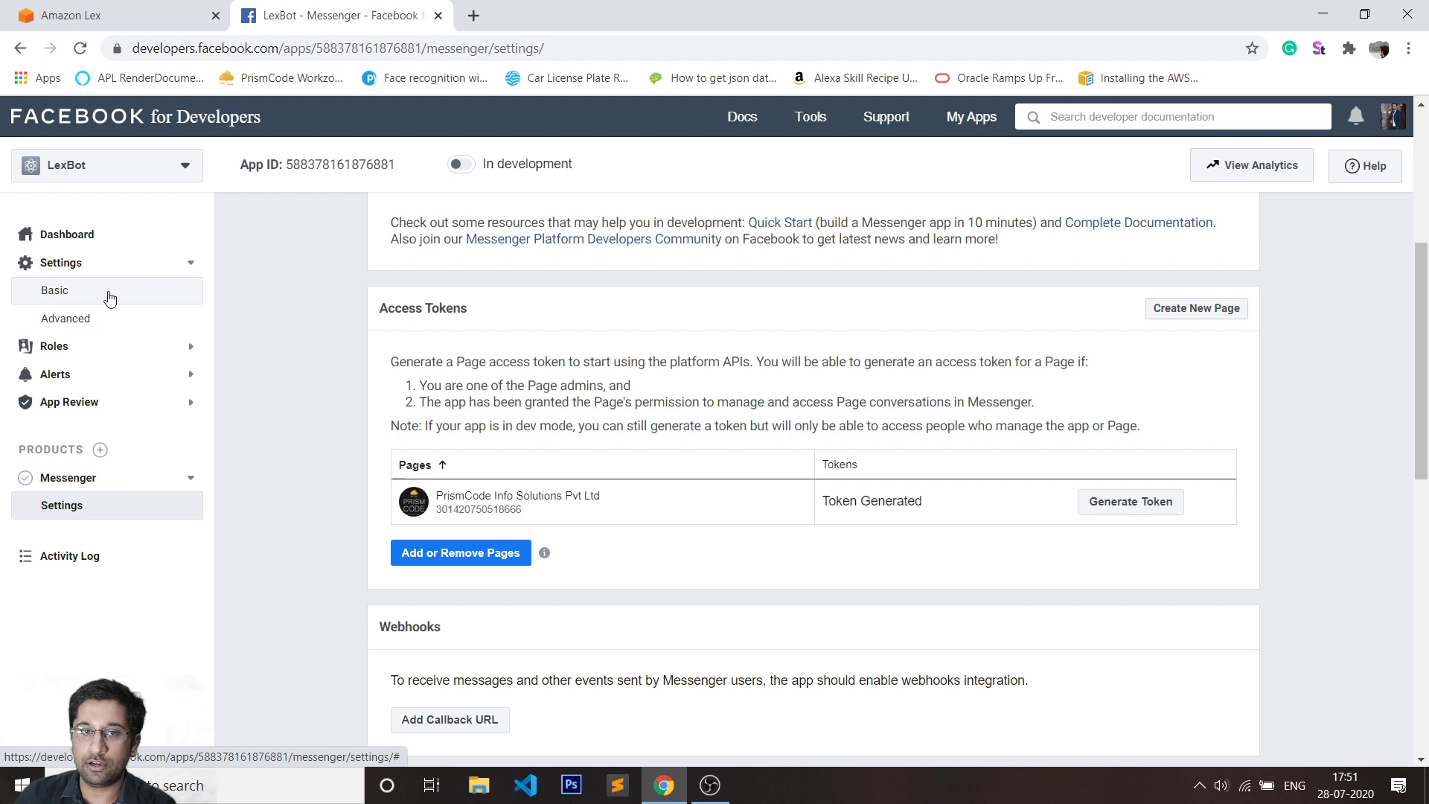
click(54, 289)
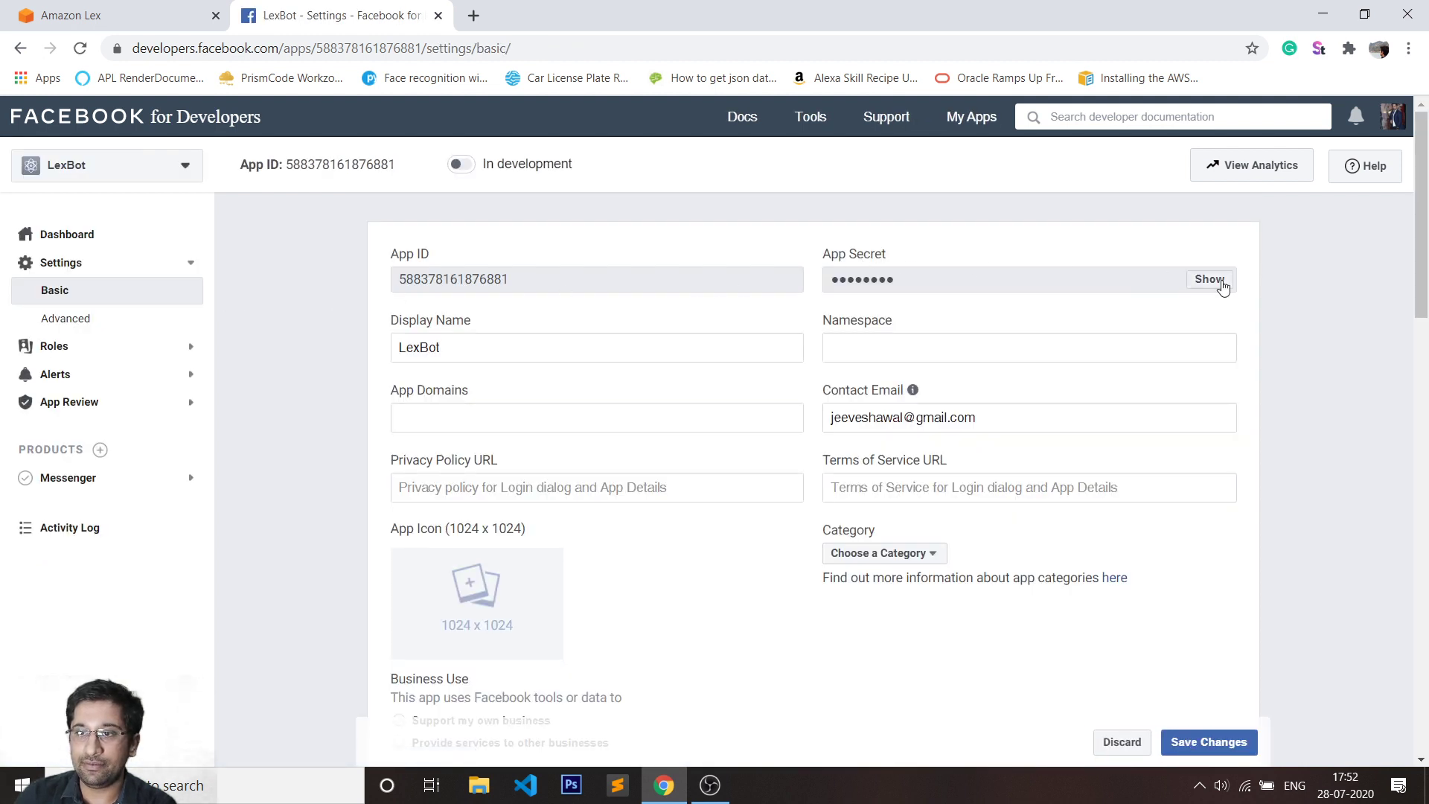
click(1209, 279)
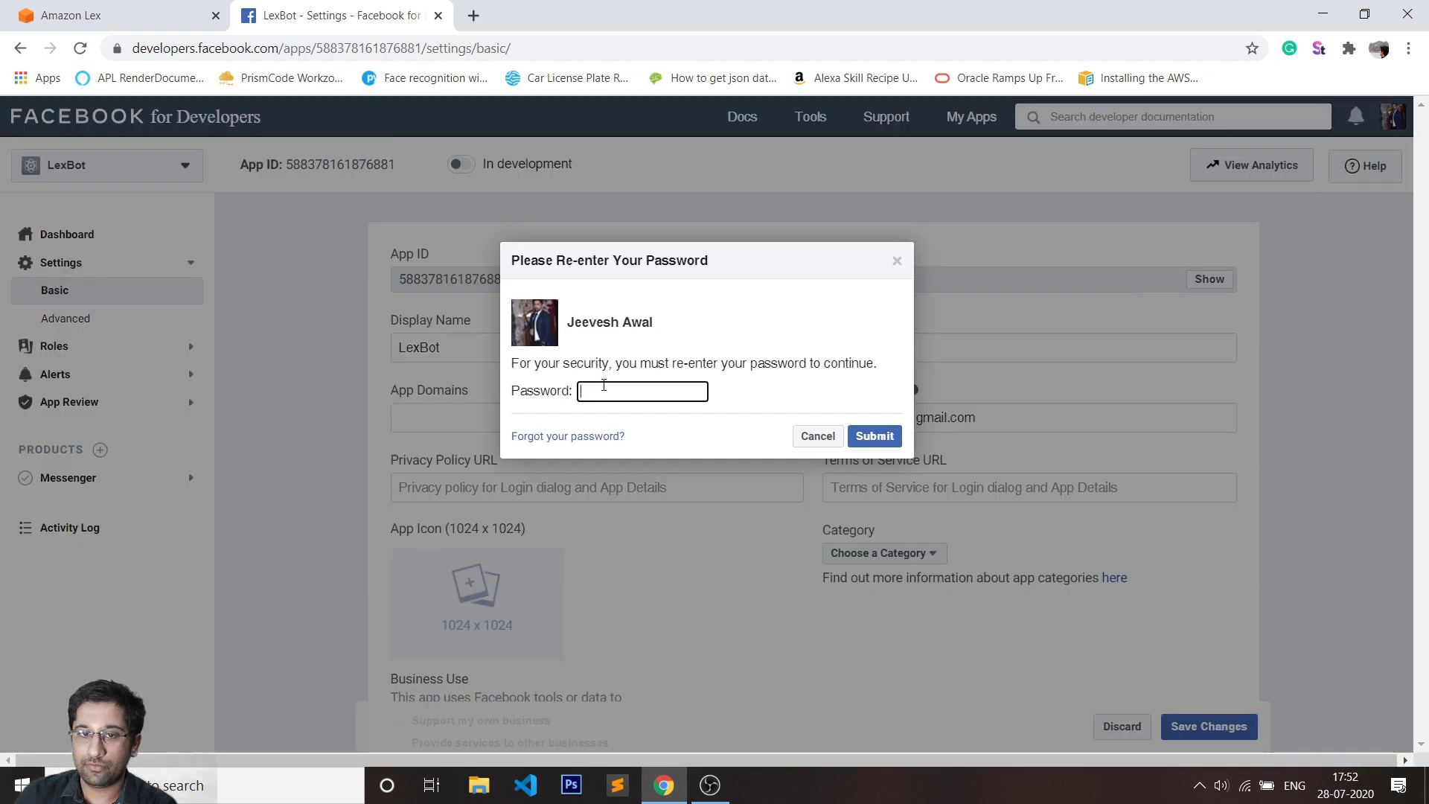
text(••)
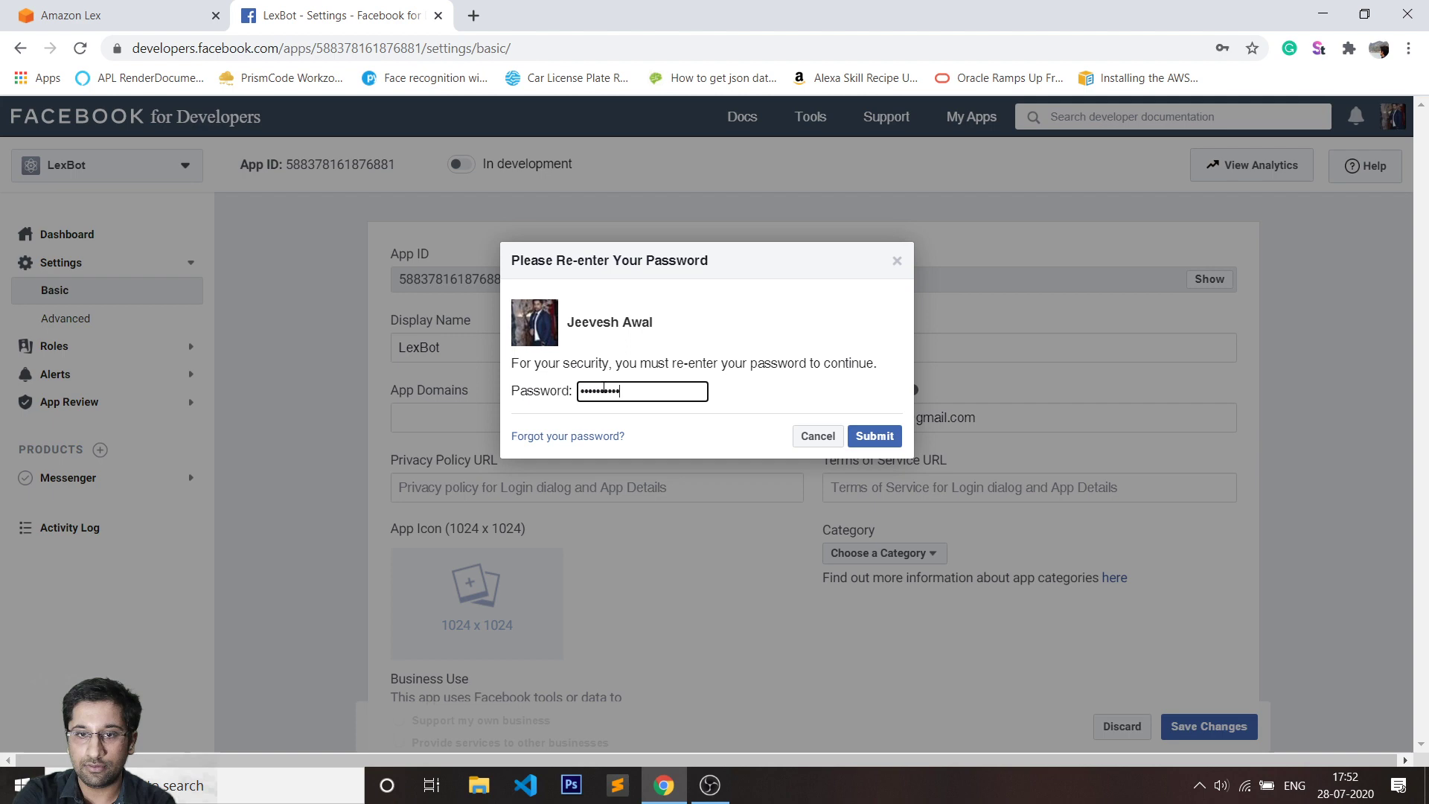
click(873, 436)
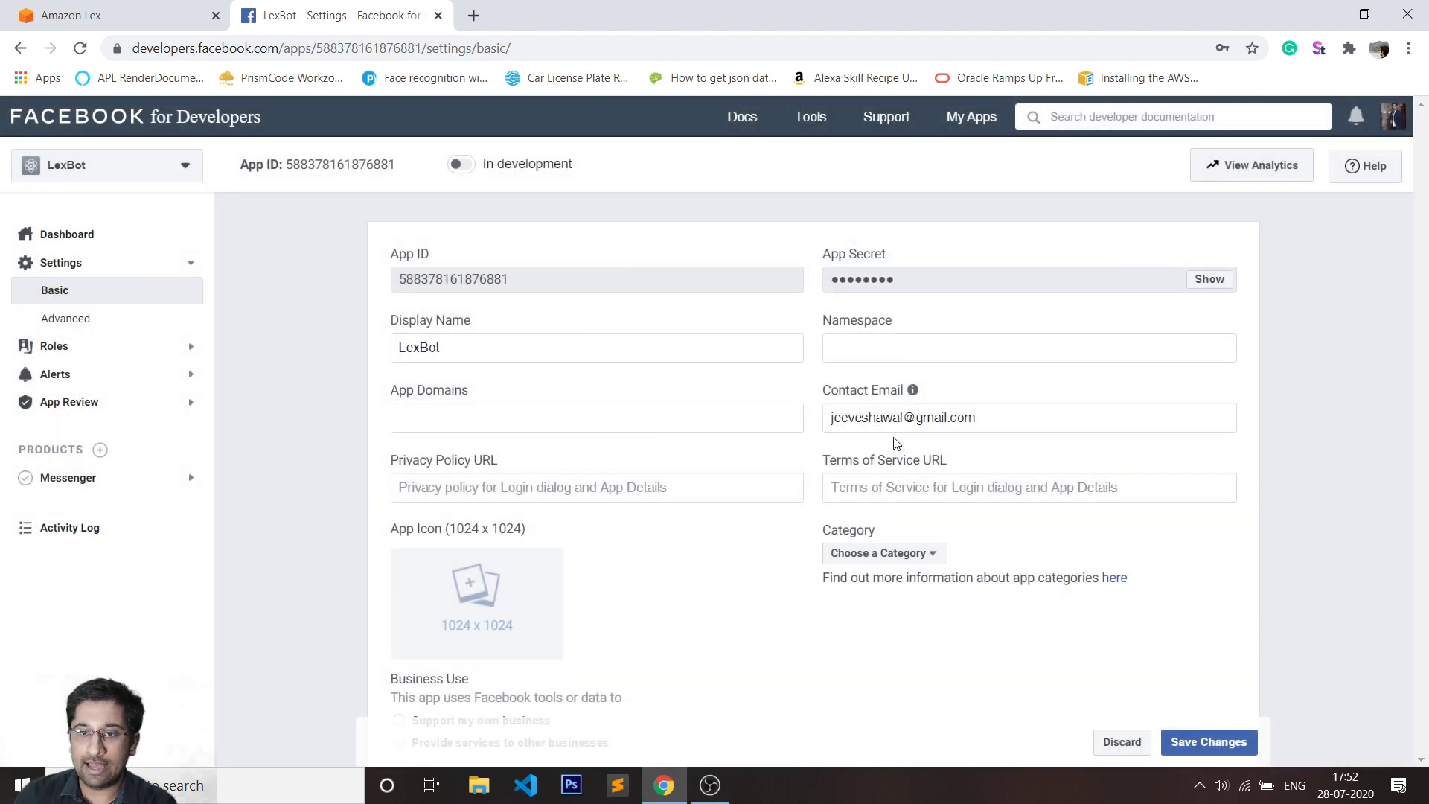
click(1208, 279)
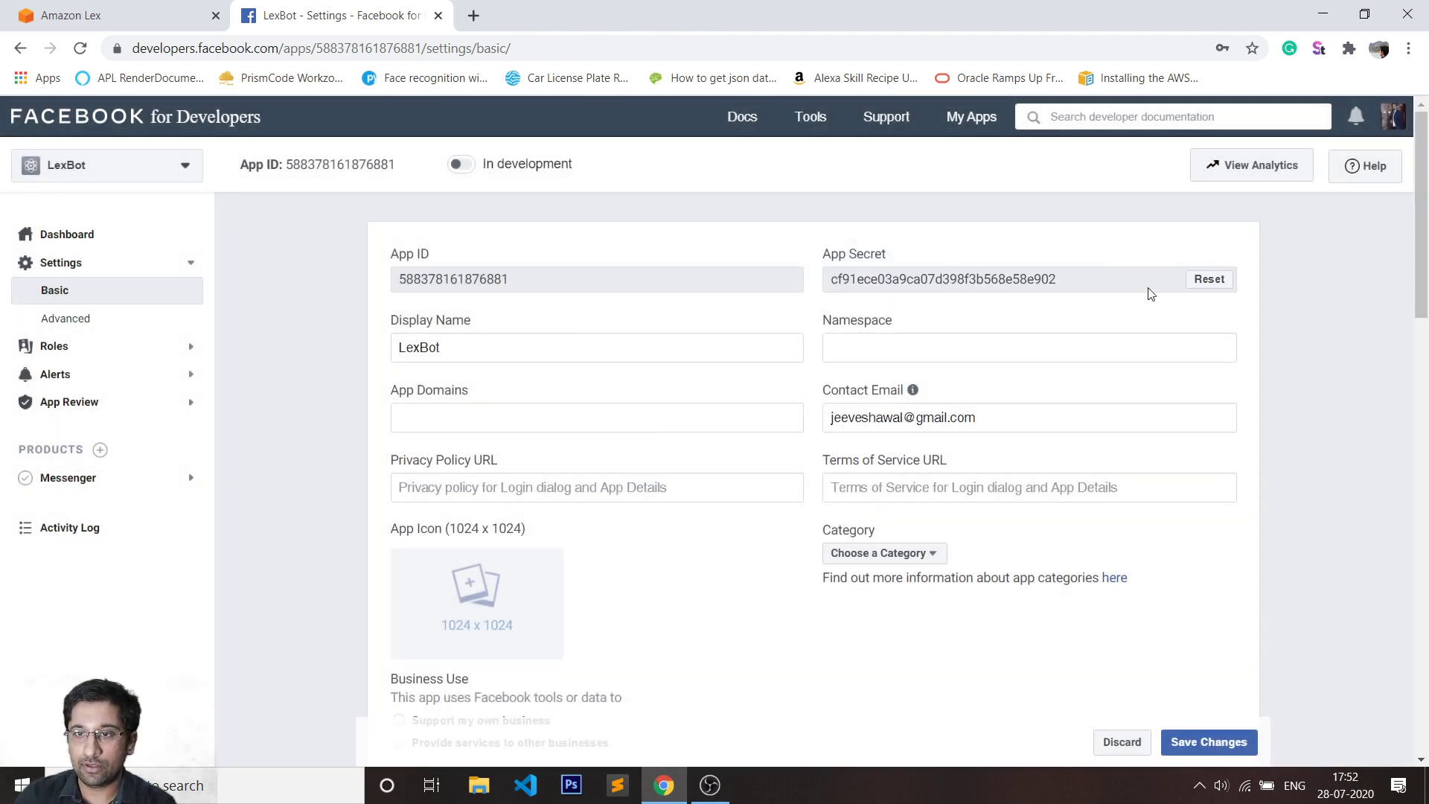
right_click(943, 279)
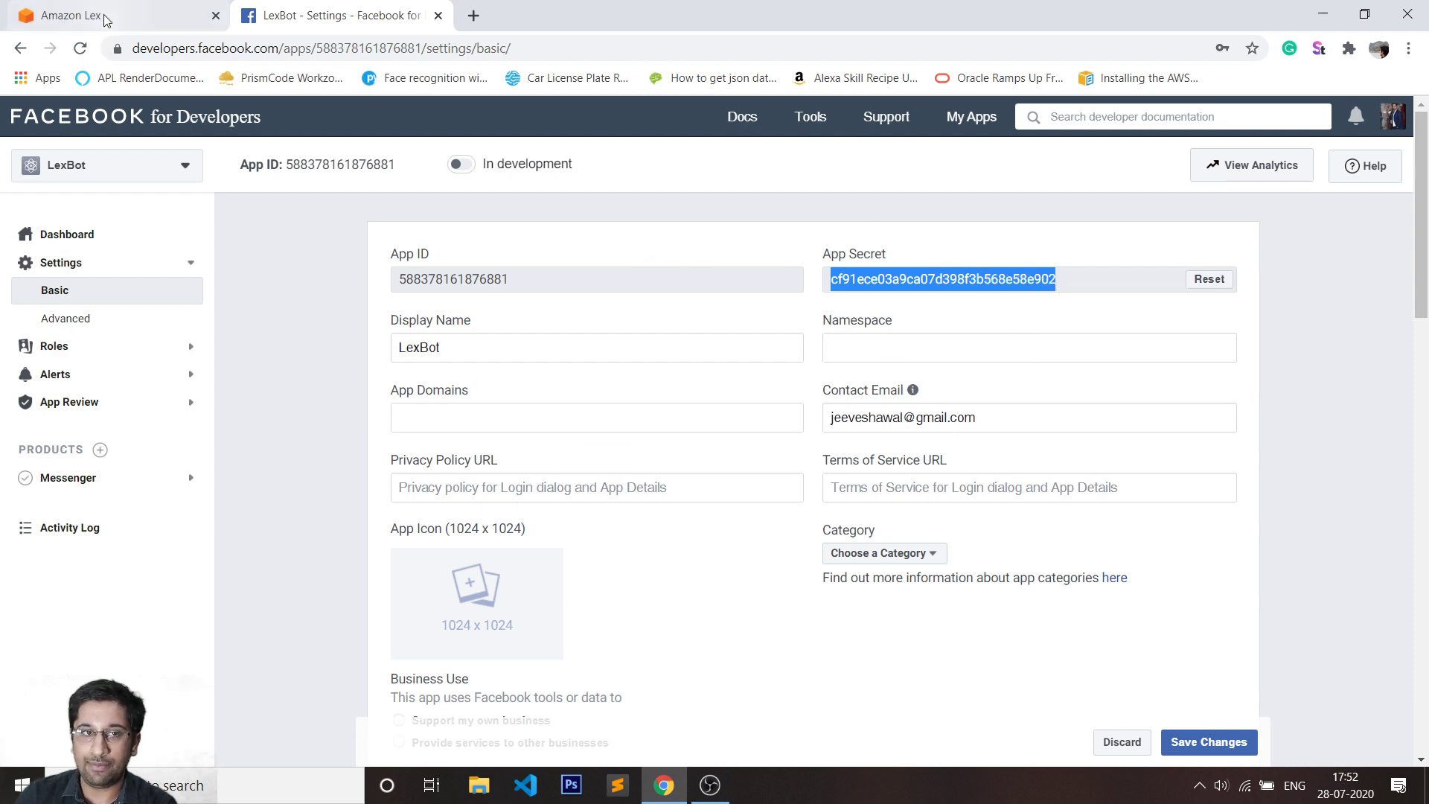
click(68, 16)
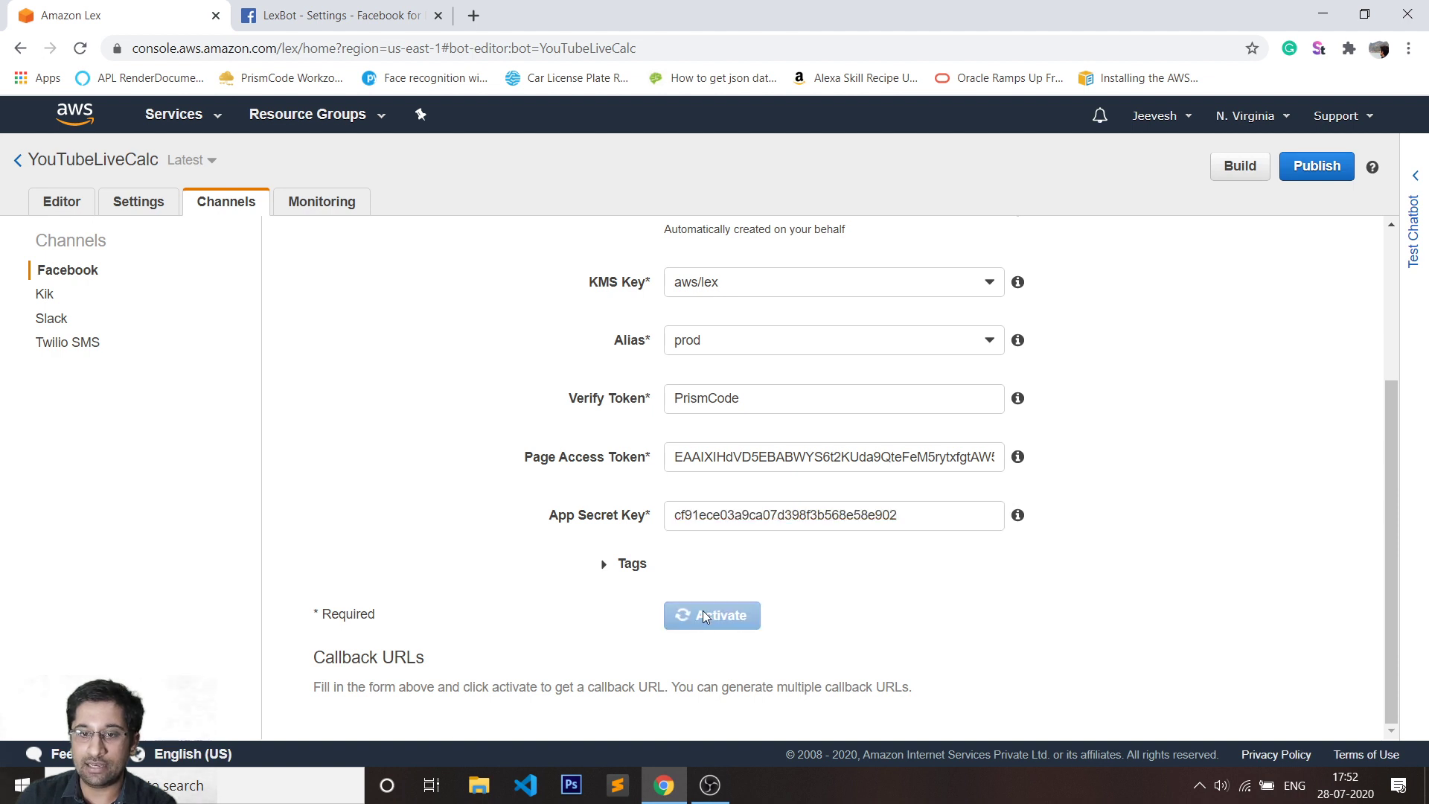
Copy the Endpoint URL of the created CalcForFB channel in Lex
click(711, 616)
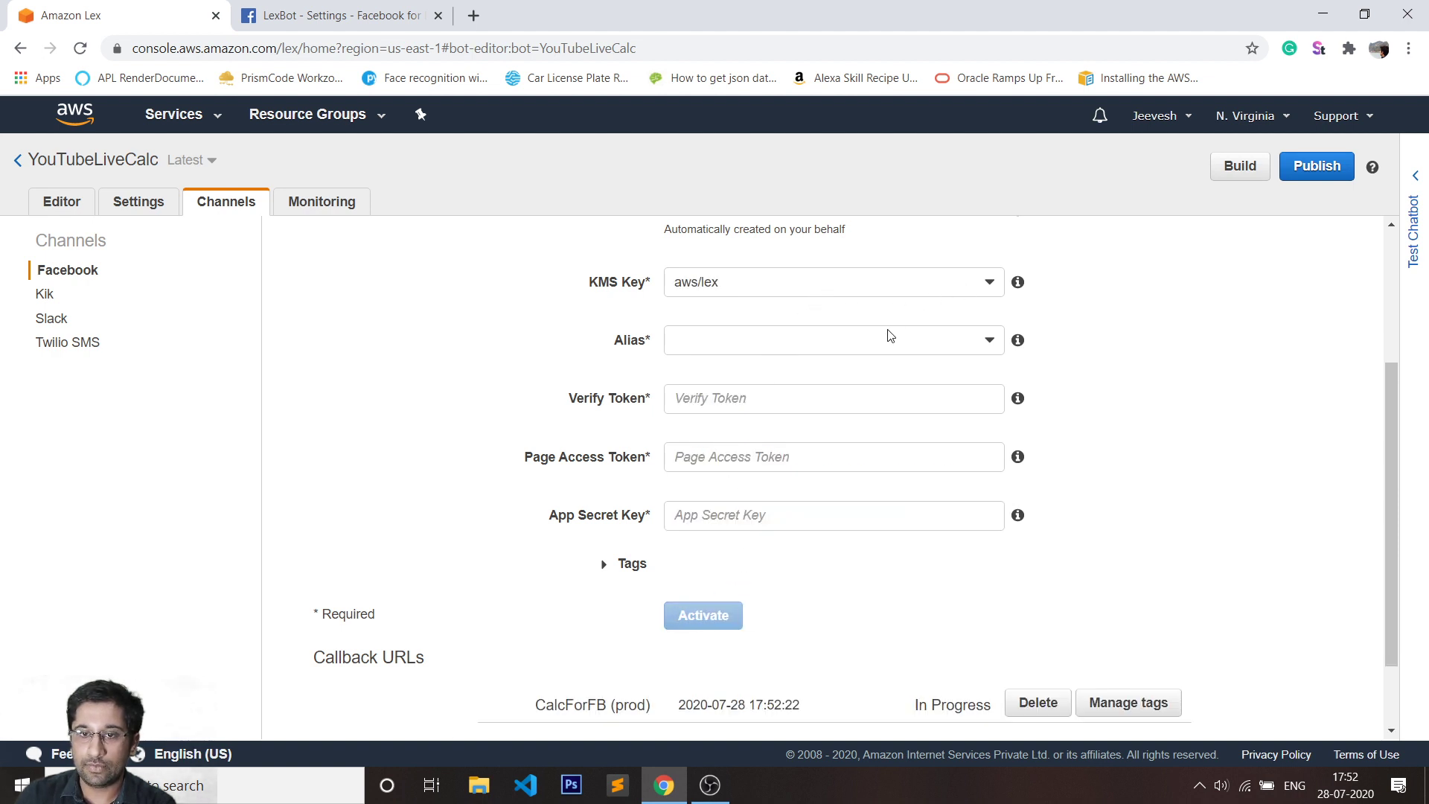
scroll(down, 3)
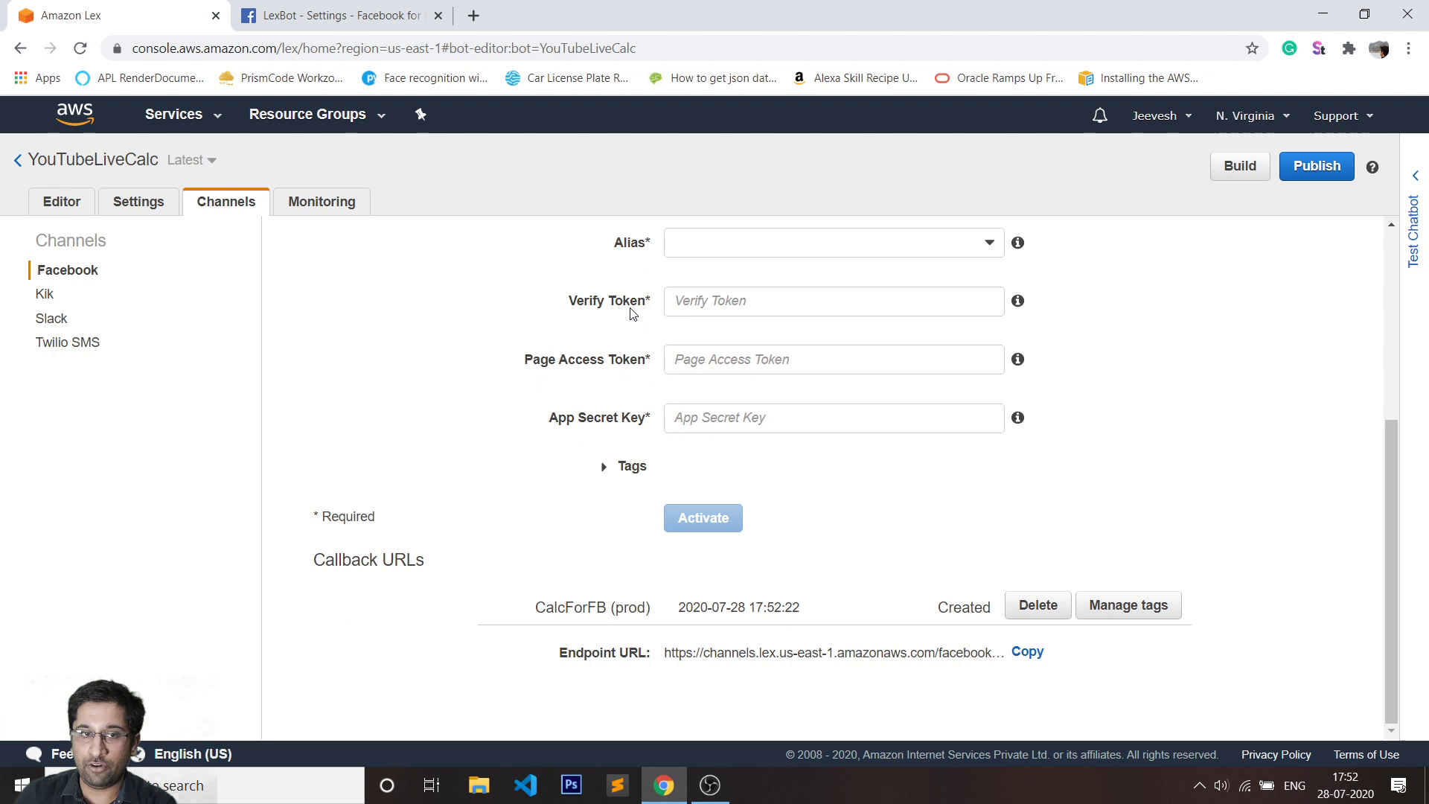
mouse_move(692, 672)
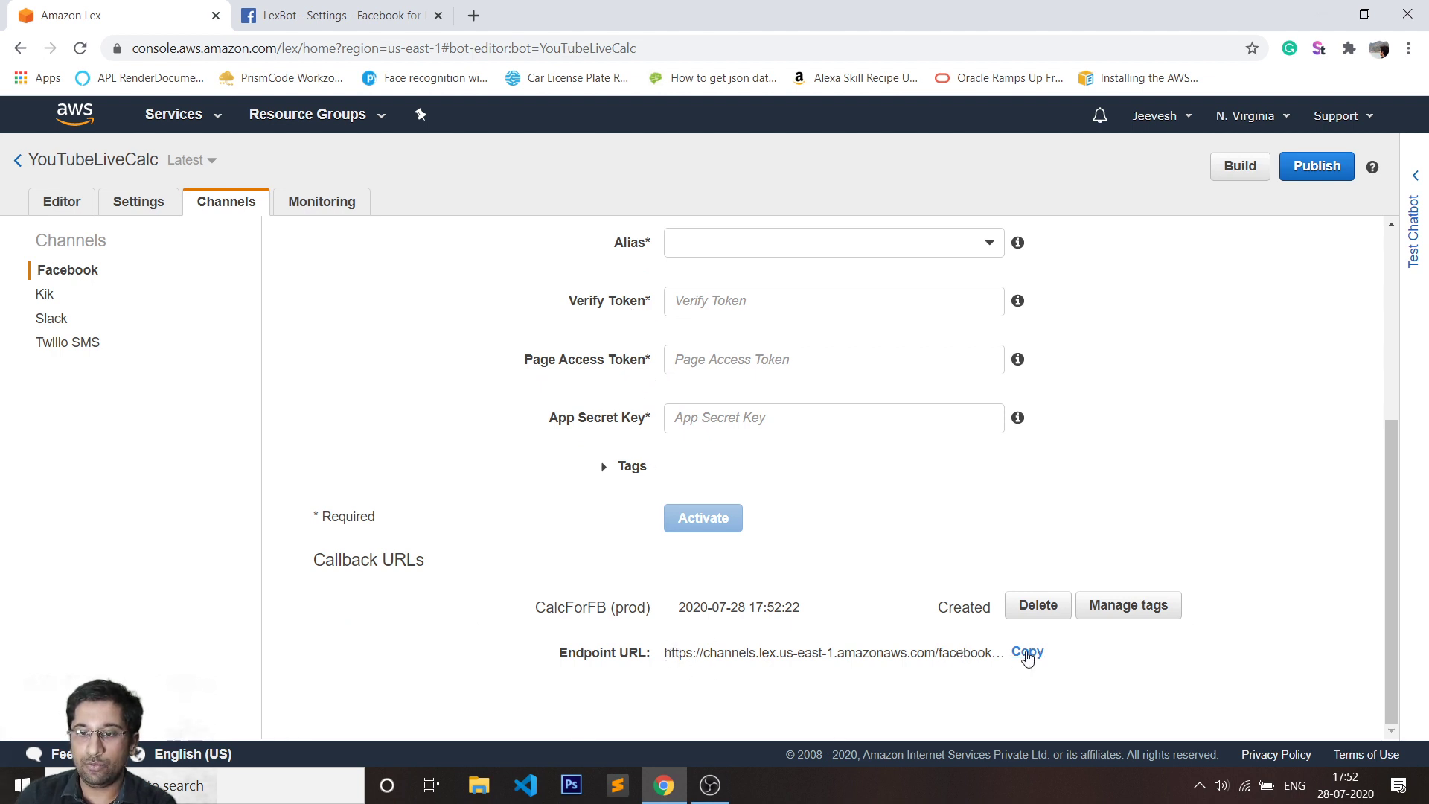
click(1027, 653)
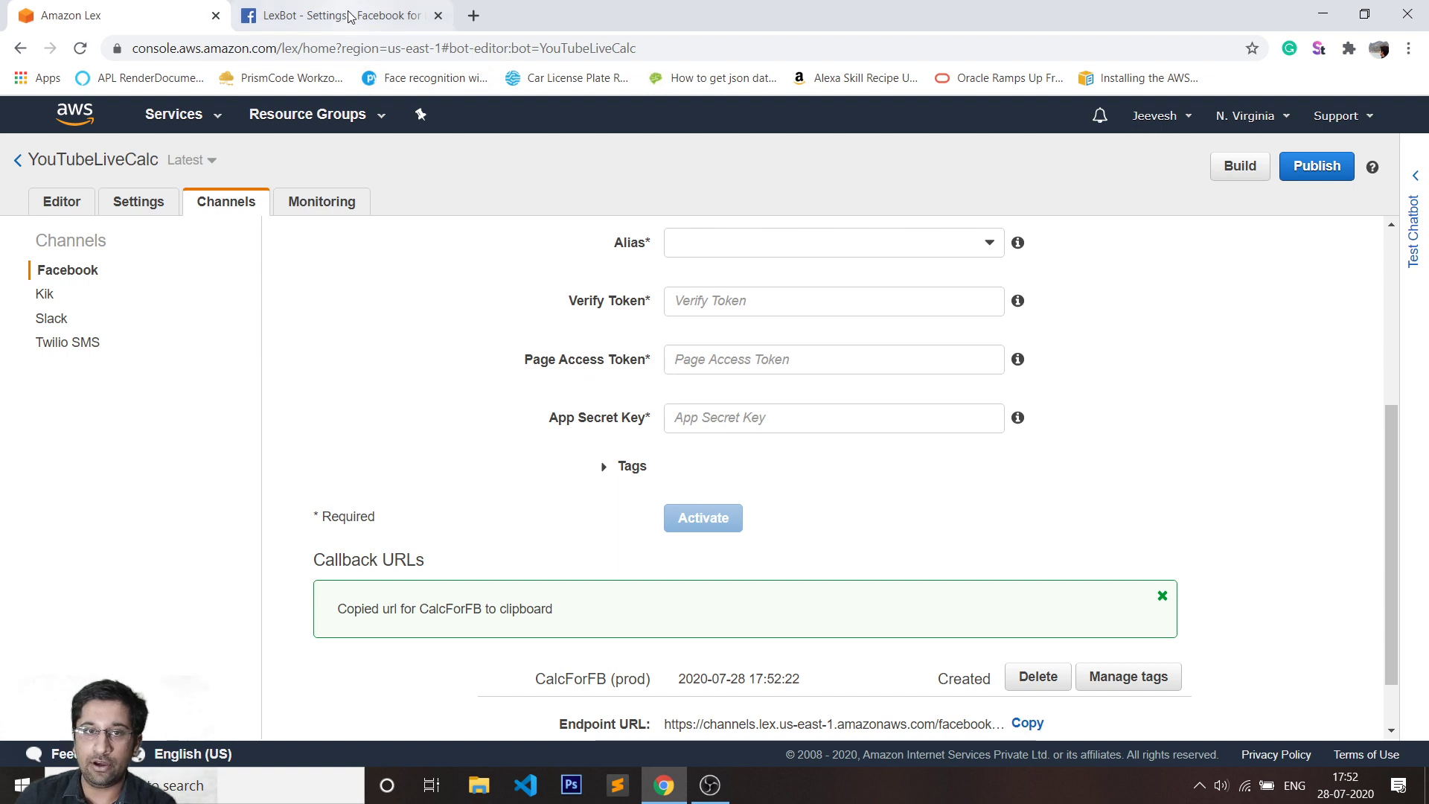
click(337, 16)
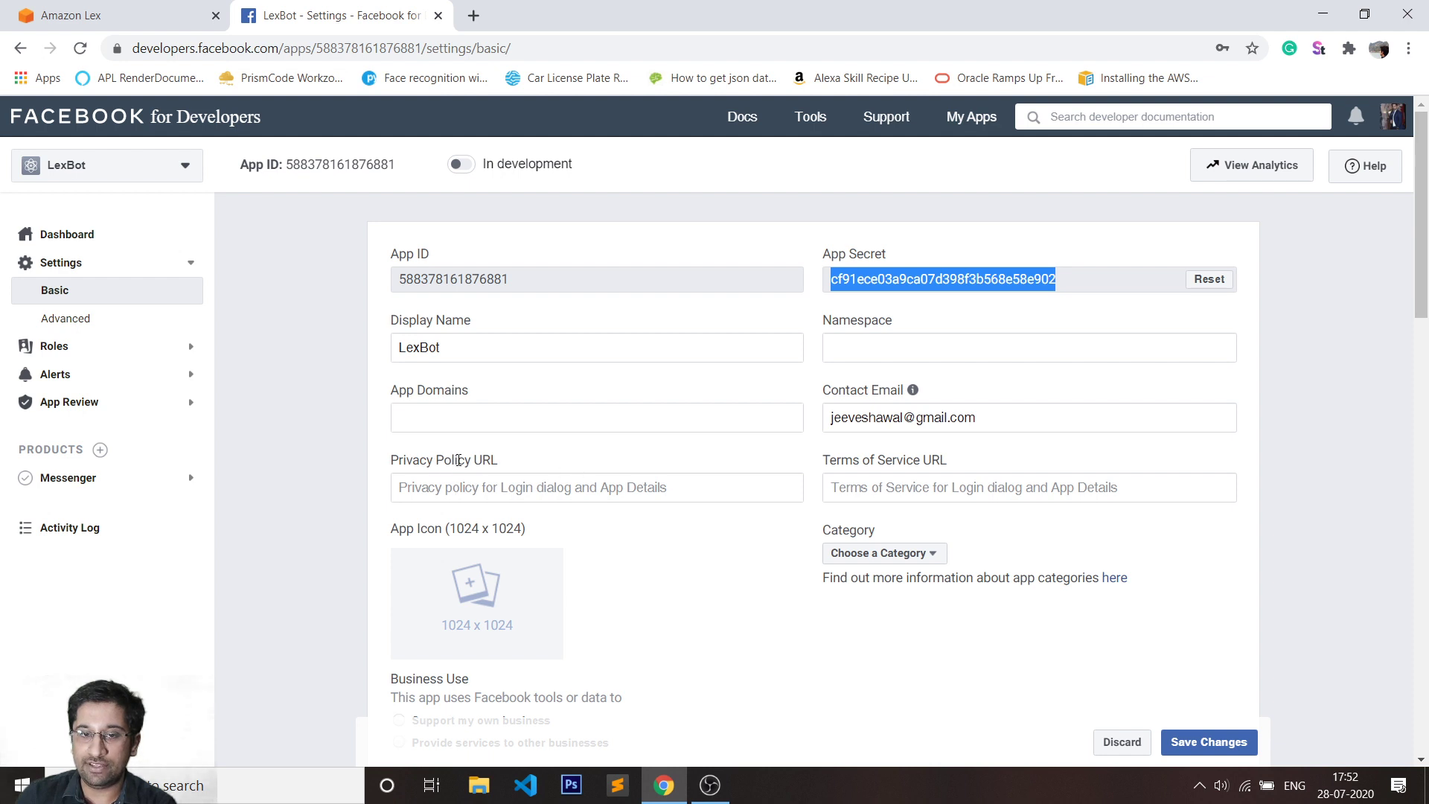
mouse_move(475, 511)
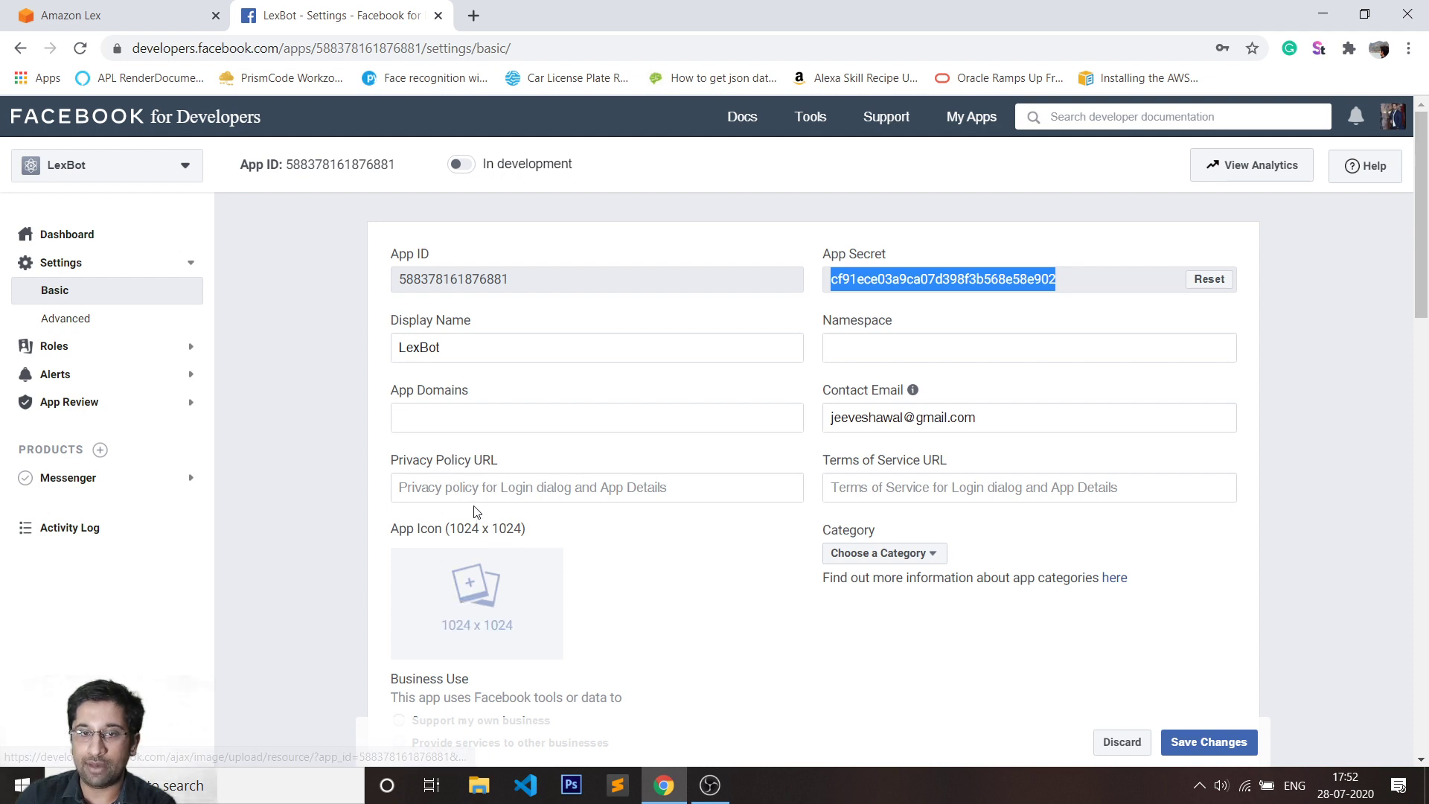
mouse_move(477, 583)
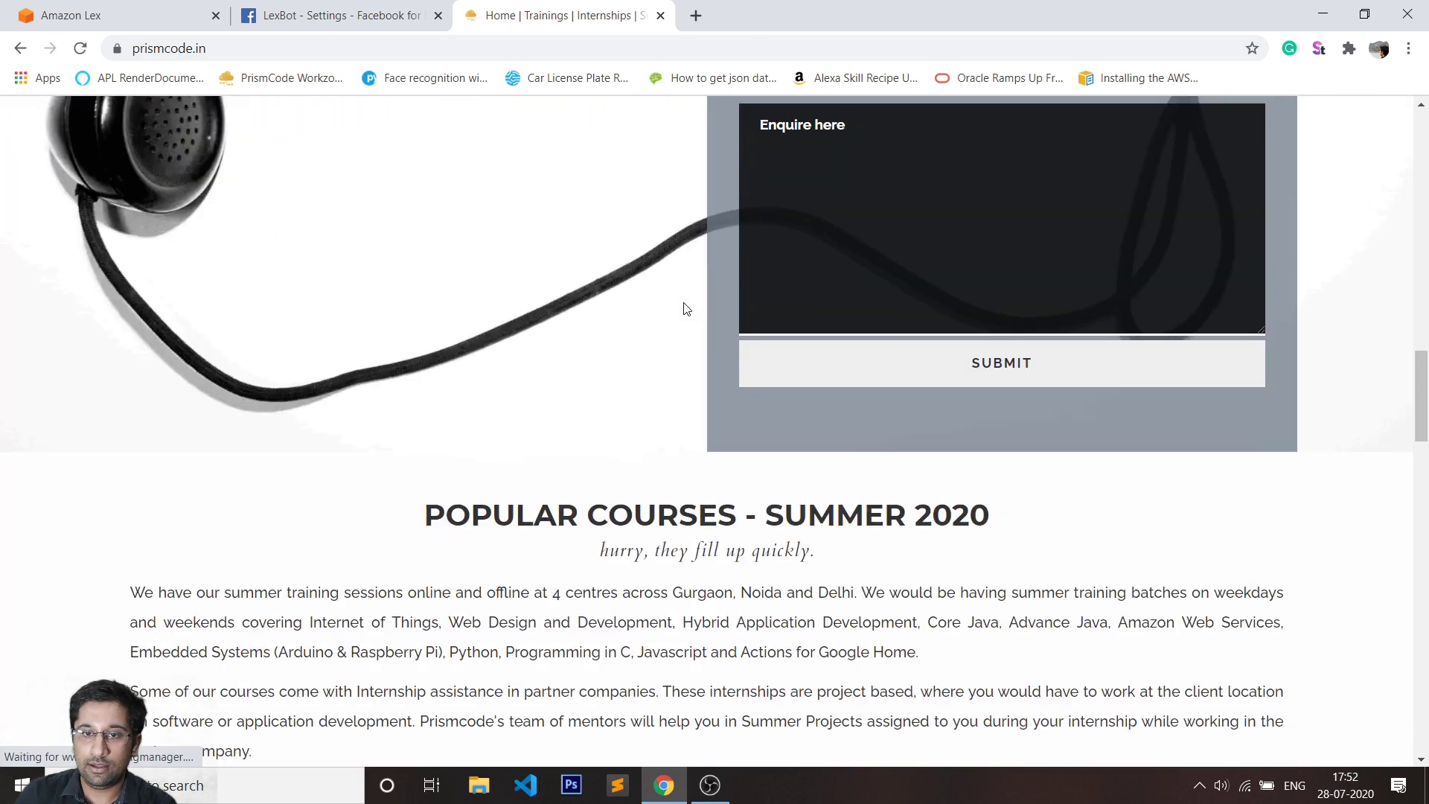
Paste the PrismCode privacy policy page URL into the app's Privacy Policy URL field
scroll(down, 3)
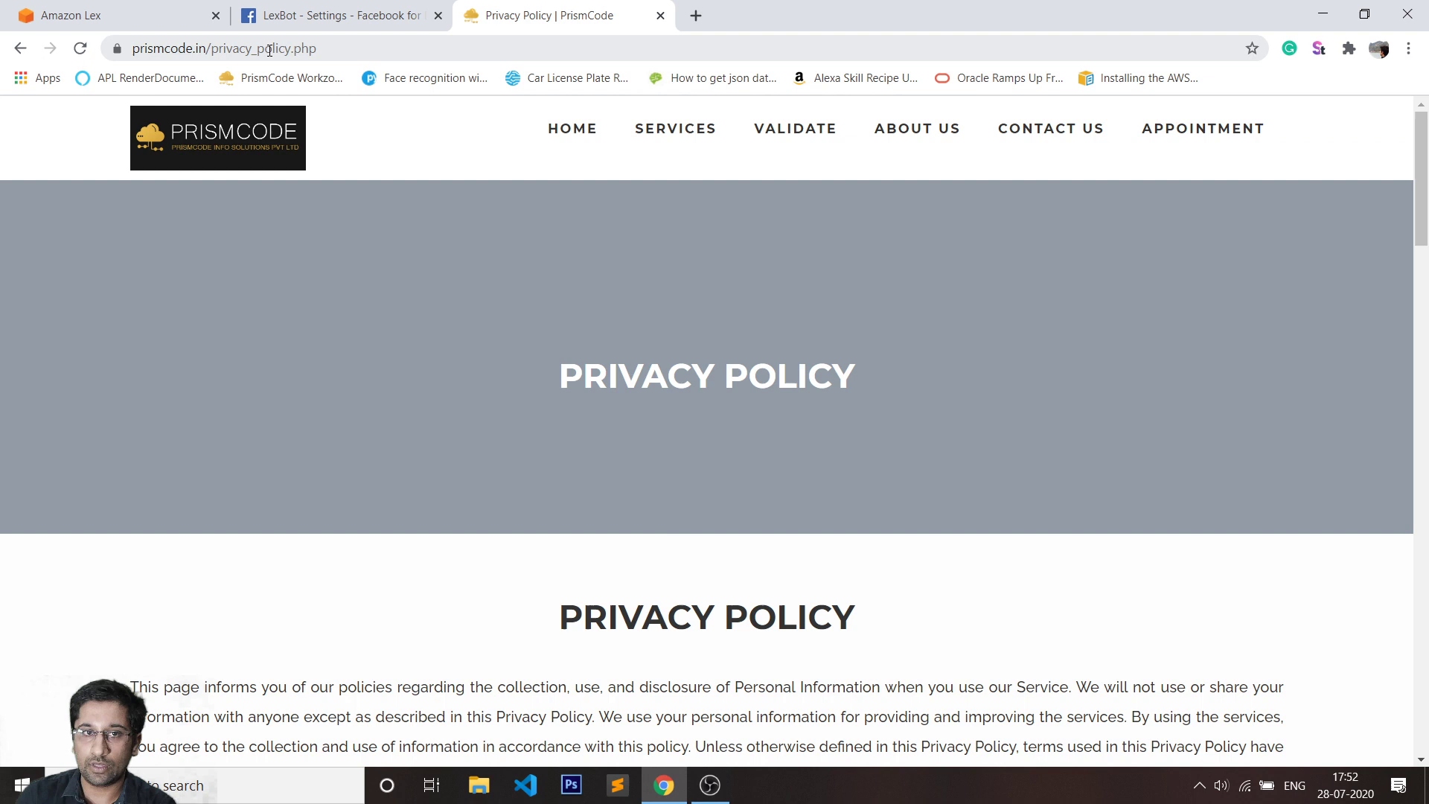
click(338, 15)
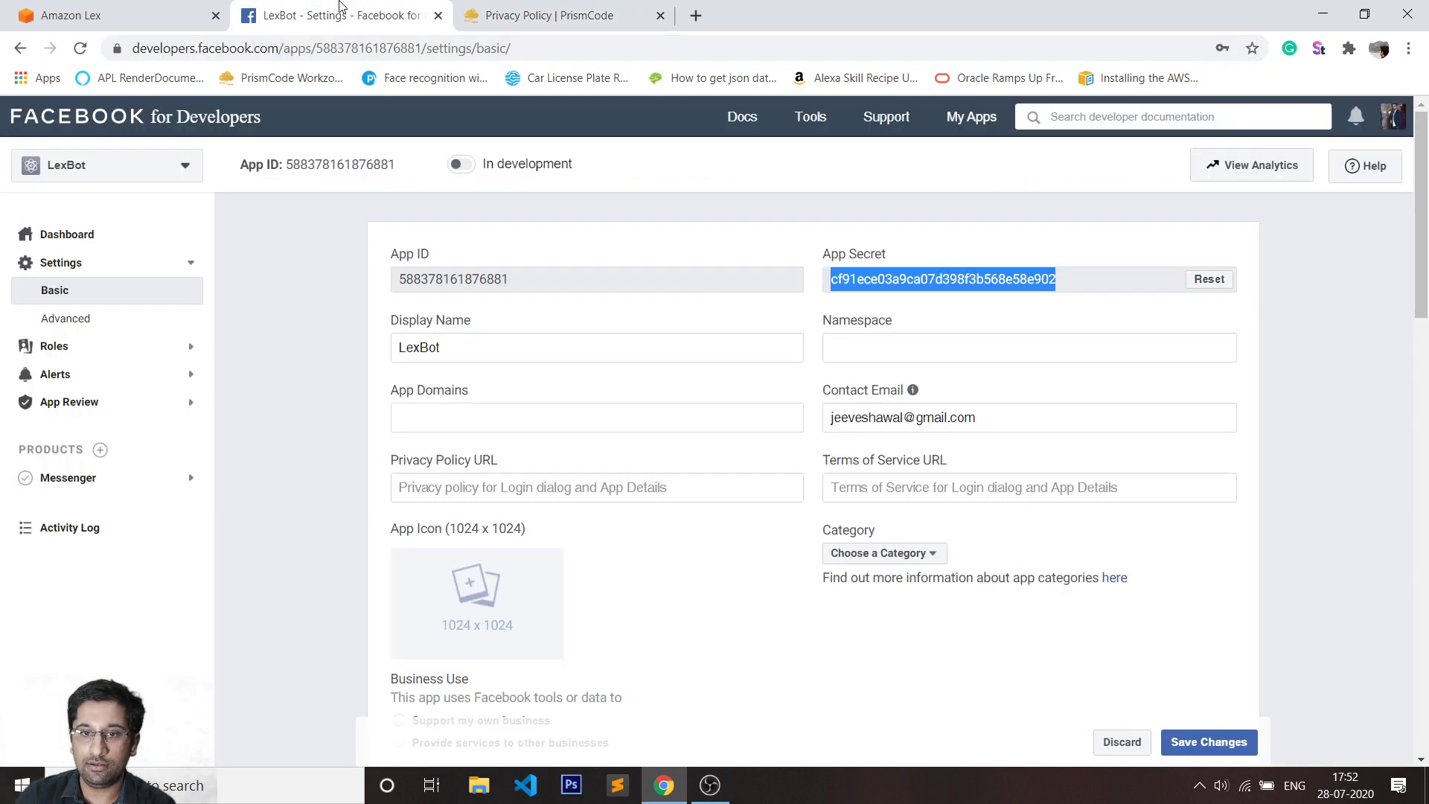
click(597, 486)
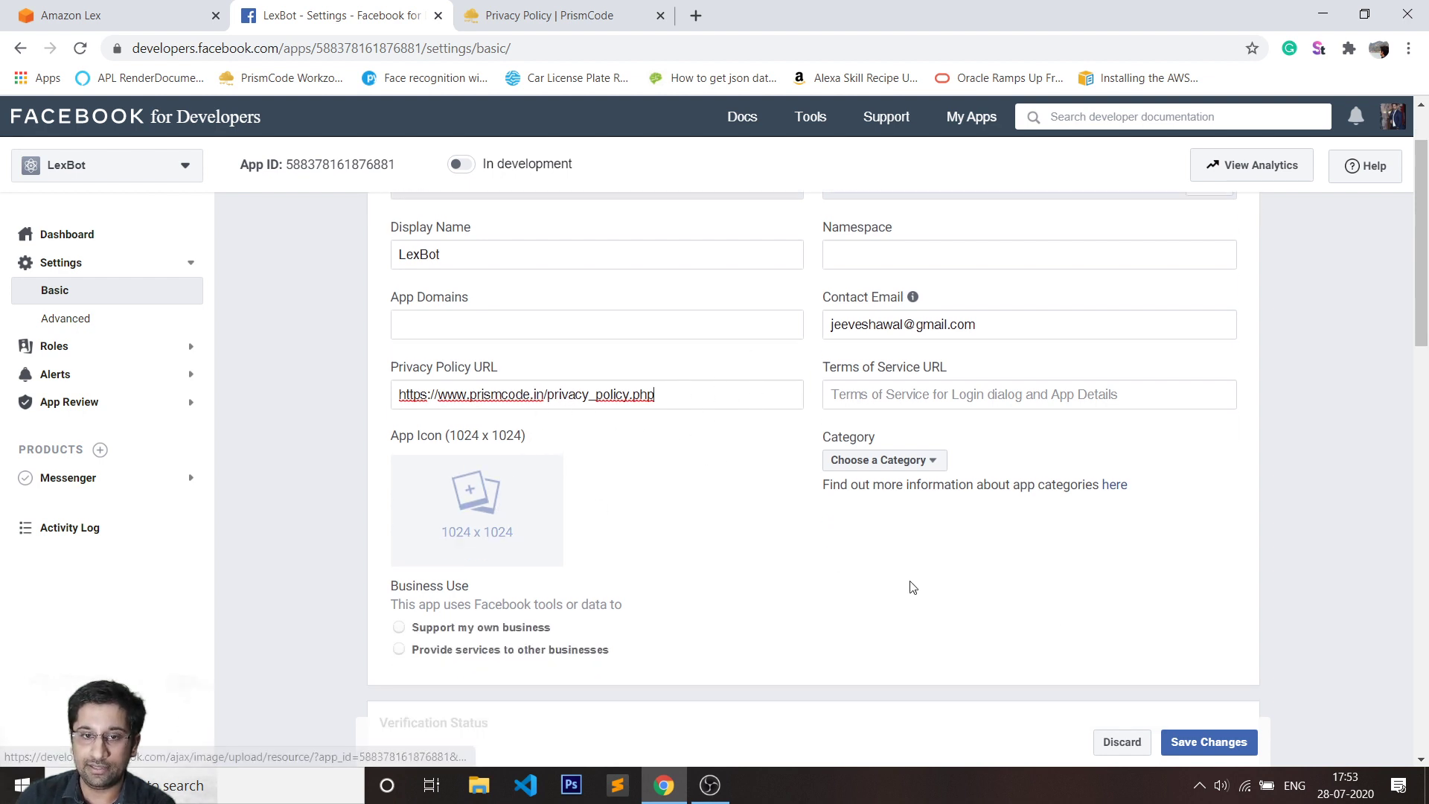
Set the PrismCode image as the LexBot app icon and save changes
click(1208, 742)
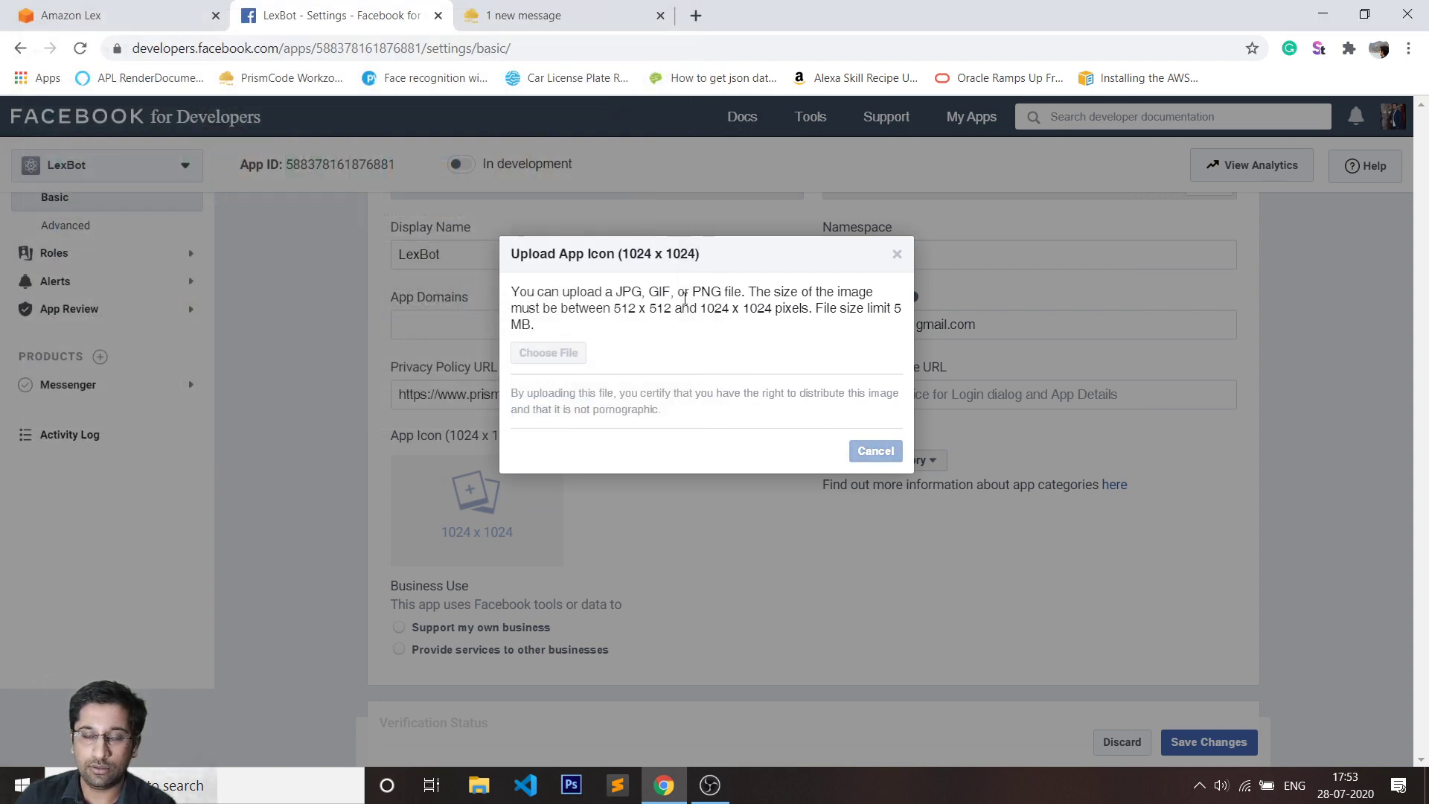
click(874, 450)
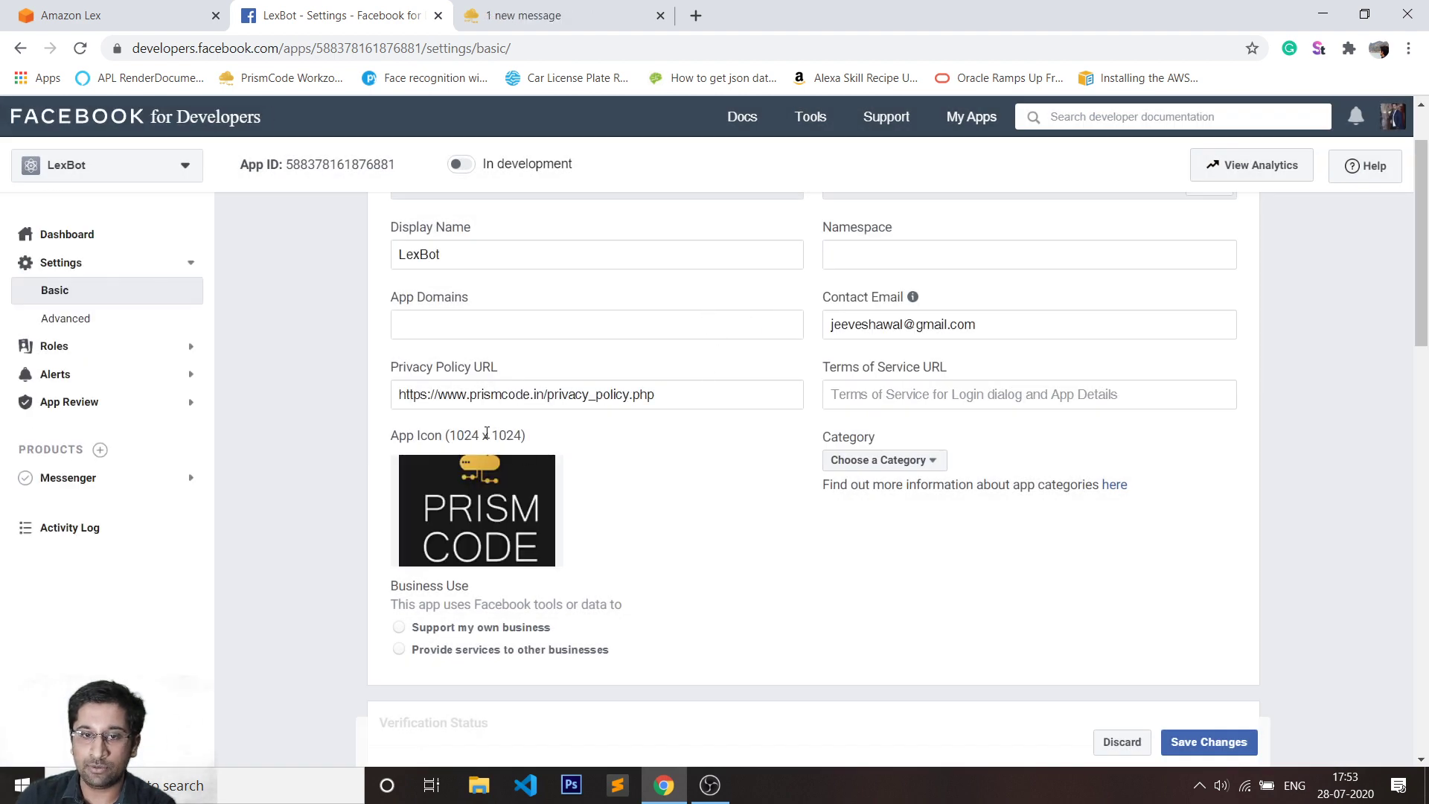
click(1209, 742)
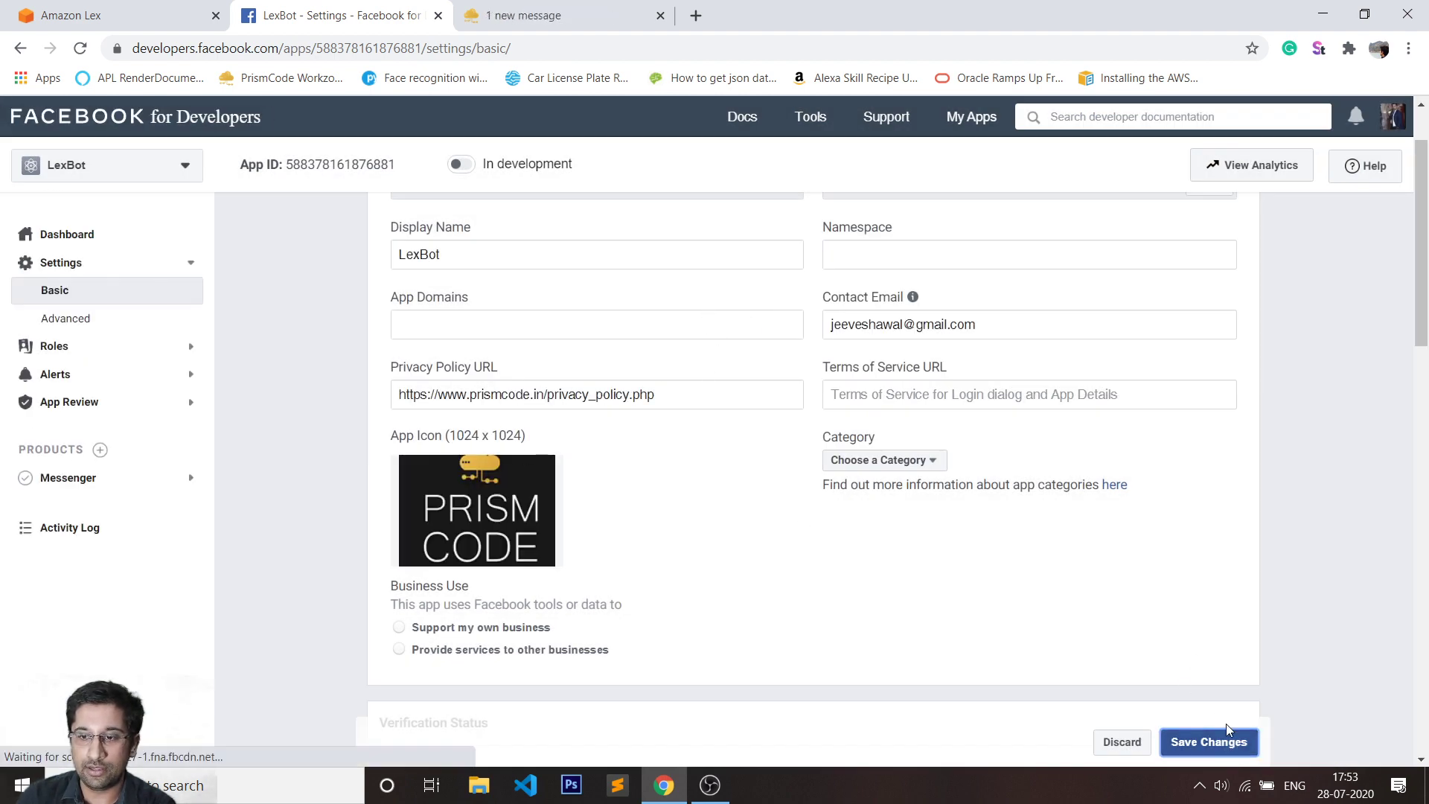
click(1209, 742)
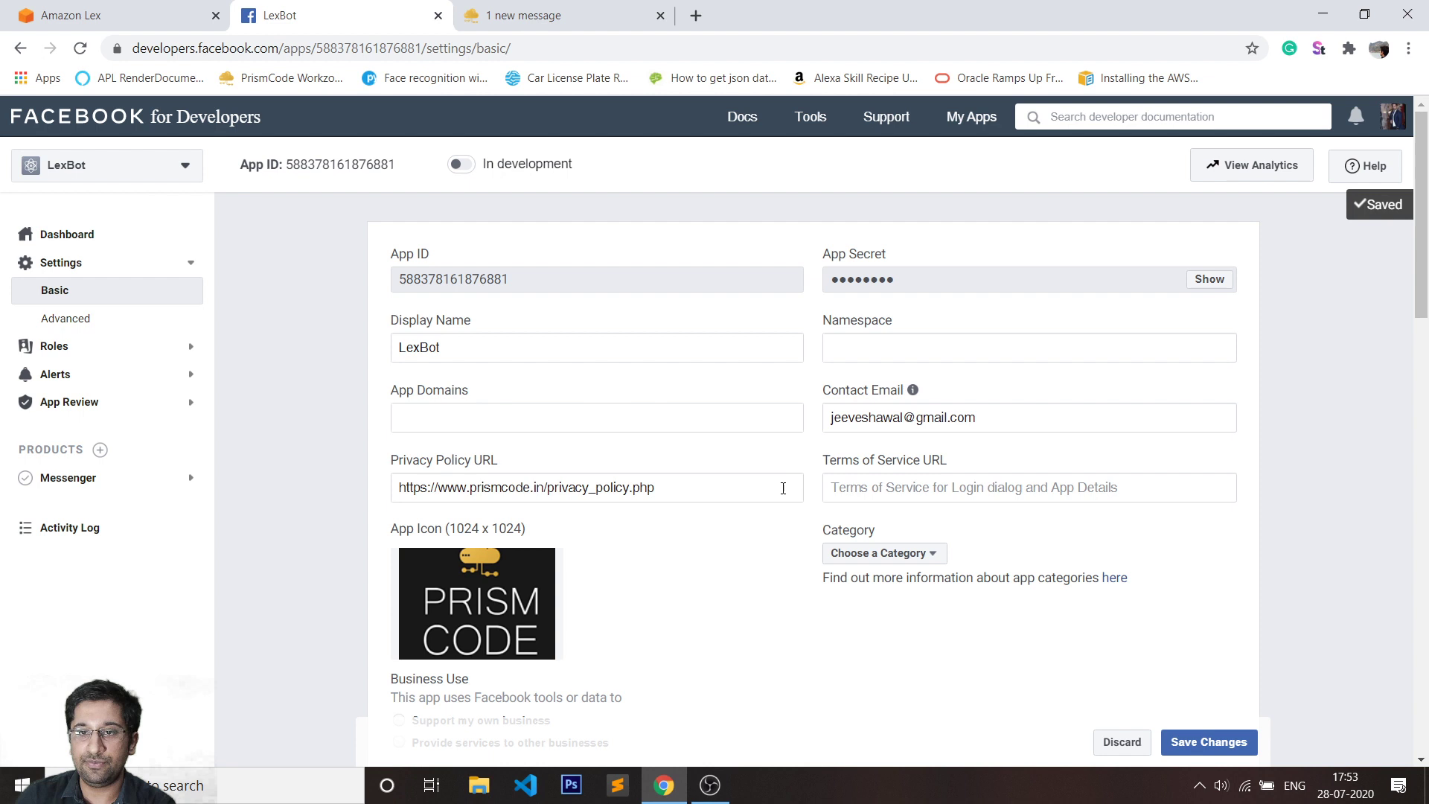
Set the app category to Utility & Productivity and save changes
click(882, 552)
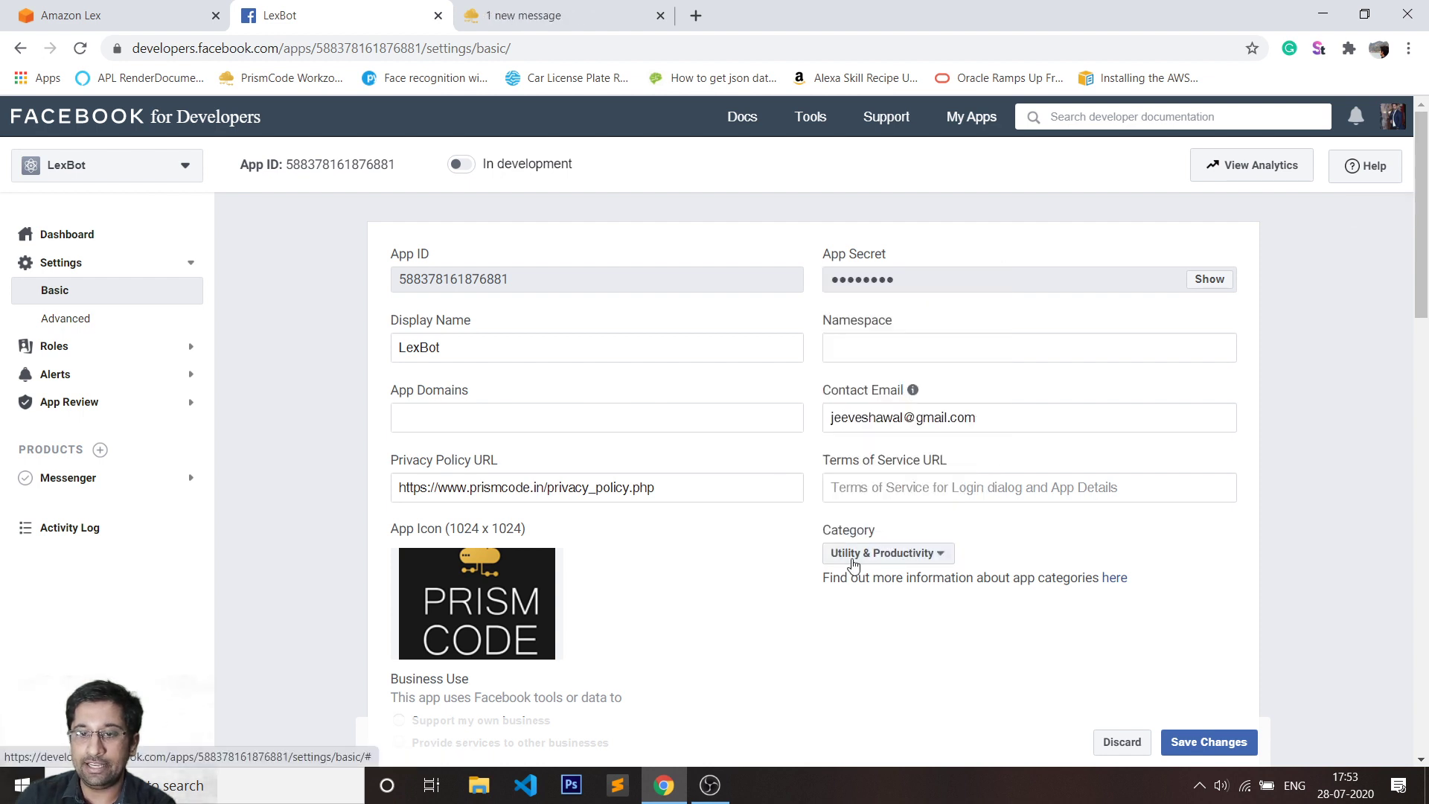
click(1208, 742)
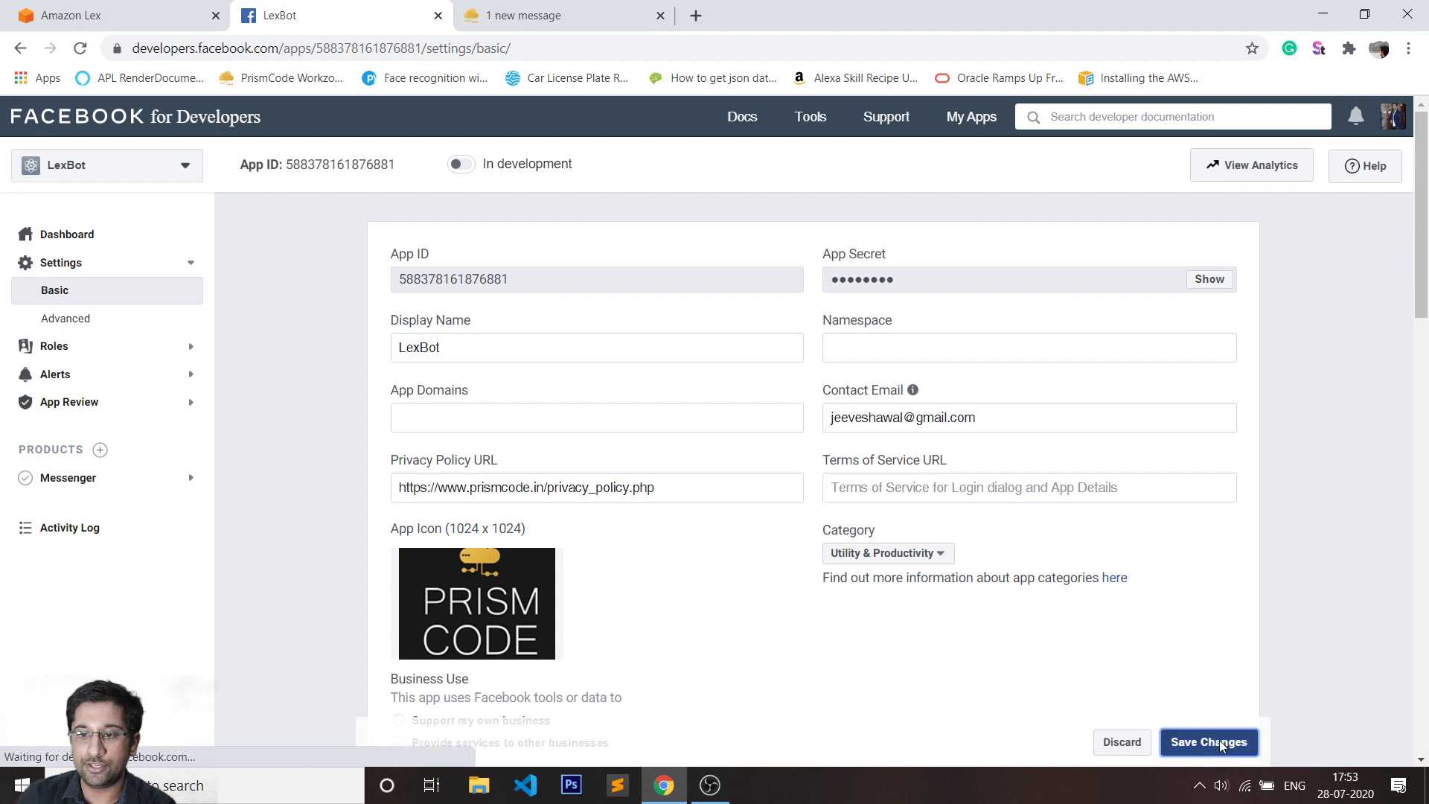
click(1208, 742)
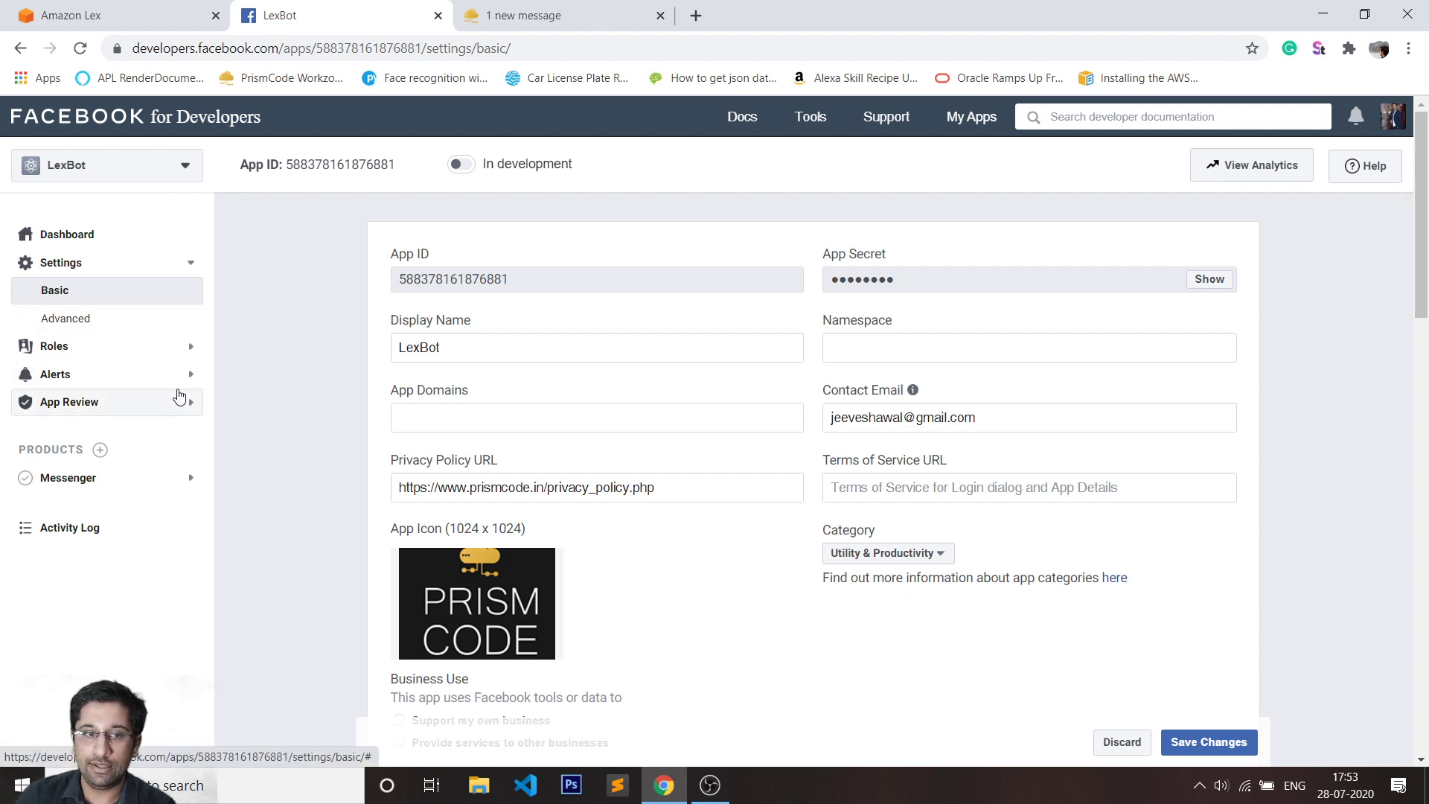
Open the app's Messenger settings page
click(66, 478)
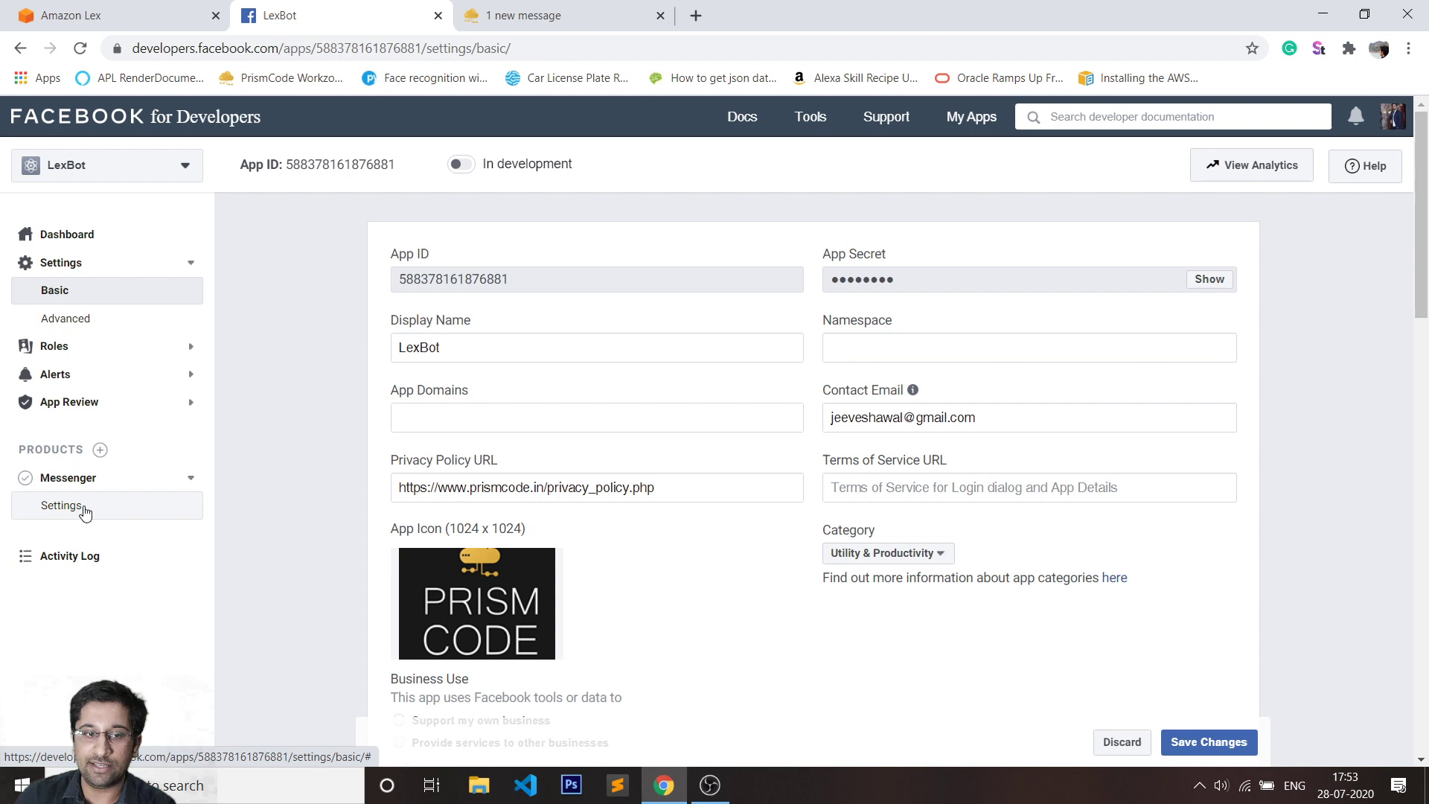
click(61, 506)
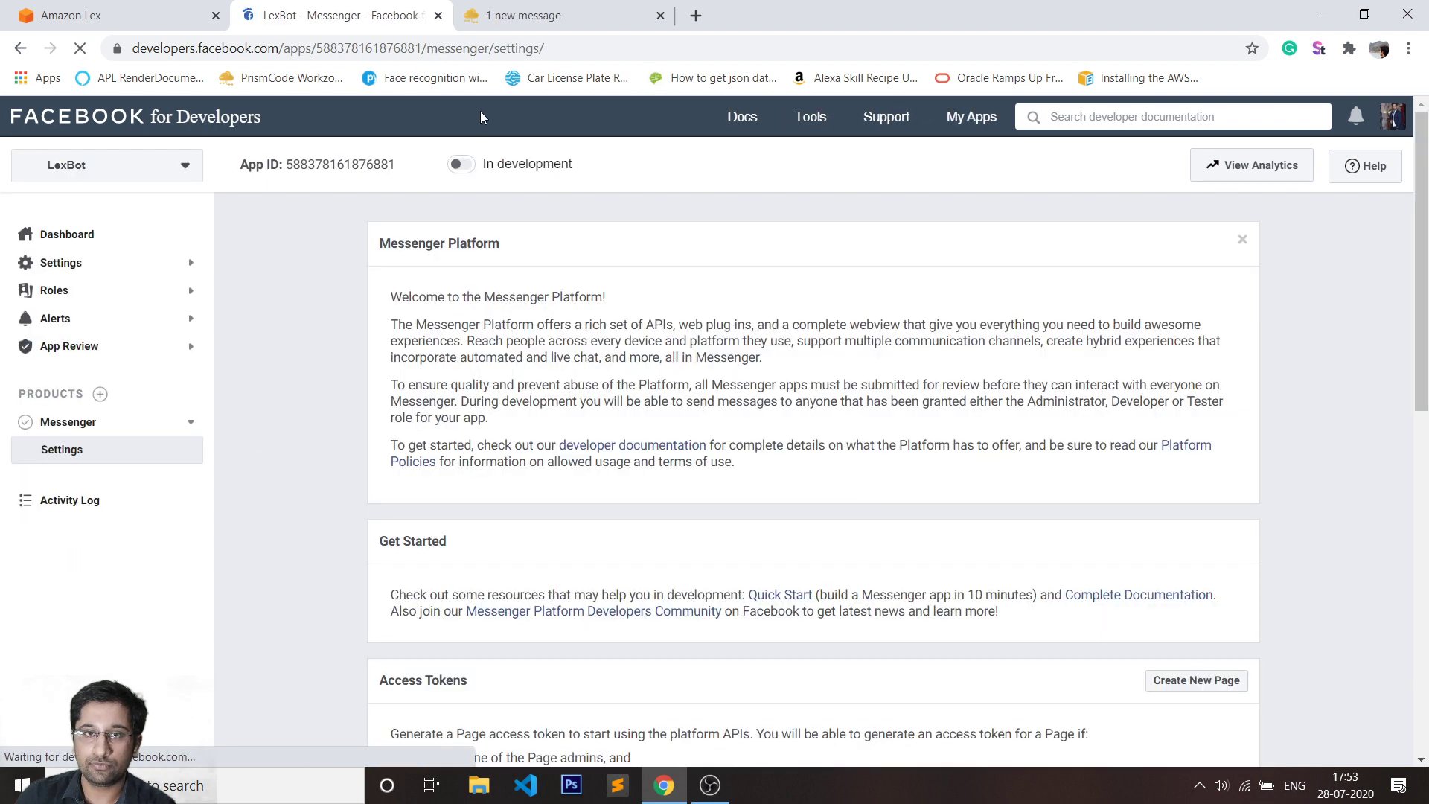
scroll(down, 3)
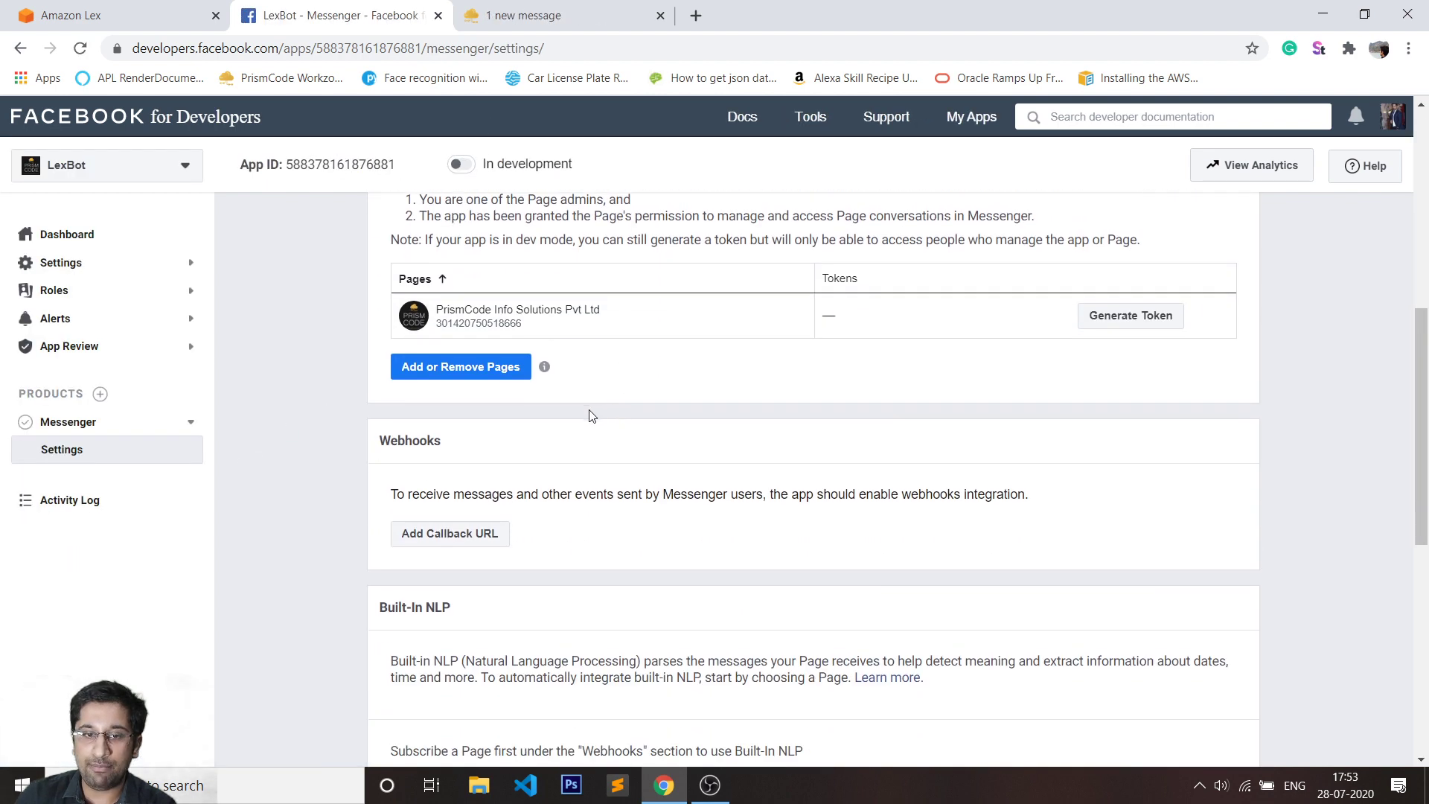
scroll(down, 3)
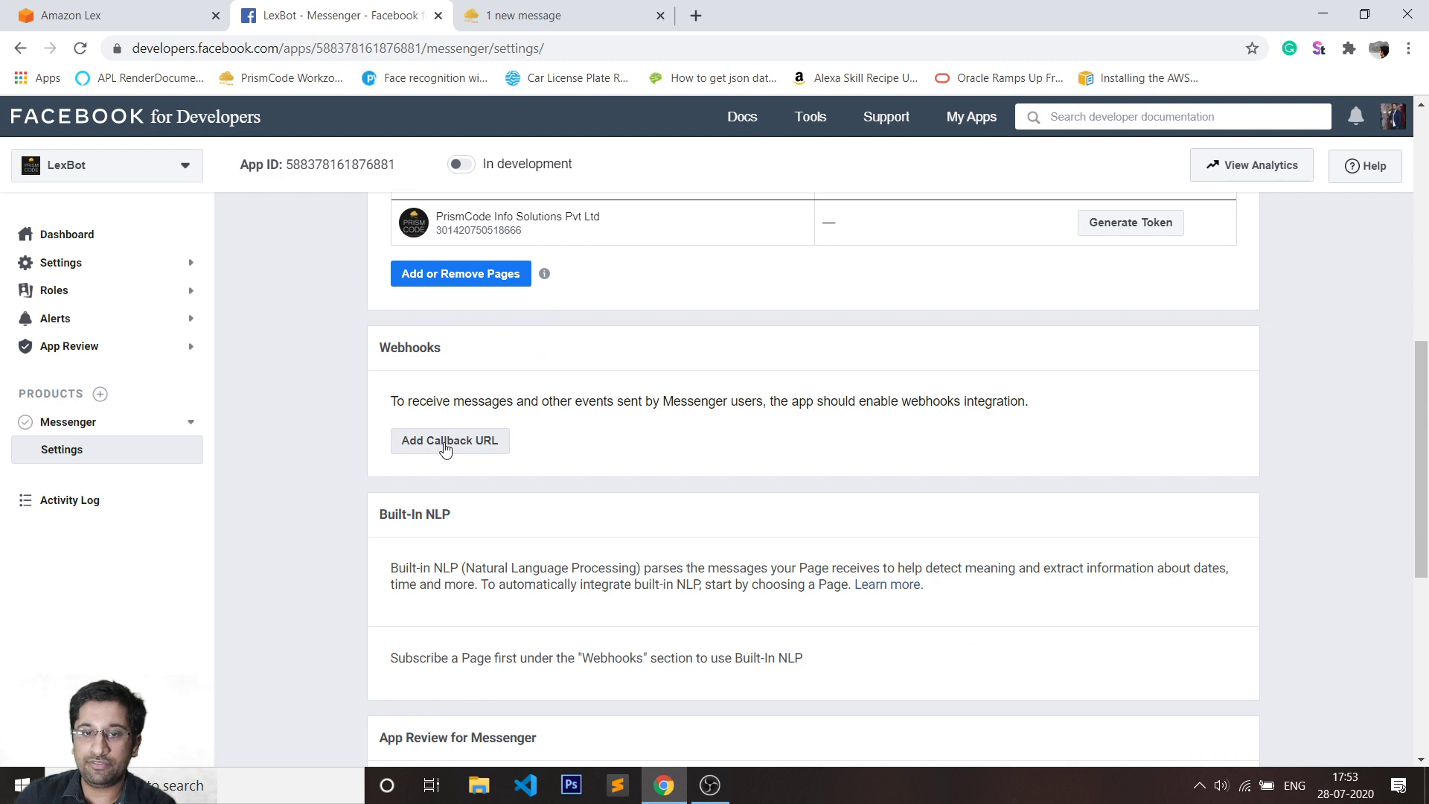
click(450, 440)
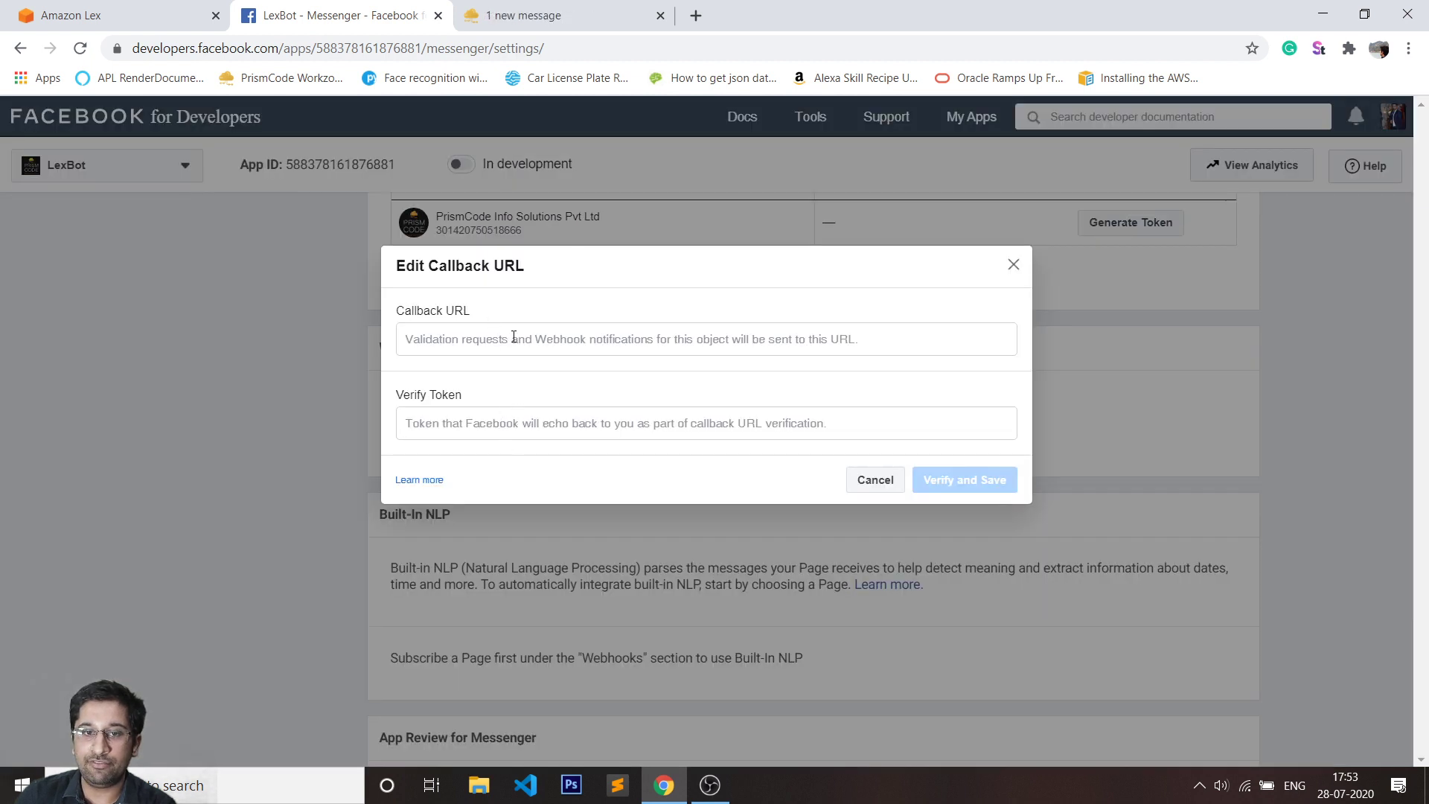
click(705, 423)
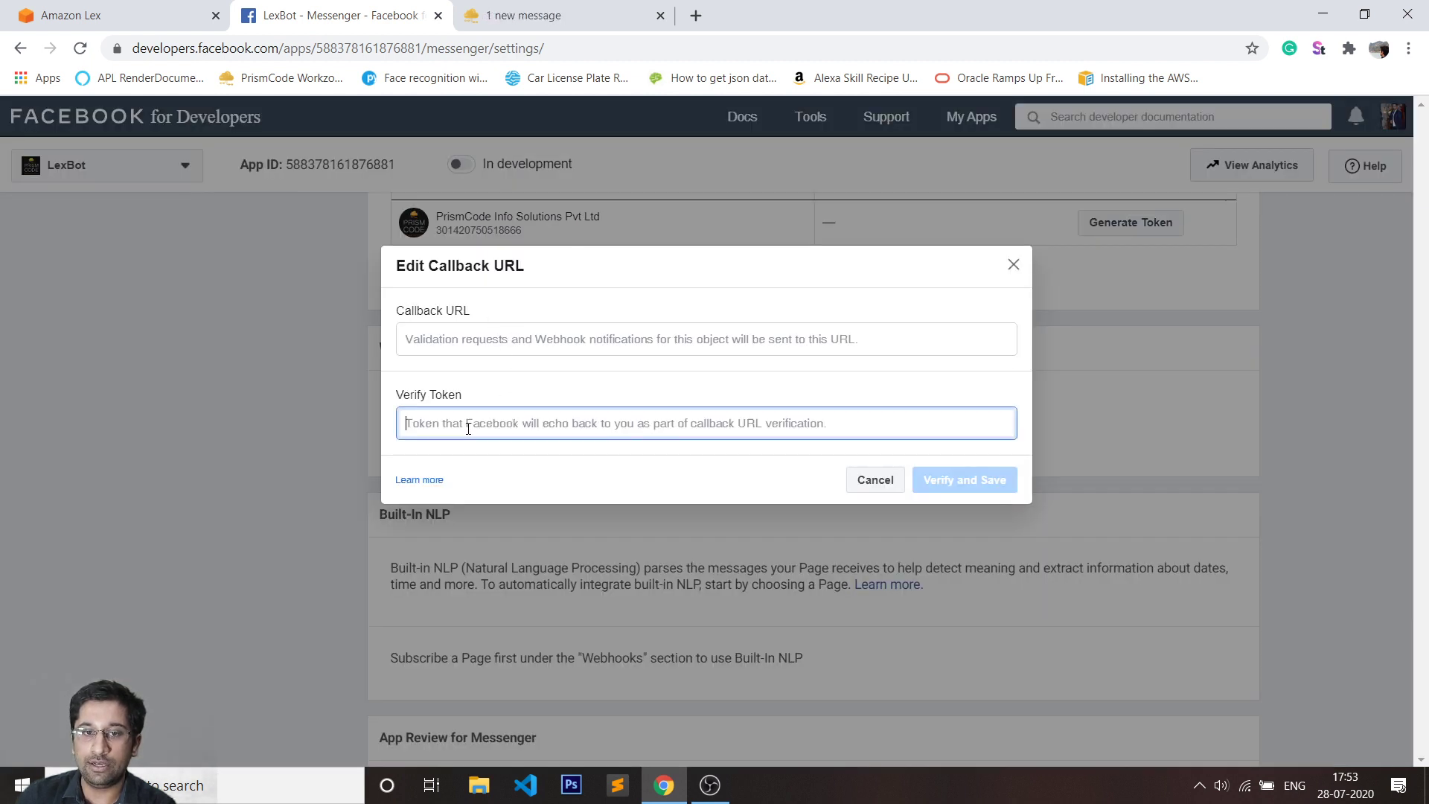
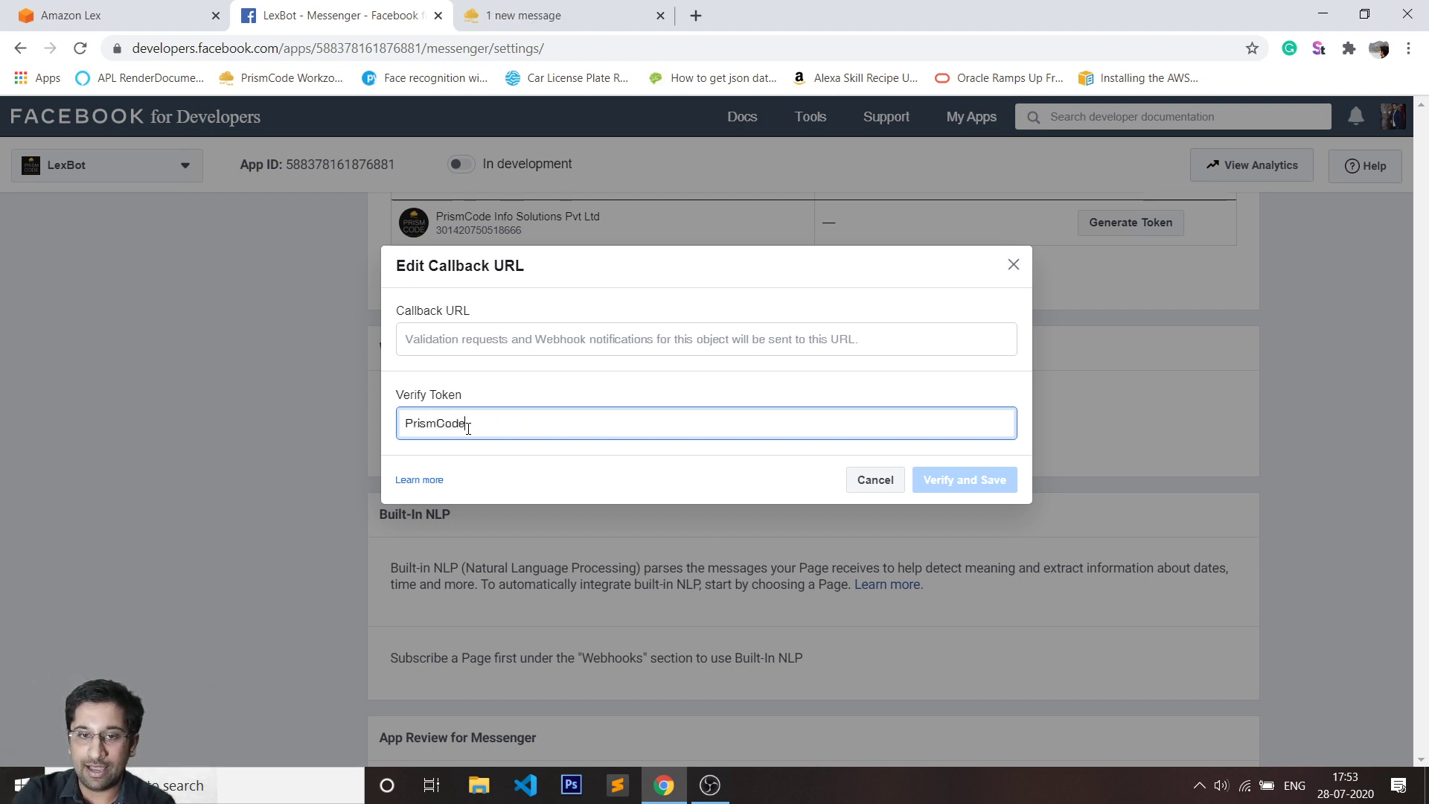
click(705, 338)
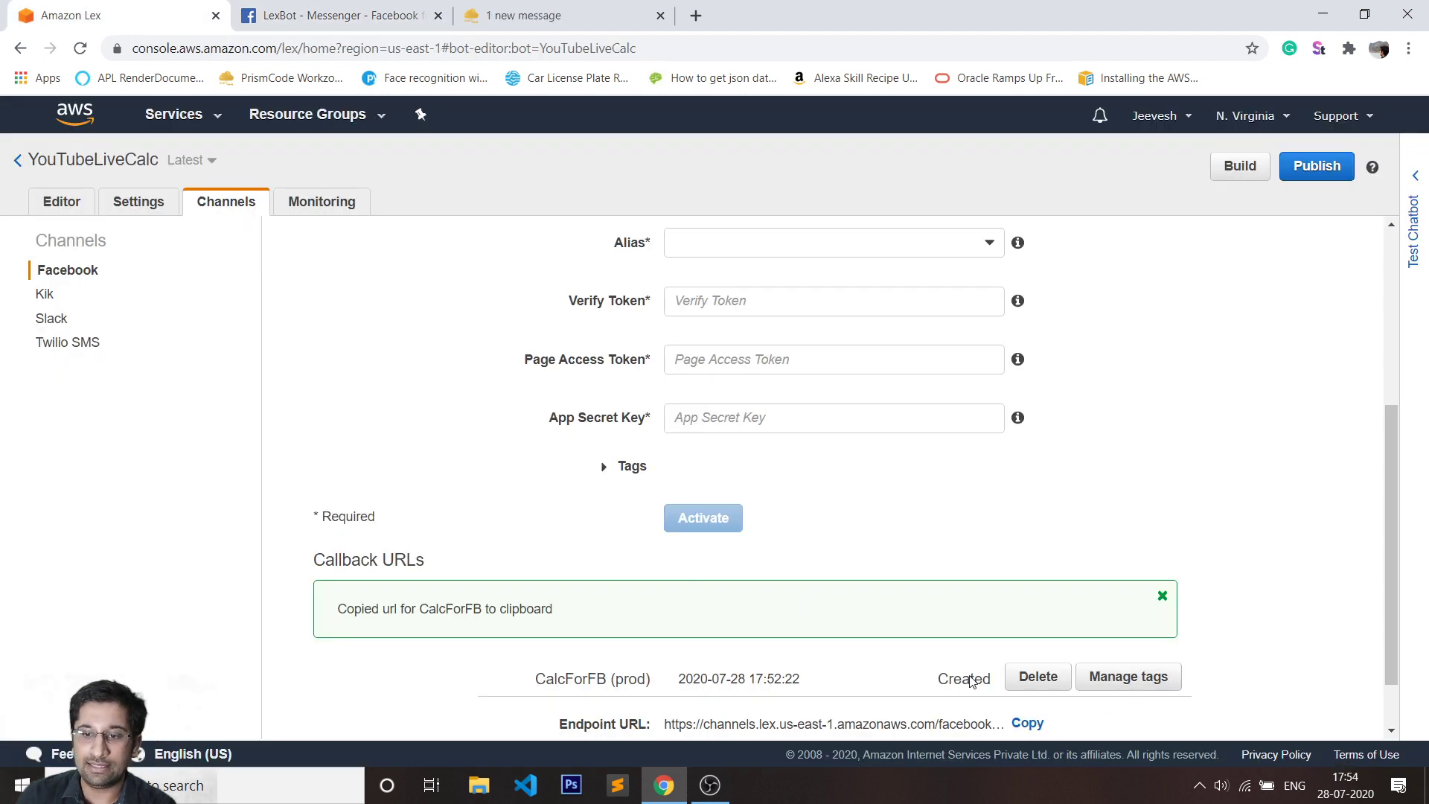
mouse_move(590, 736)
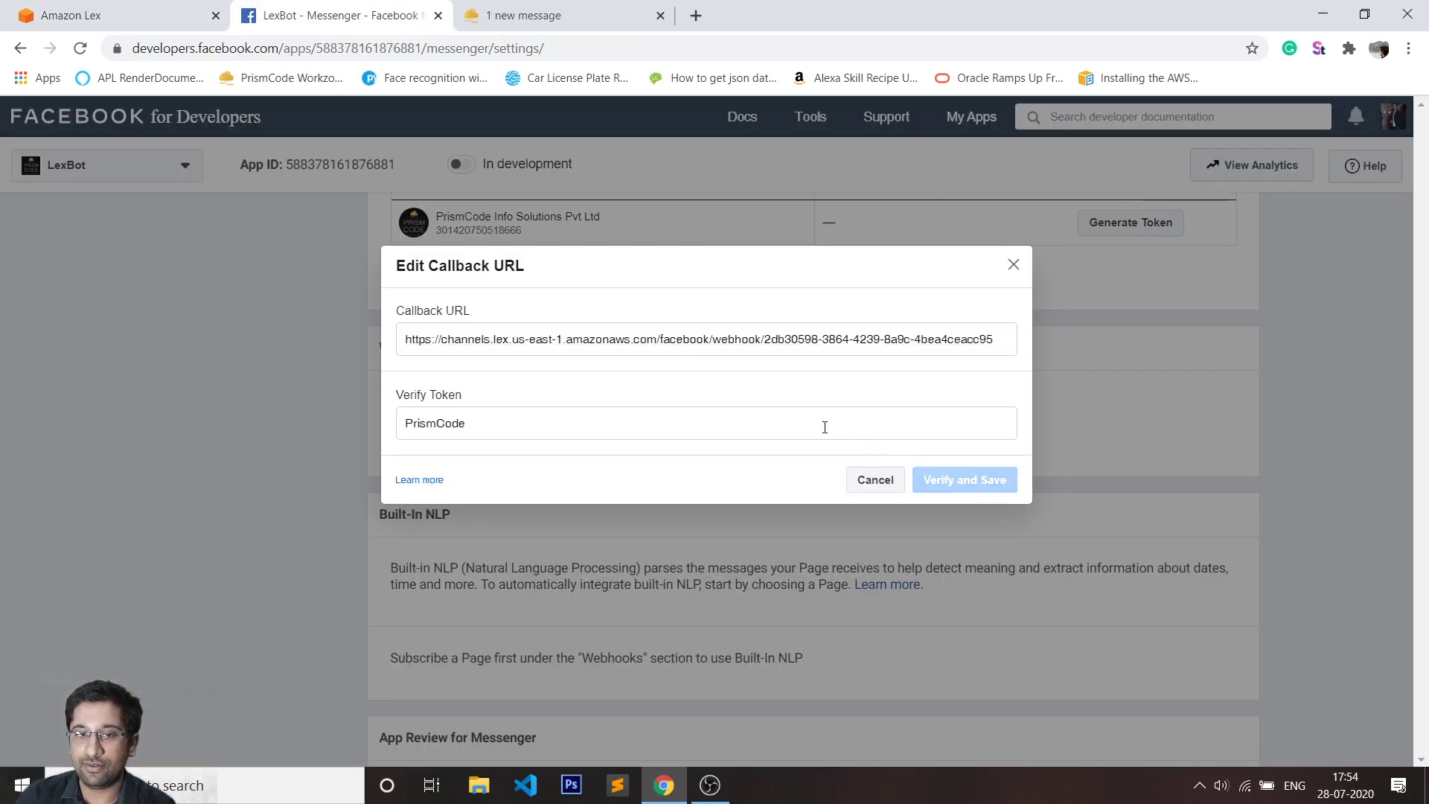
Save the webhook and subscribe the PrismCode page to messages, messaging_postbacks and messaging_optins
click(964, 479)
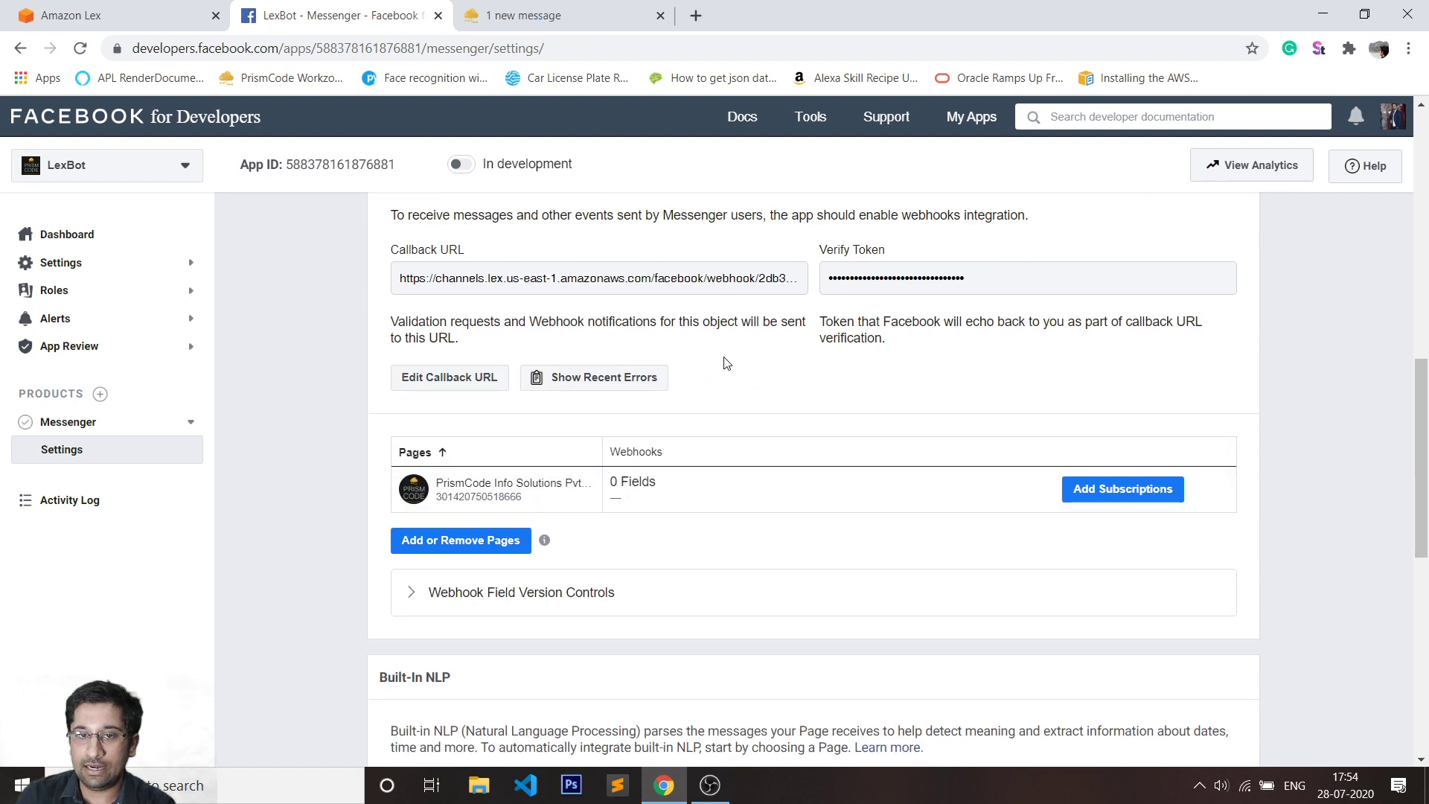
scroll(down, 3)
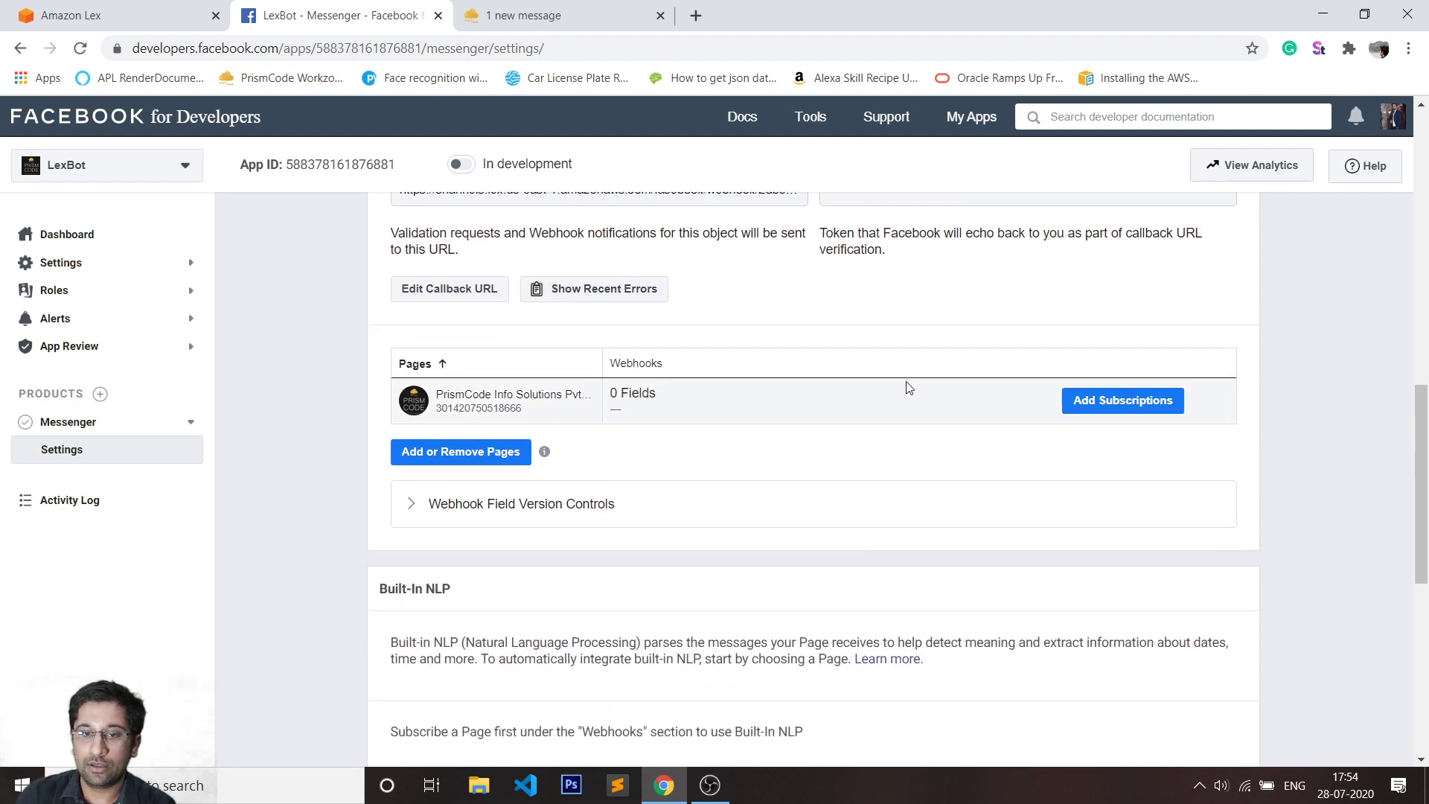
scroll(down, 3)
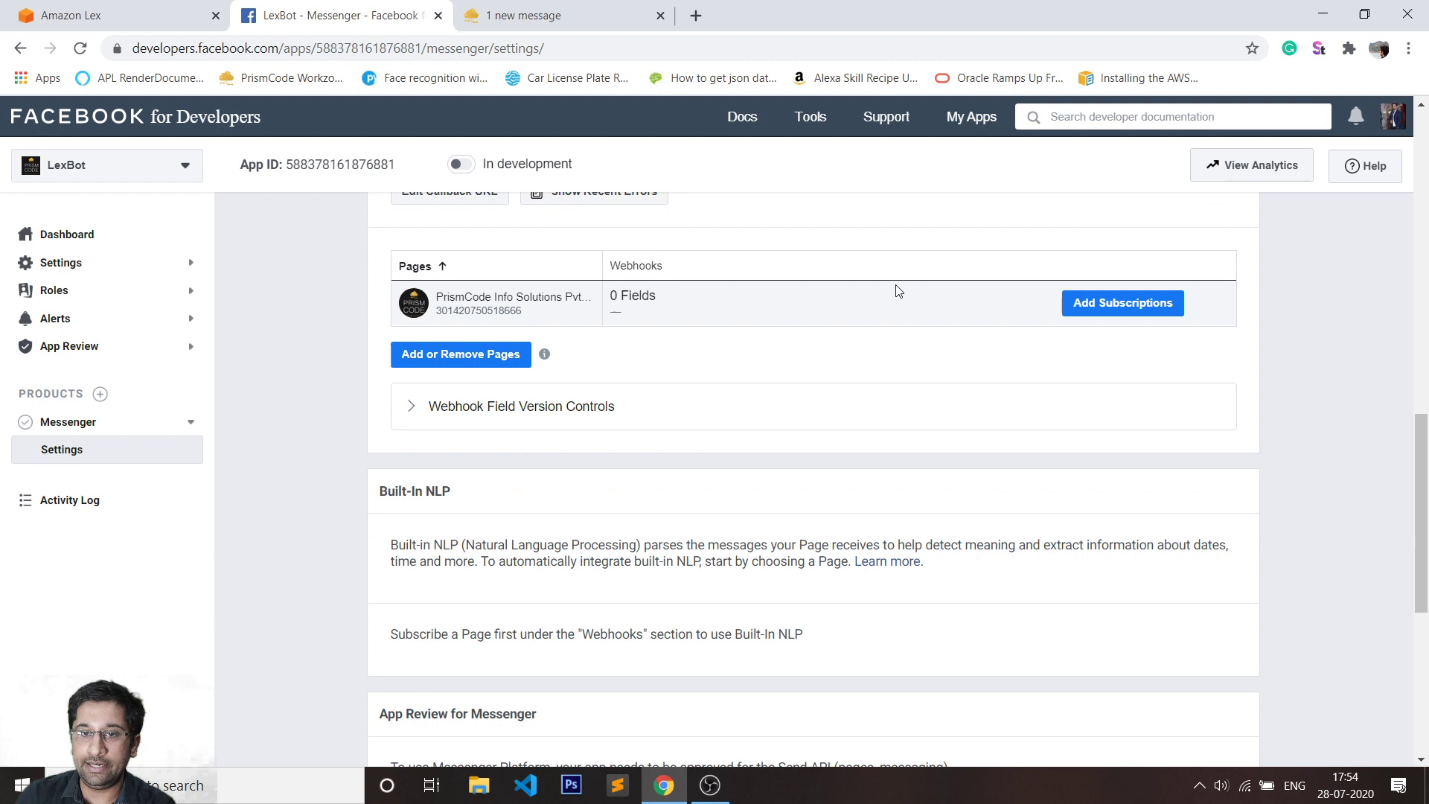
click(1121, 303)
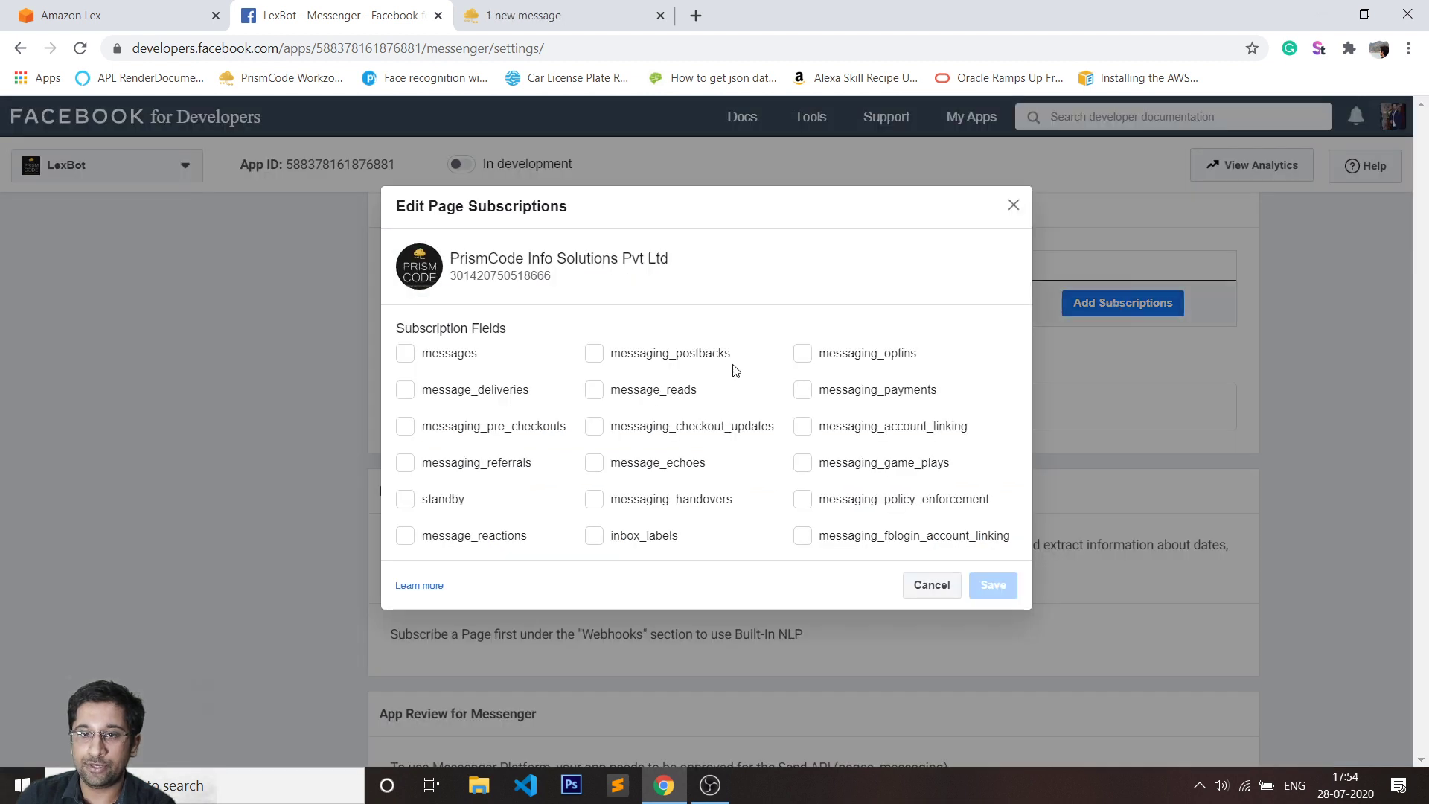
click(405, 352)
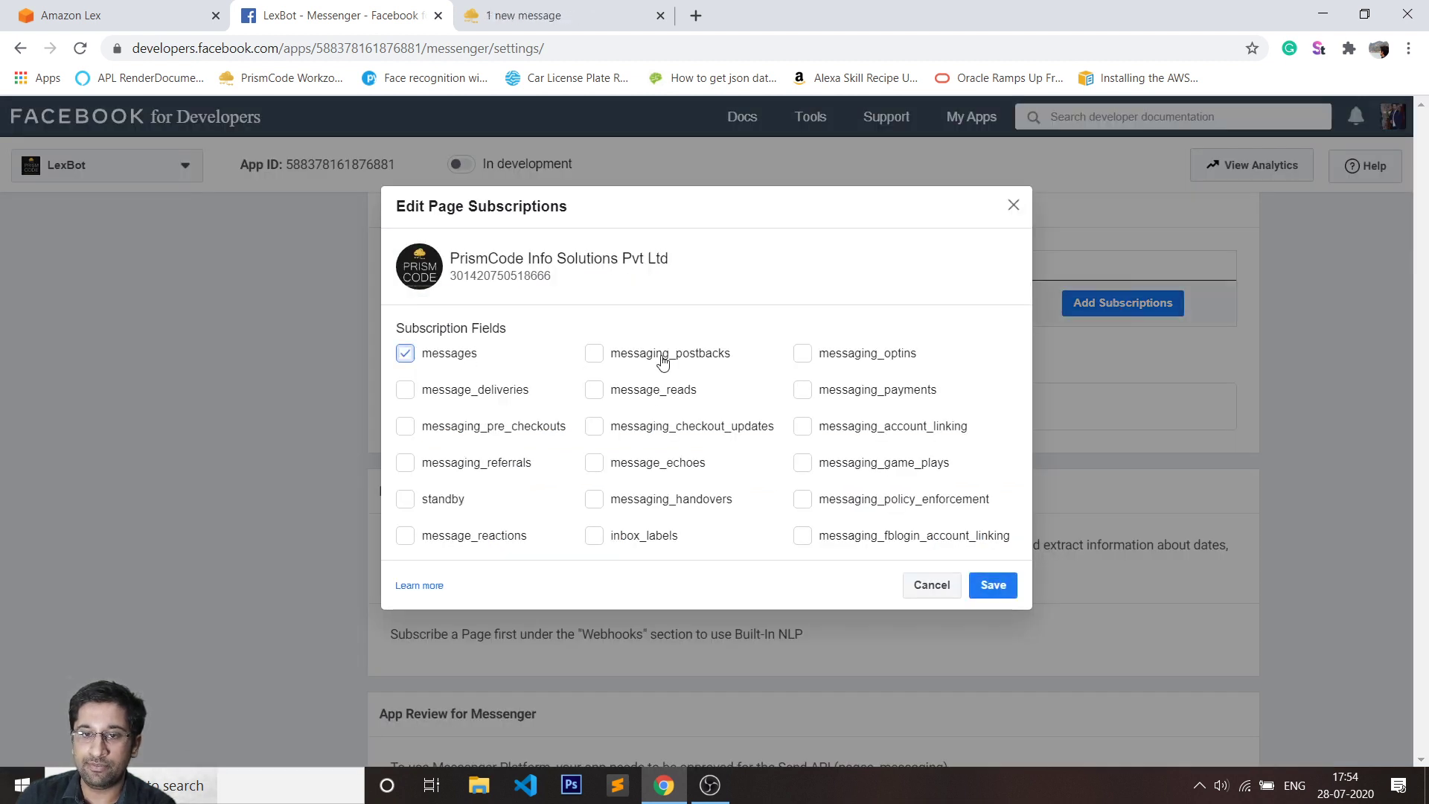
click(593, 353)
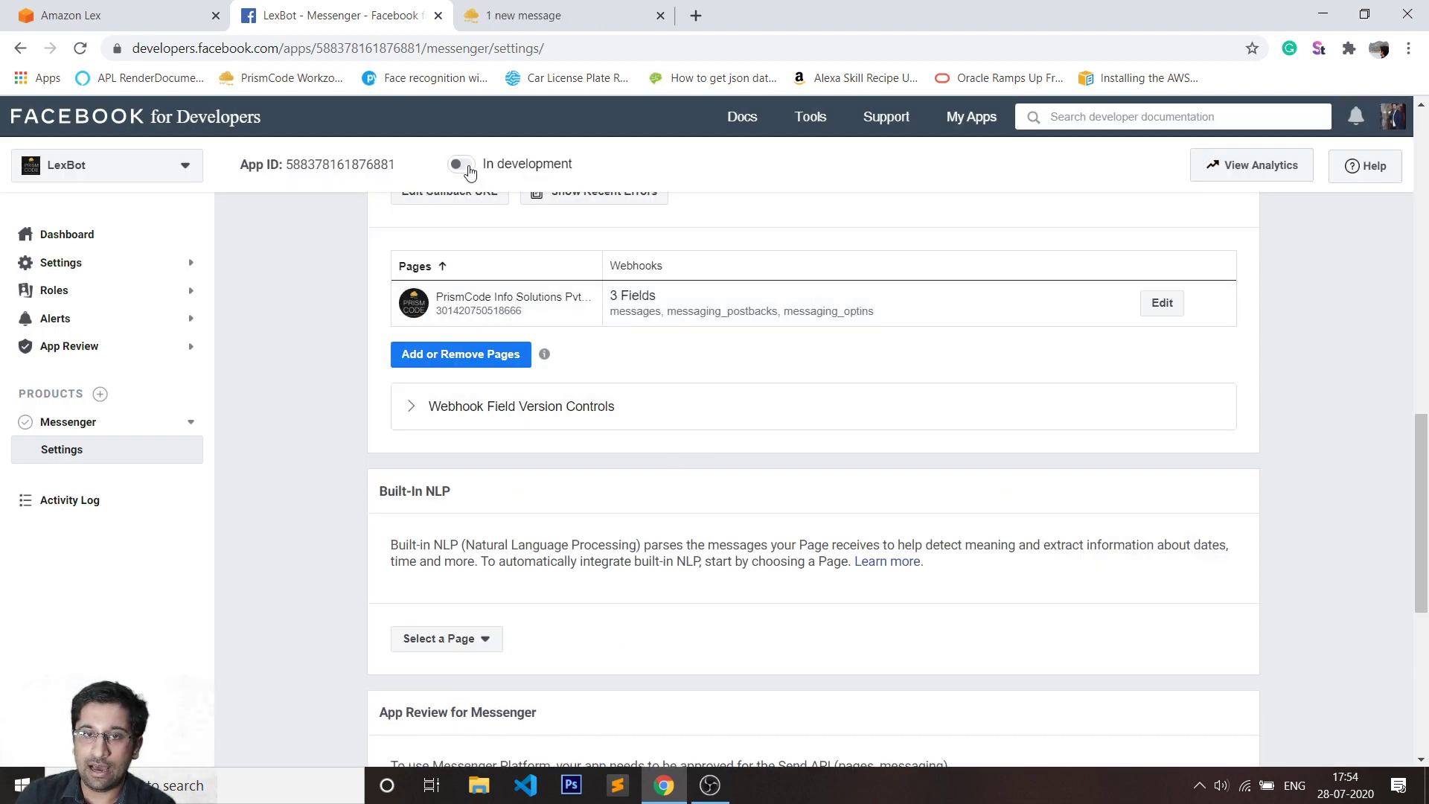
Switch the LexBot app from In development to Live and confirm
click(462, 164)
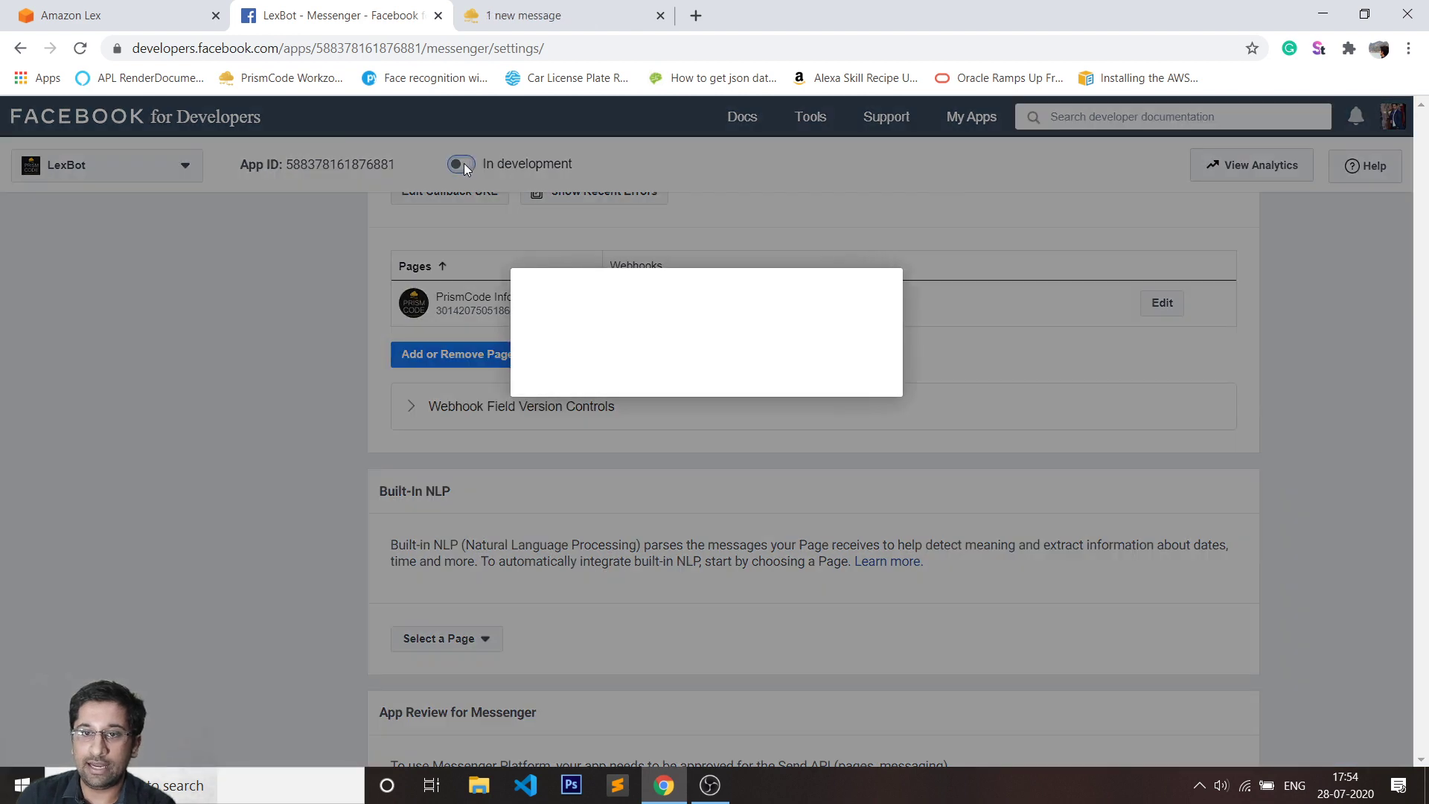
click(460, 164)
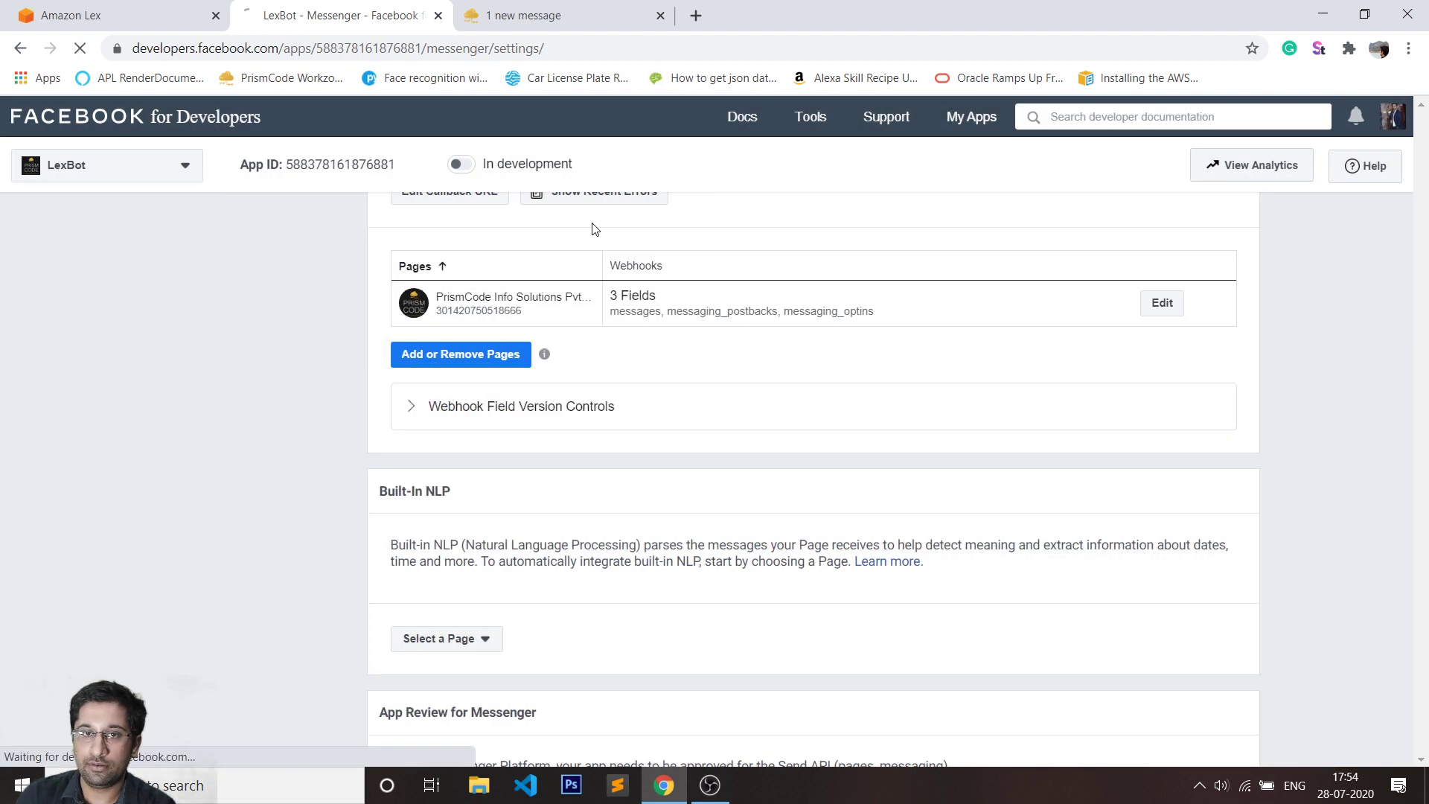
click(460, 164)
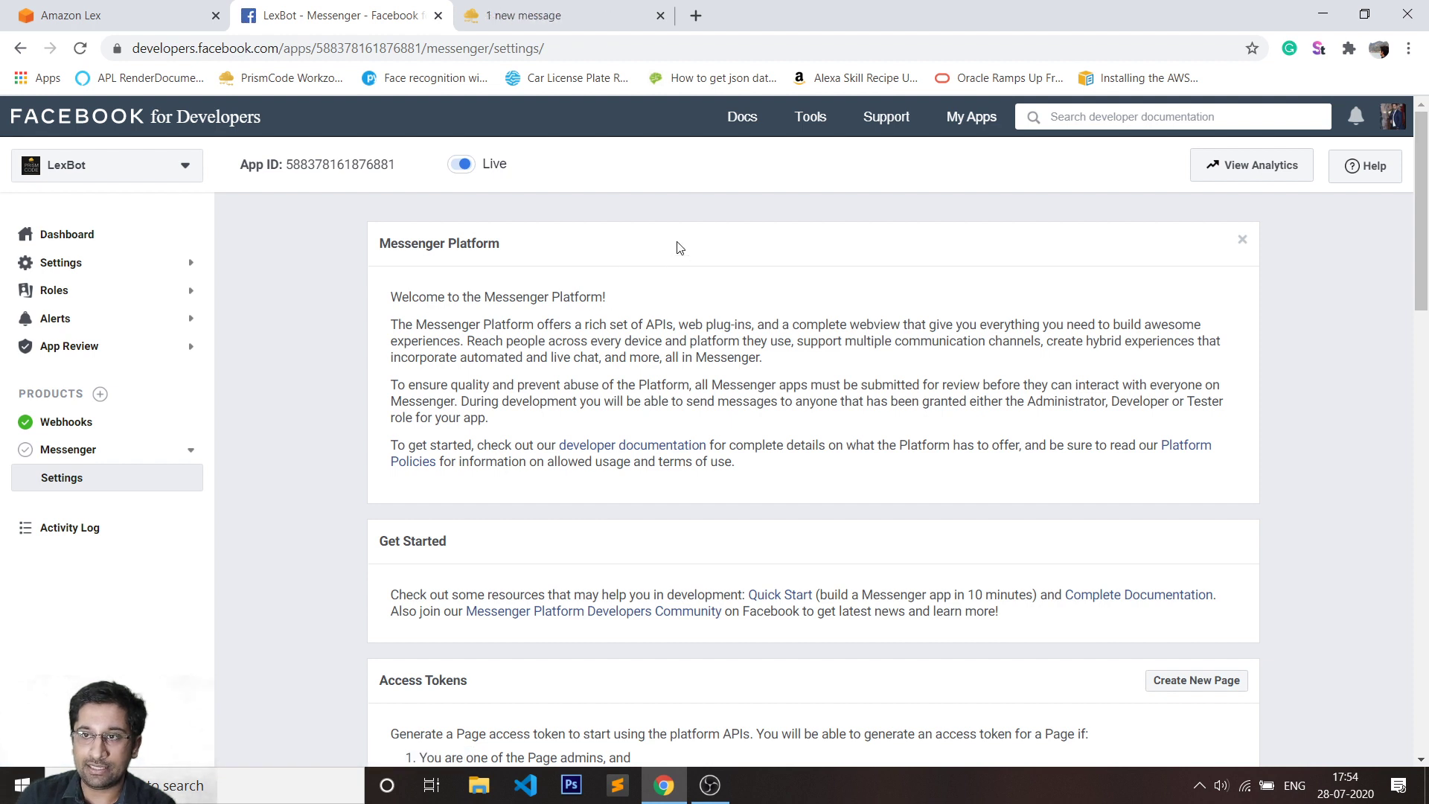
mouse_move(766, 249)
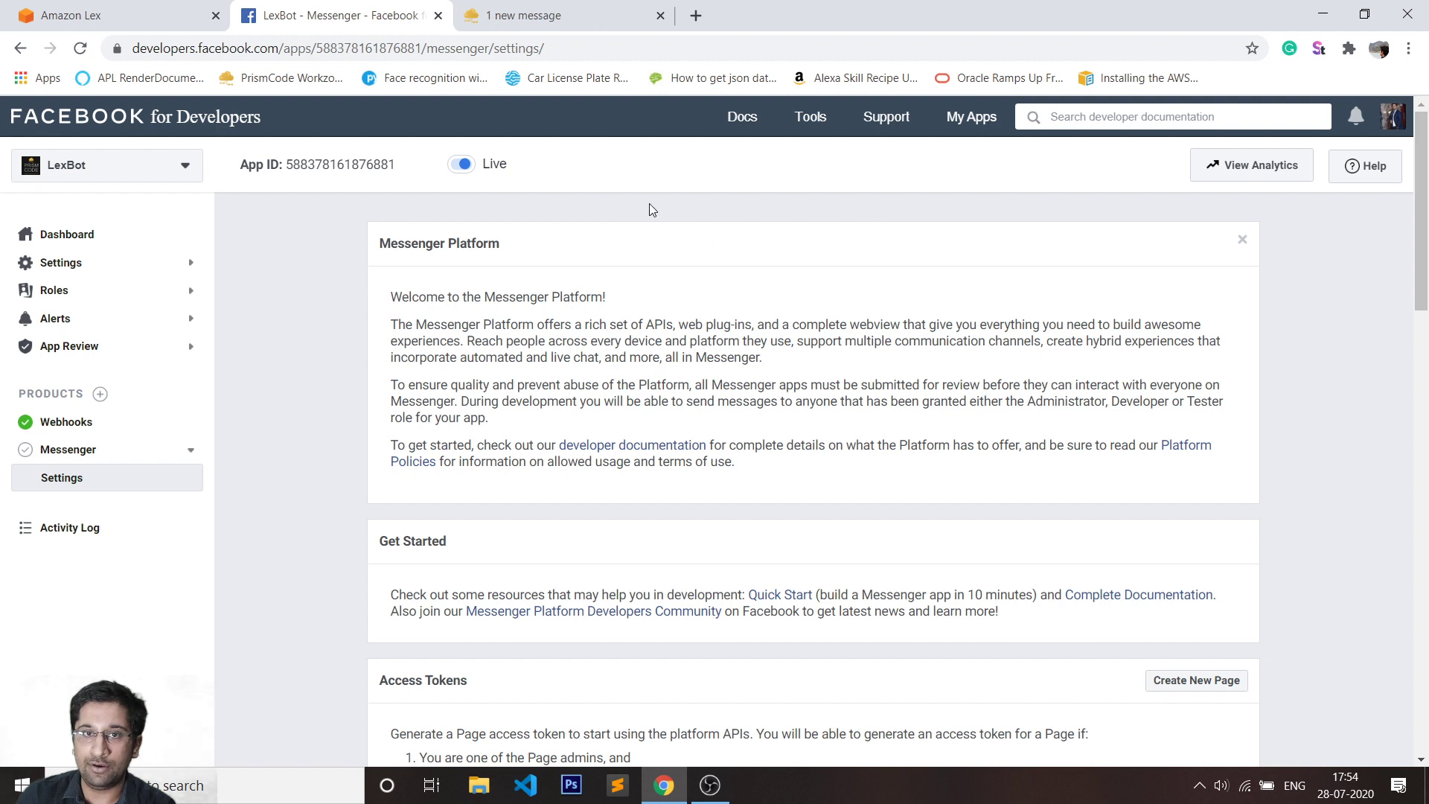
mouse_move(73, 202)
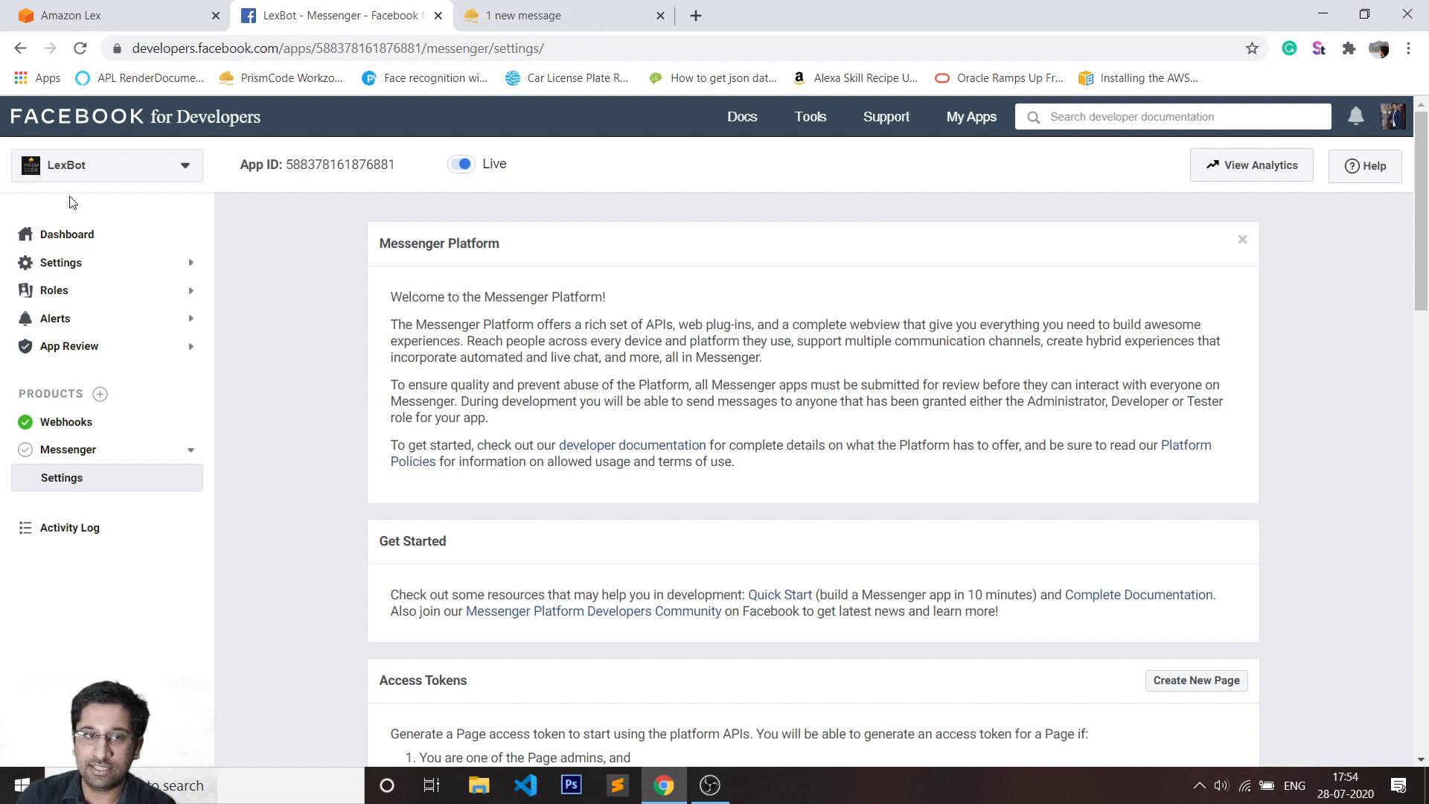
mouse_move(608, 377)
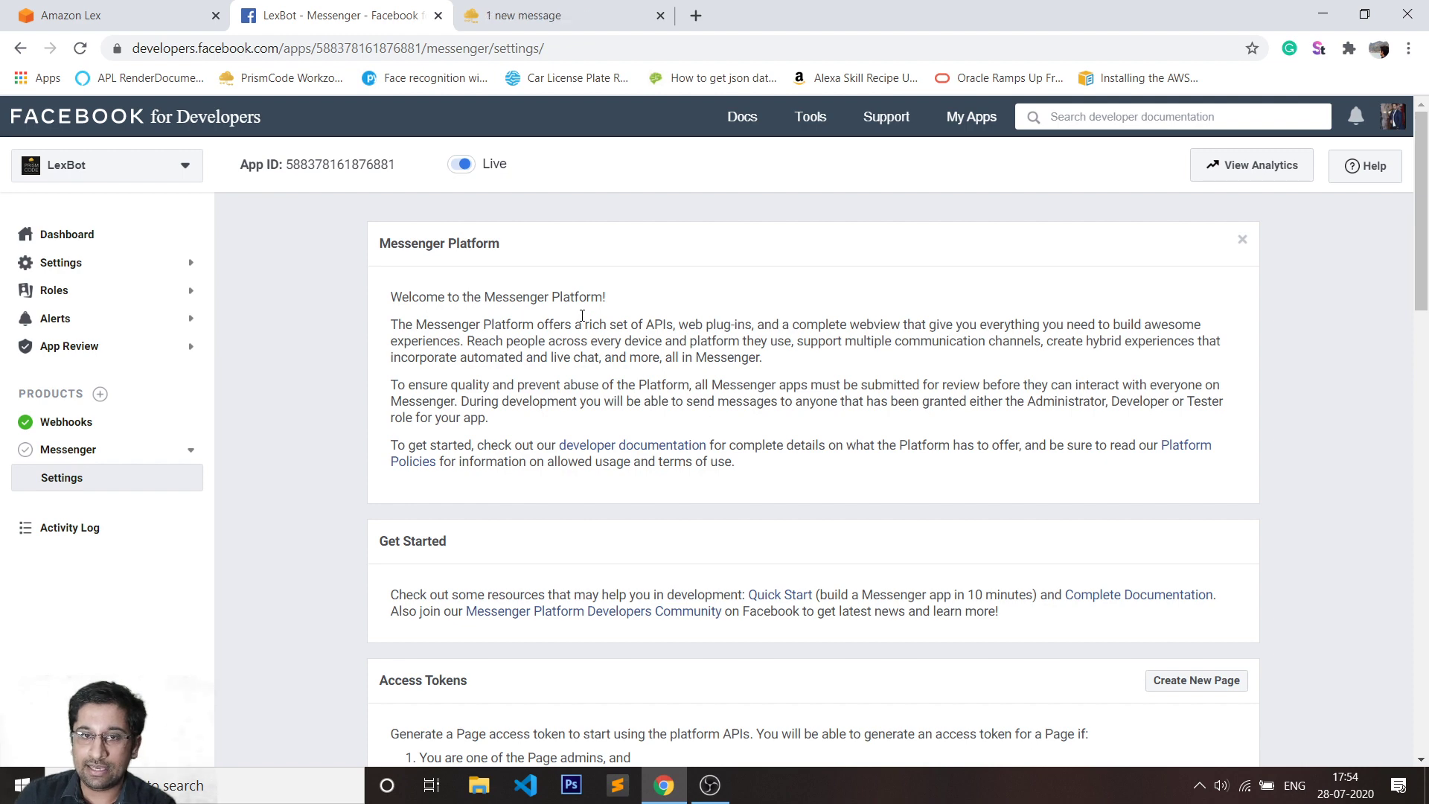
Add pages_messaging to the Messenger App Review submission and check it under Current Submission
scroll(down, 3)
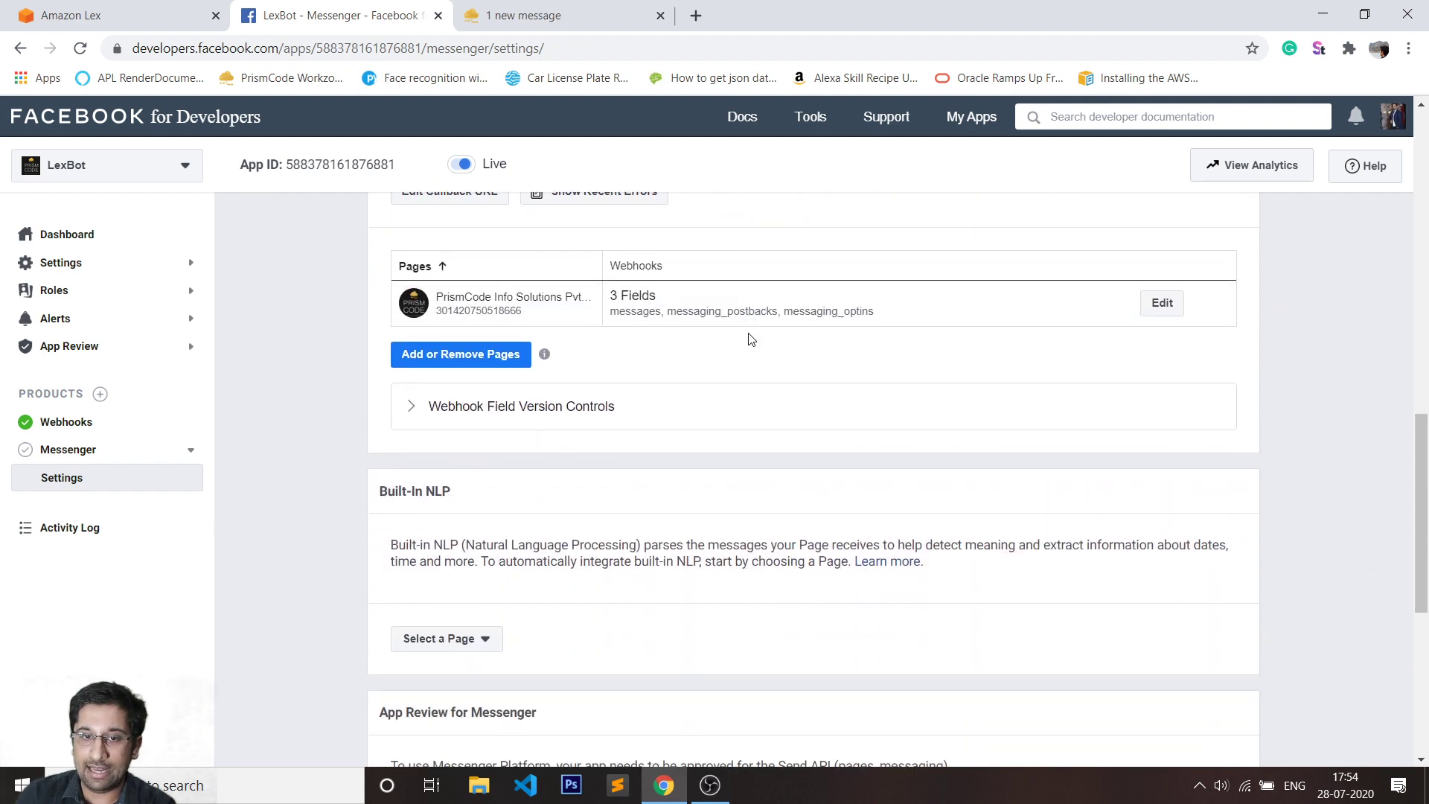
scroll(down, 3)
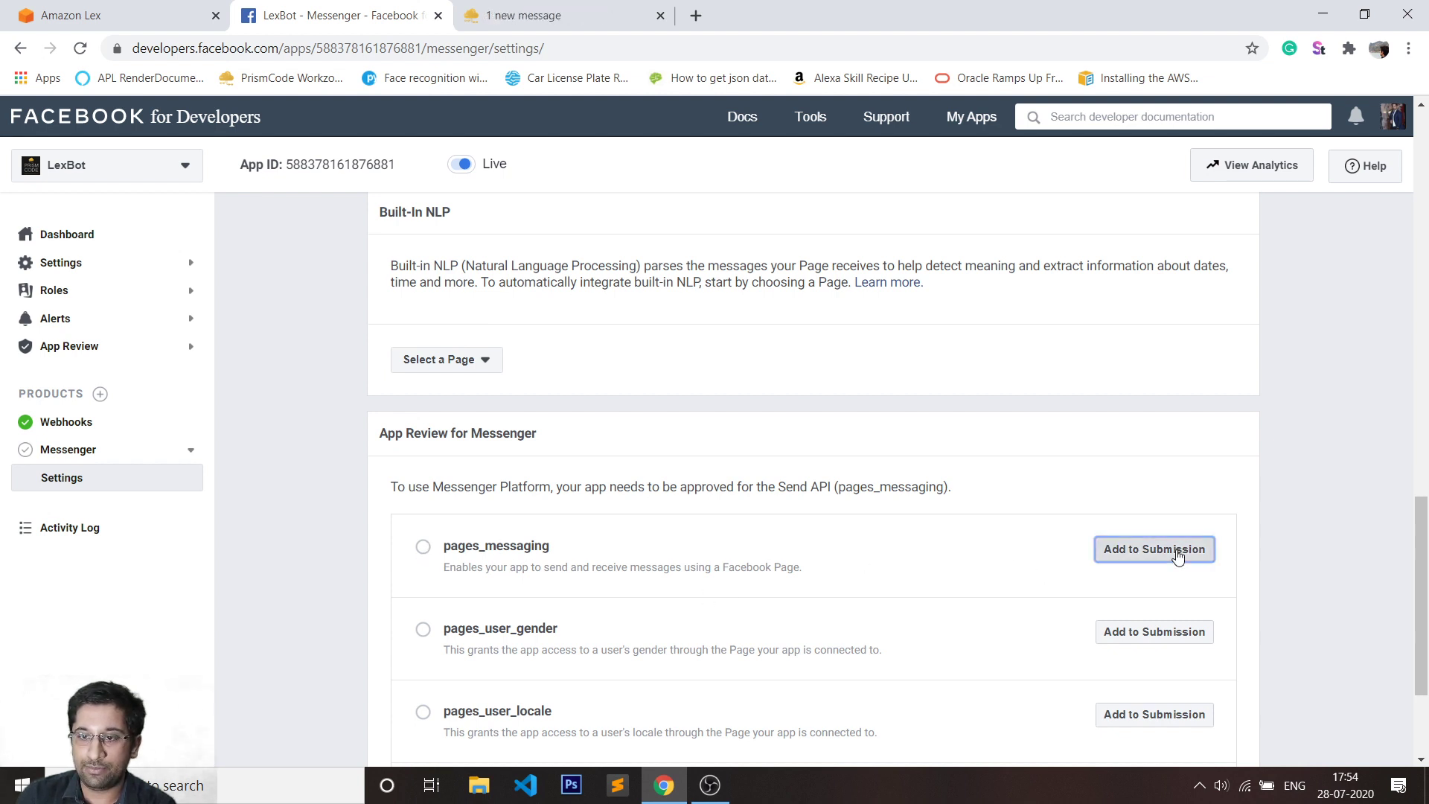
click(1153, 548)
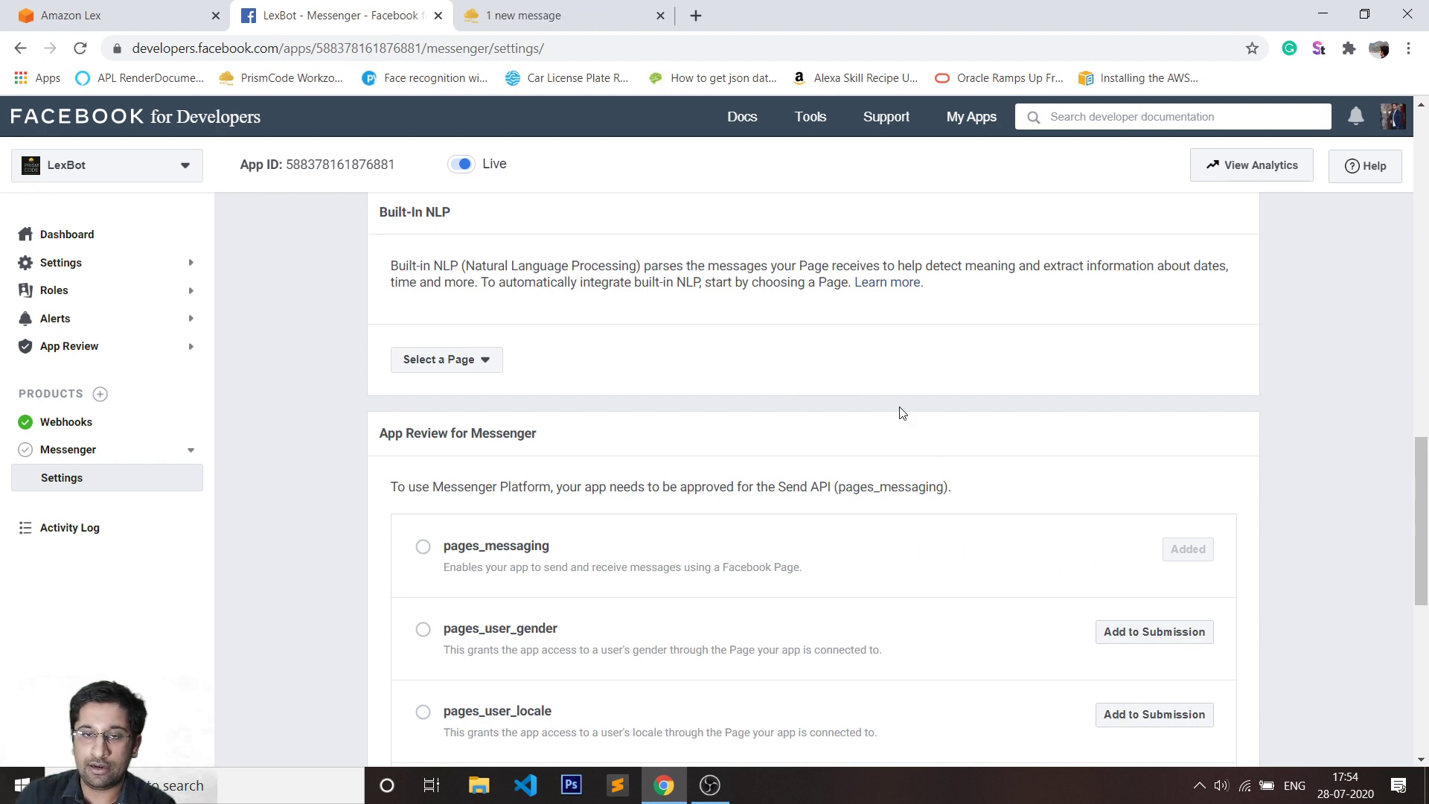
mouse_move(992, 395)
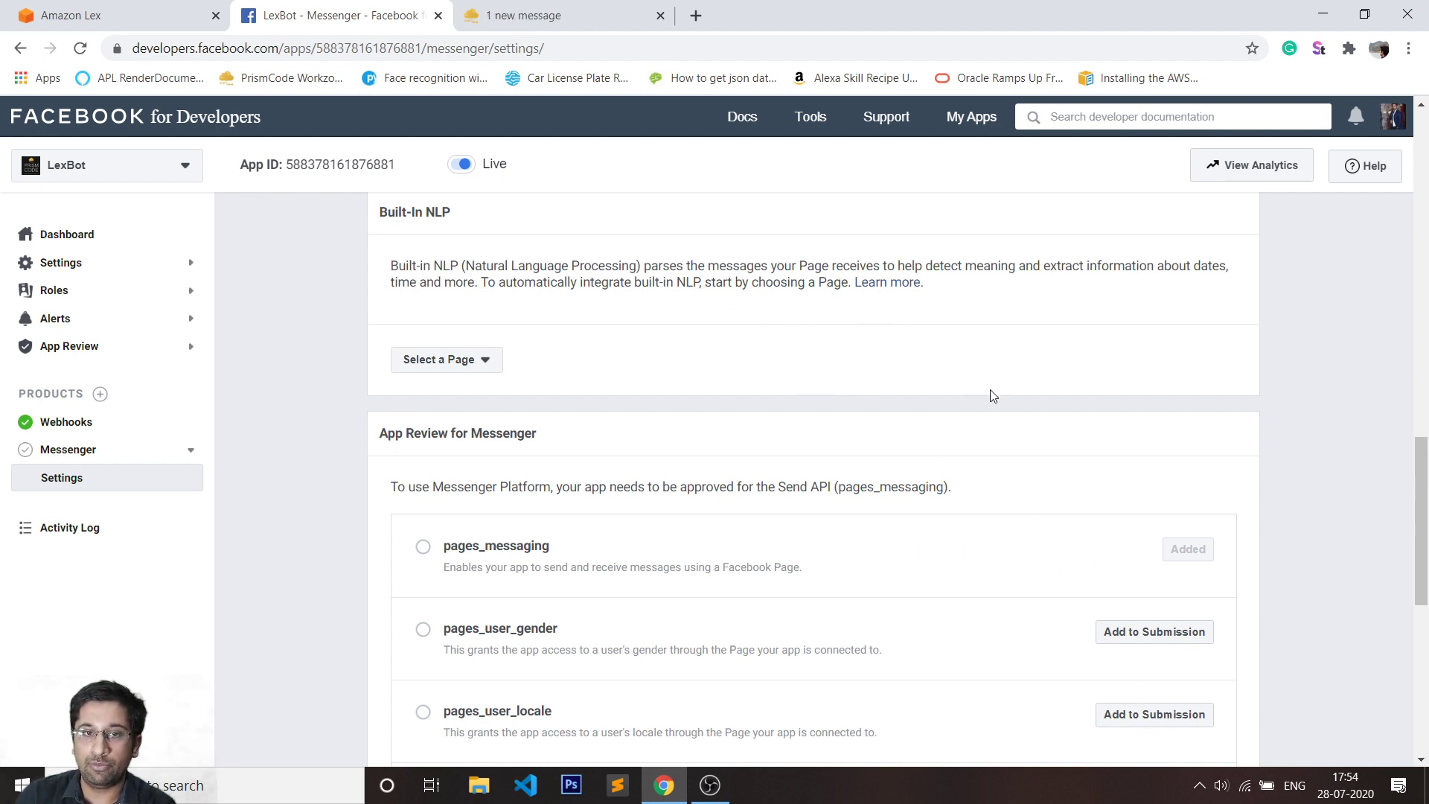
mouse_move(793, 378)
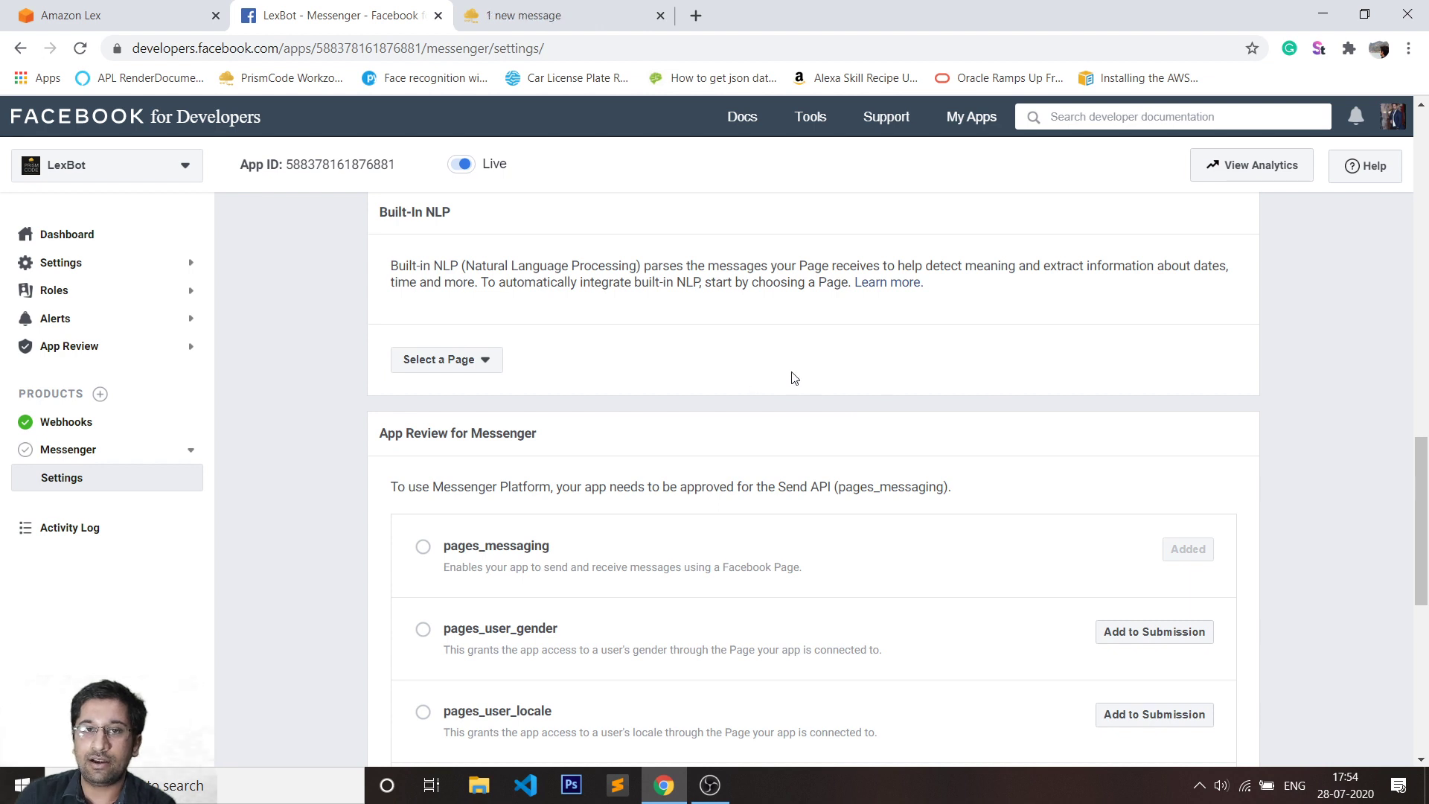
mouse_move(987, 441)
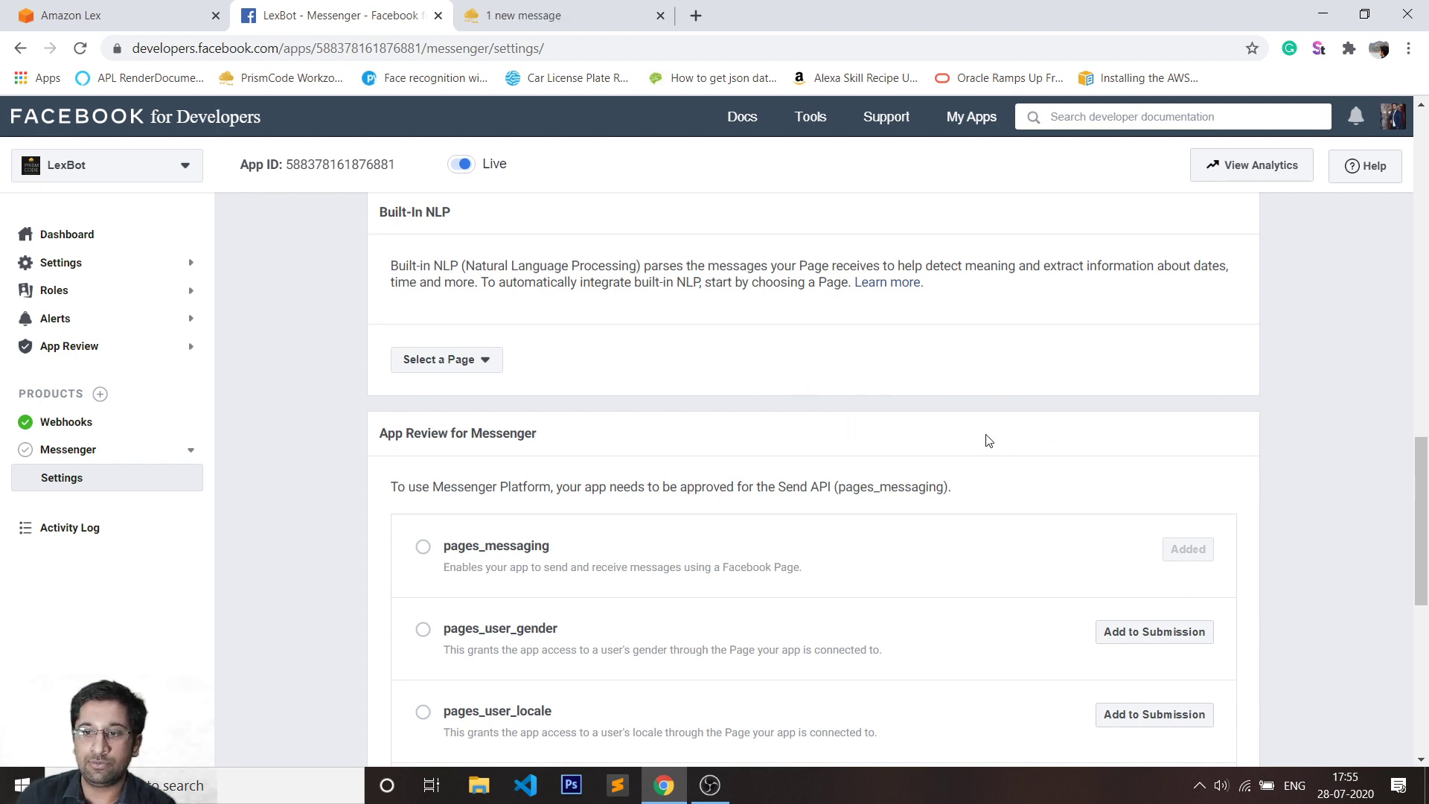
mouse_move(695, 406)
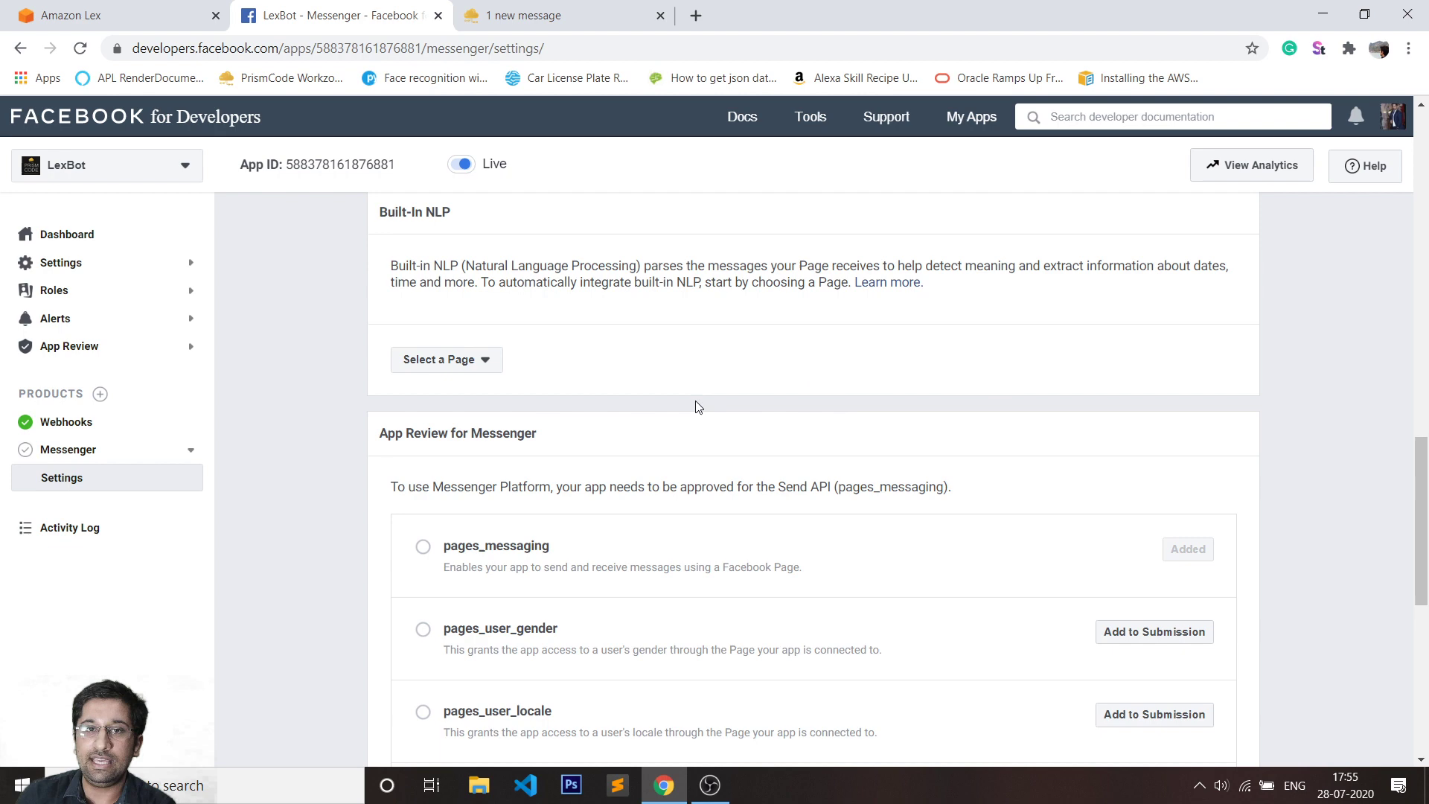
scroll(down, 3)
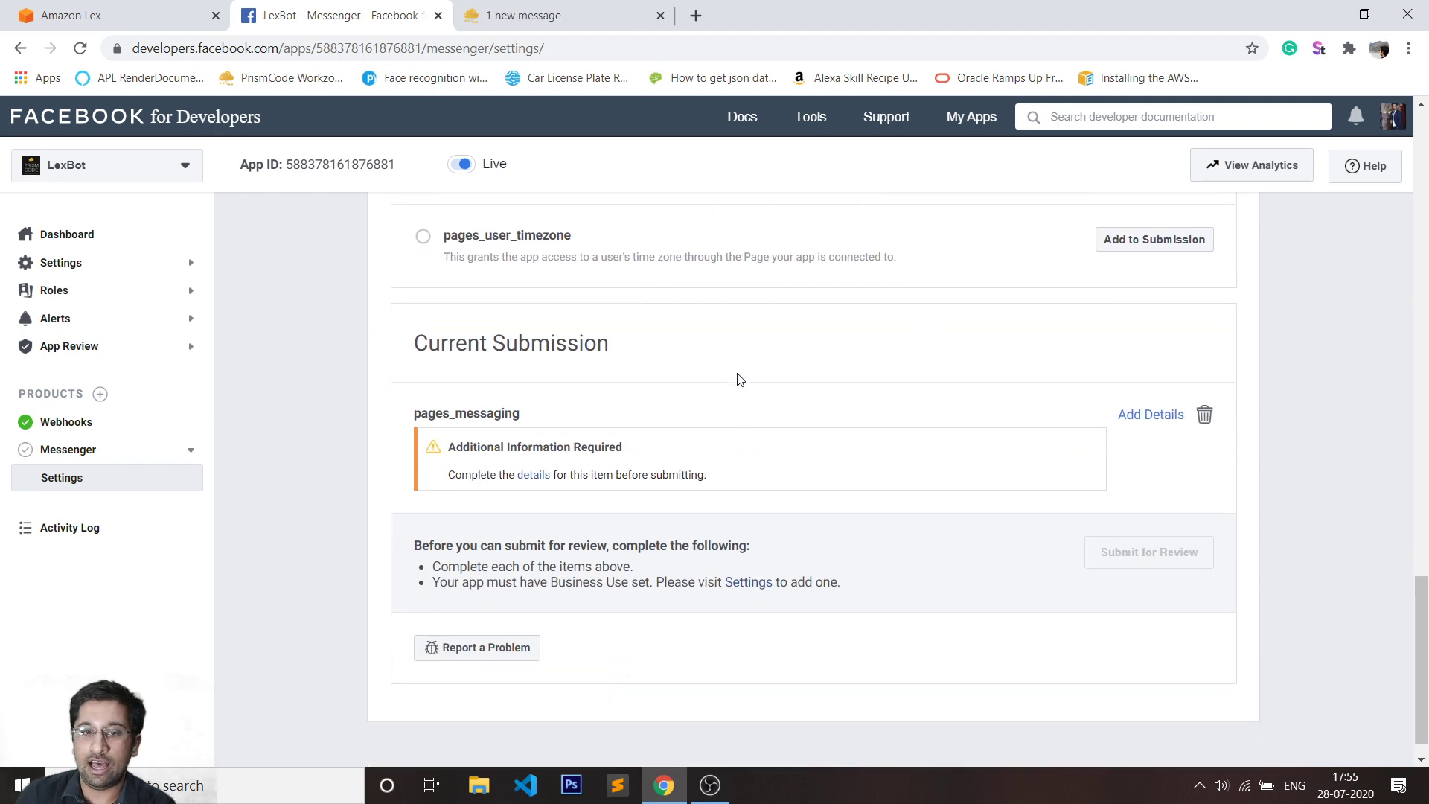
mouse_move(882, 342)
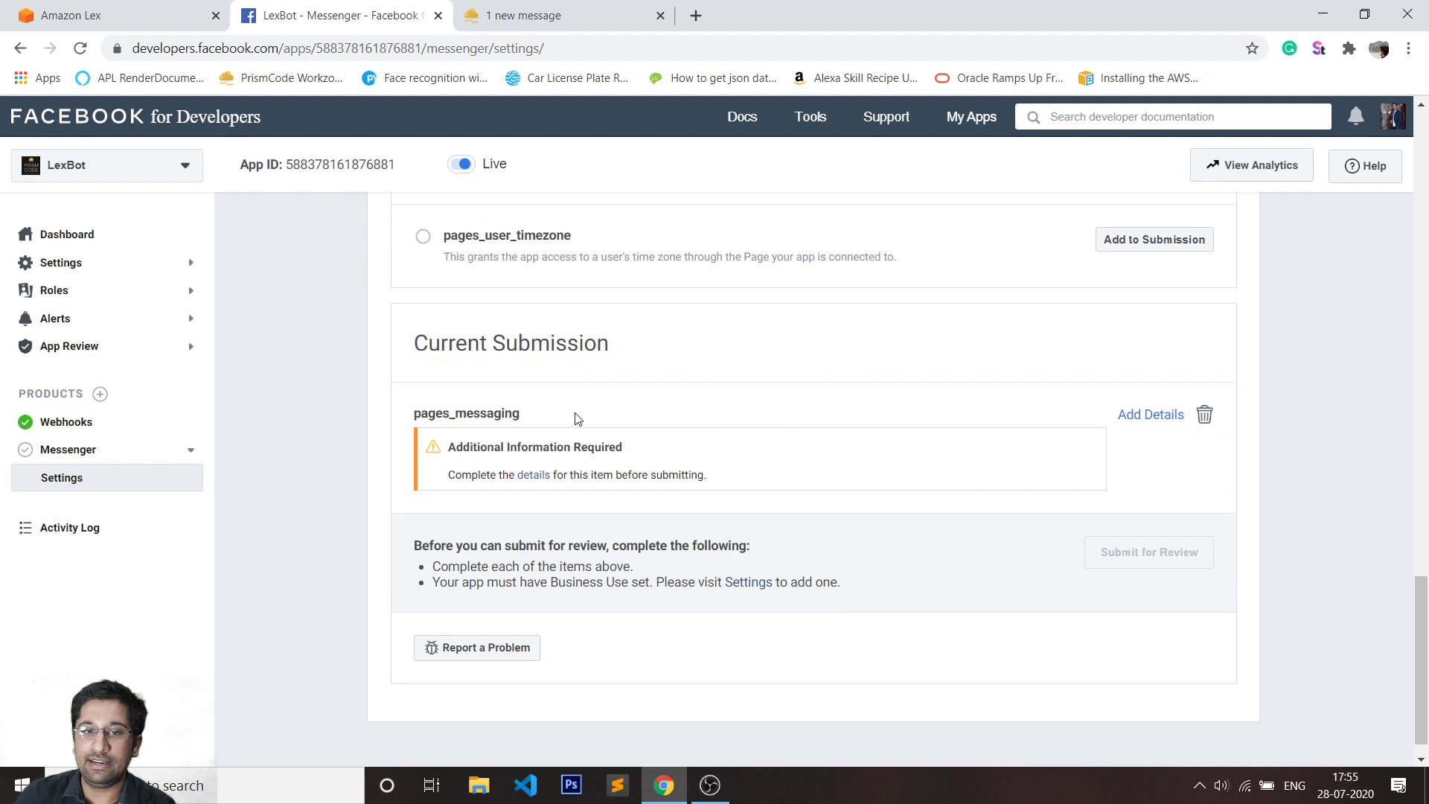
double_click(466, 413)
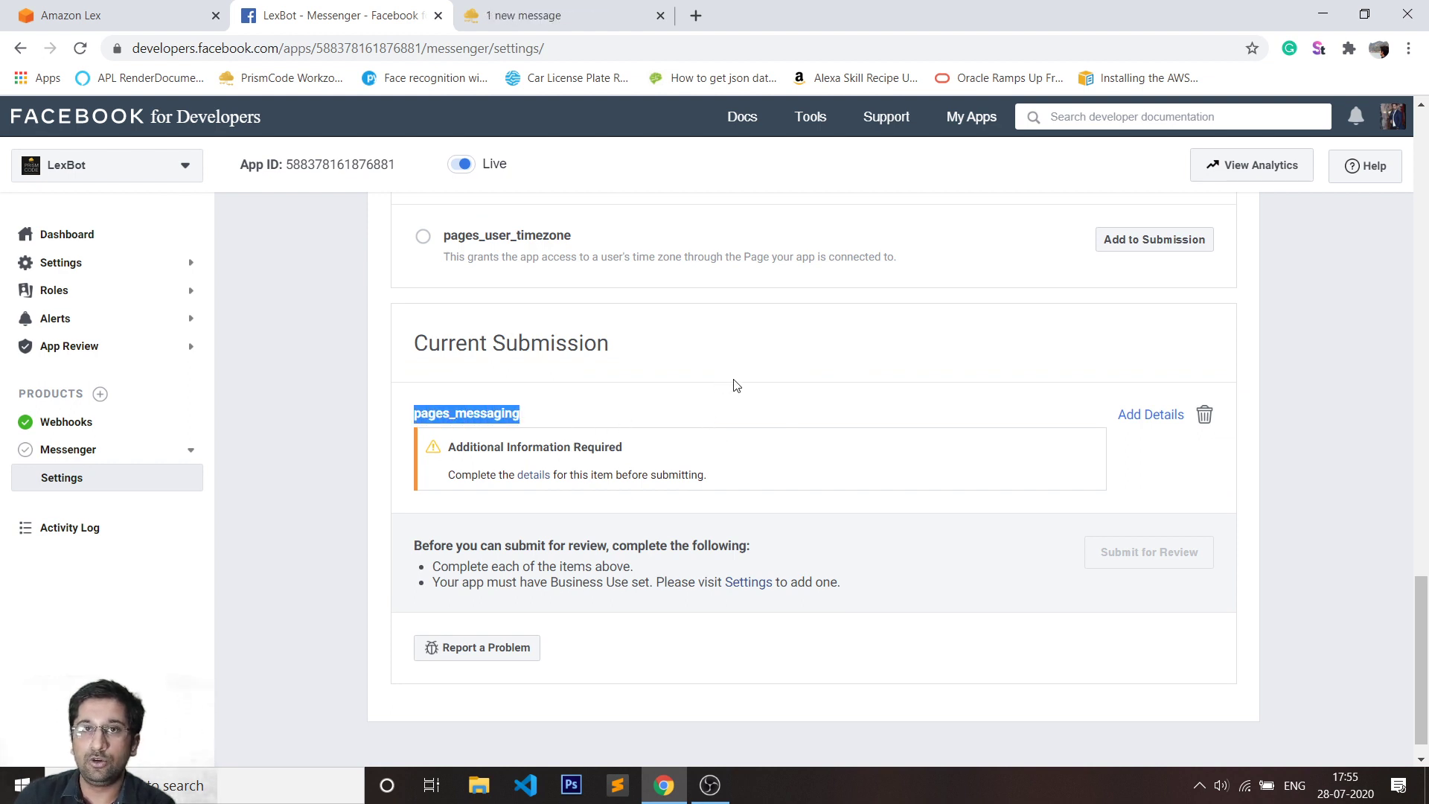
mouse_move(746, 378)
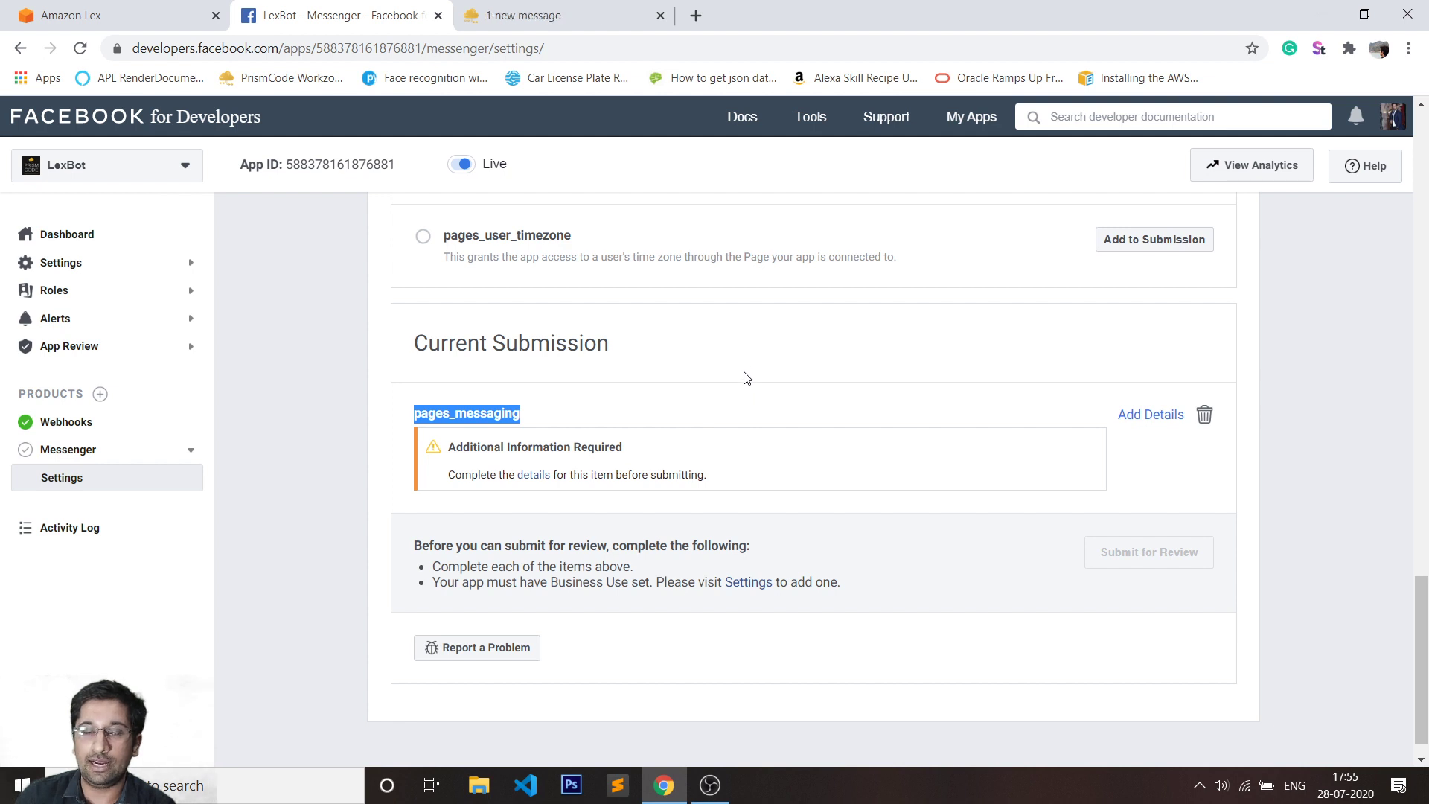
mouse_move(677, 322)
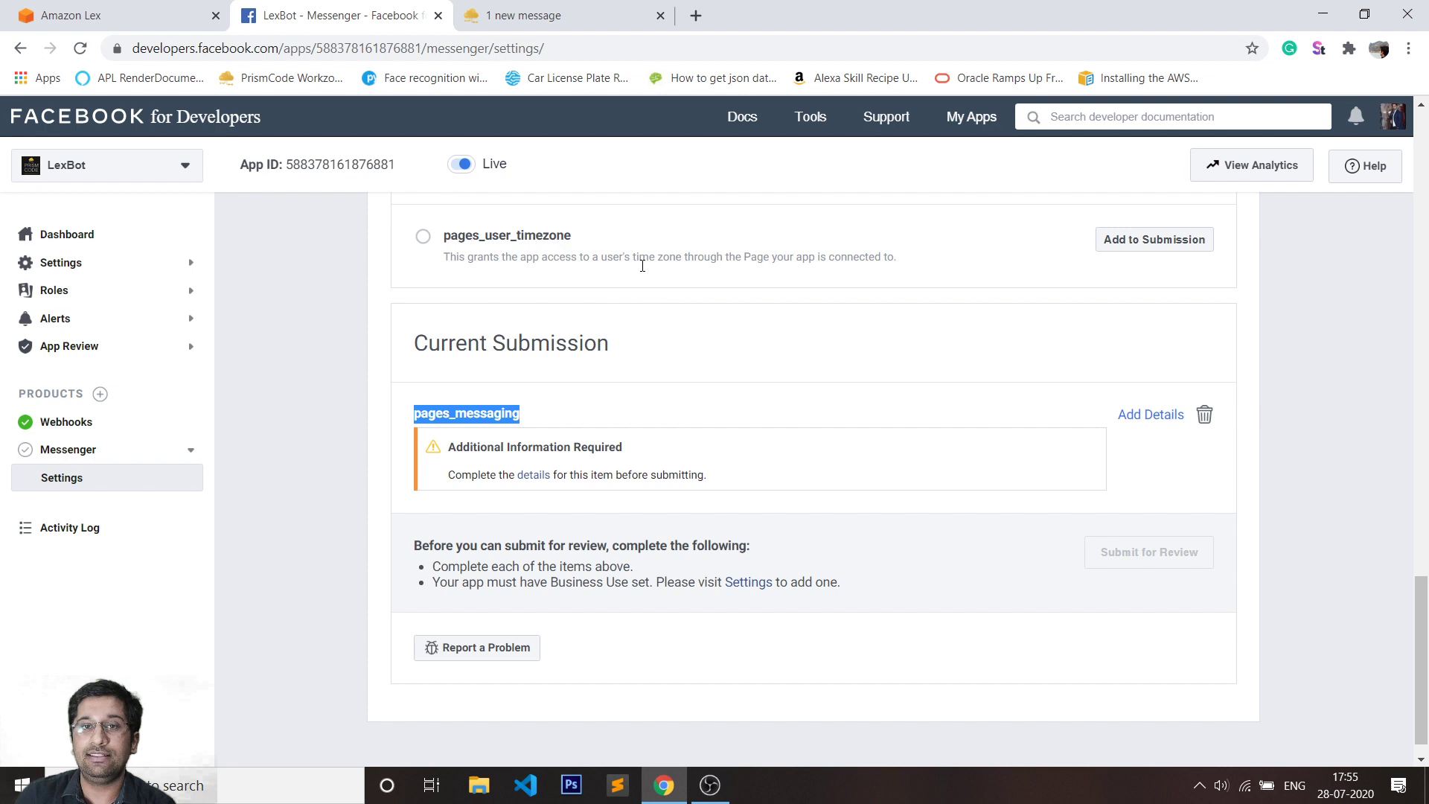
mouse_move(641, 299)
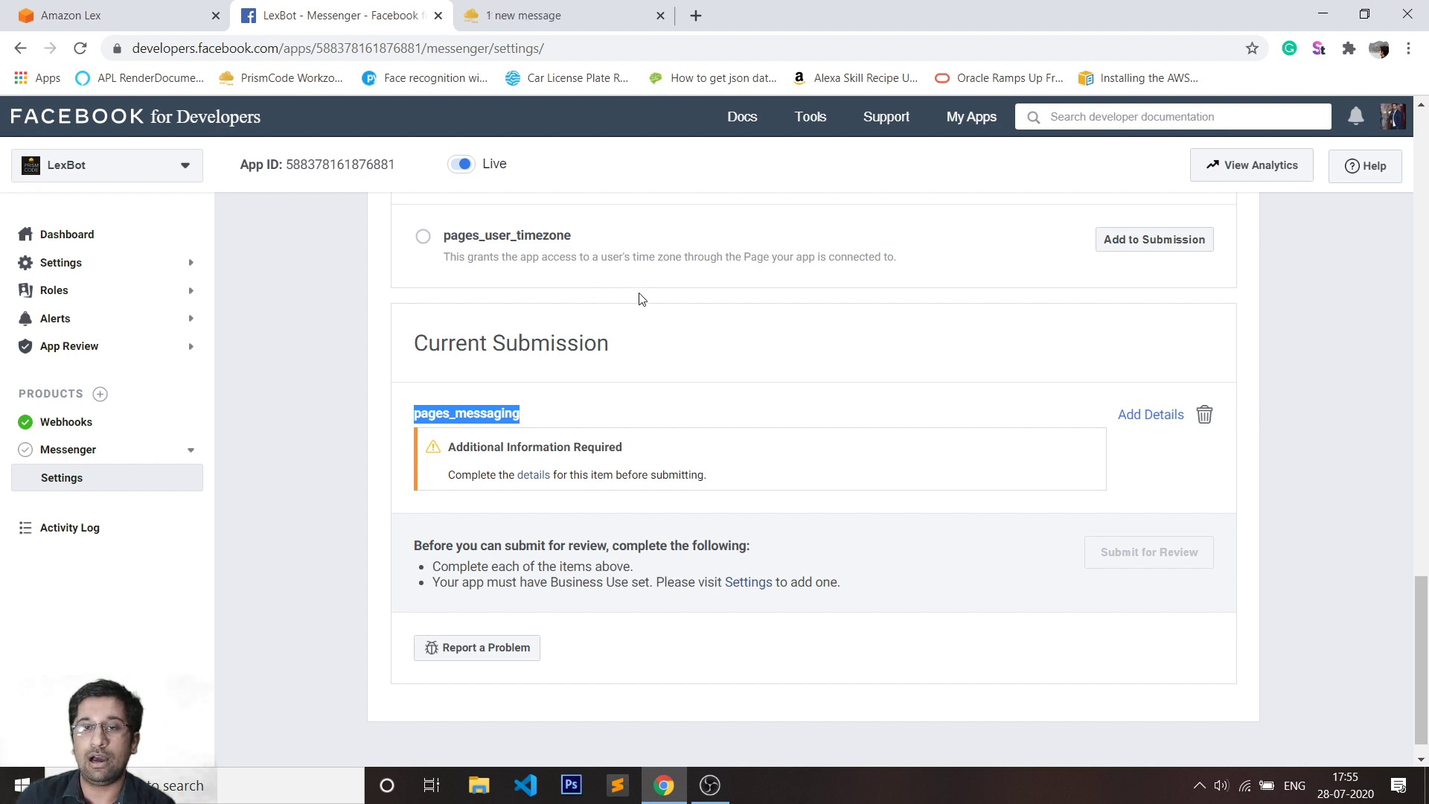
mouse_move(705, 325)
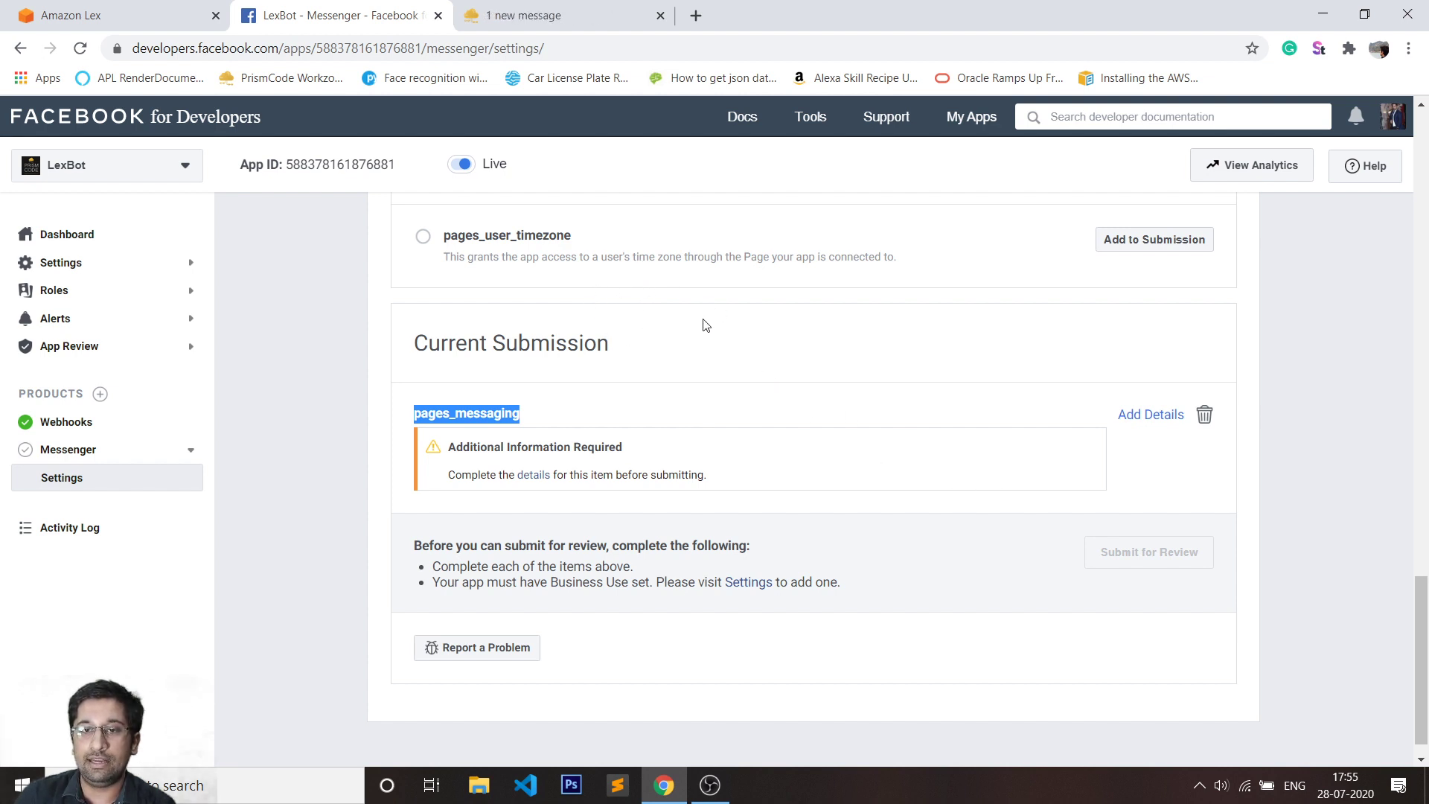
mouse_move(740, 201)
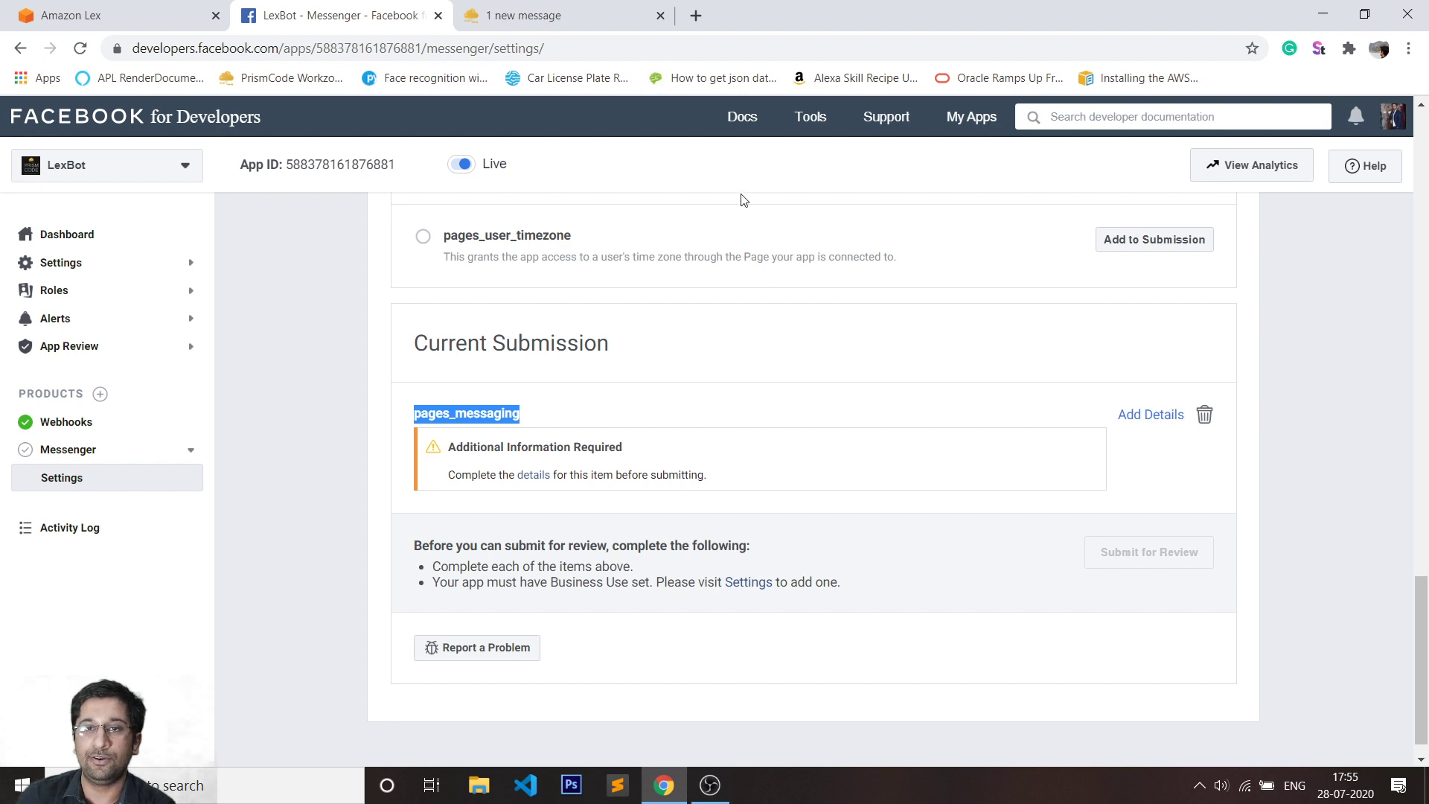
mouse_move(663, 784)
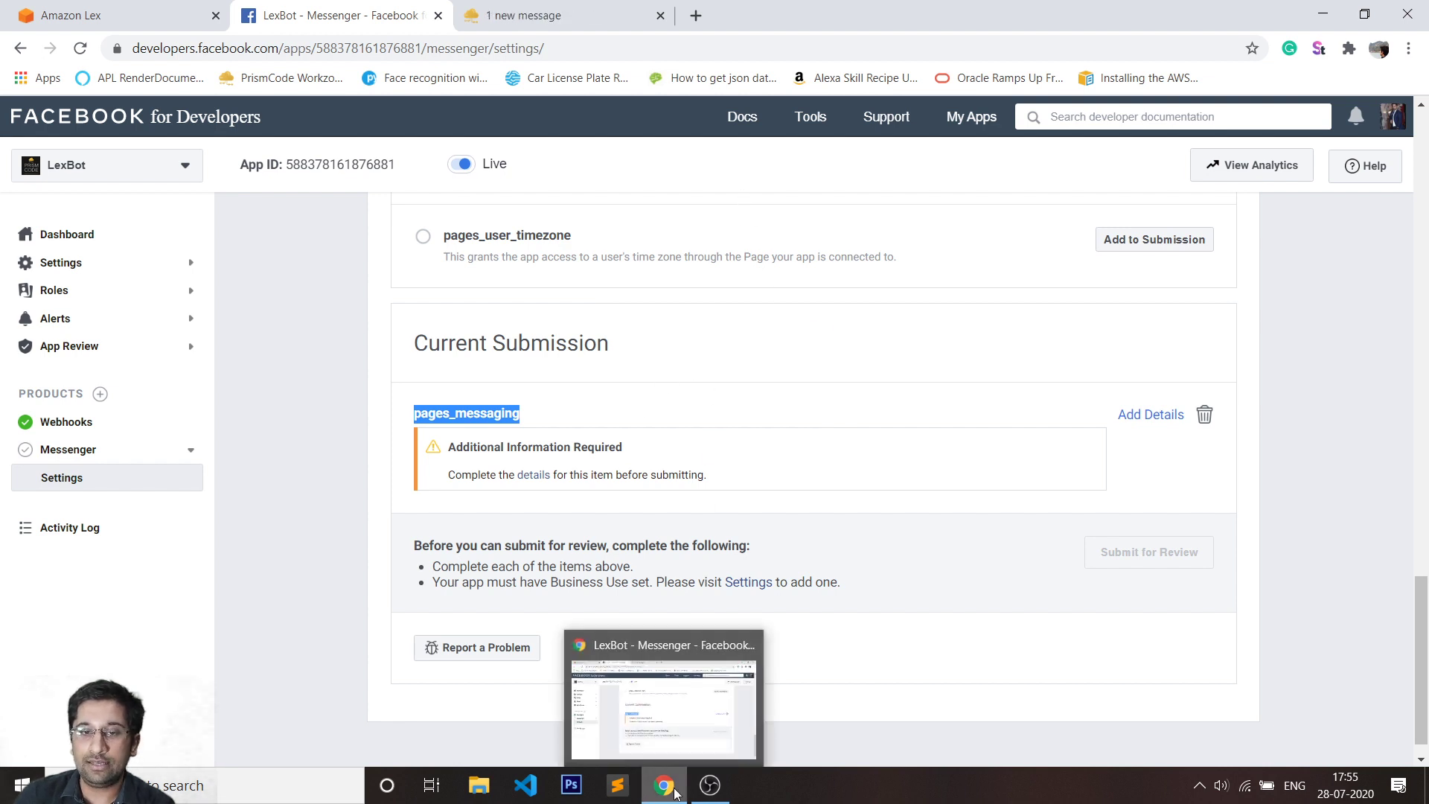
Open a new Chrome window from the taskbar
click(1393, 116)
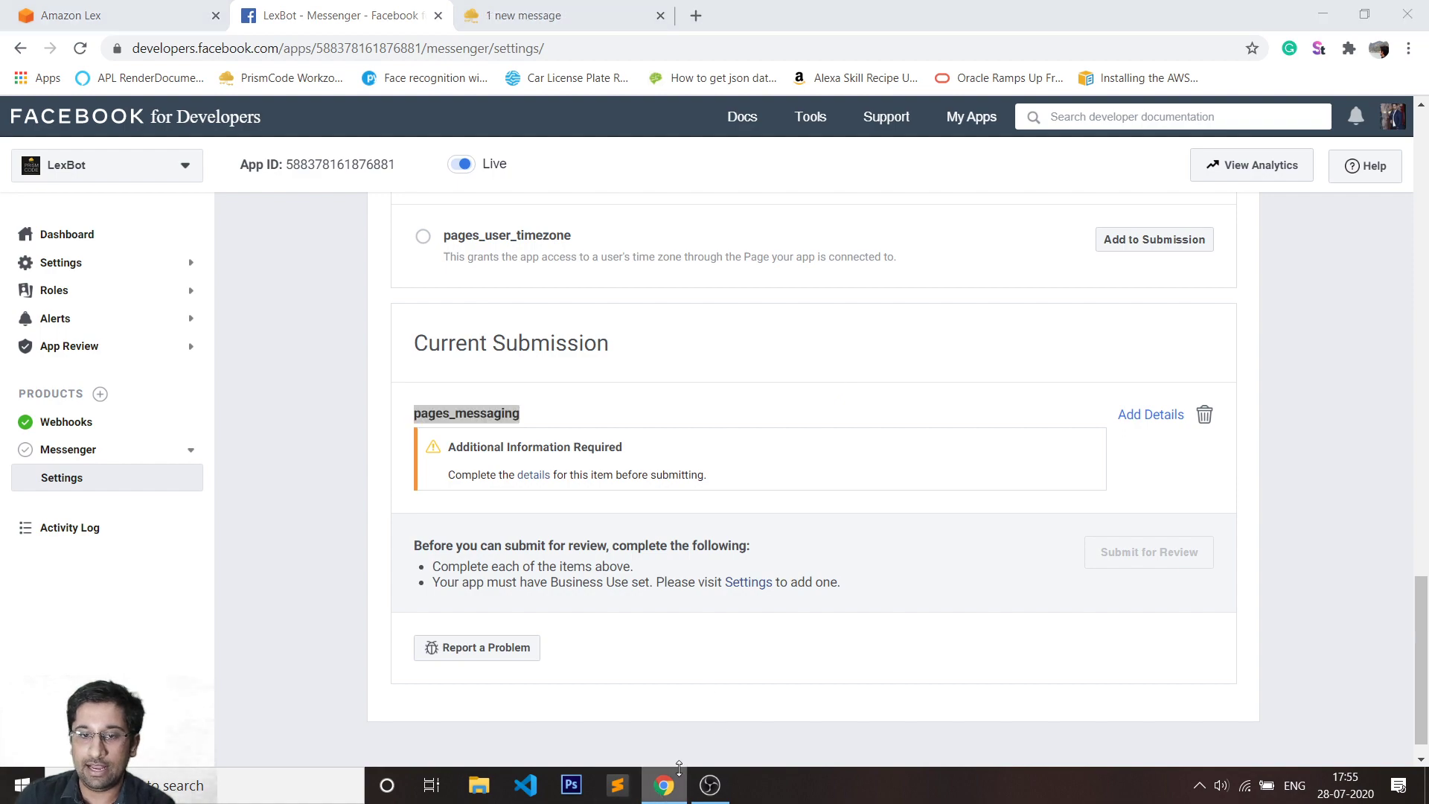
right_click(663, 784)
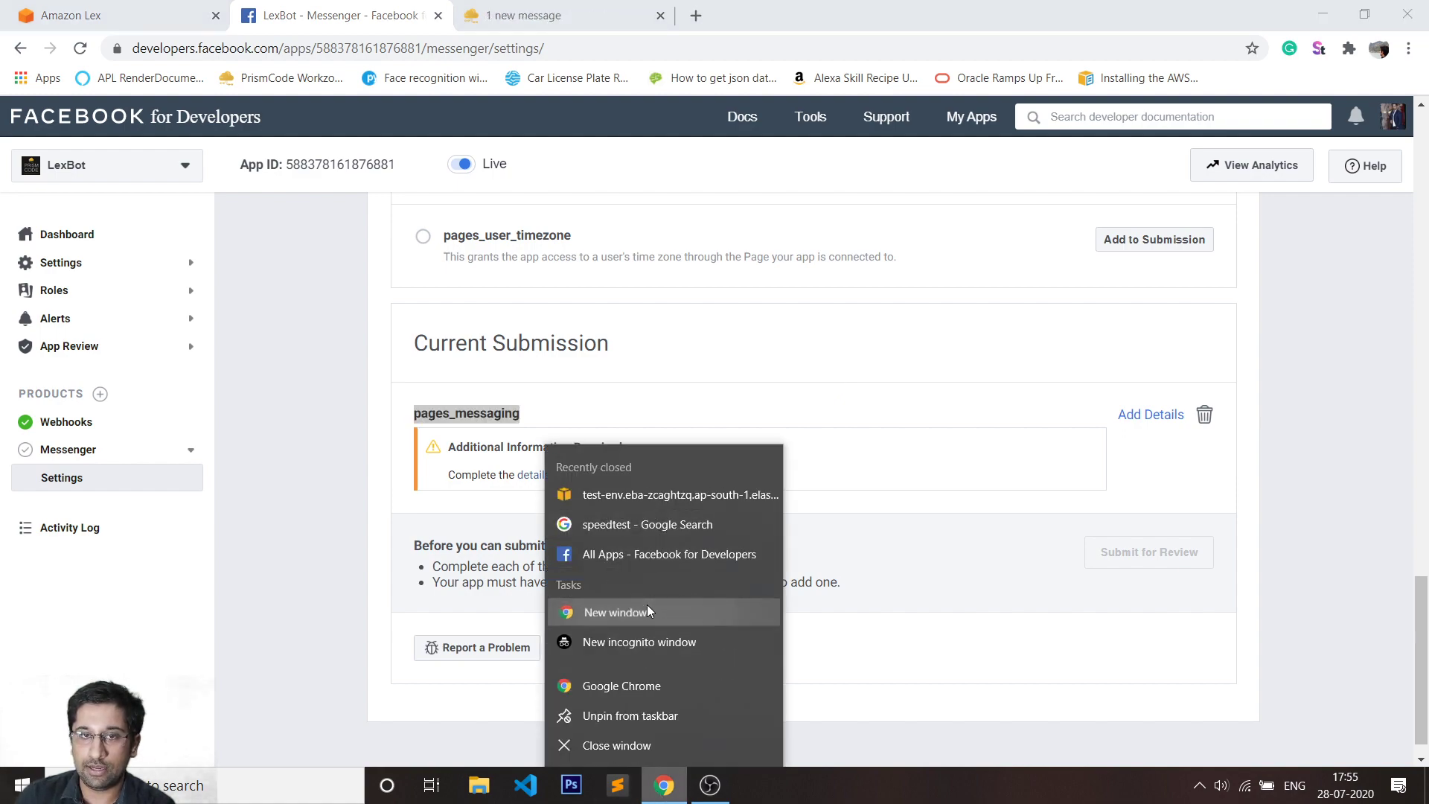
click(614, 612)
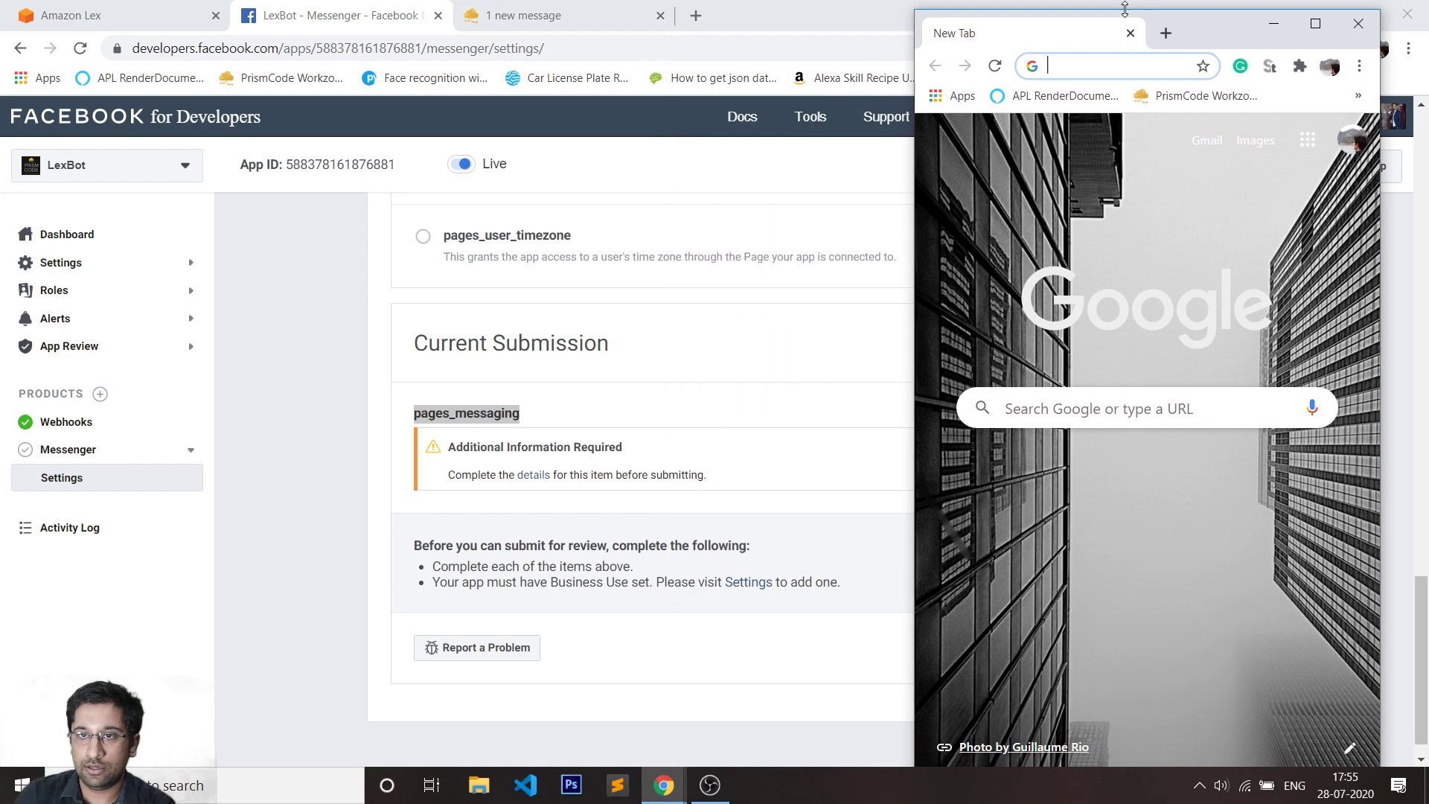
Go to m.me/prismcode and type 'add' in the PrismCode chat box
click(1112, 65)
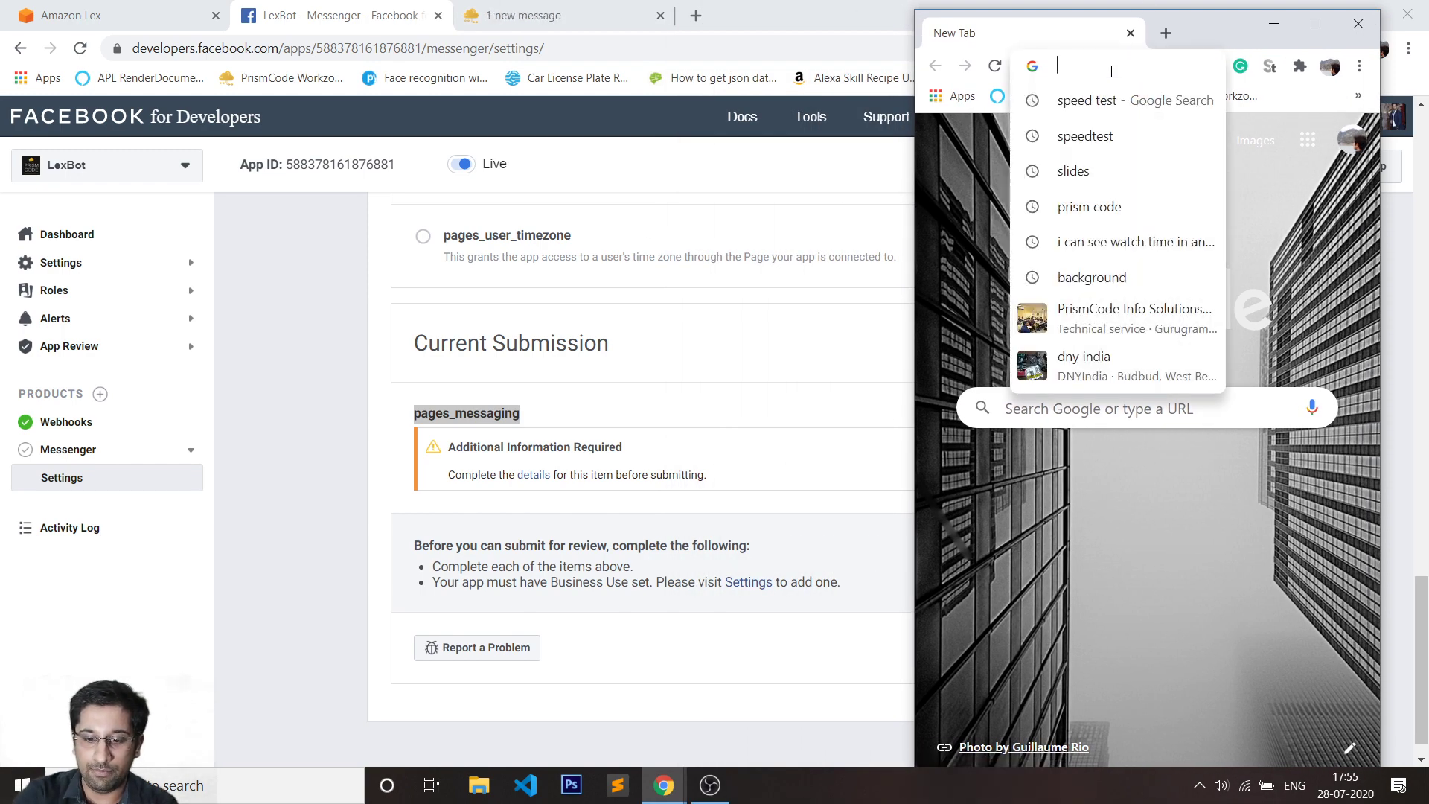
text(m.me/prismcode)
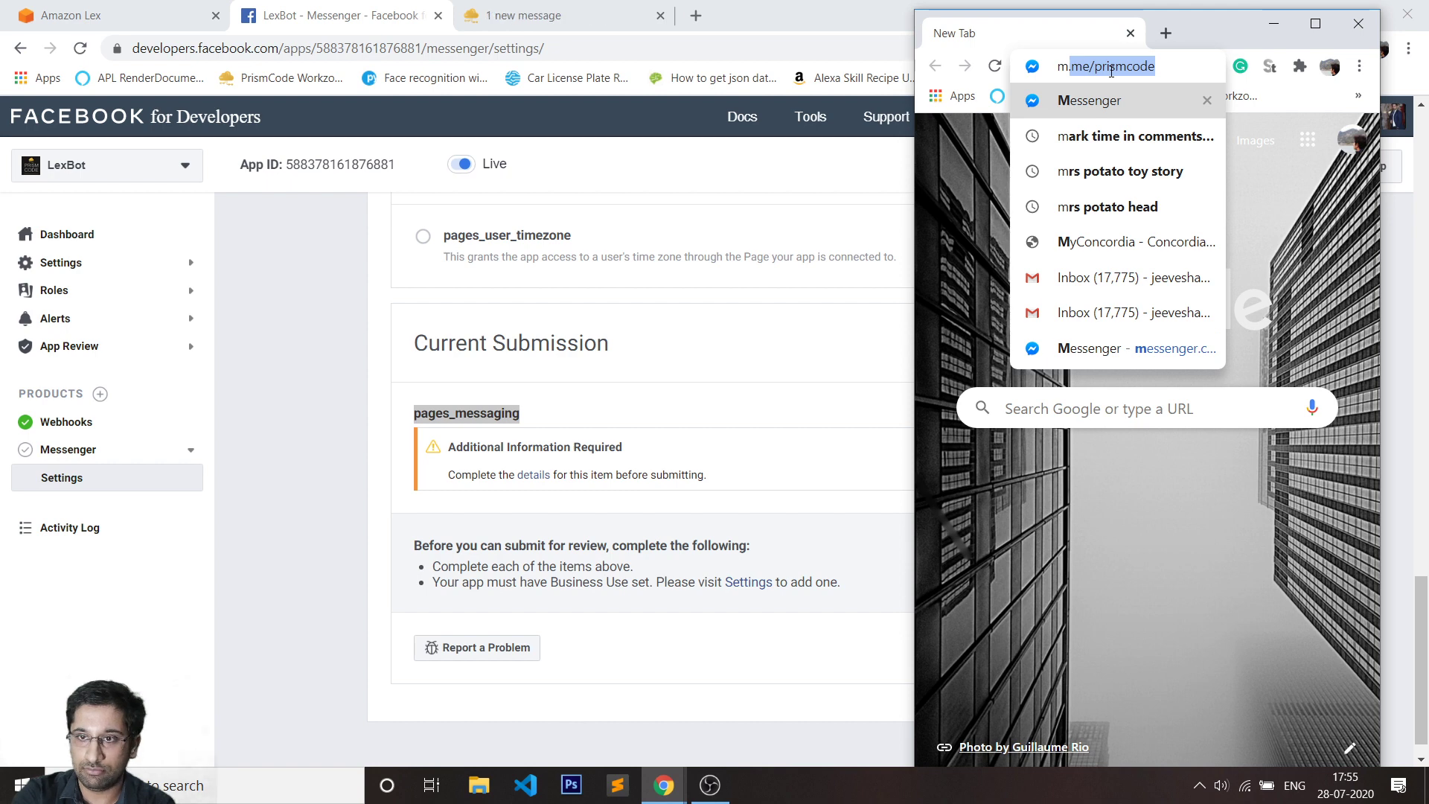
key(enter)
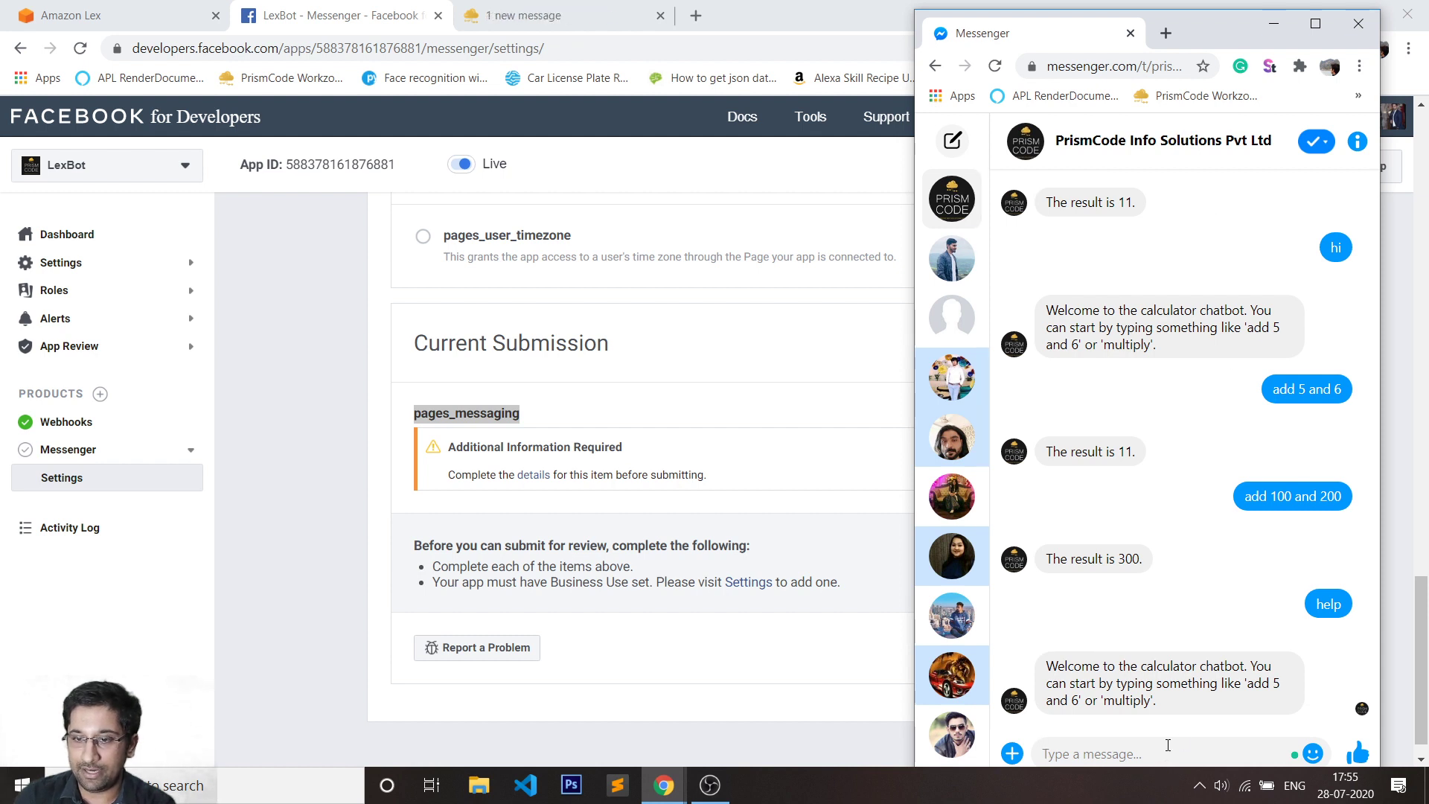
scroll(down, 3)
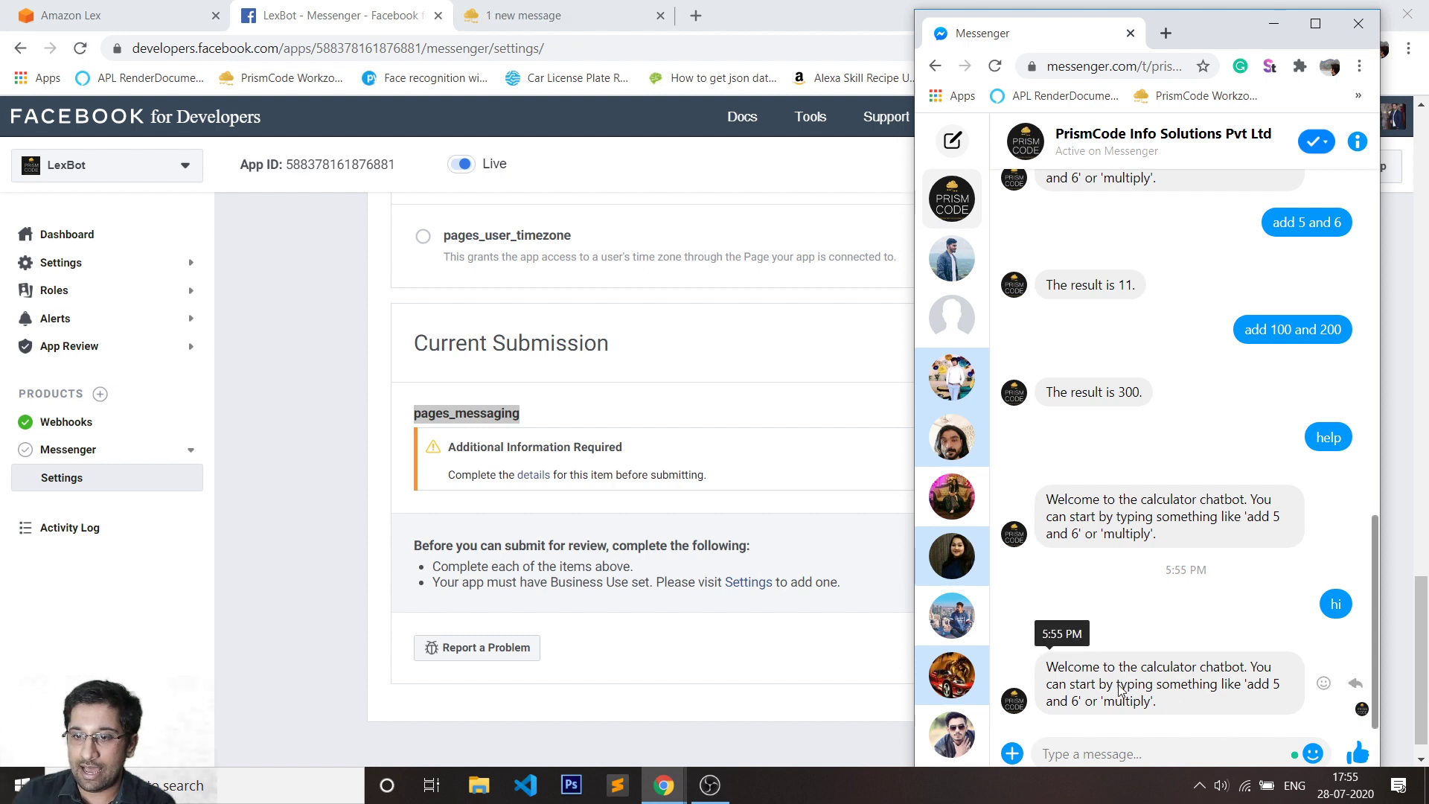
mouse_move(1138, 718)
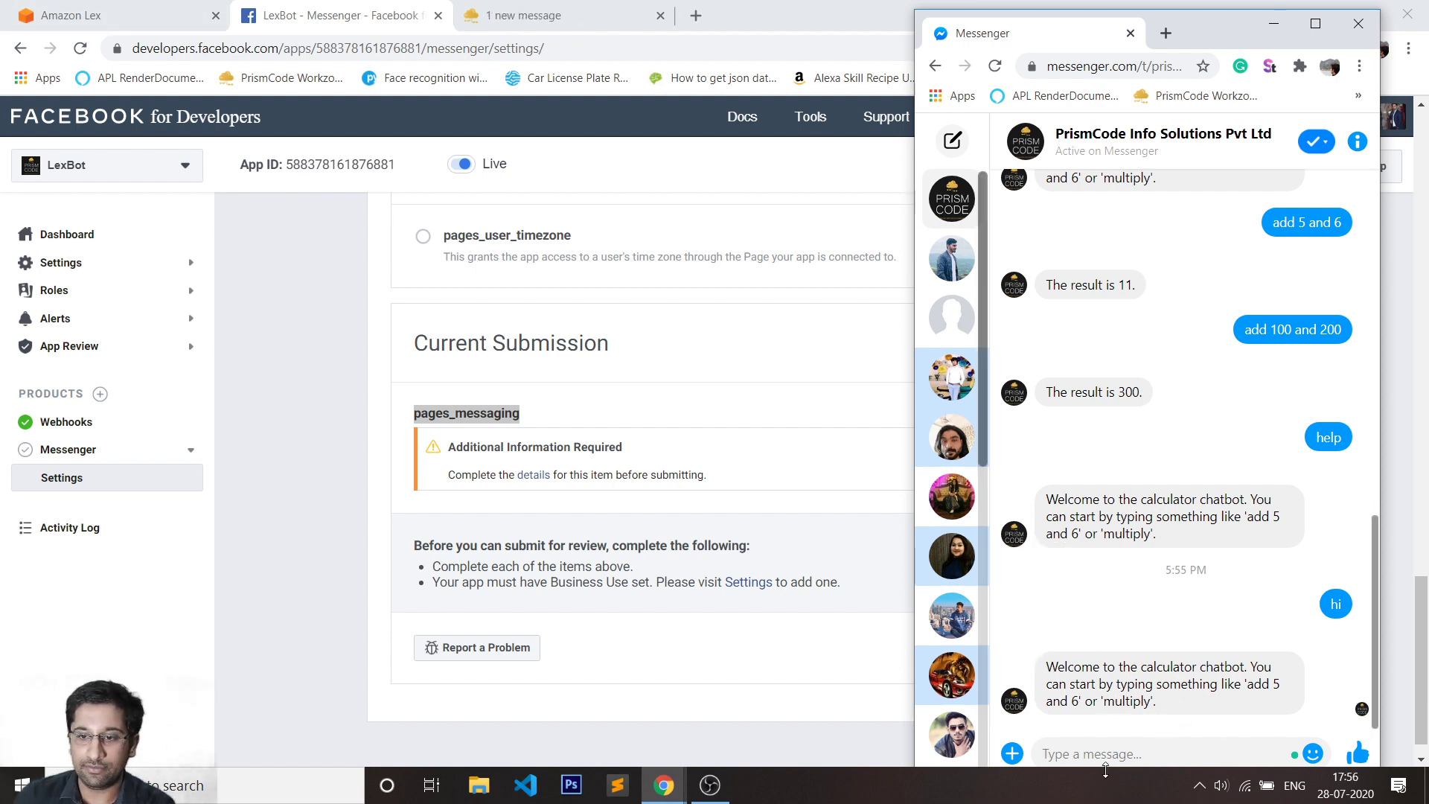
text(add)
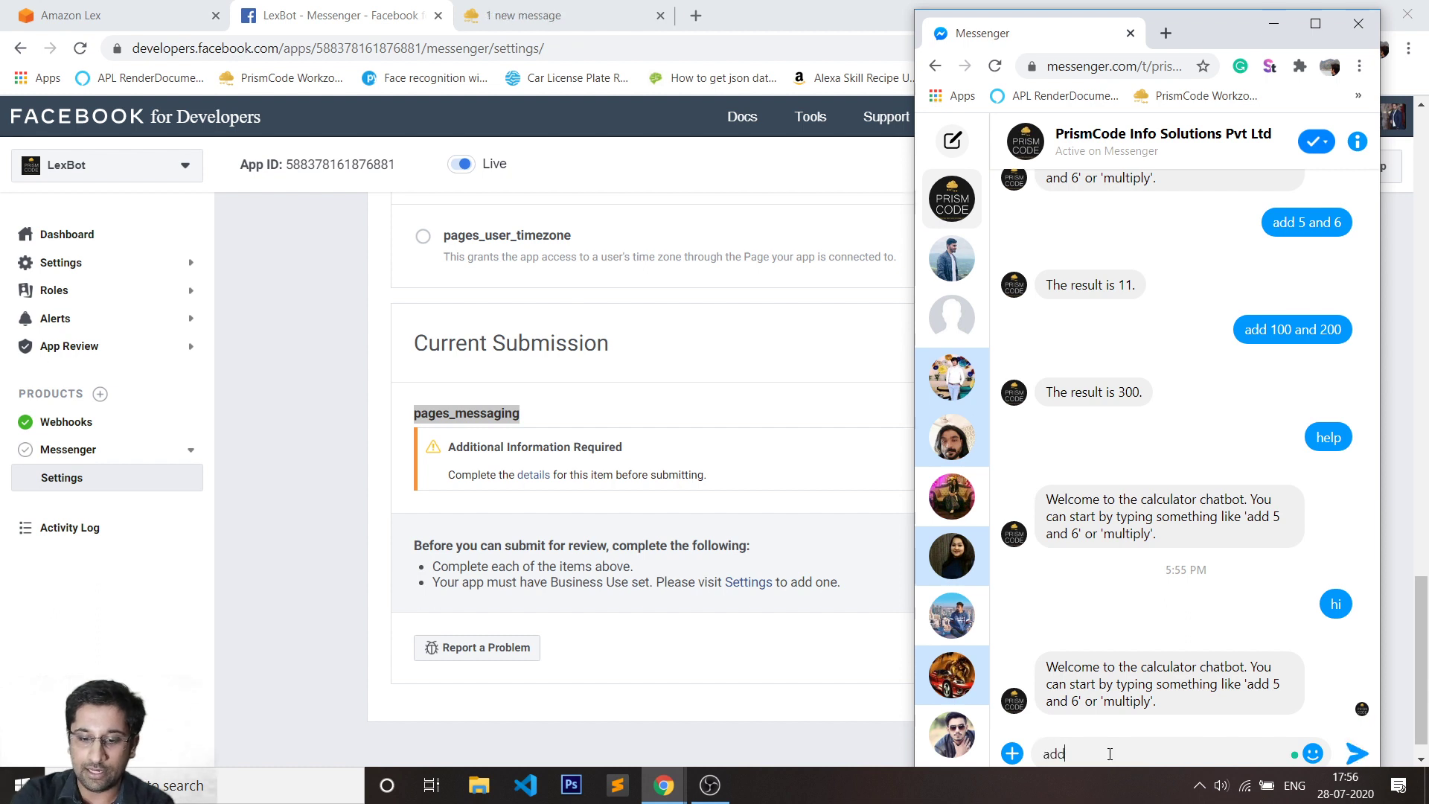